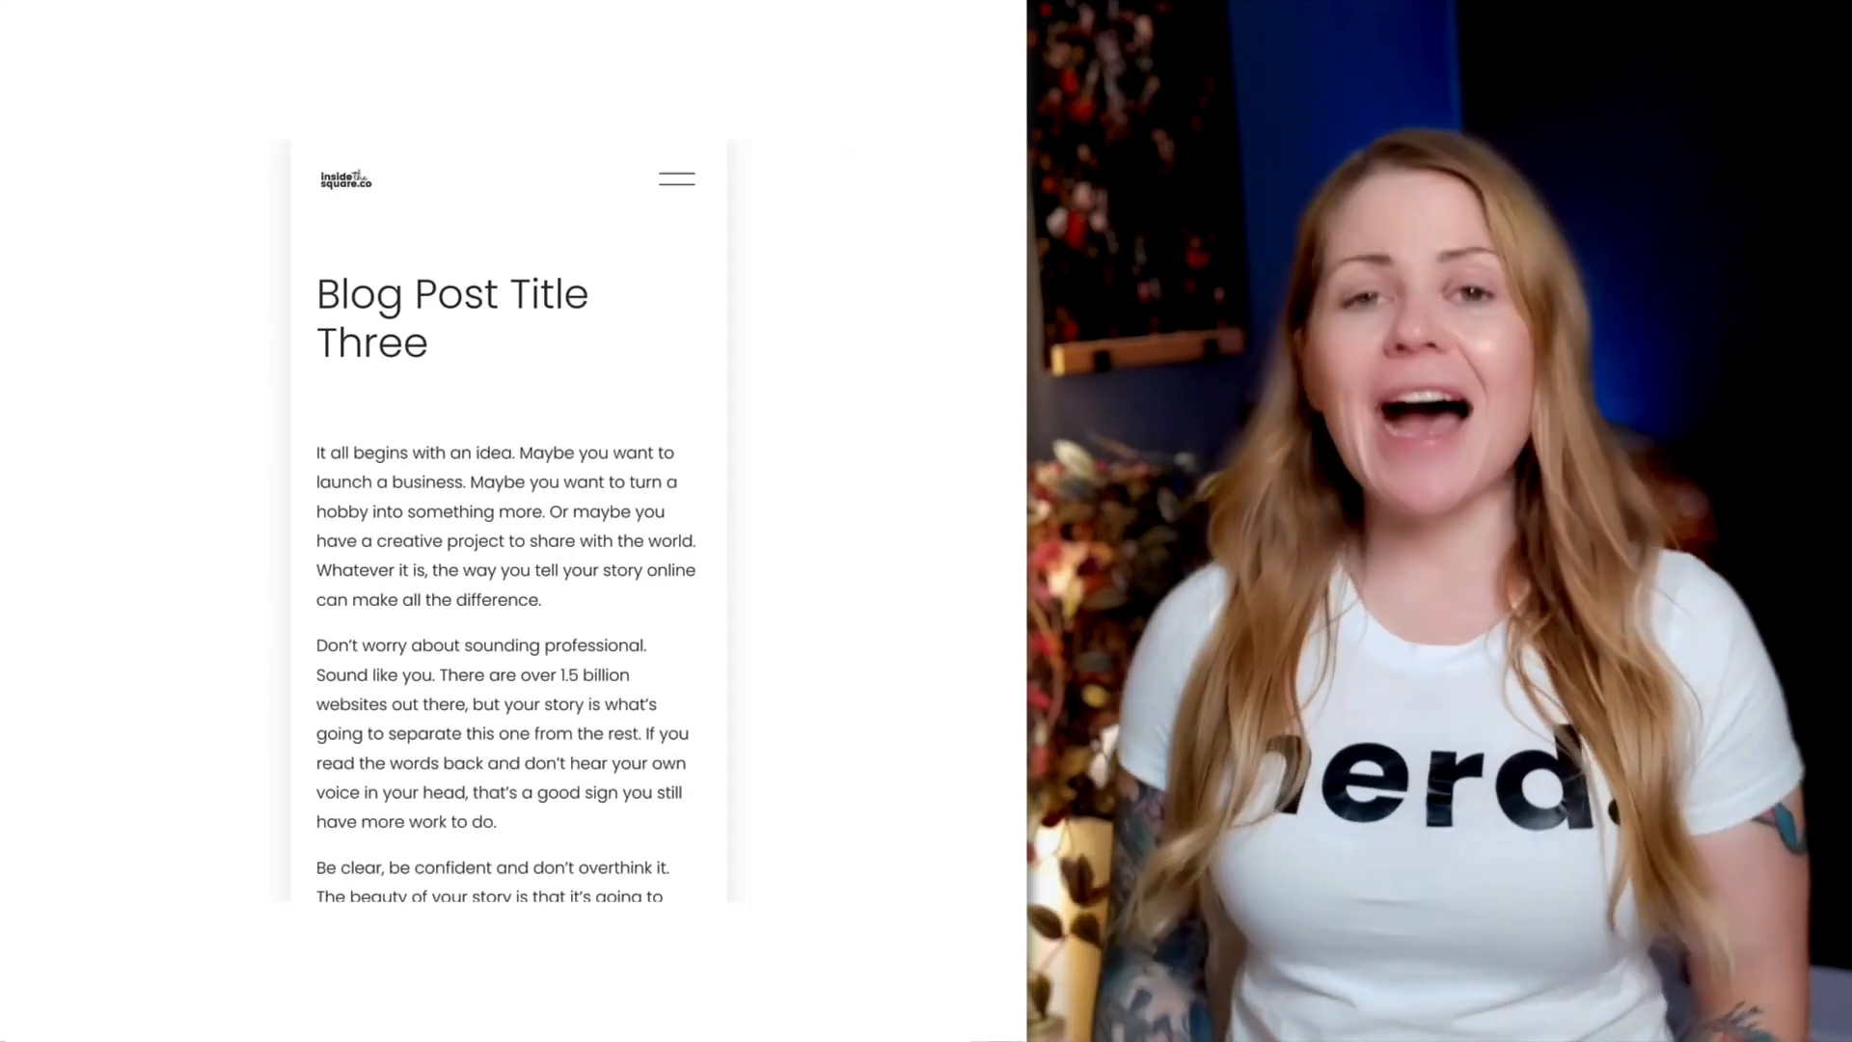
Scroll the Blog page in the editor to view its post grid
scroll("down", 3)
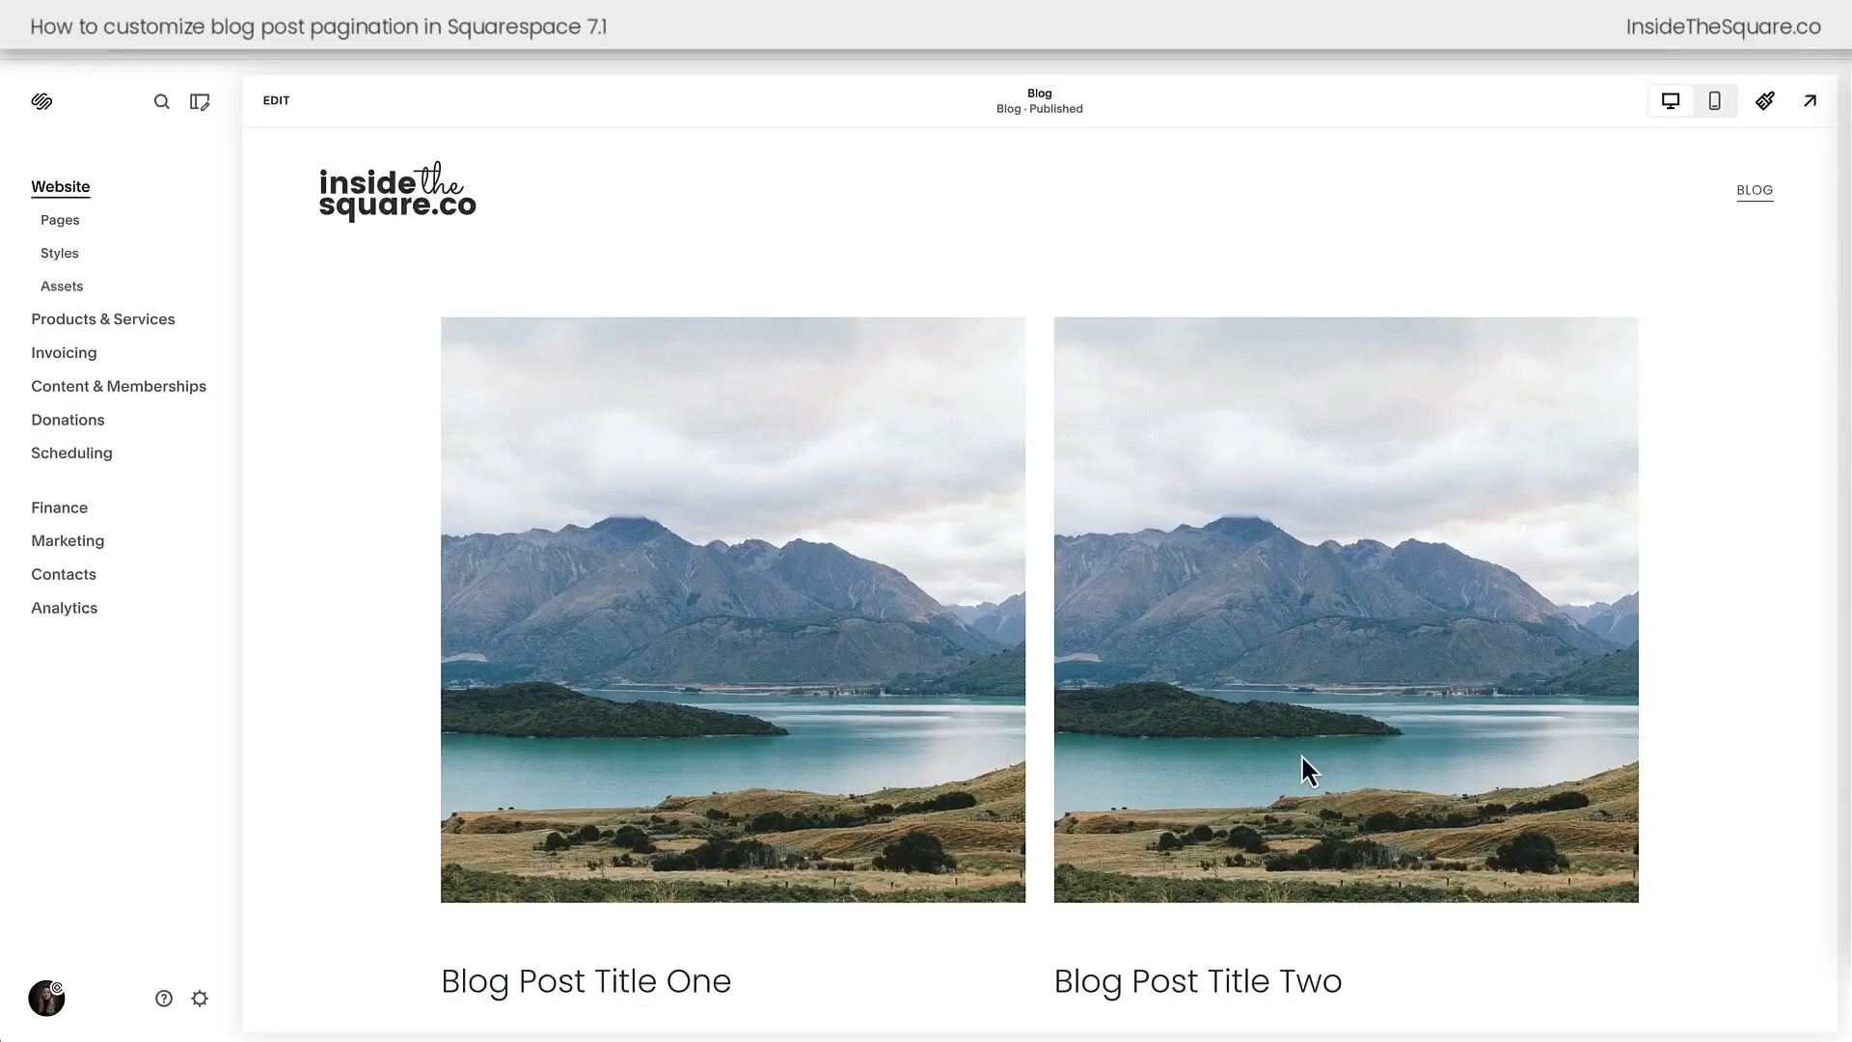
Open Blog Post Title Two and view its previous/next pagination links at the bottom
scroll("down", 3)
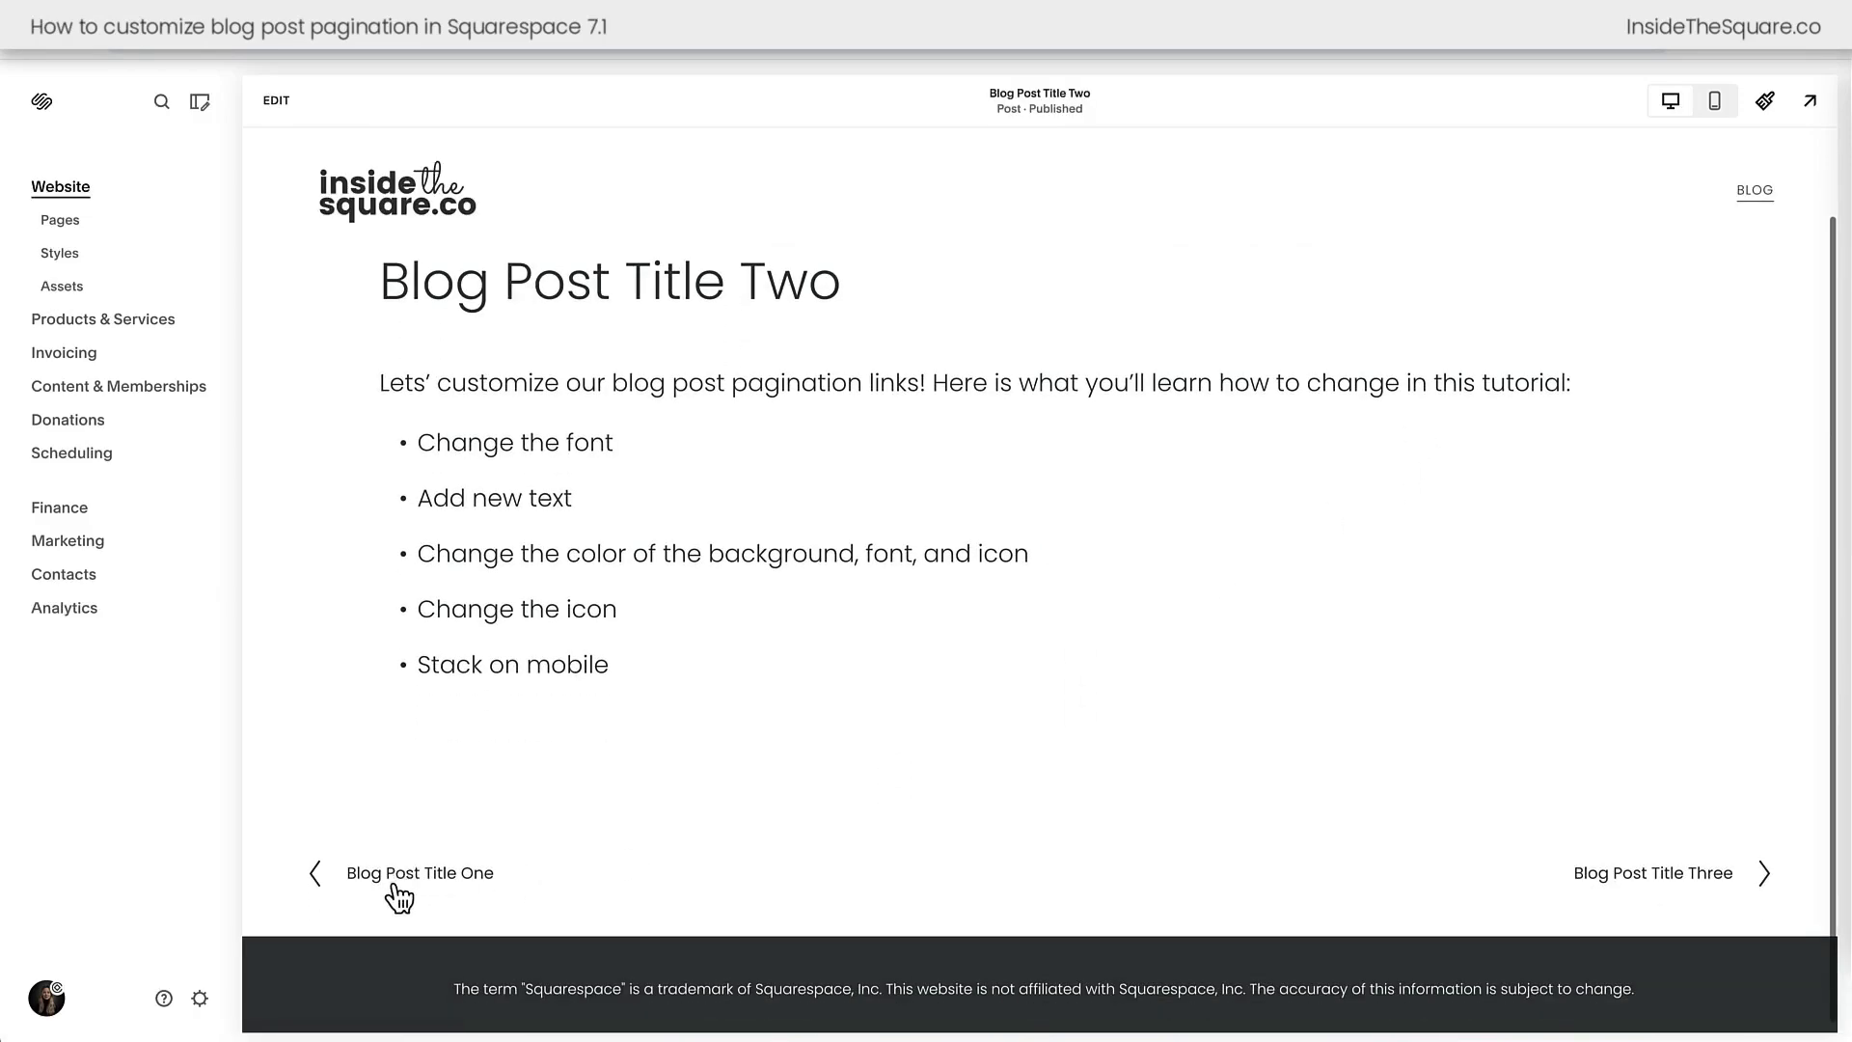
mouse_move(864, 893)
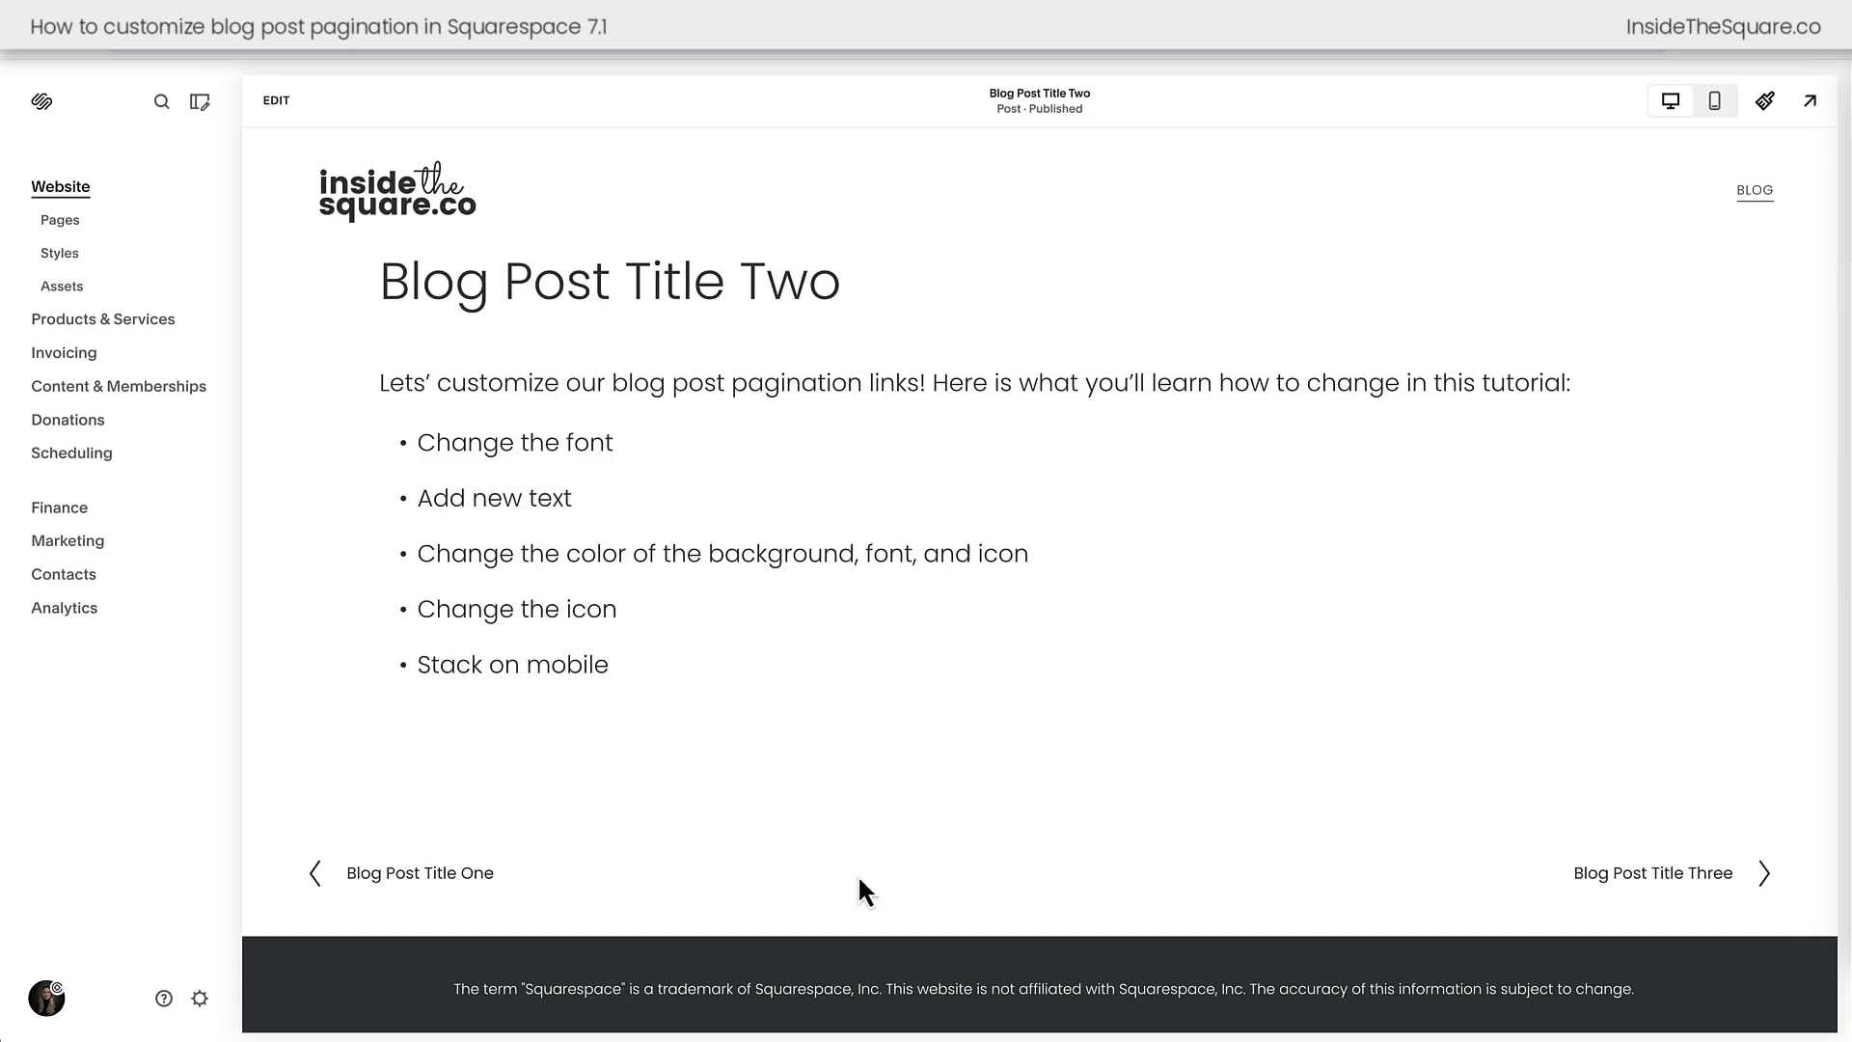
left_click_drag(423, 442, 610, 663)
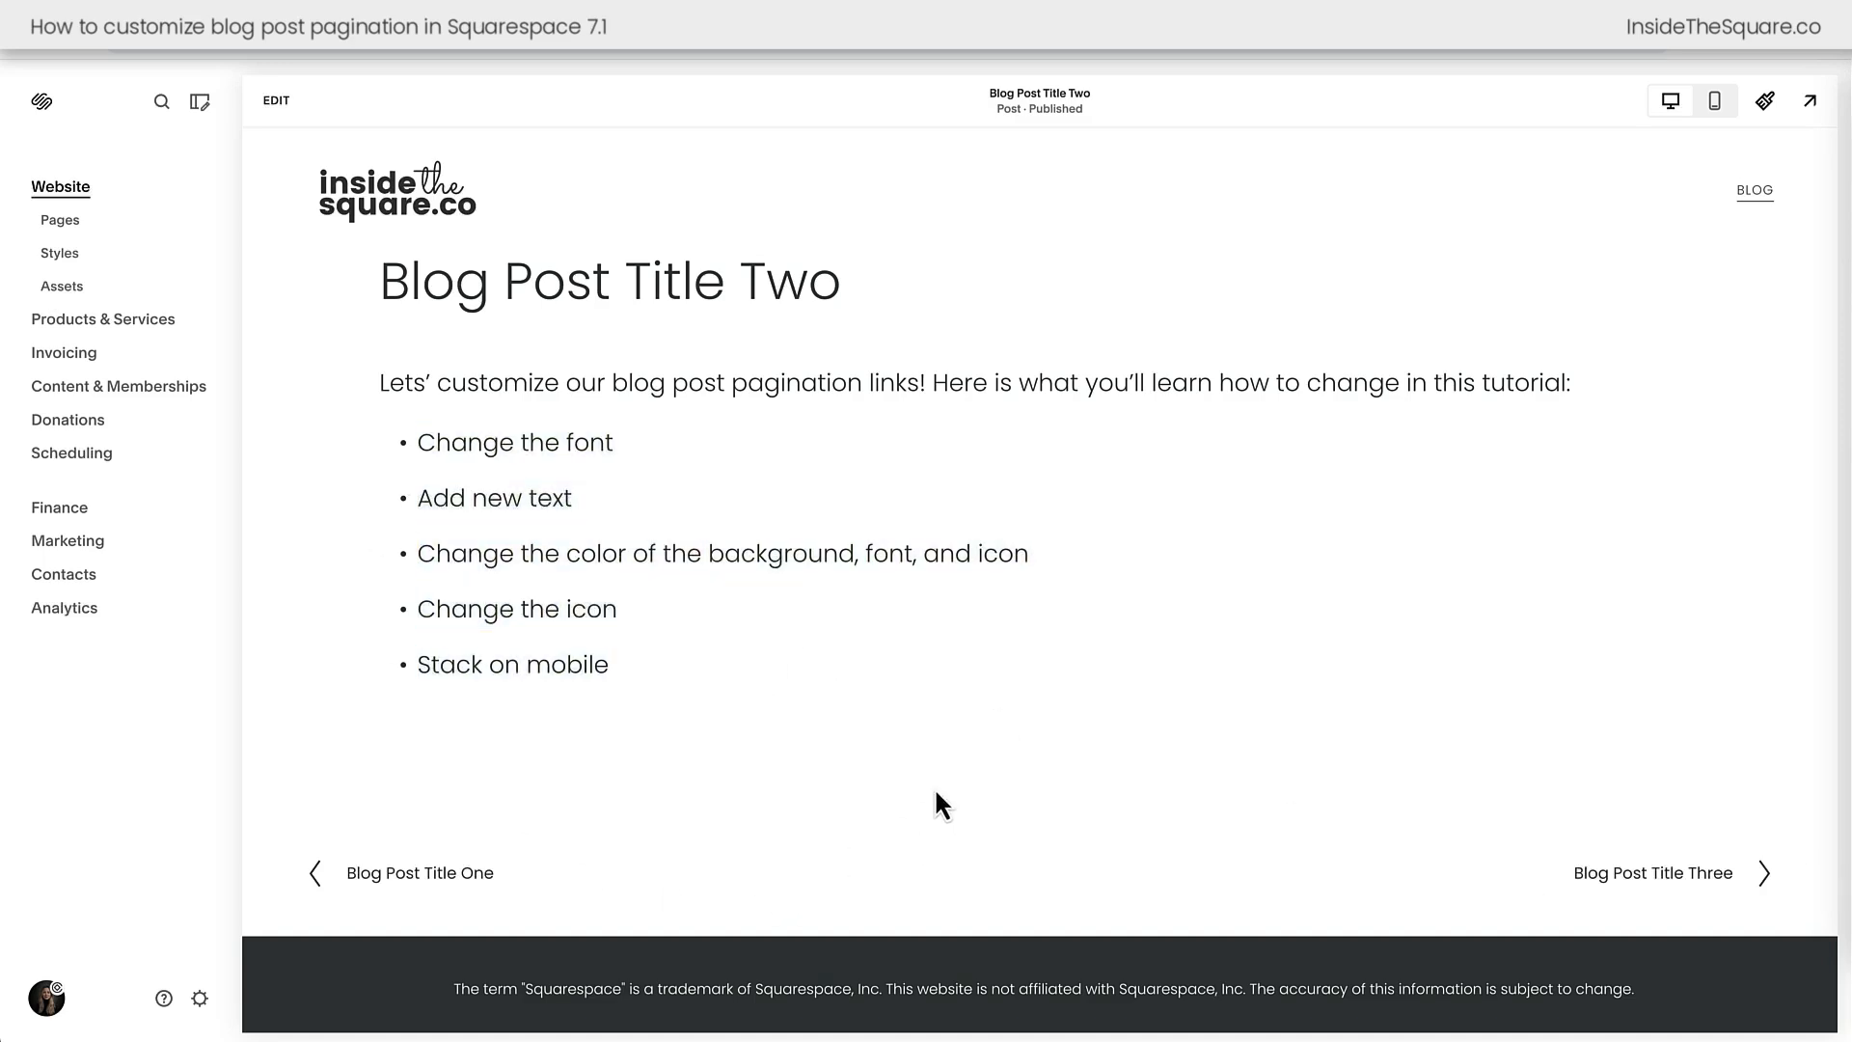
mouse_move(529, 889)
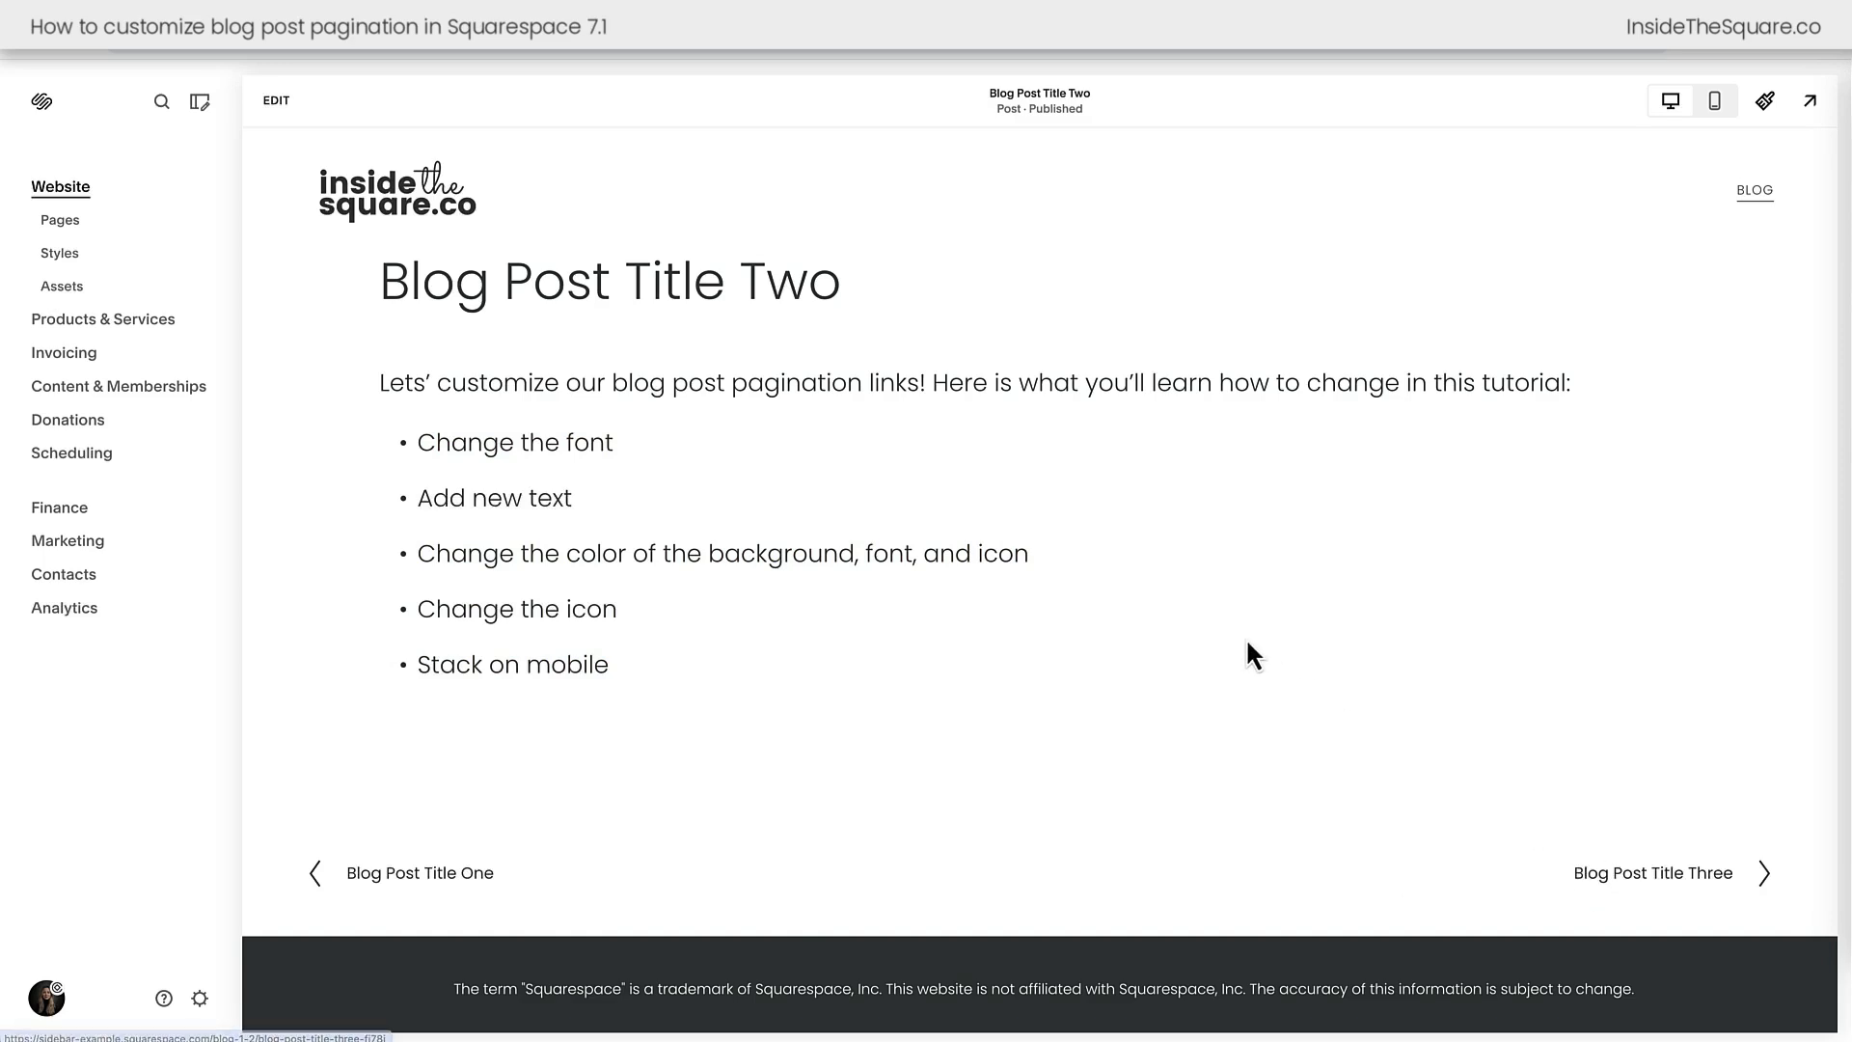
mouse_move(1760, 130)
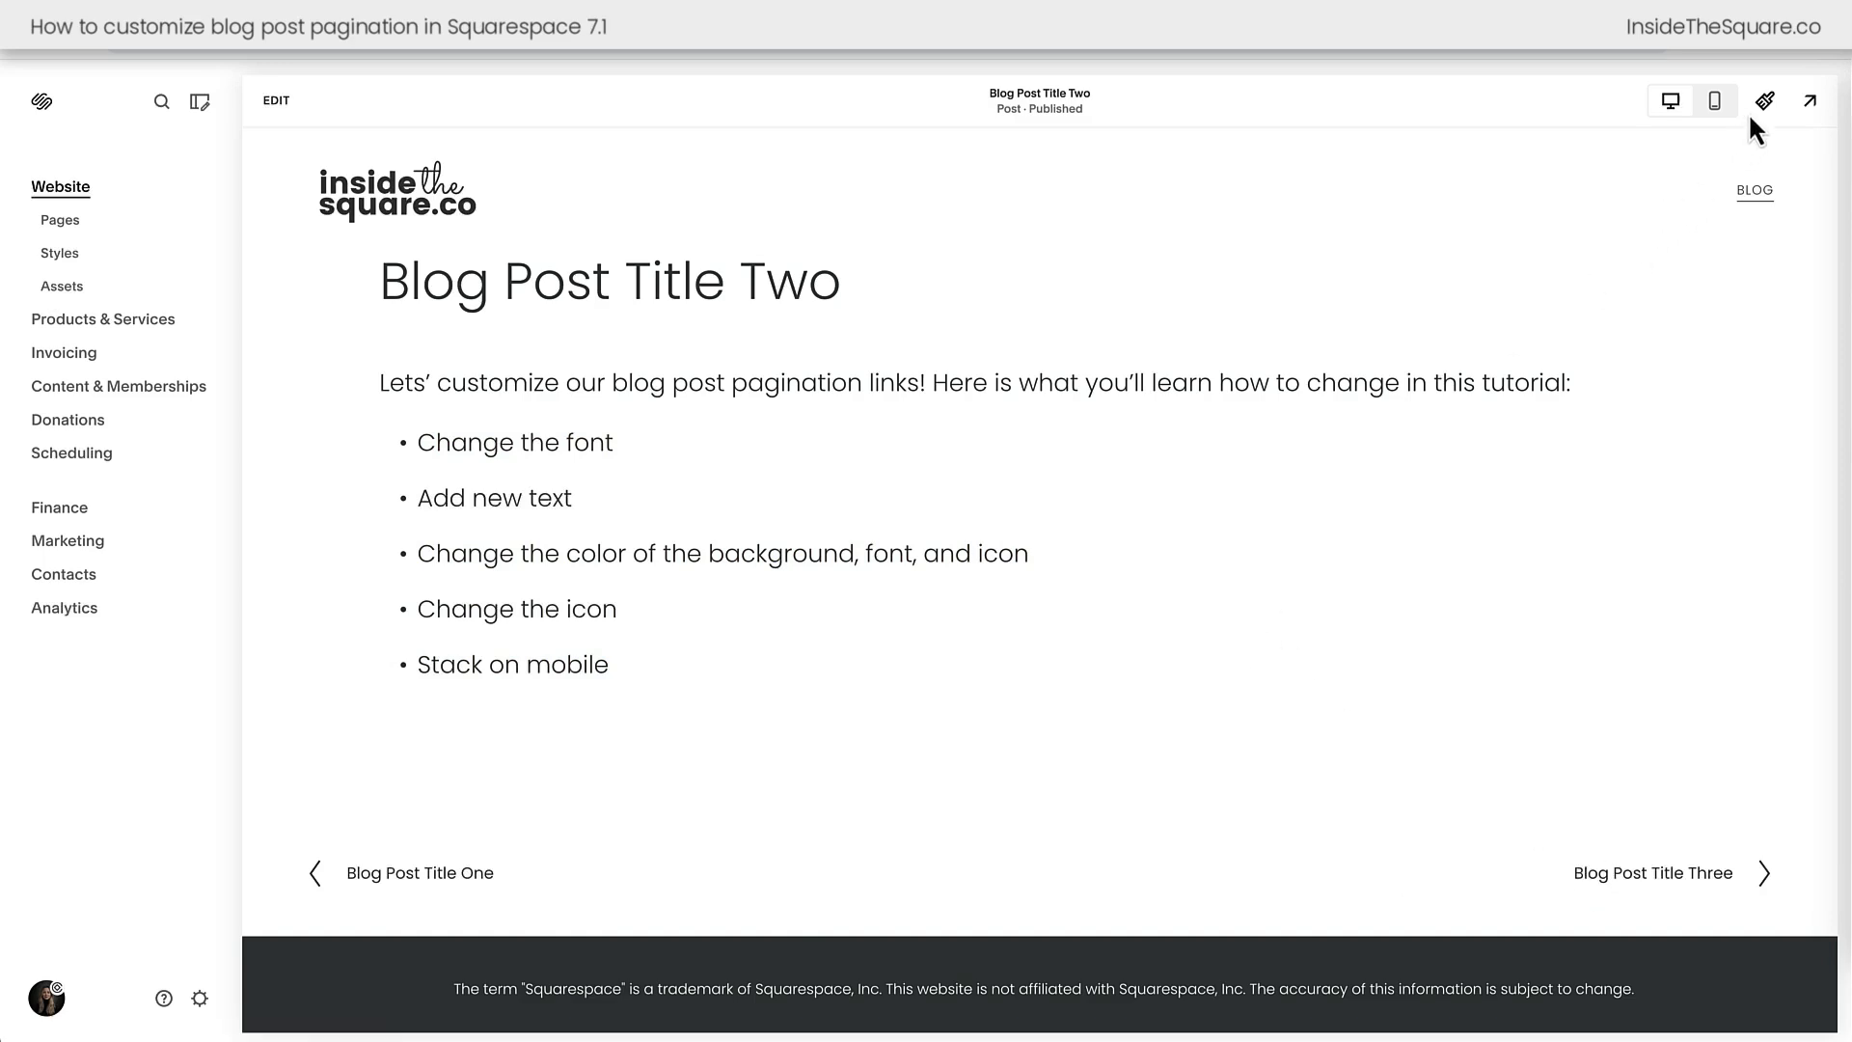
Reach Site Styles > Fonts > Assign Styles and select Pagination under Blog Post
left_click(1766, 100)
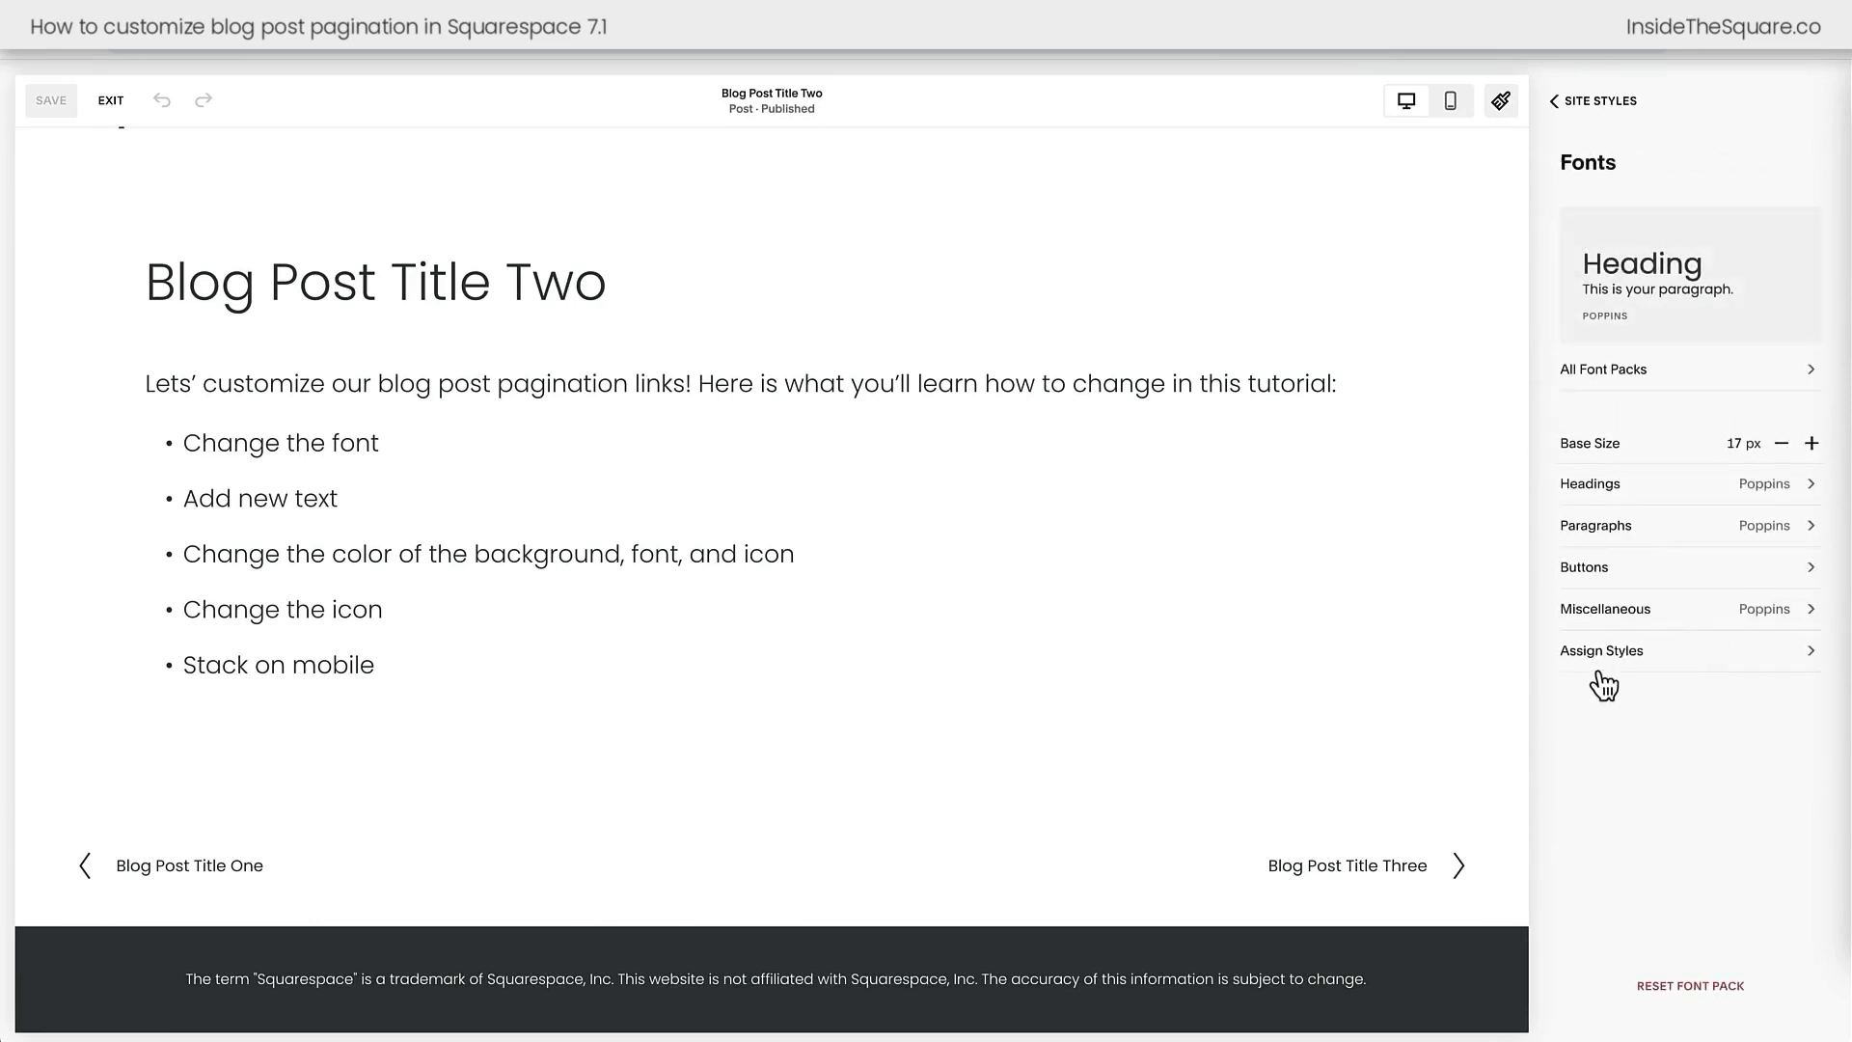
mouse_move(1704, 677)
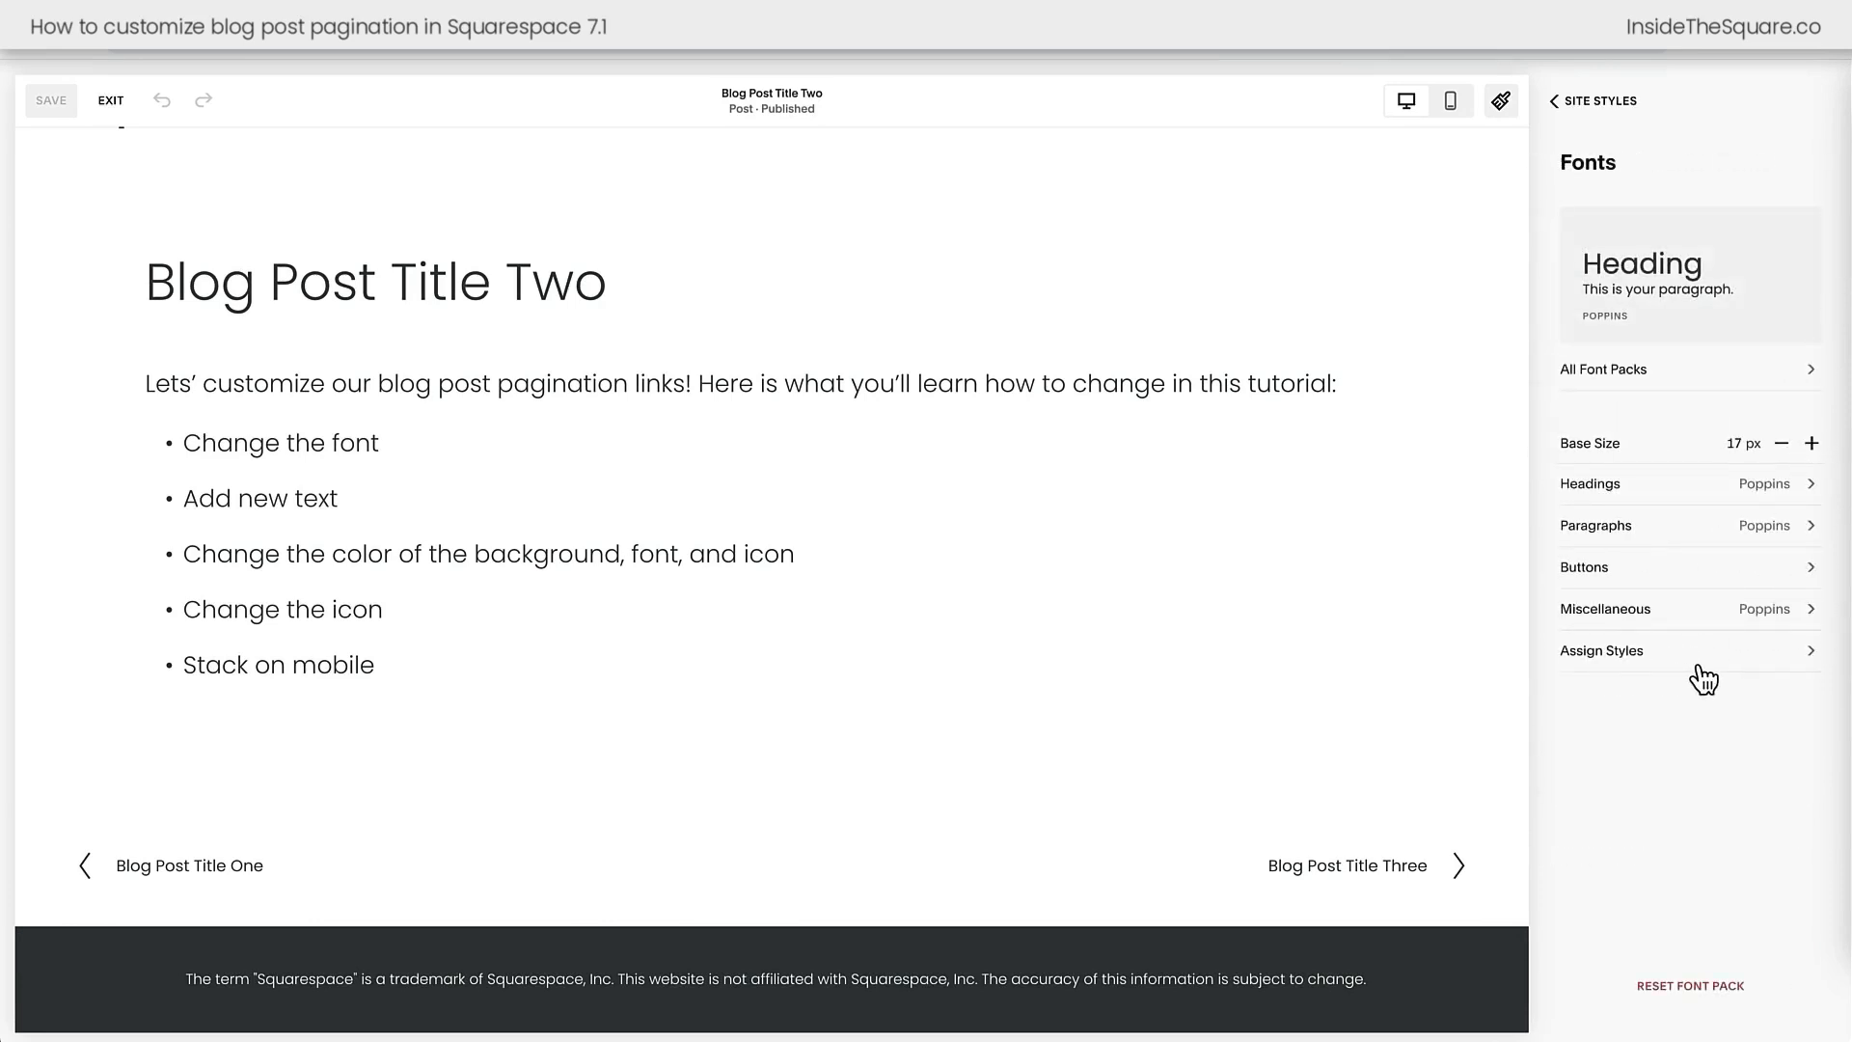
left_click(1601, 651)
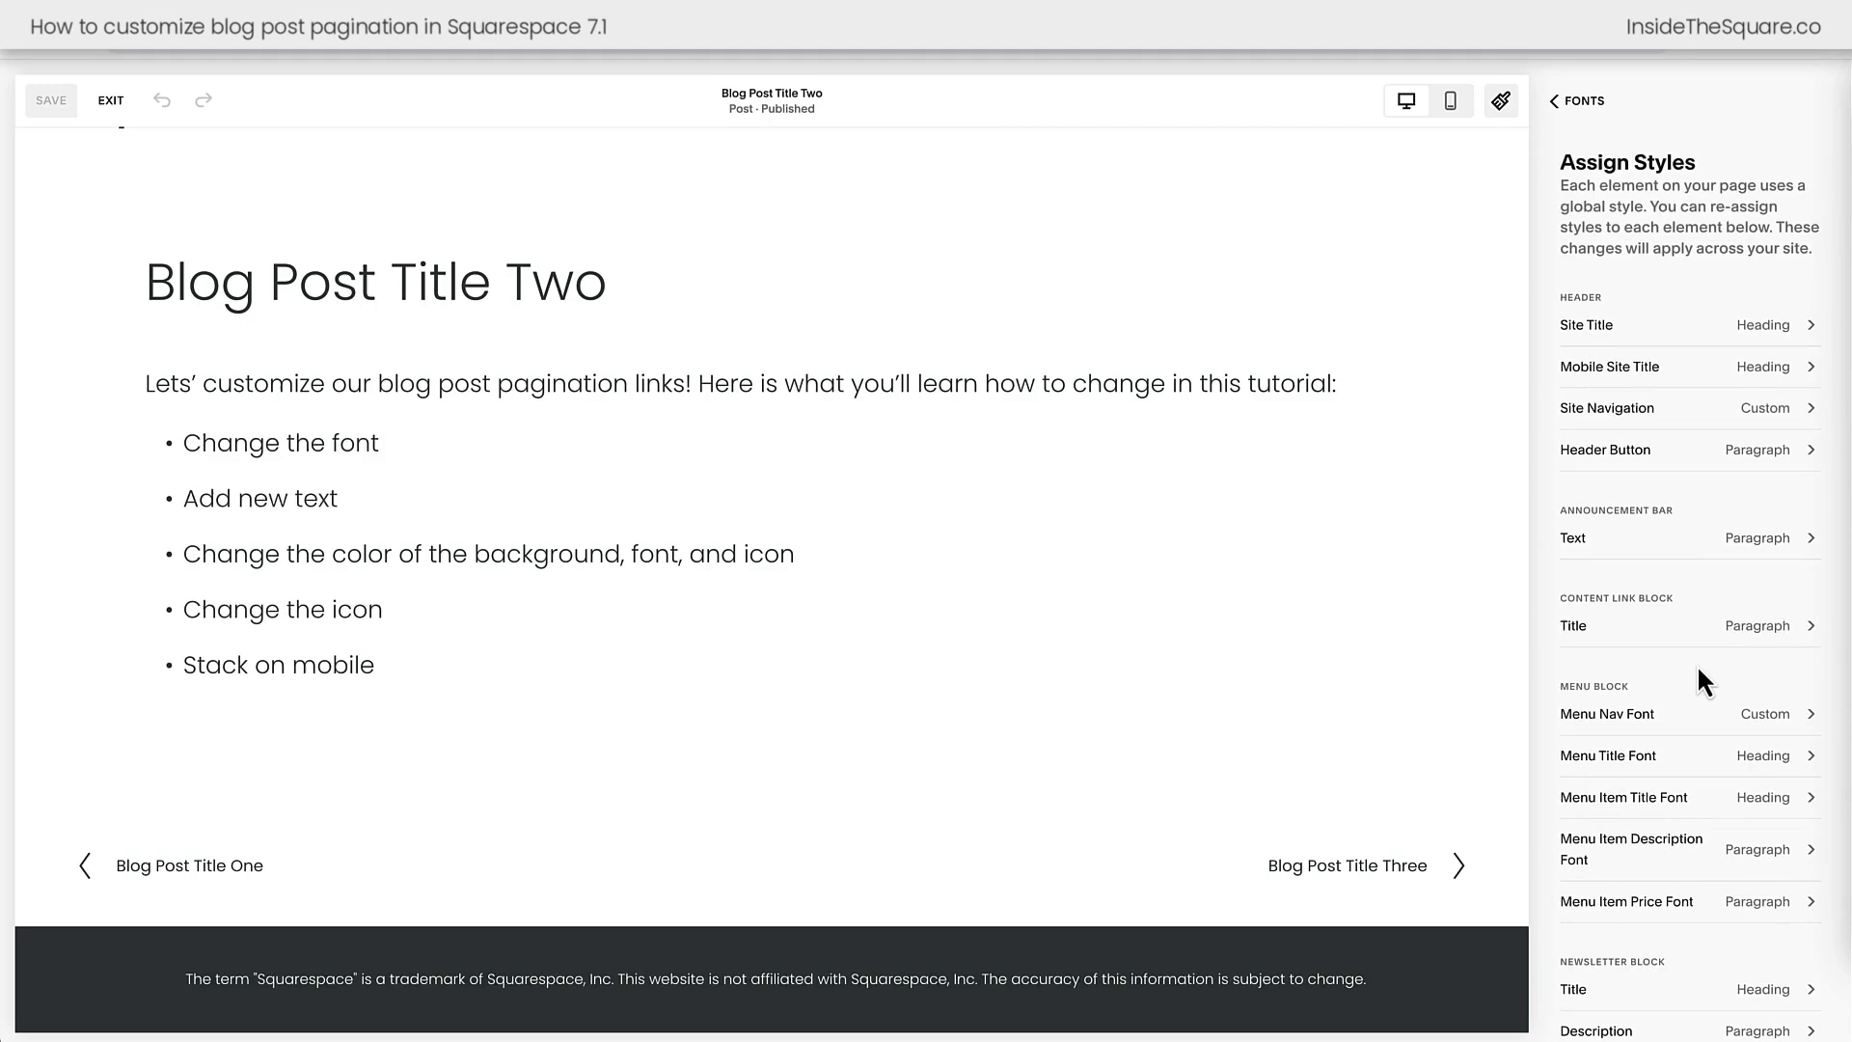
scroll("down", 3)
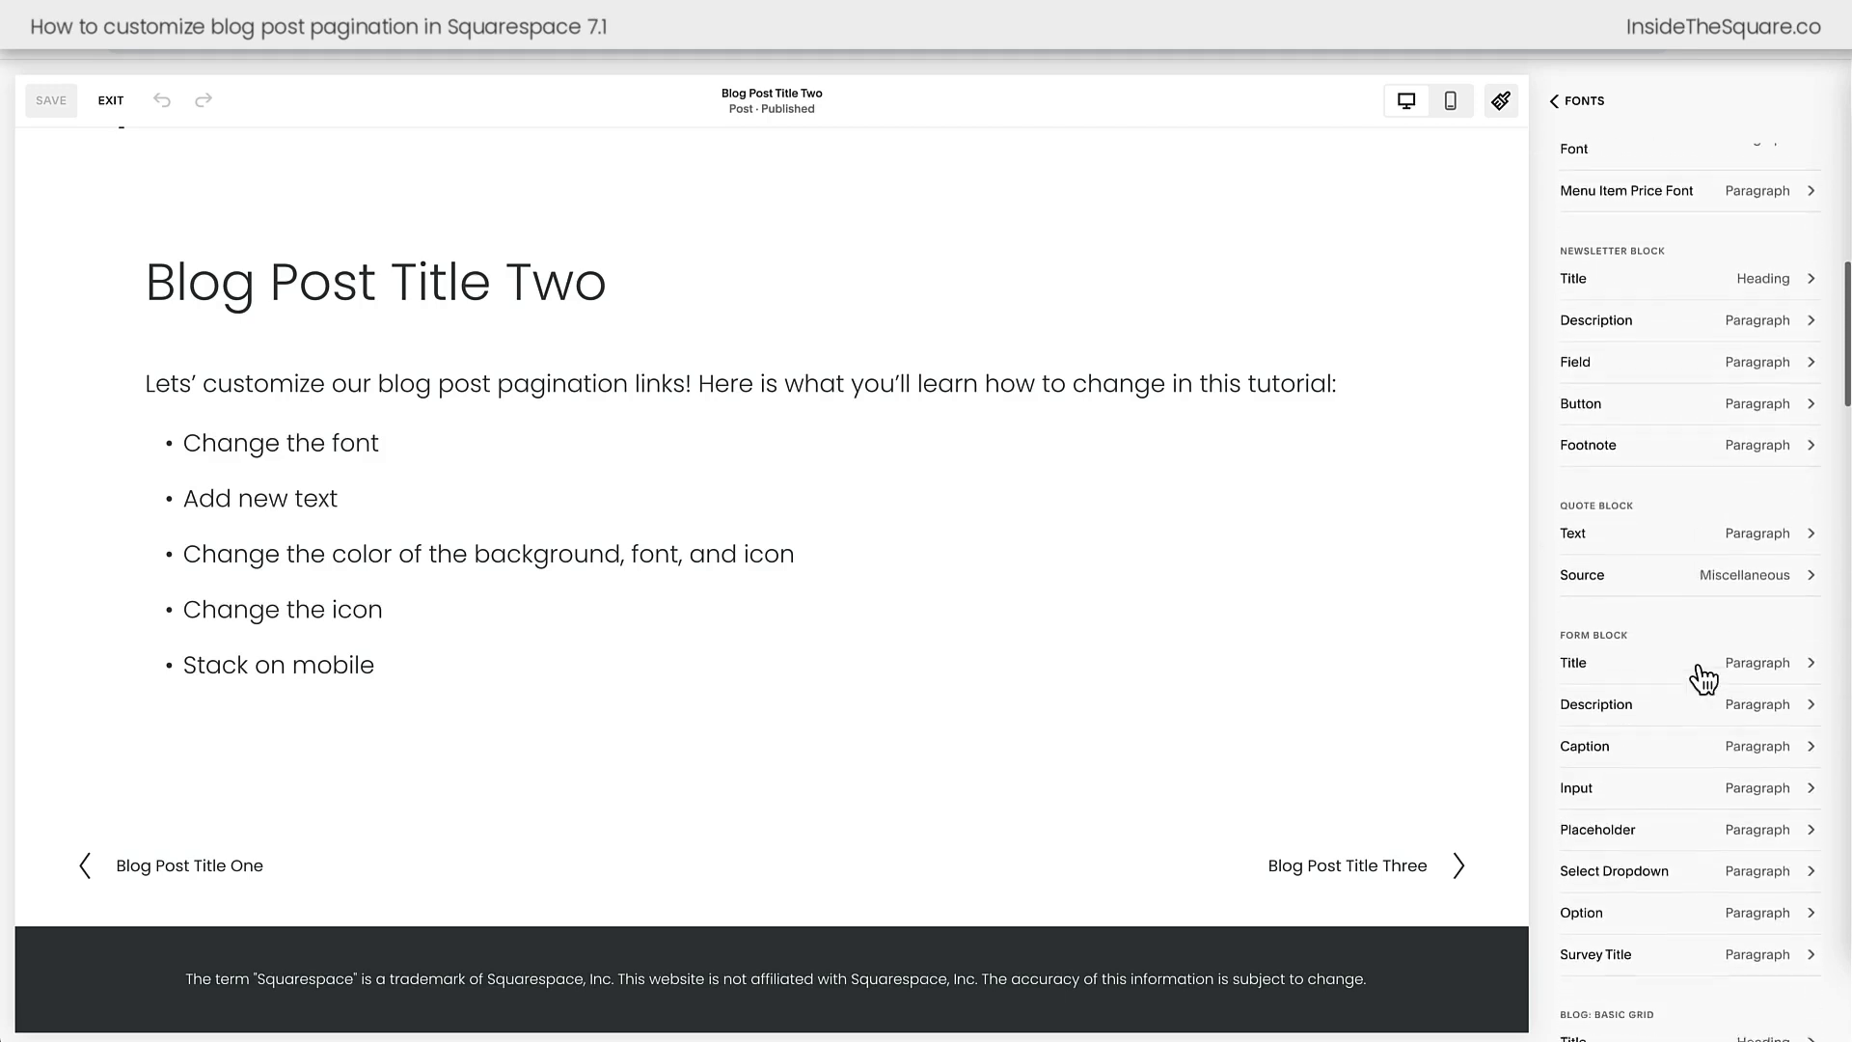
scroll("down", 3)
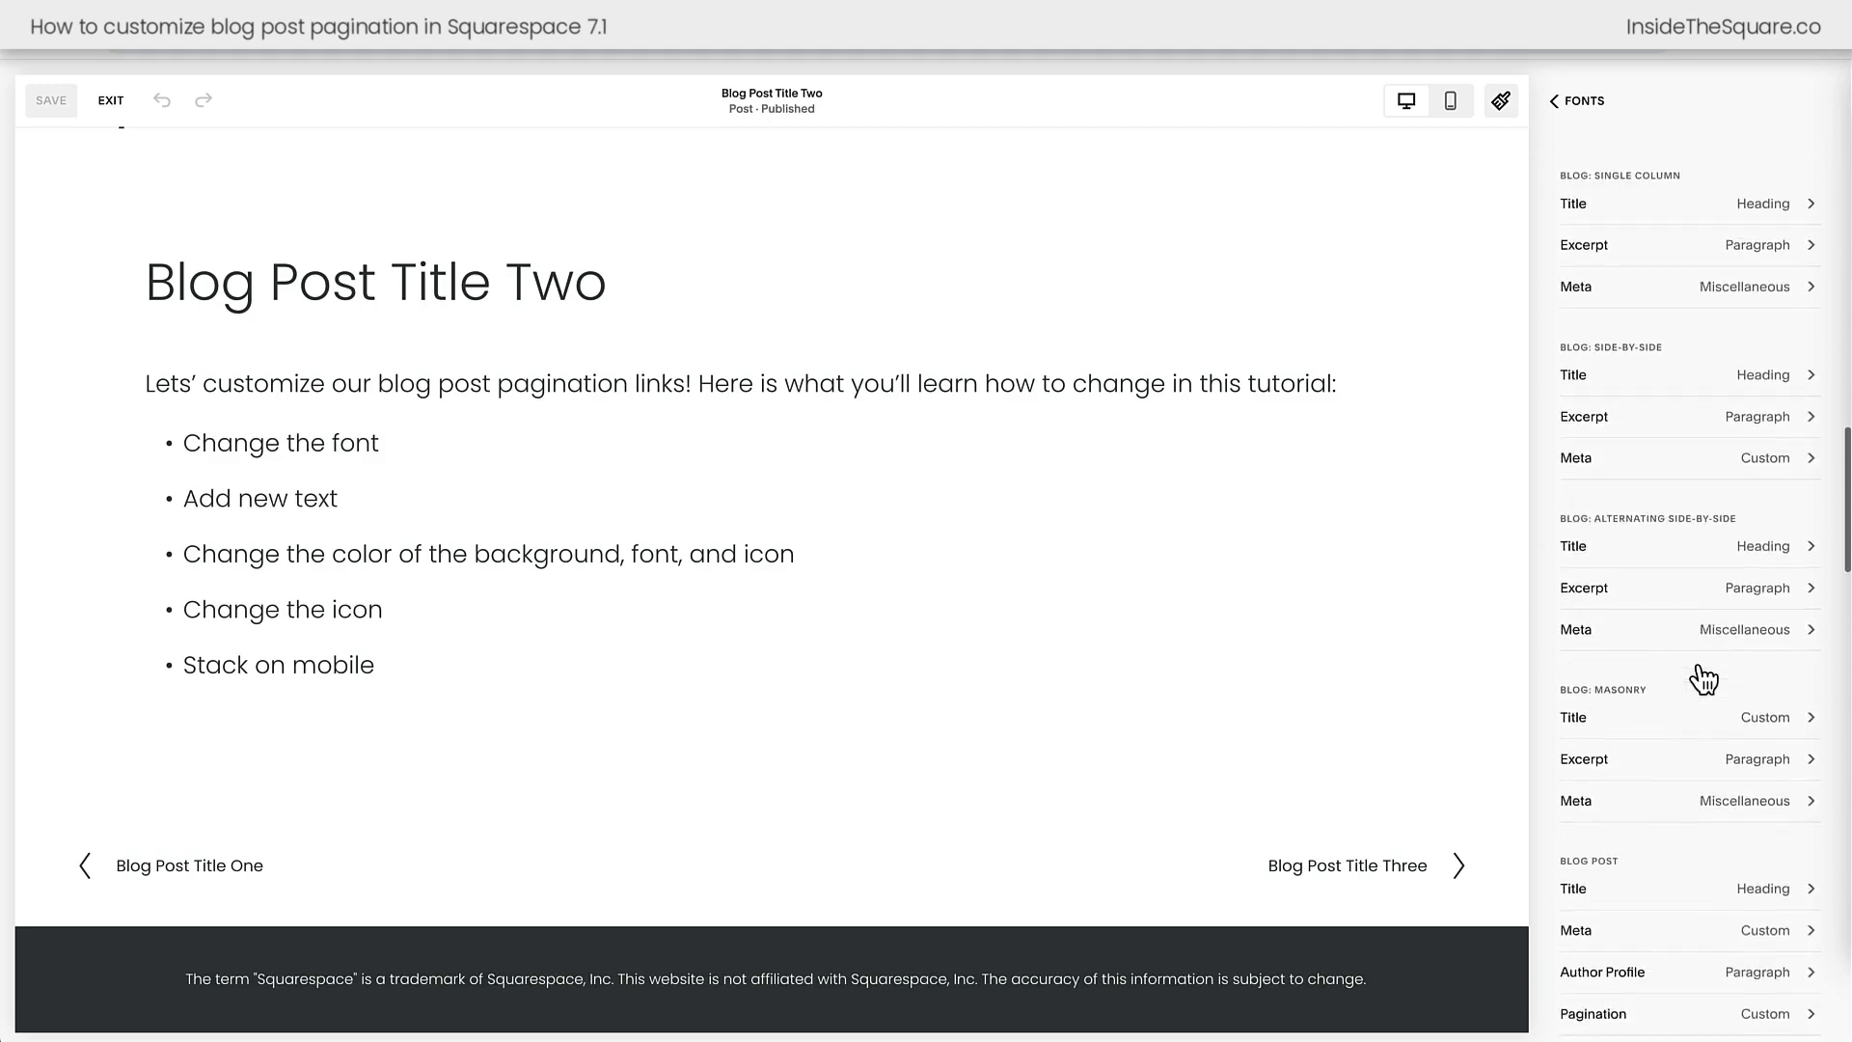
scroll("down", 3)
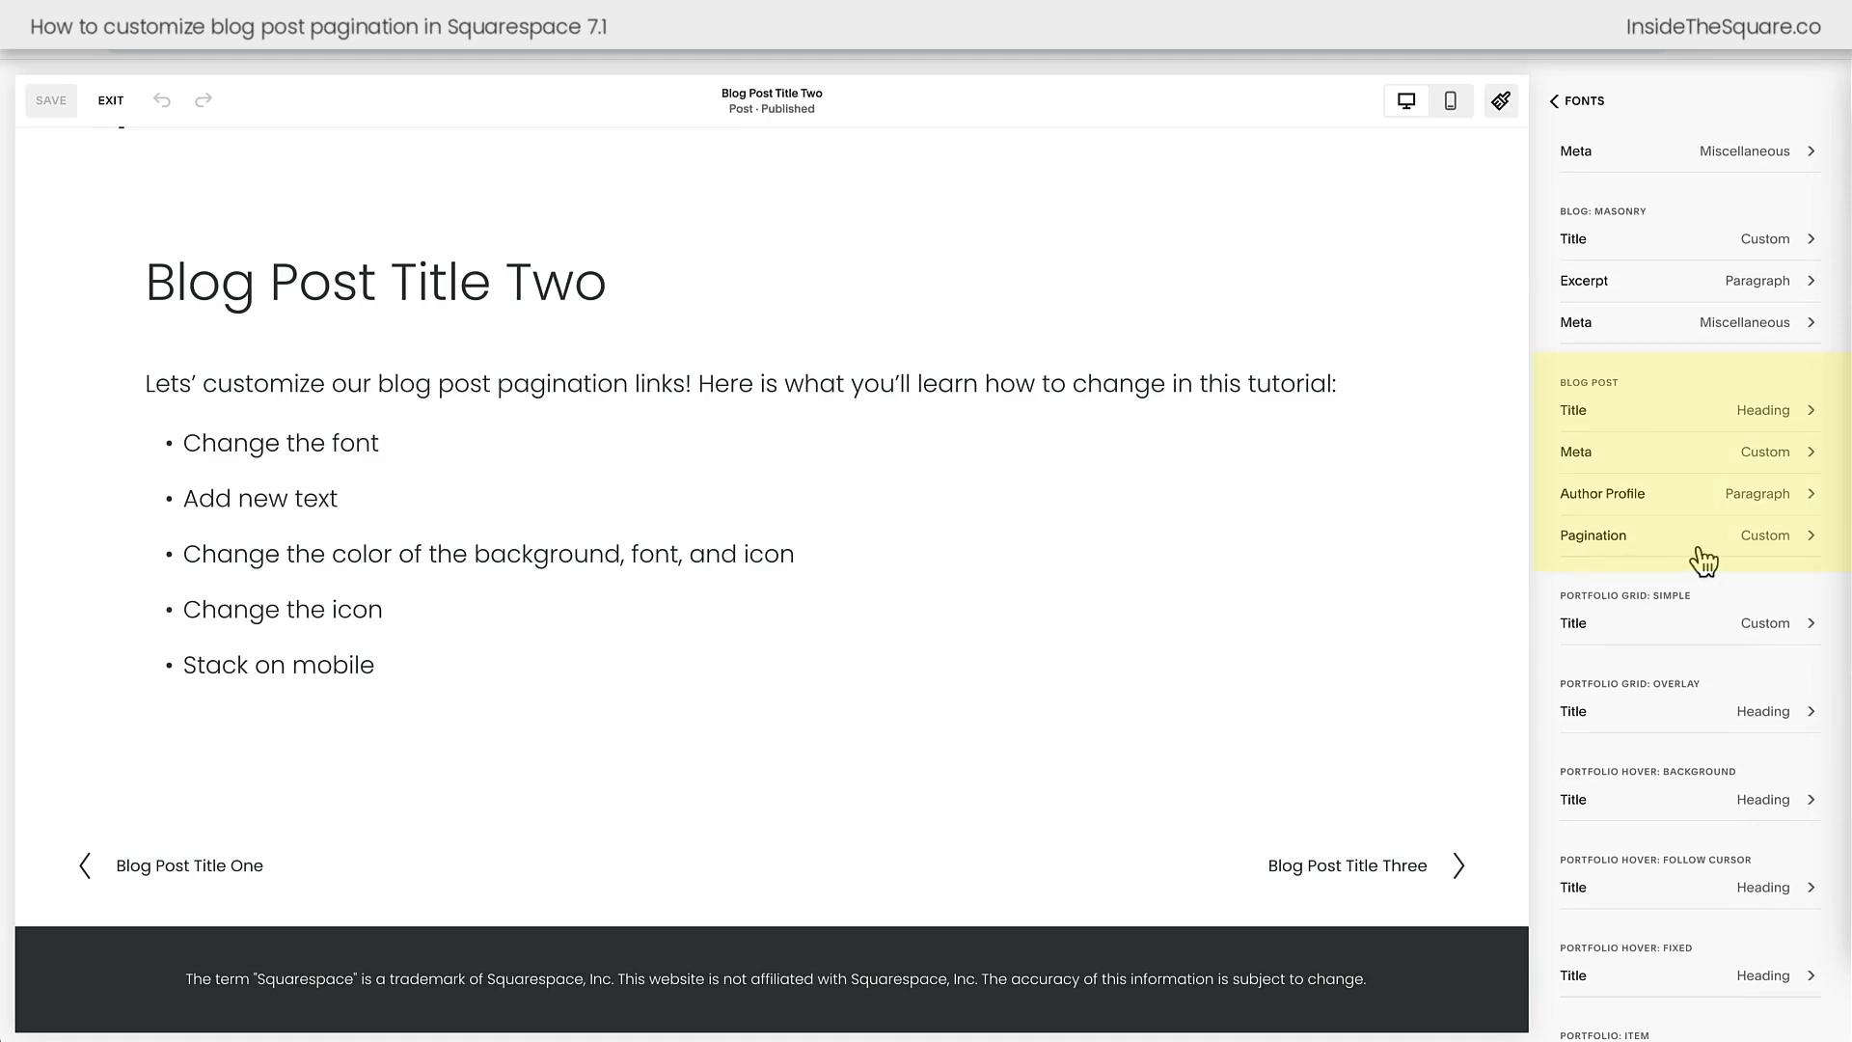
left_click(1592, 534)
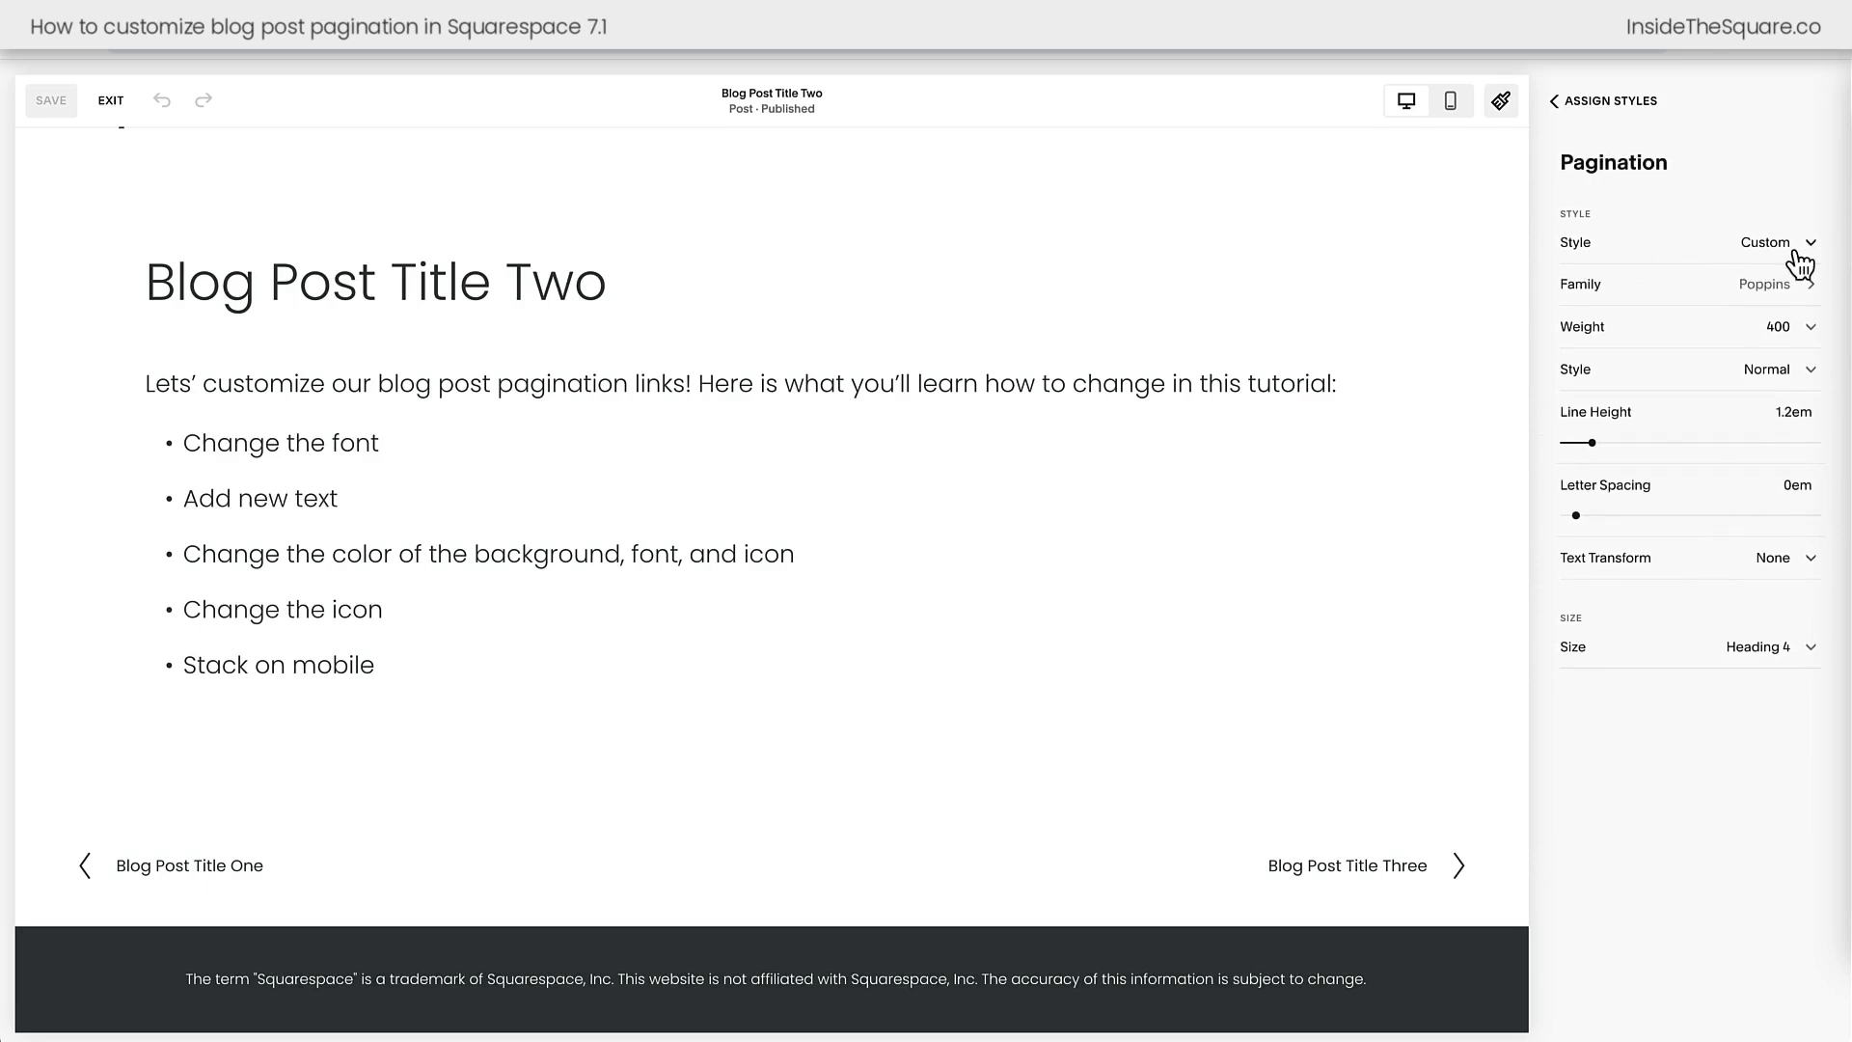
Keep the pagination Style as Custom and browse the font family catalogue
left_click(1766, 243)
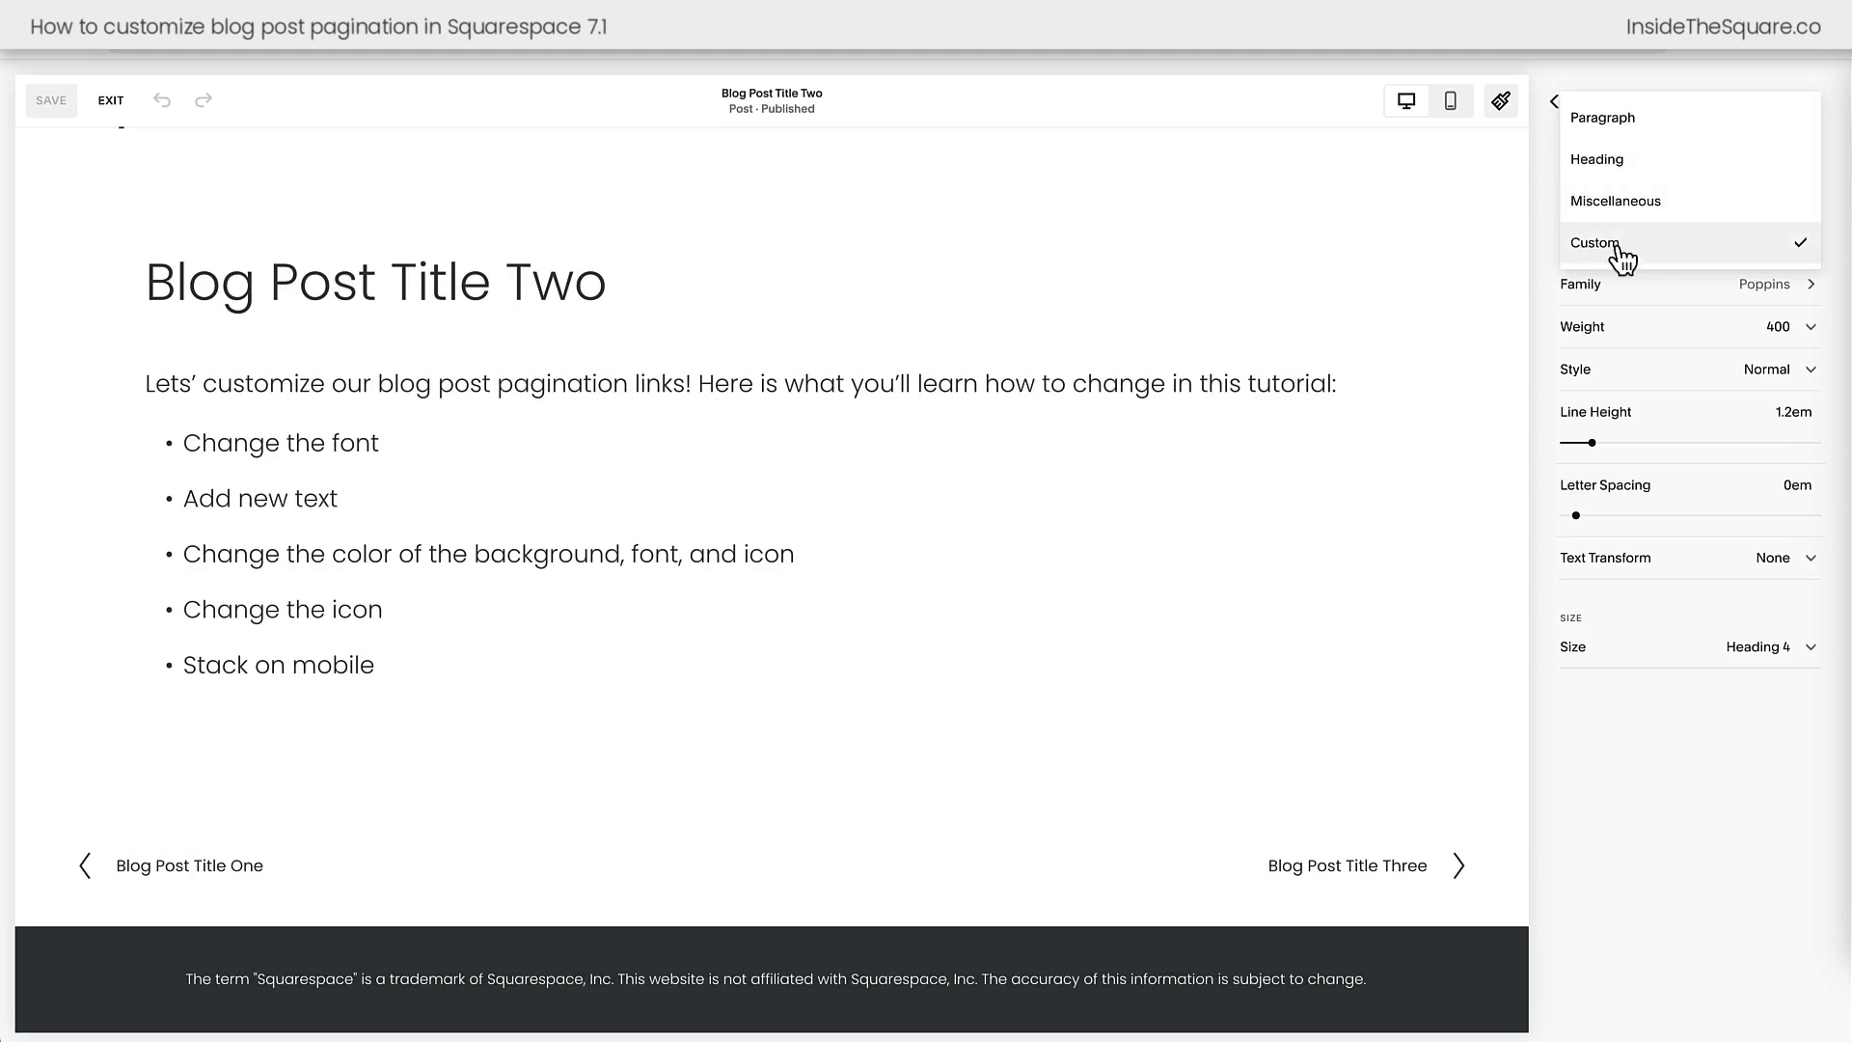
left_click(1595, 243)
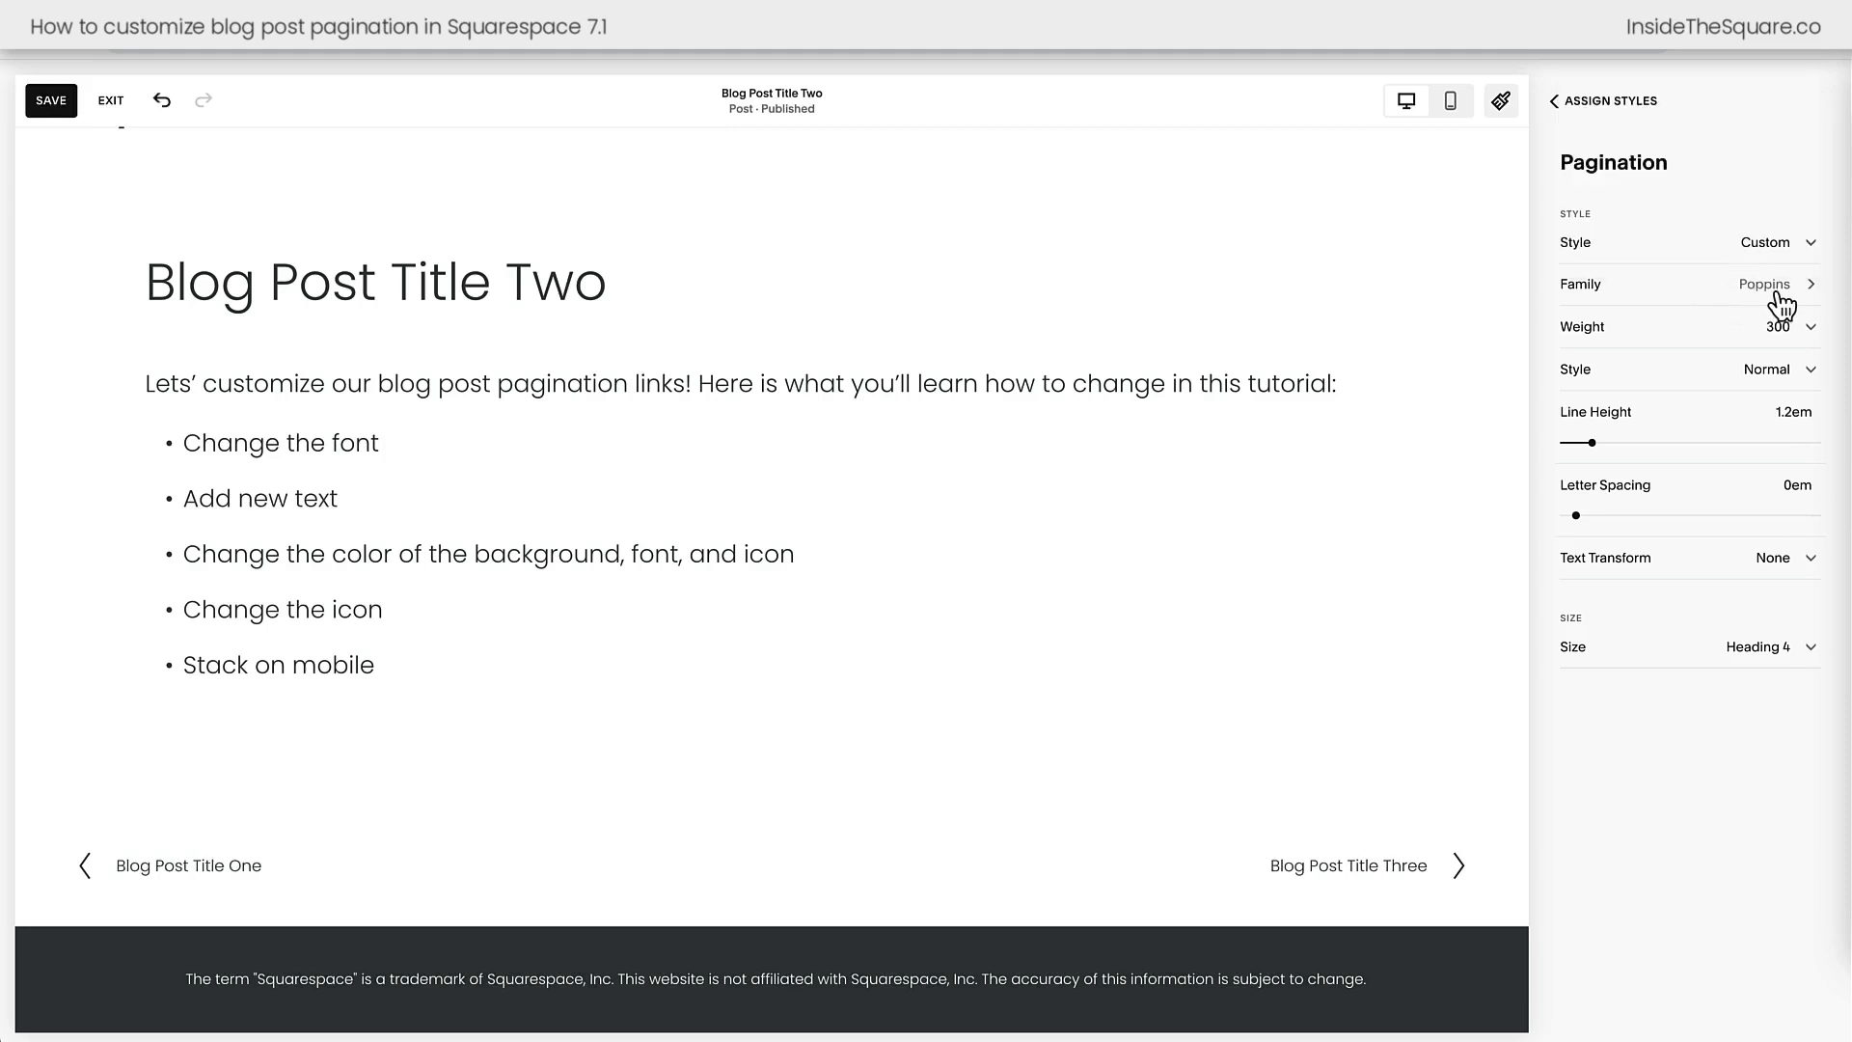
left_click(1690, 284)
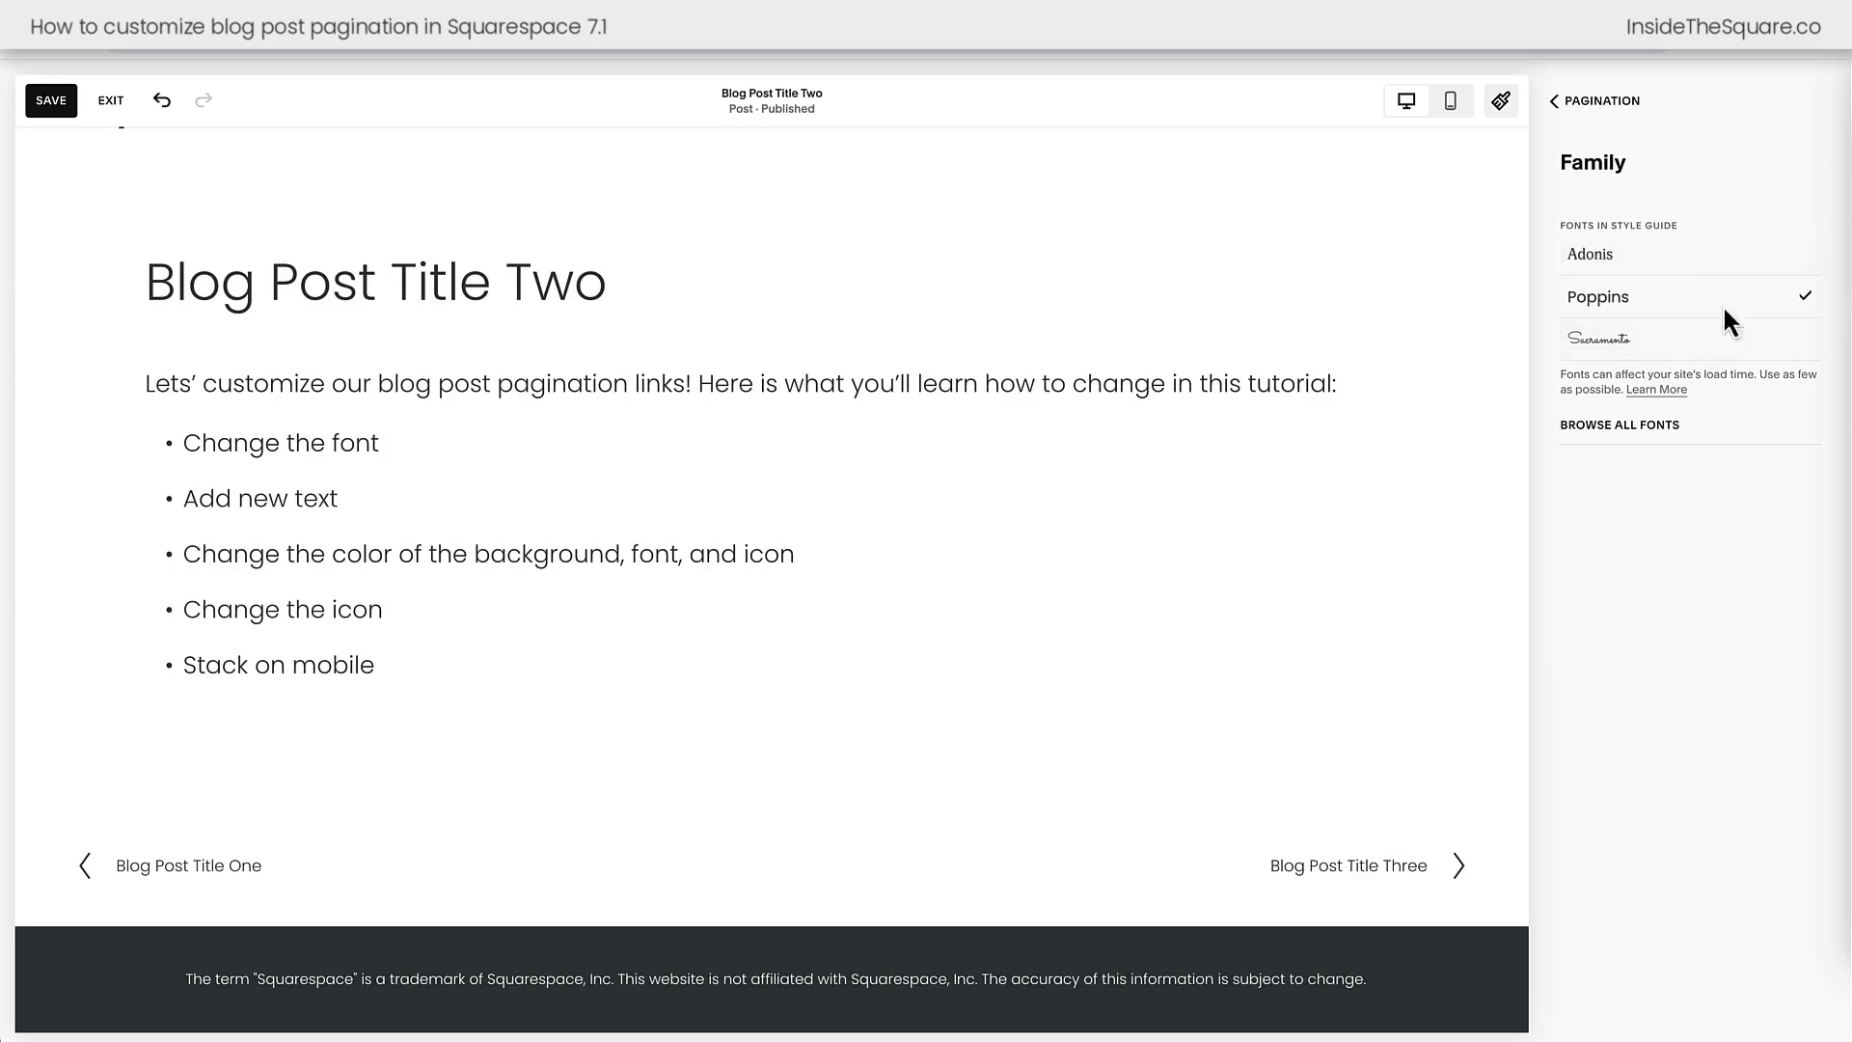
left_click(1618, 425)
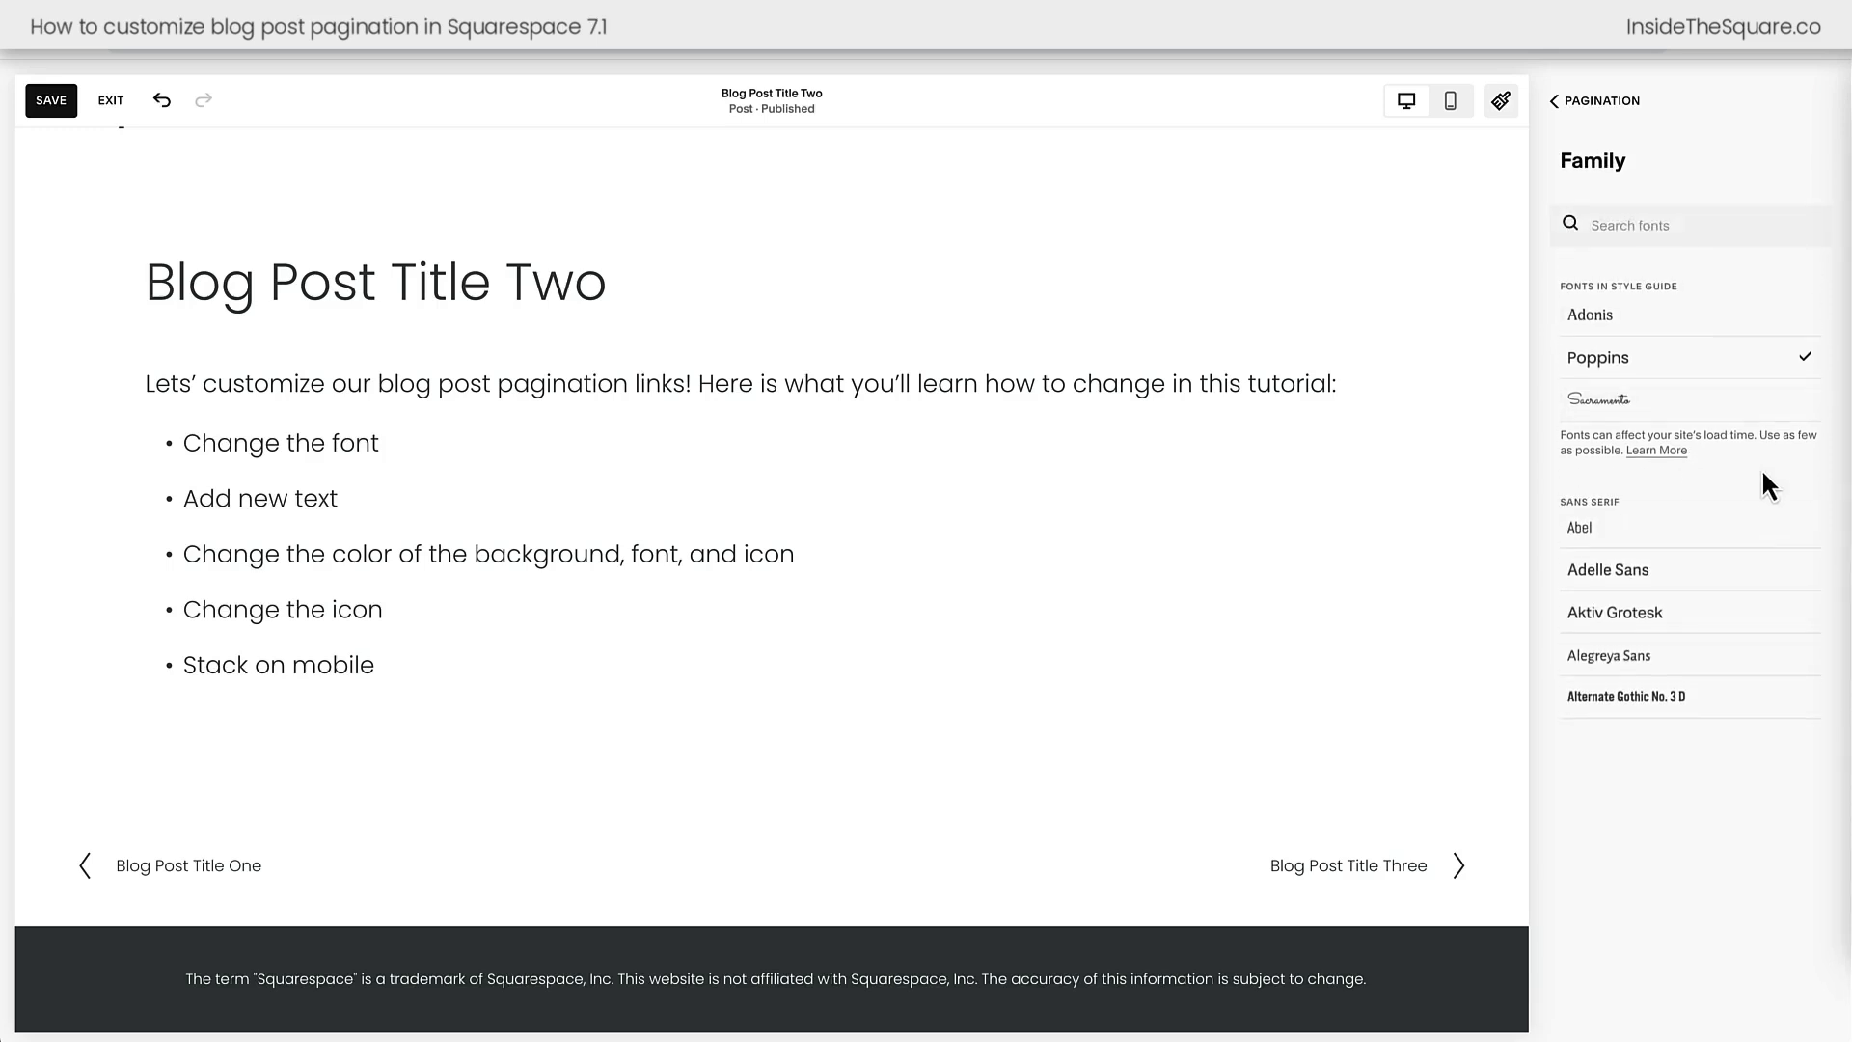
scroll("down", 3)
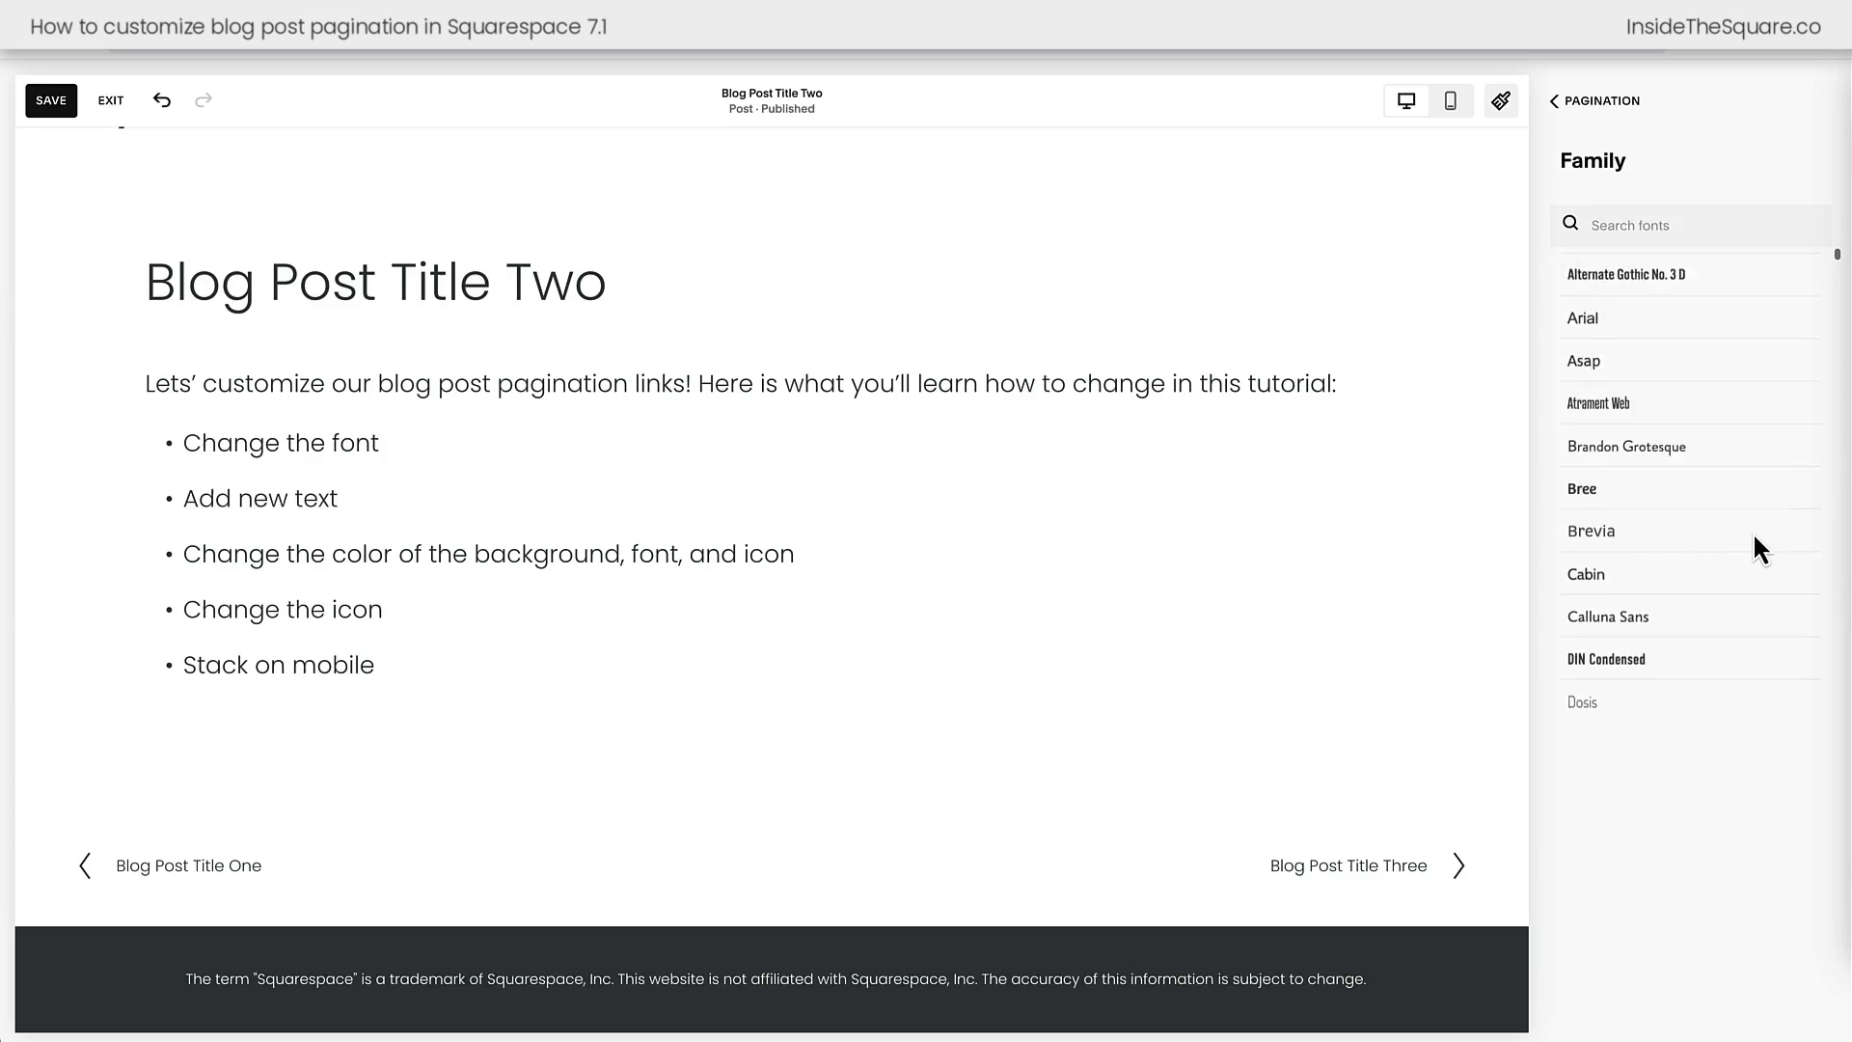
scroll("down", 3)
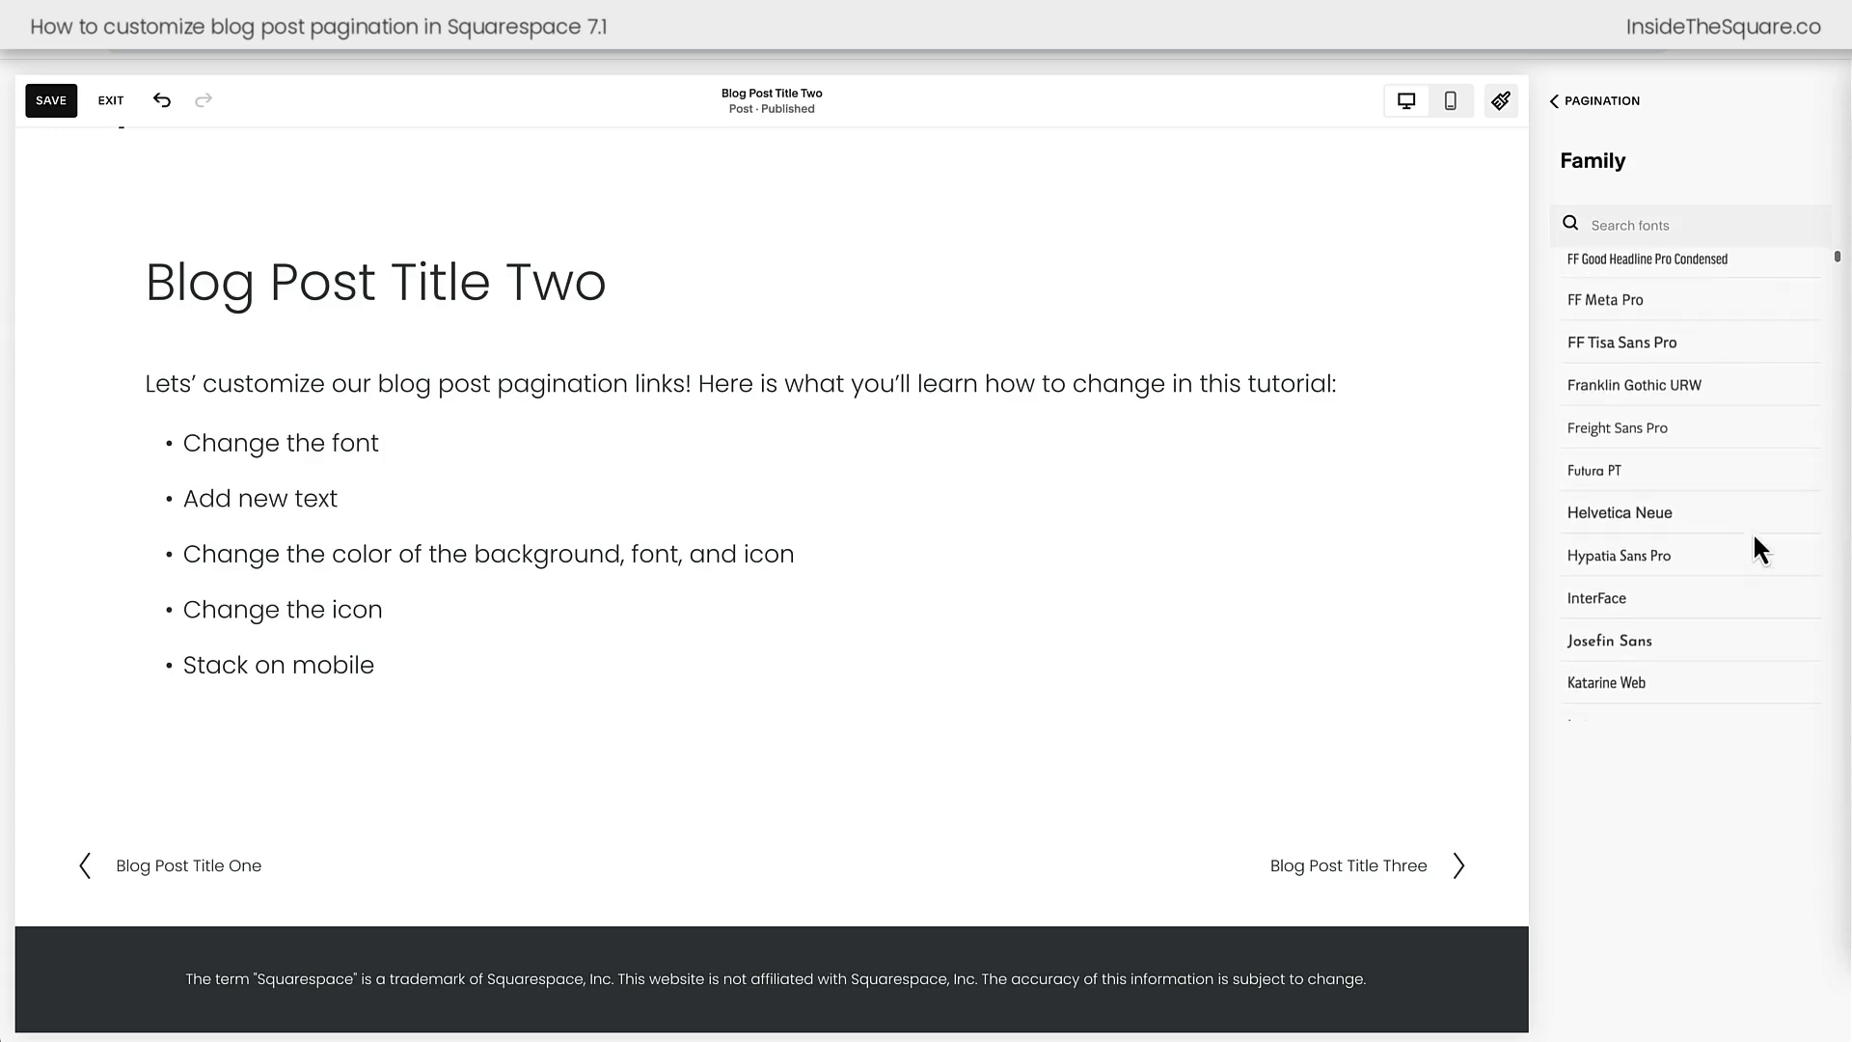
left_click(1621, 511)
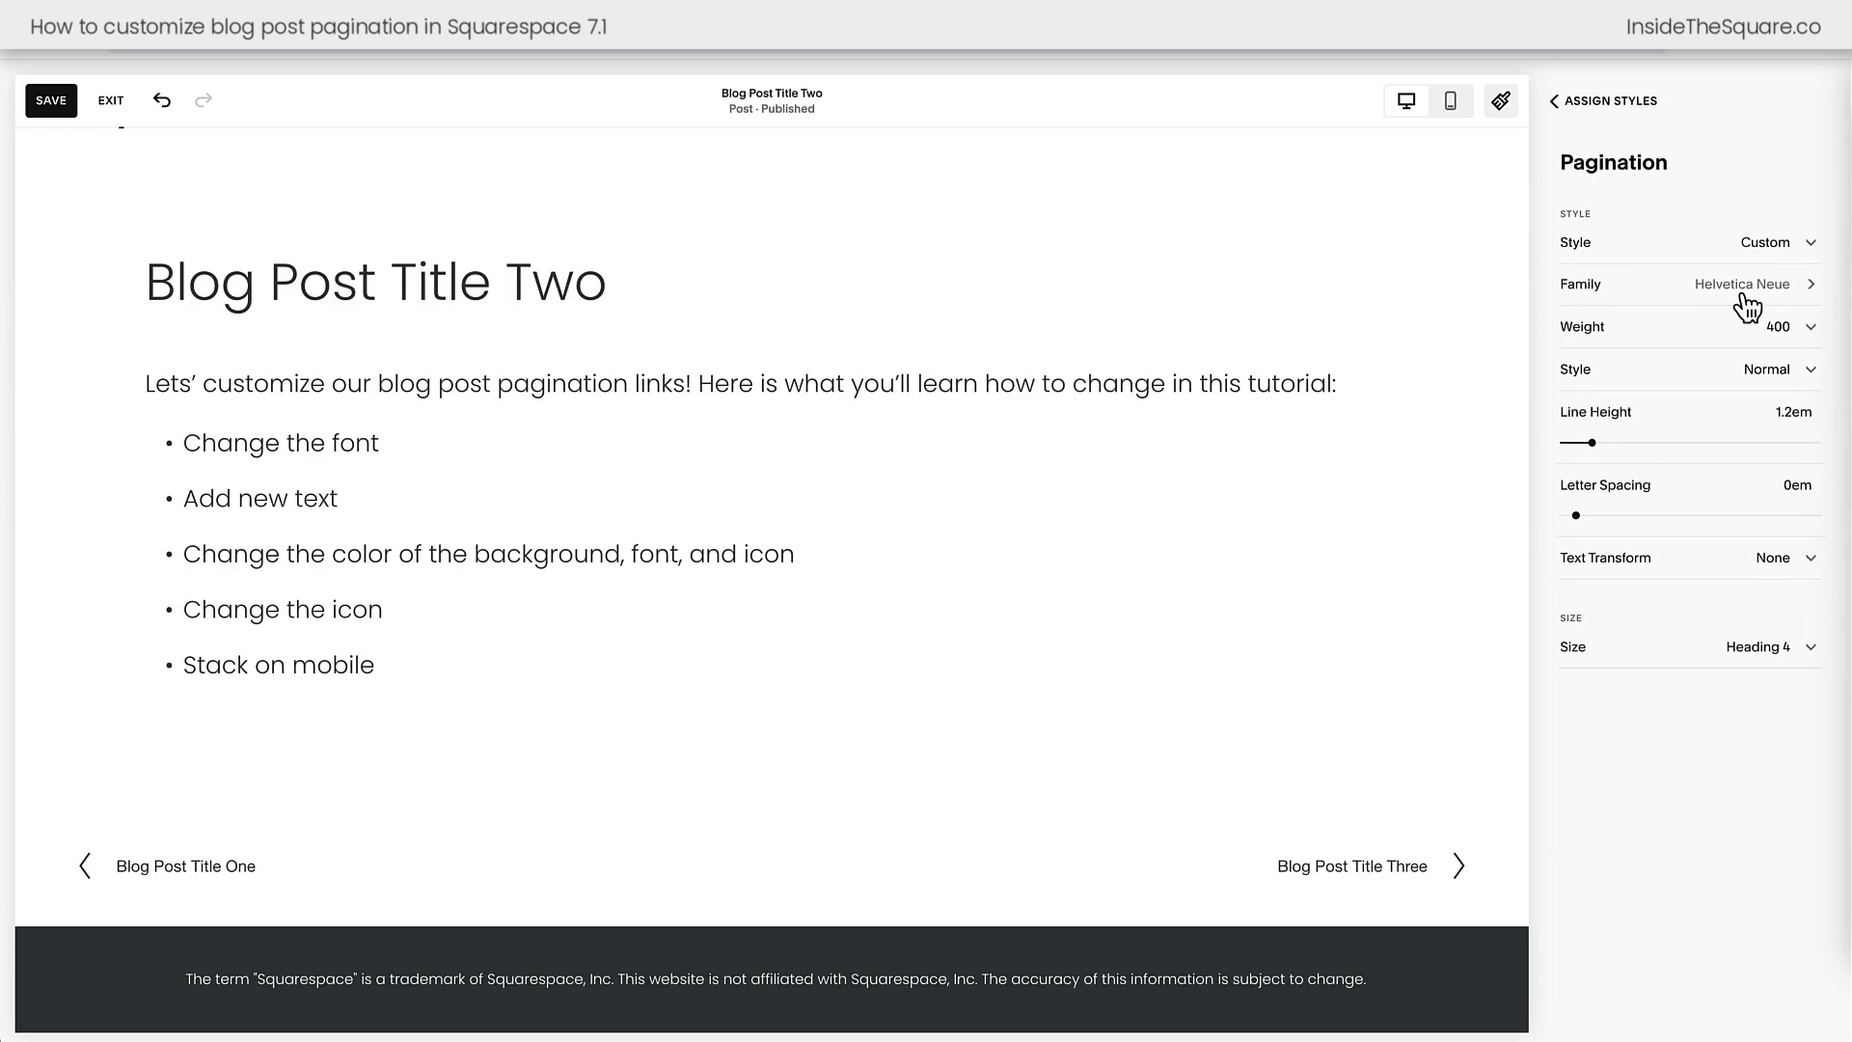
Set the pagination text size to Paragraph 1
left_click(1690, 283)
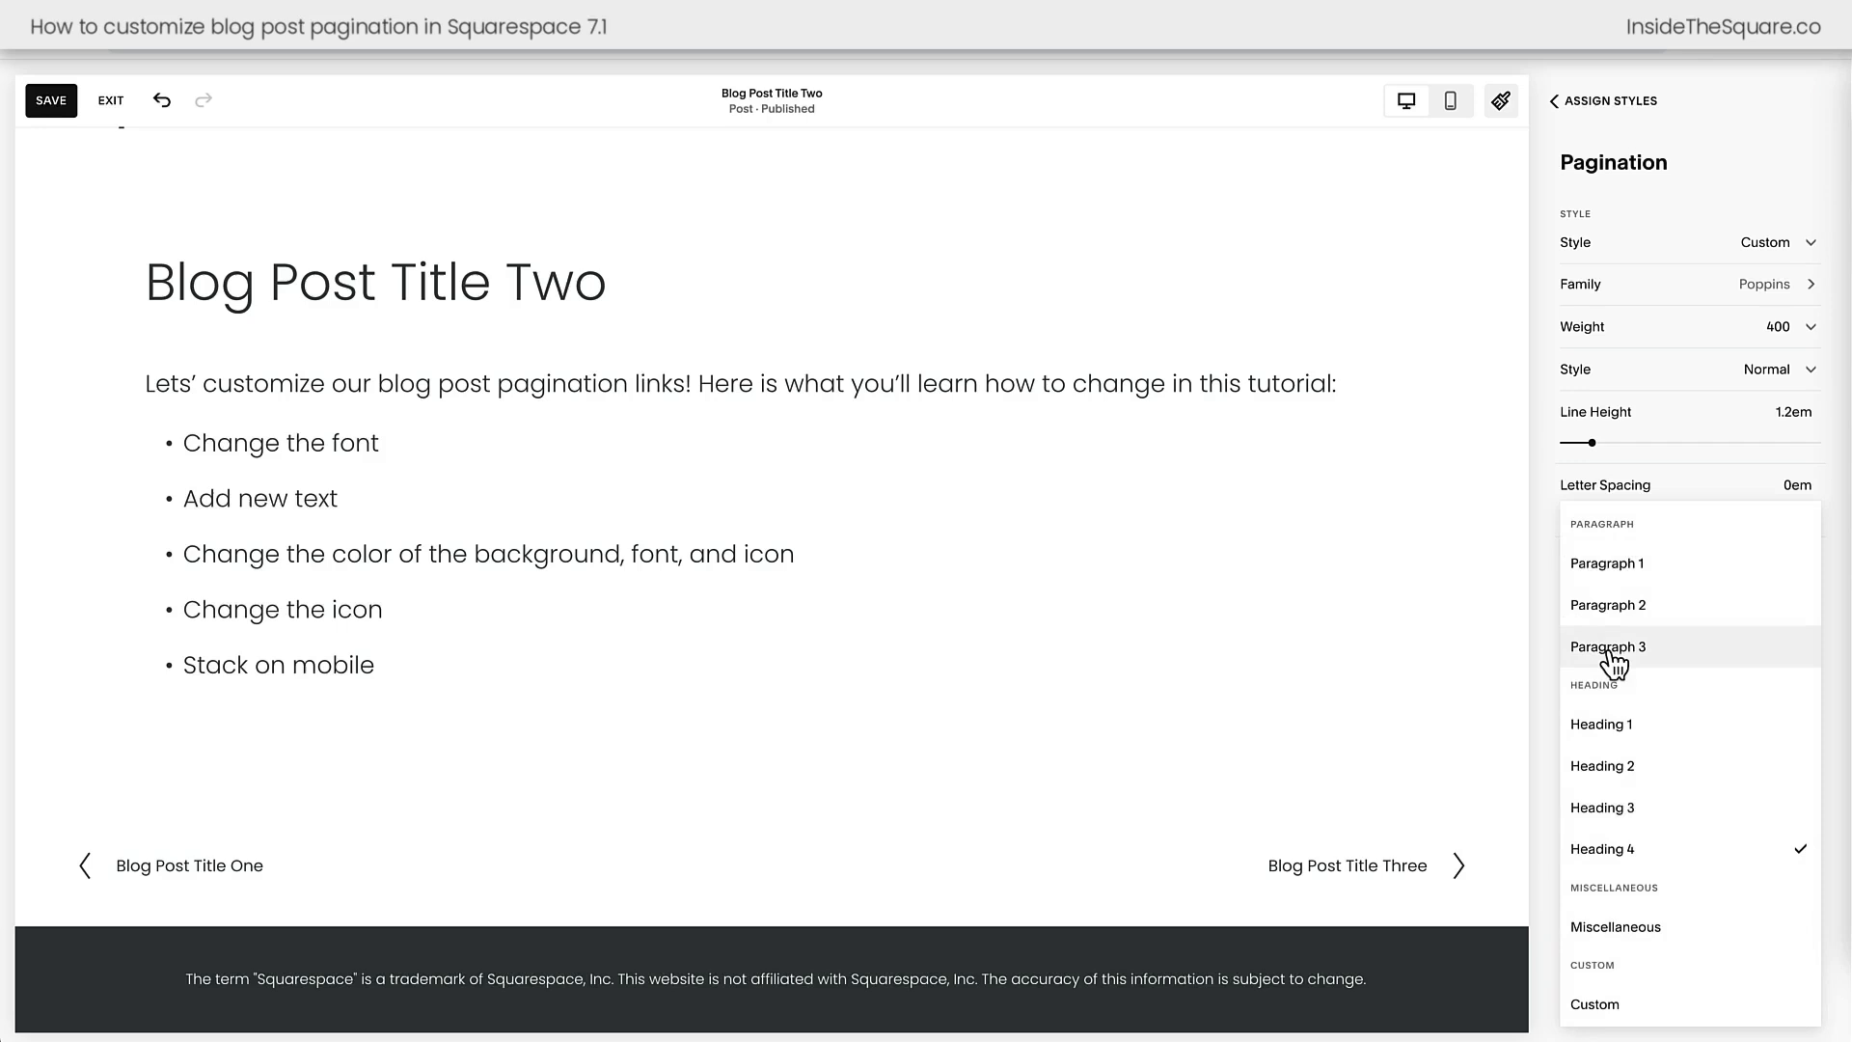
left_click(1607, 646)
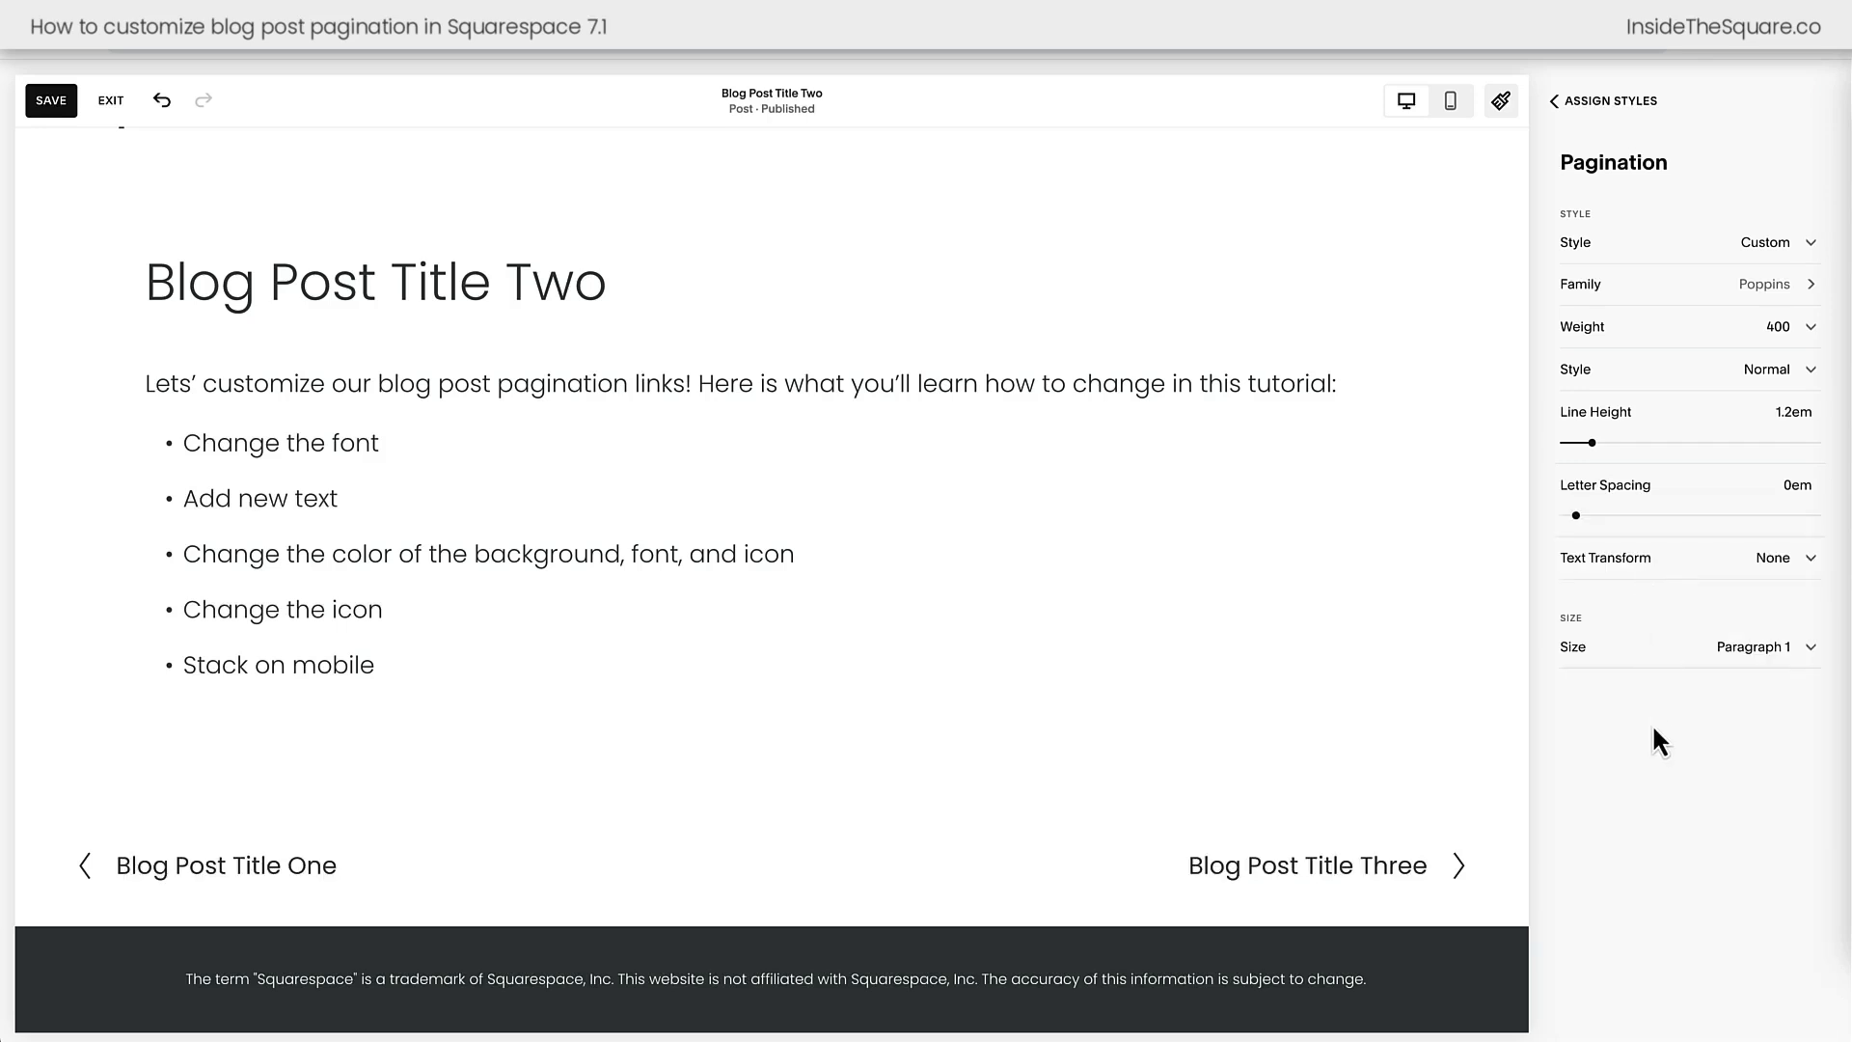
mouse_move(1663, 744)
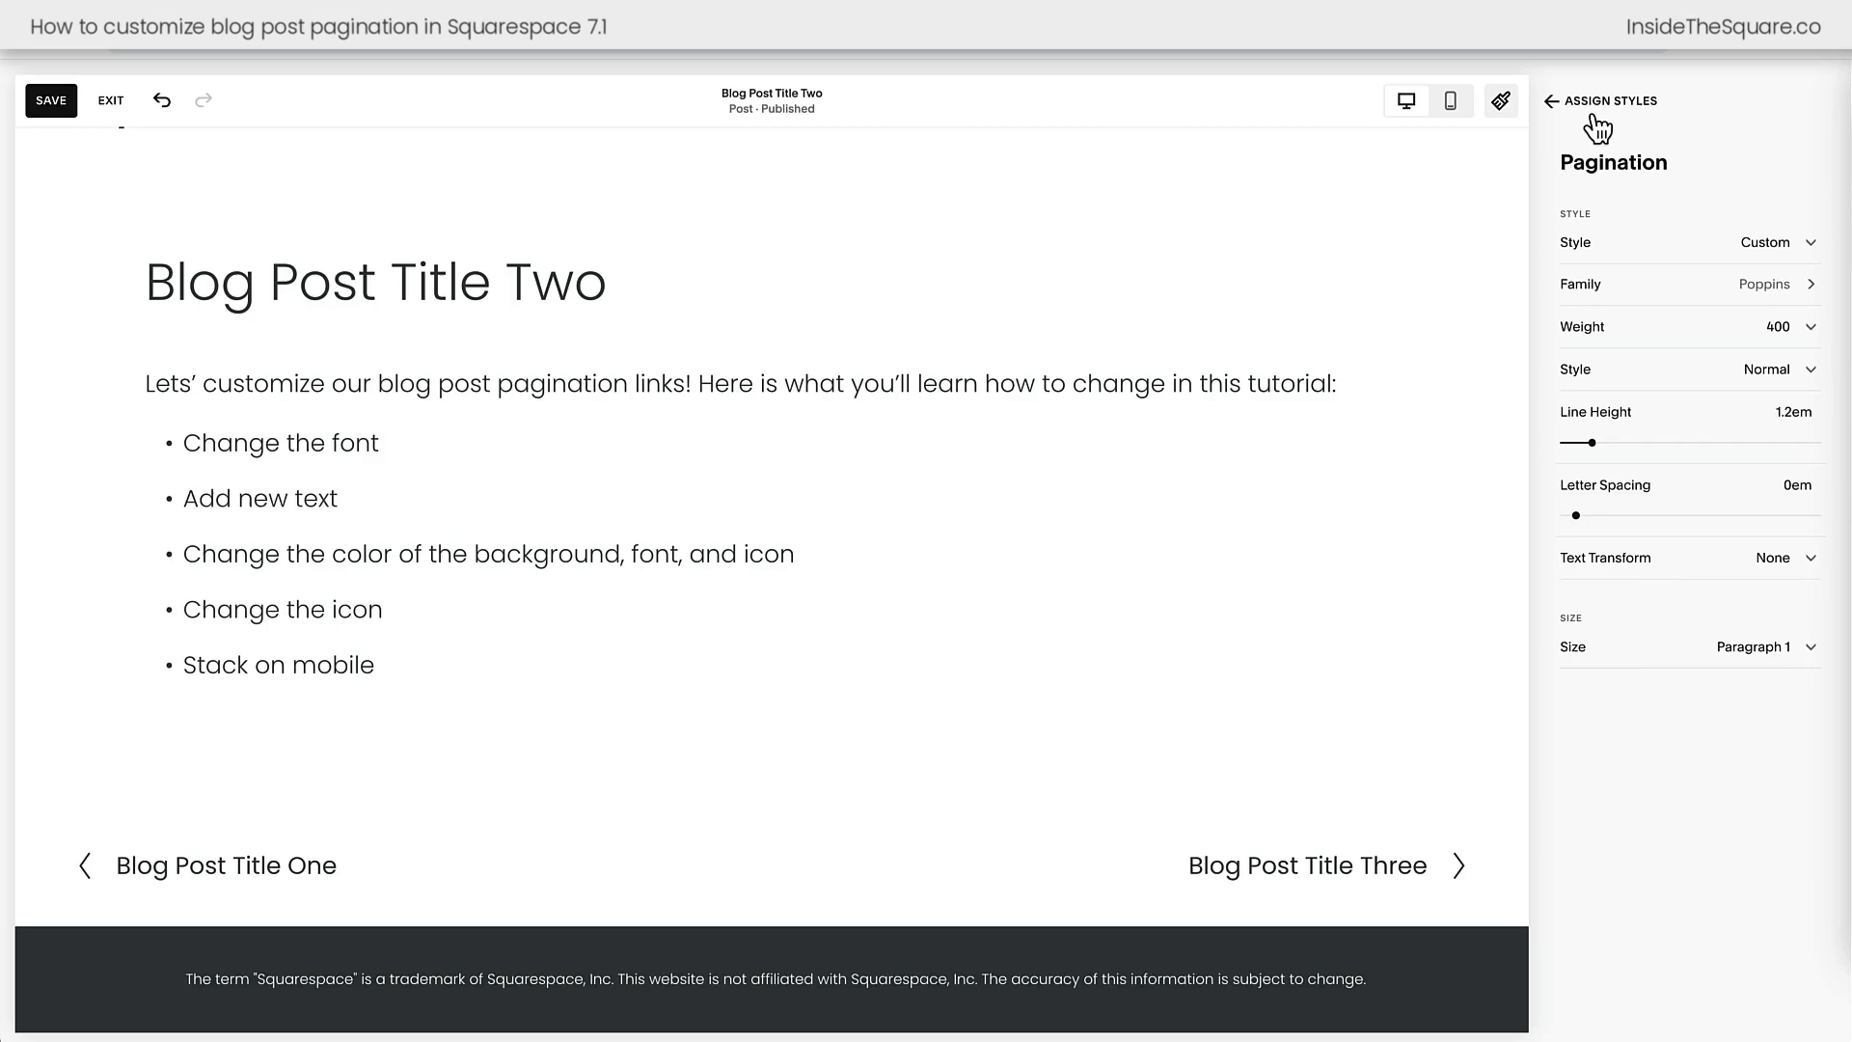
Return to the Blog Post Pagination font settings and save the style changes
left_click(1567, 100)
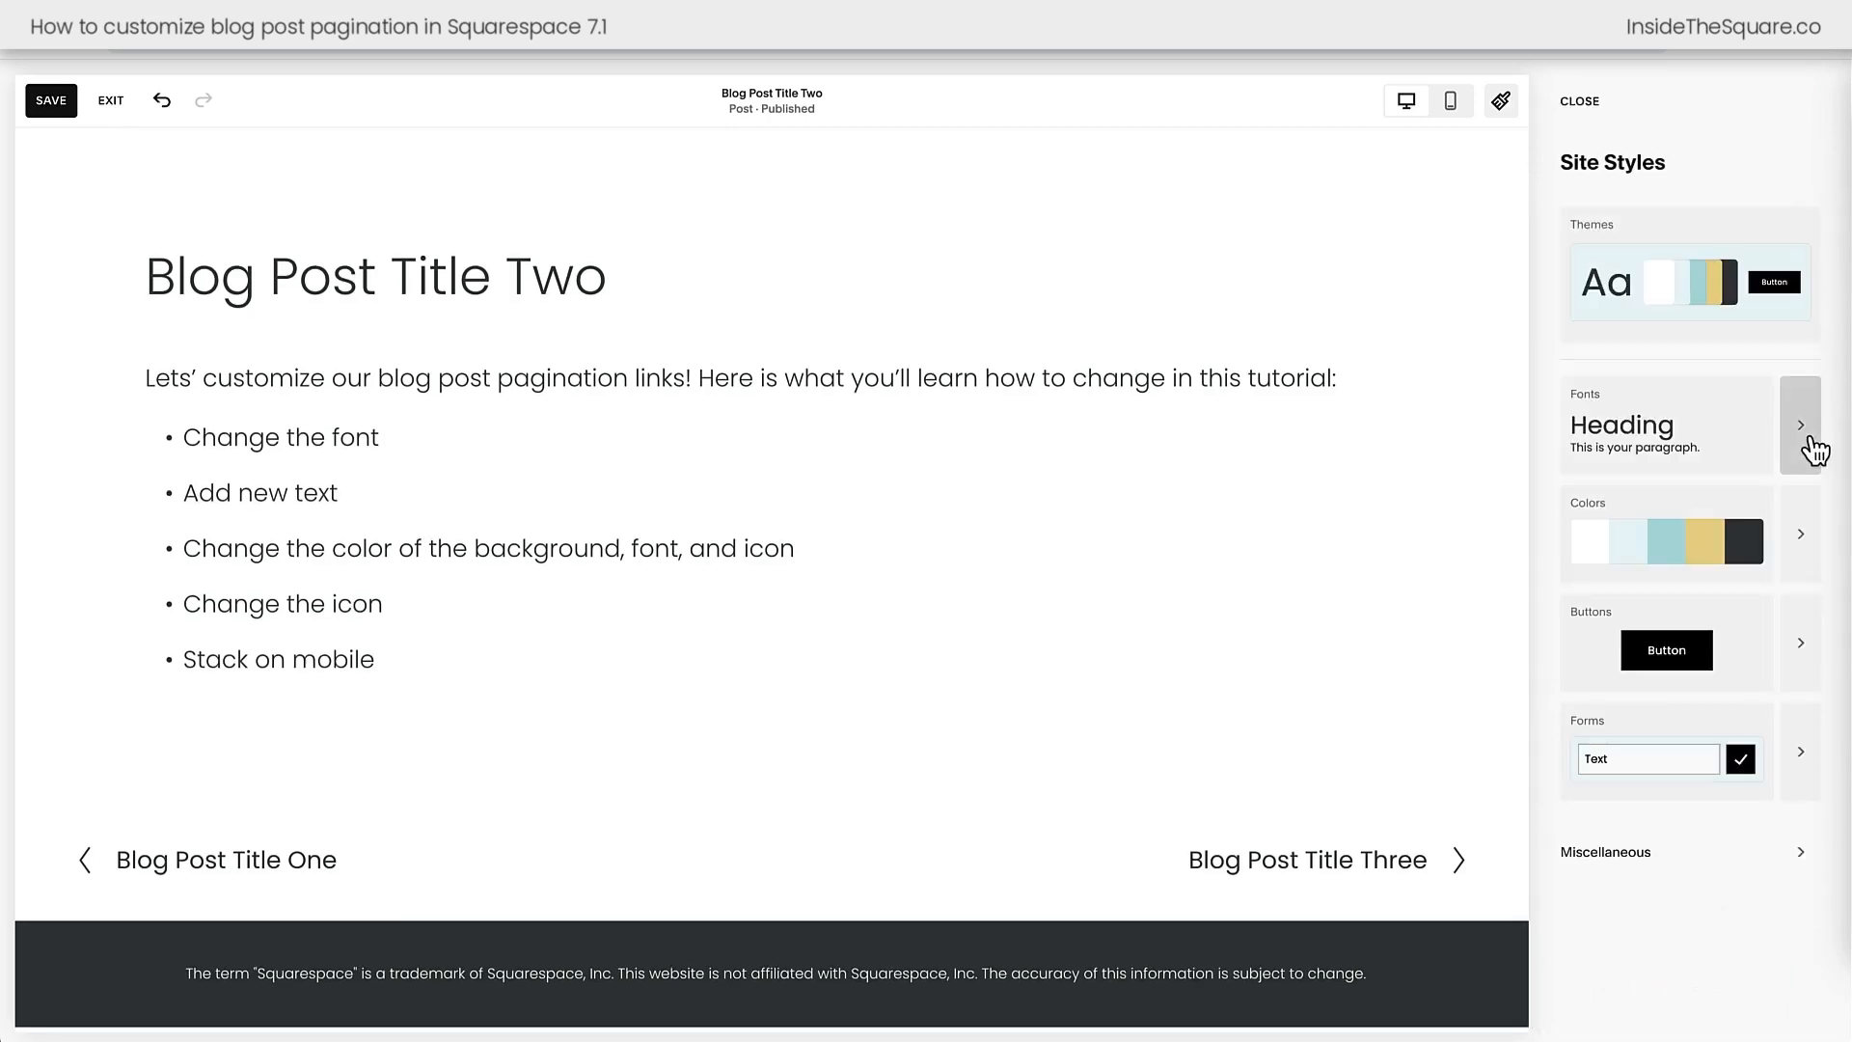
left_click(1800, 424)
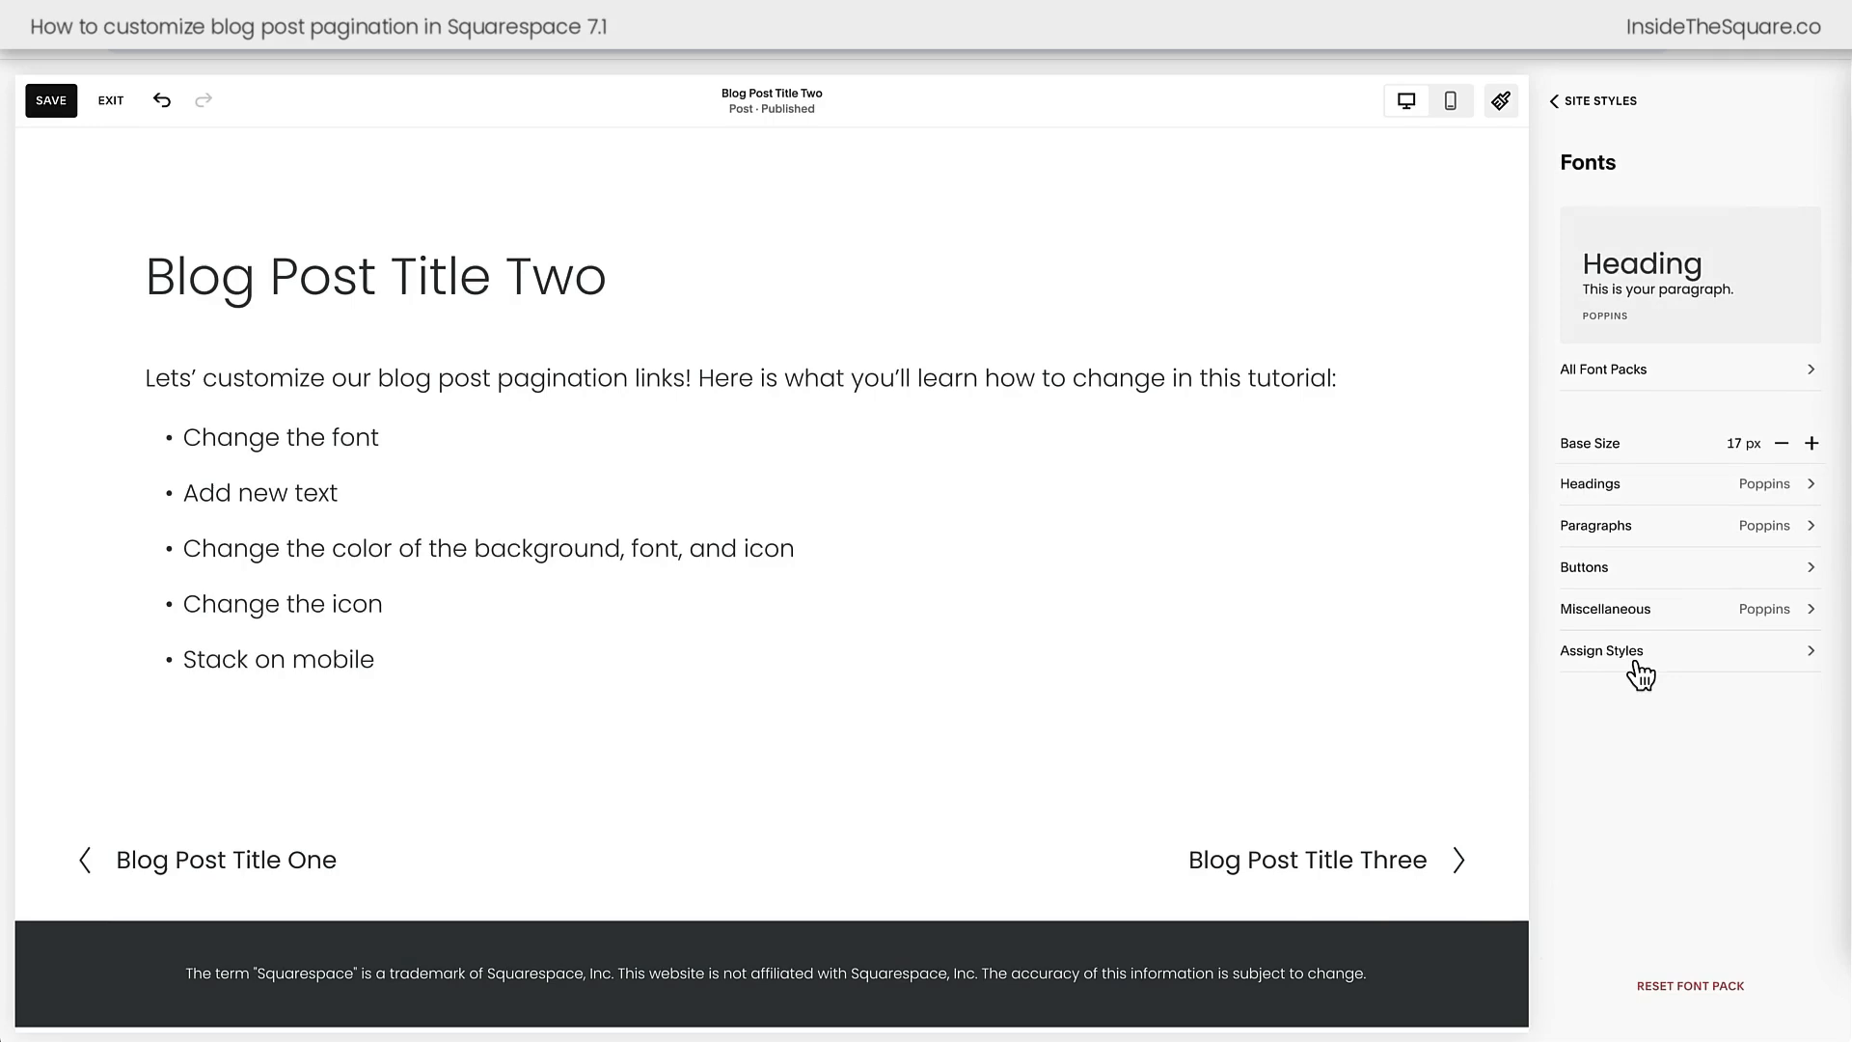
left_click(1601, 650)
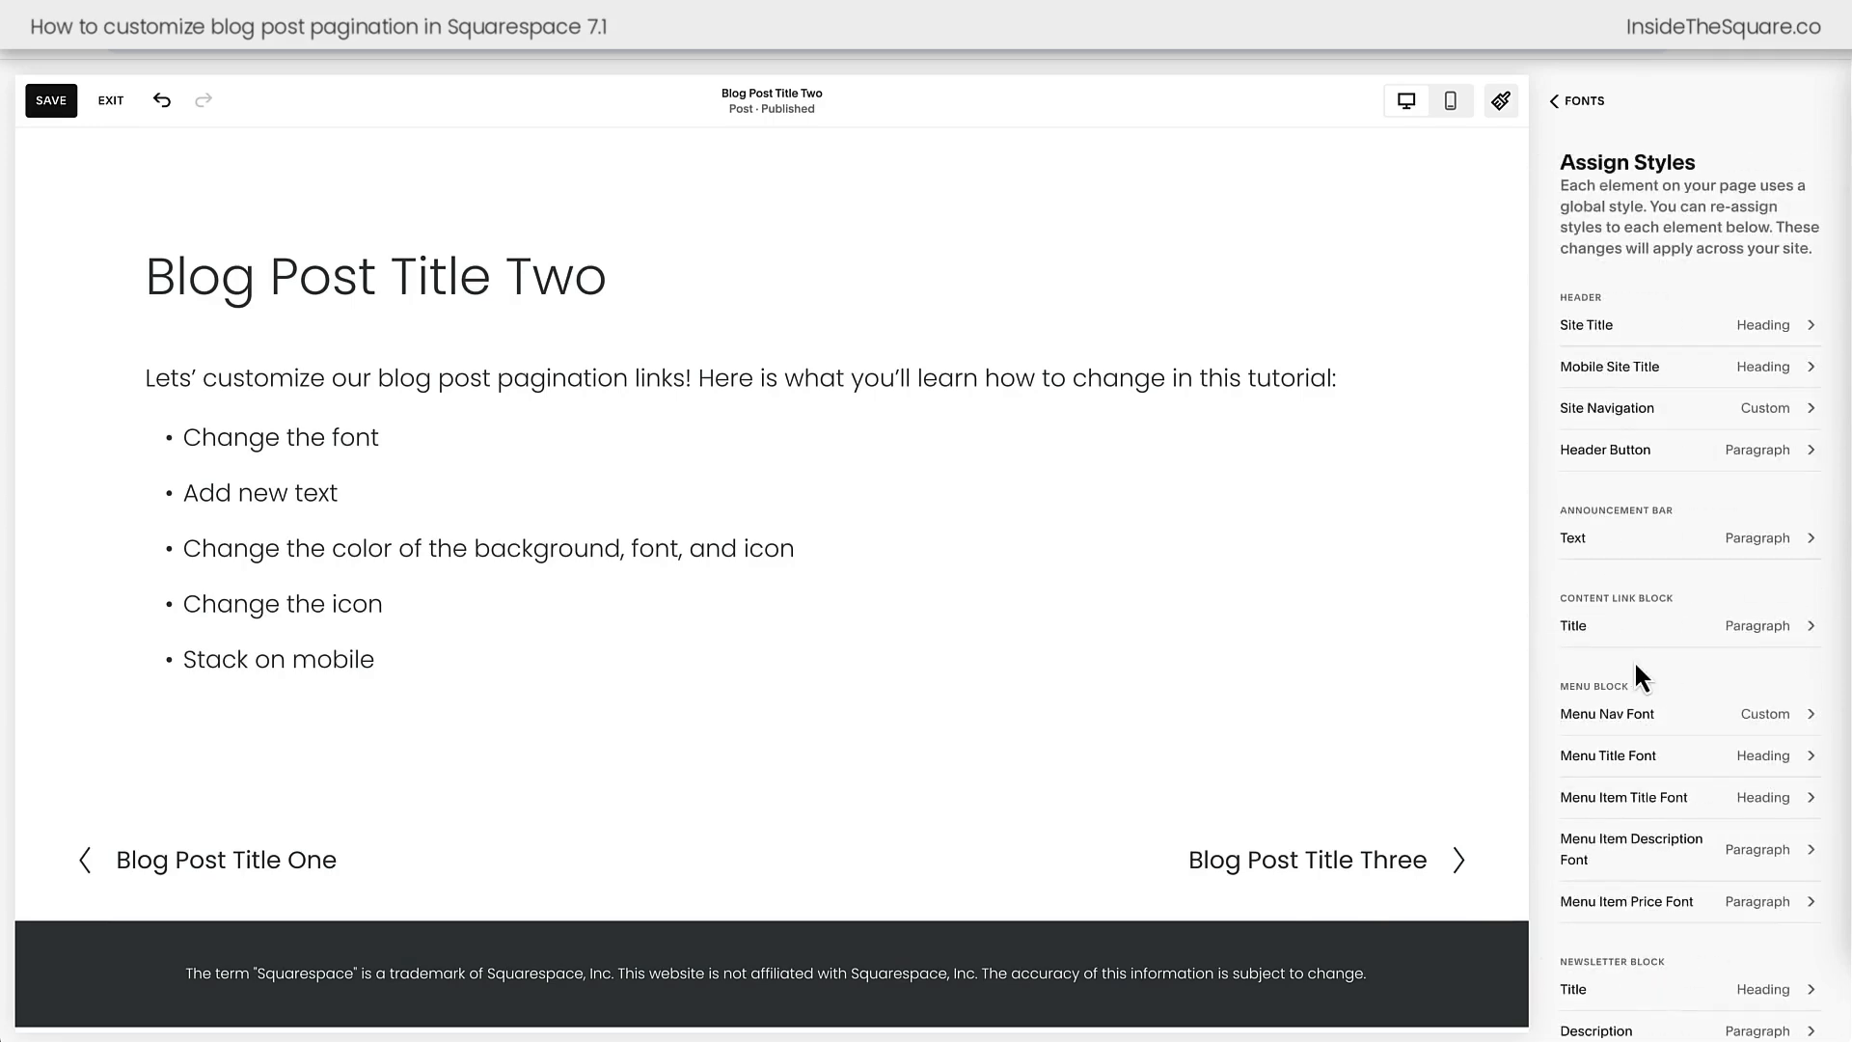
scroll("down", 3)
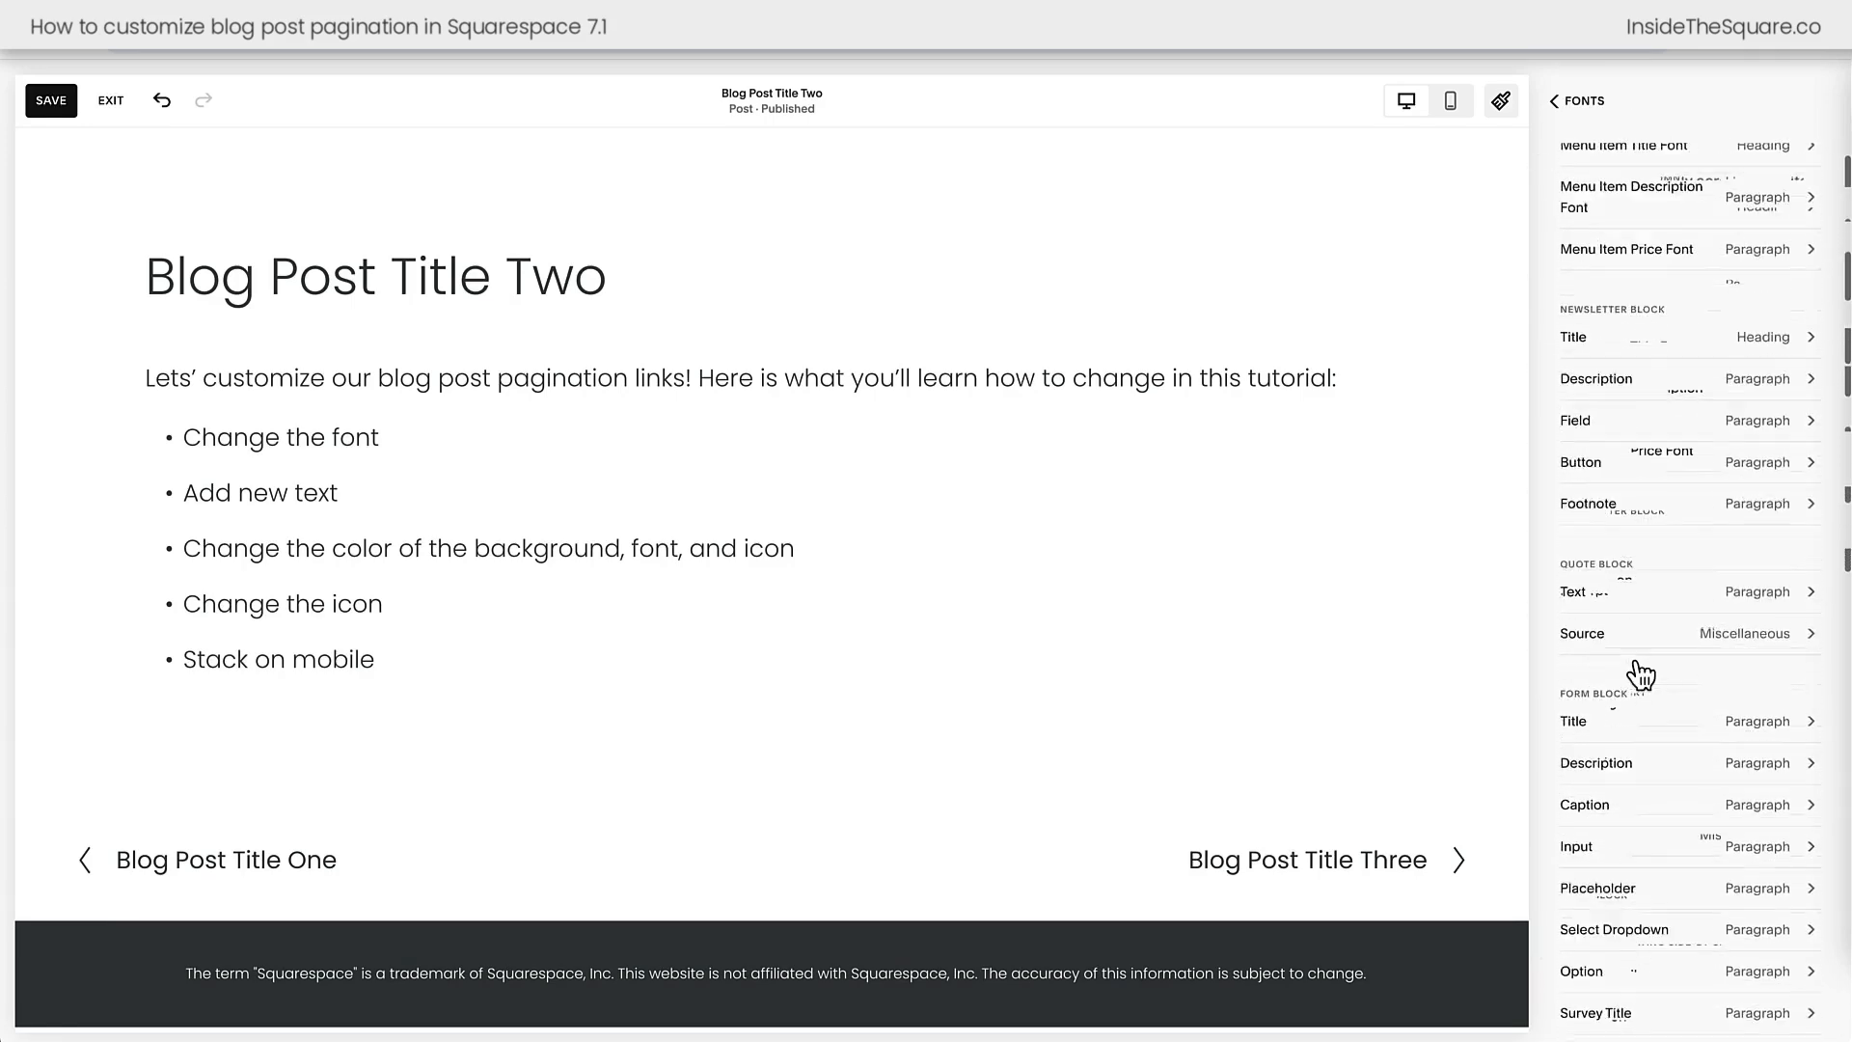
scroll("down", 3)
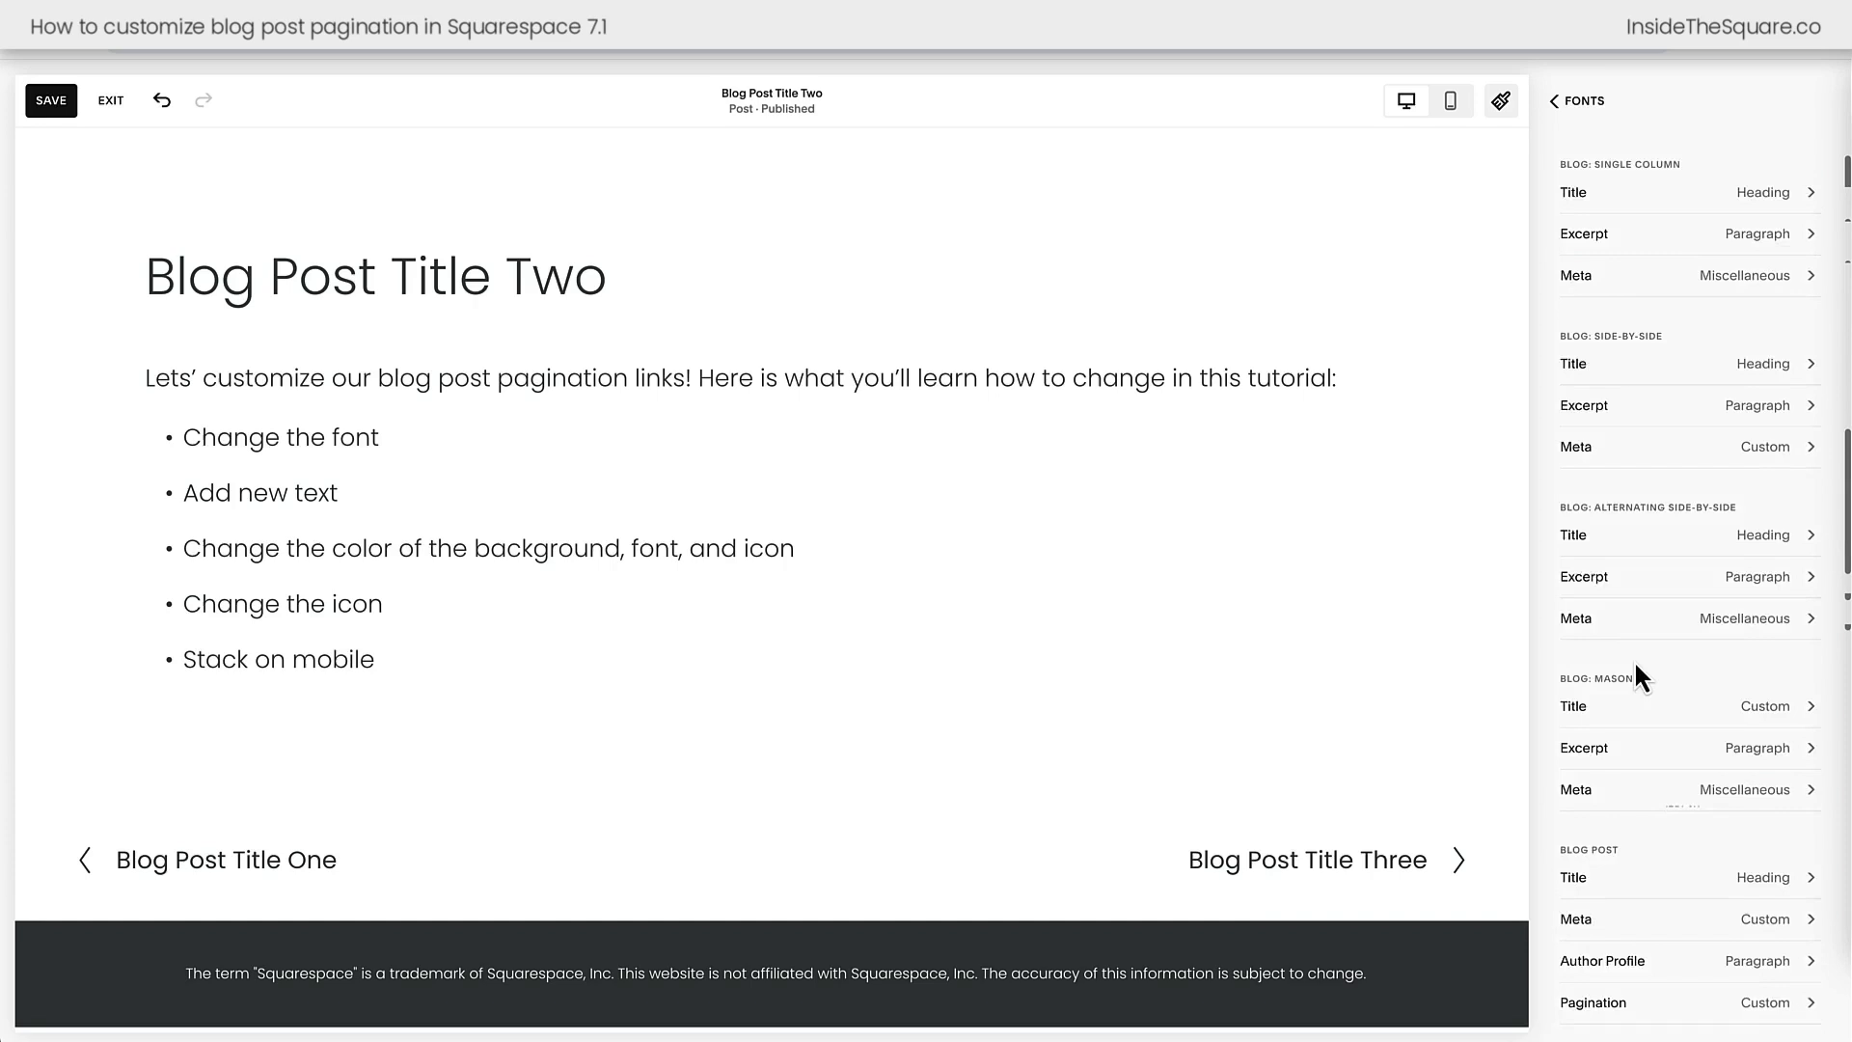
scroll("down", 3)
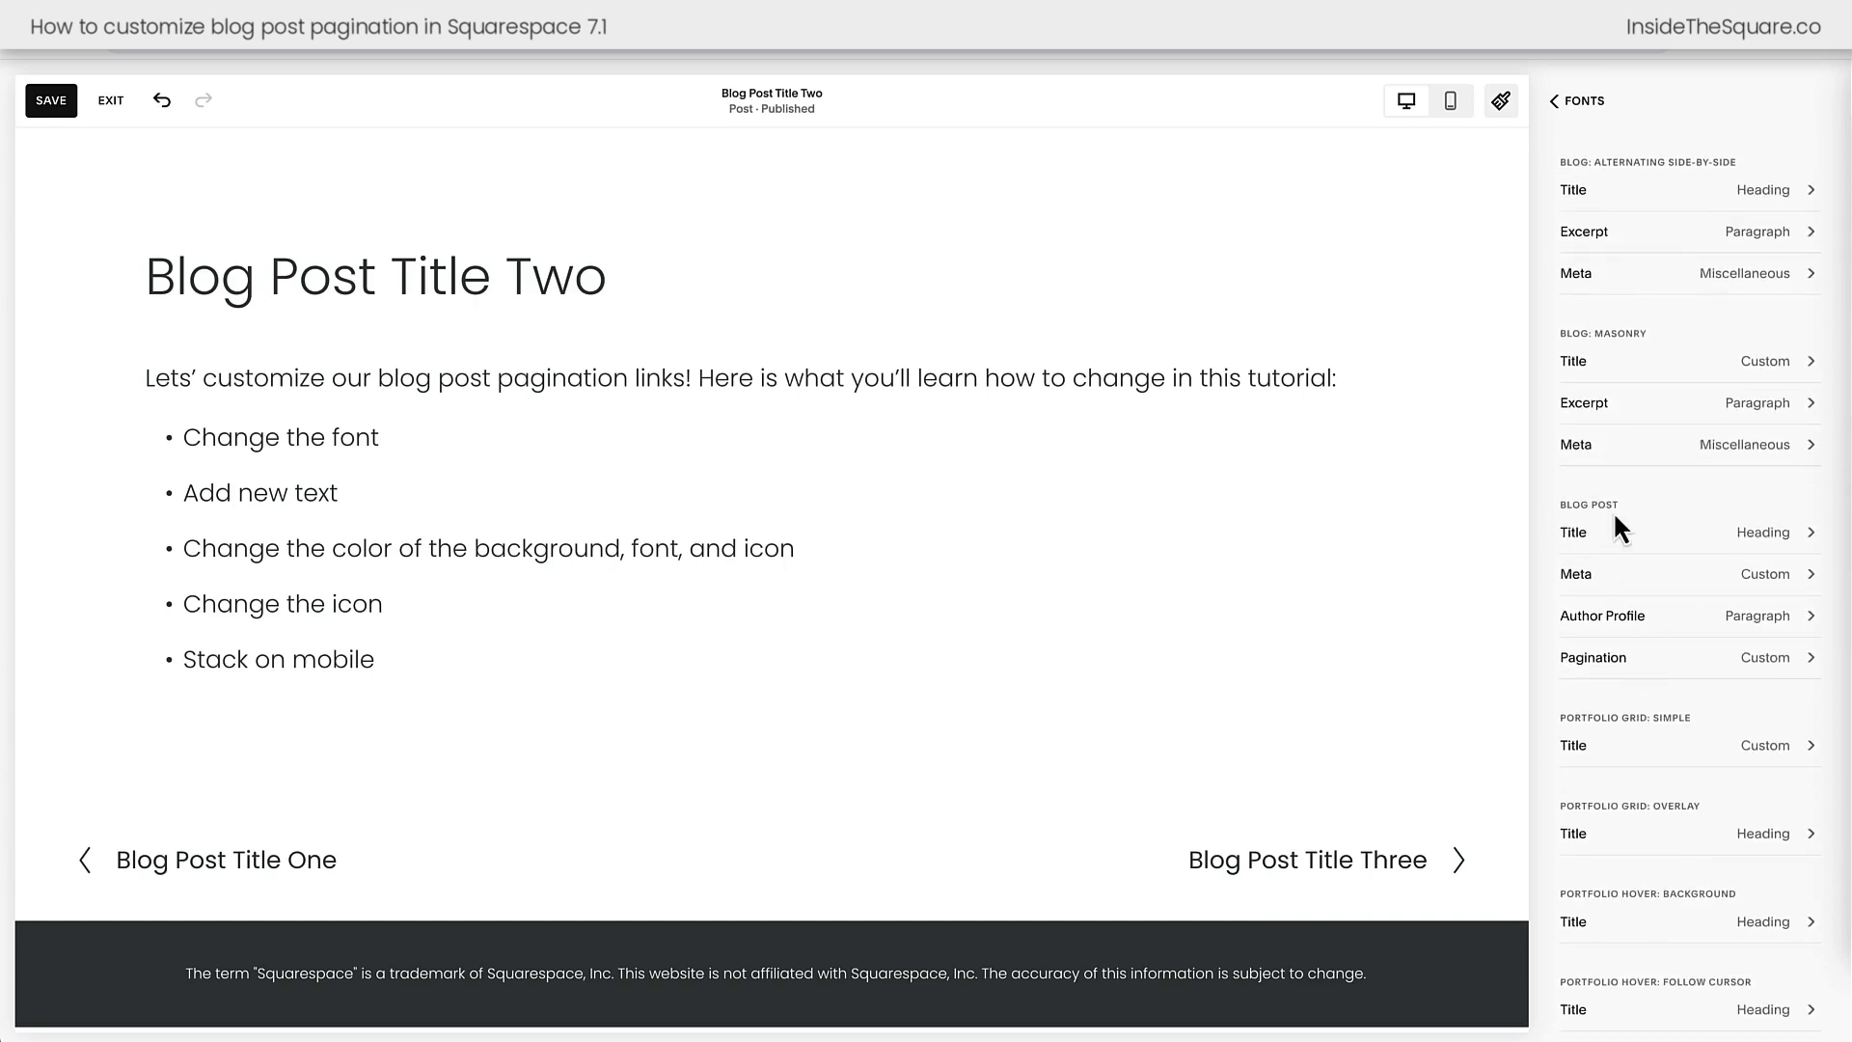
left_click(1594, 656)
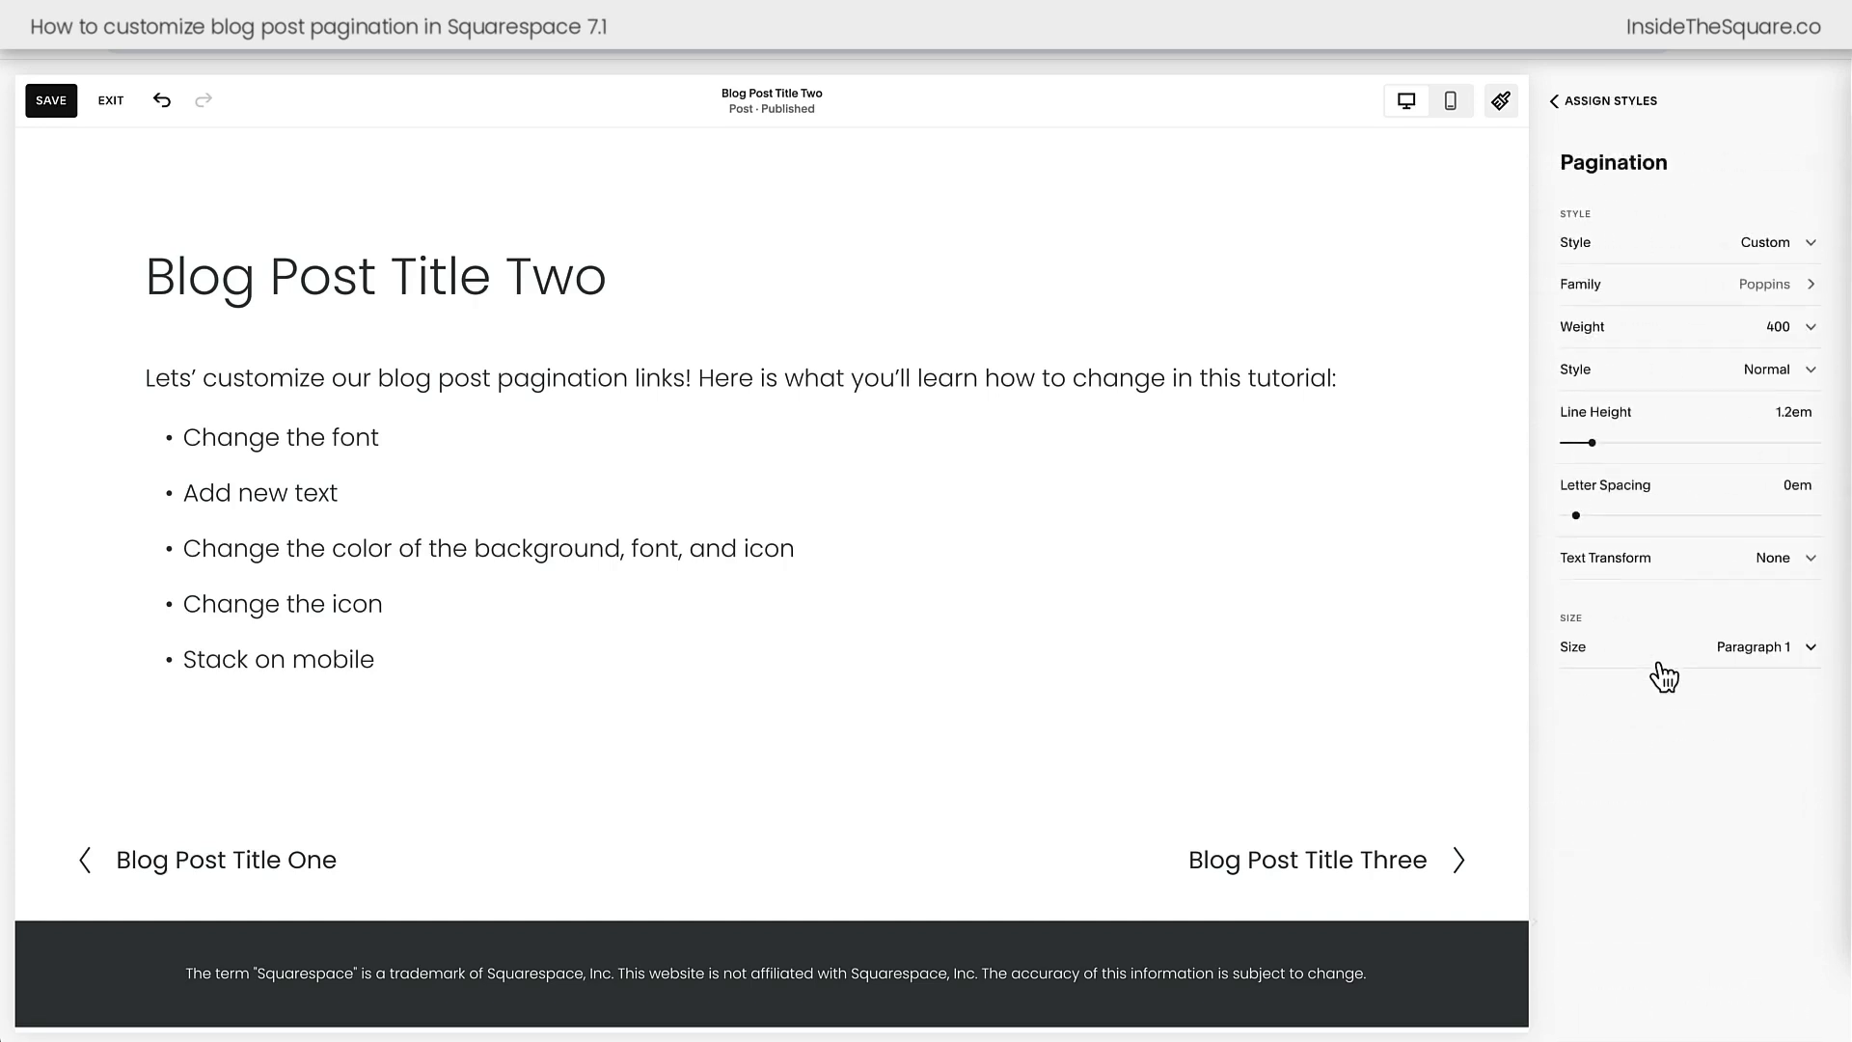
left_click(376, 276)
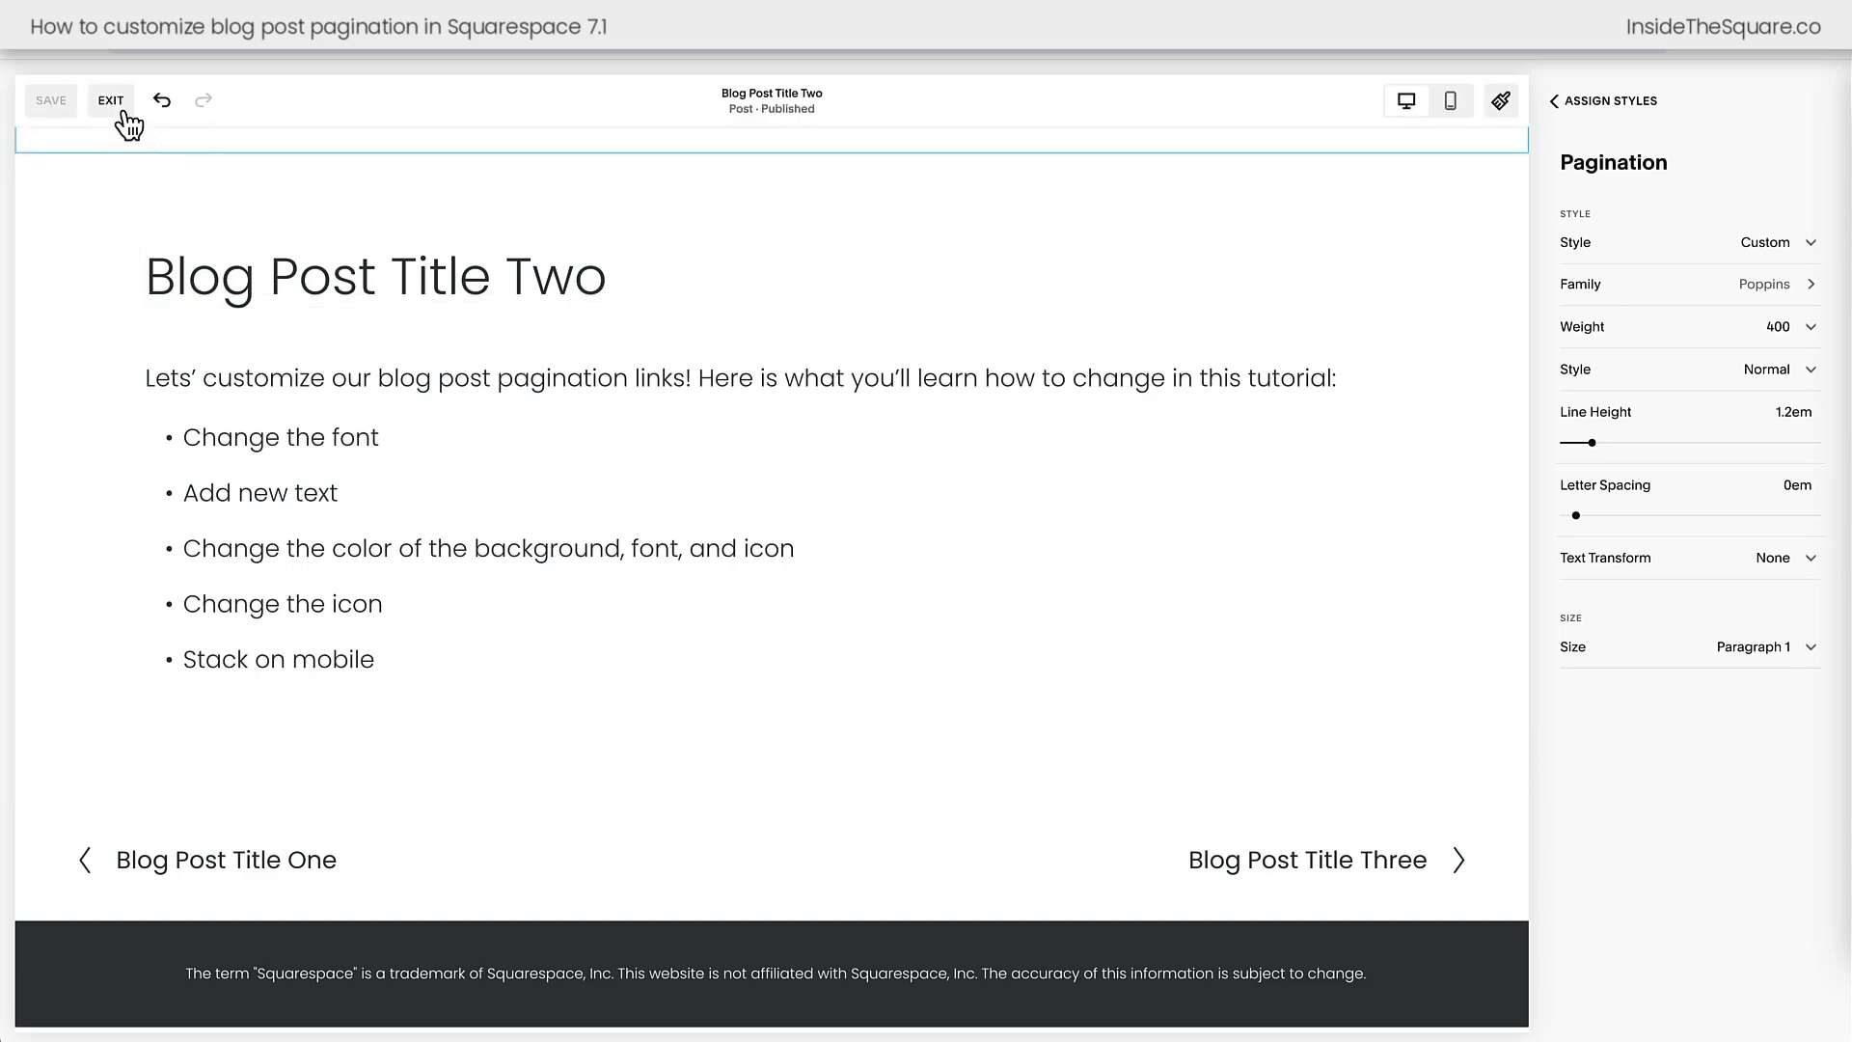
Exit the post editor and go to Pages > Website Tools for Custom CSS
left_click(112, 98)
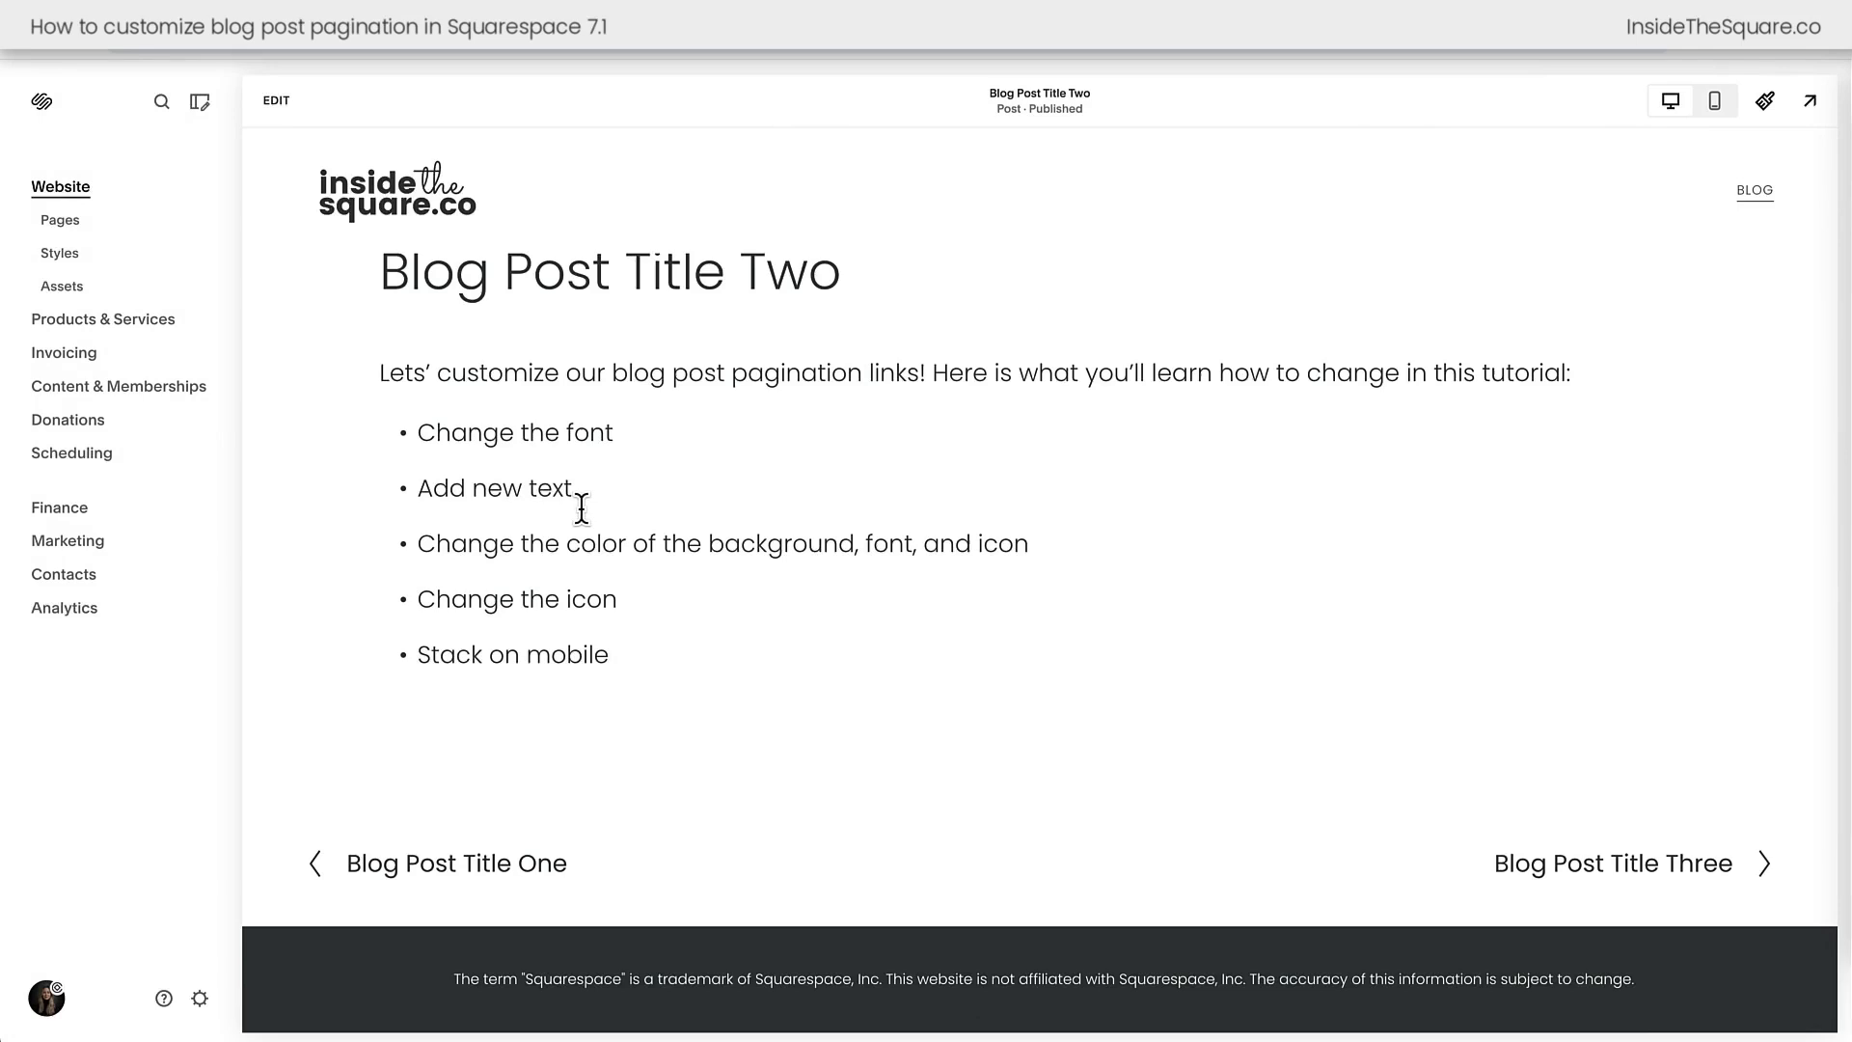
mouse_move(968, 850)
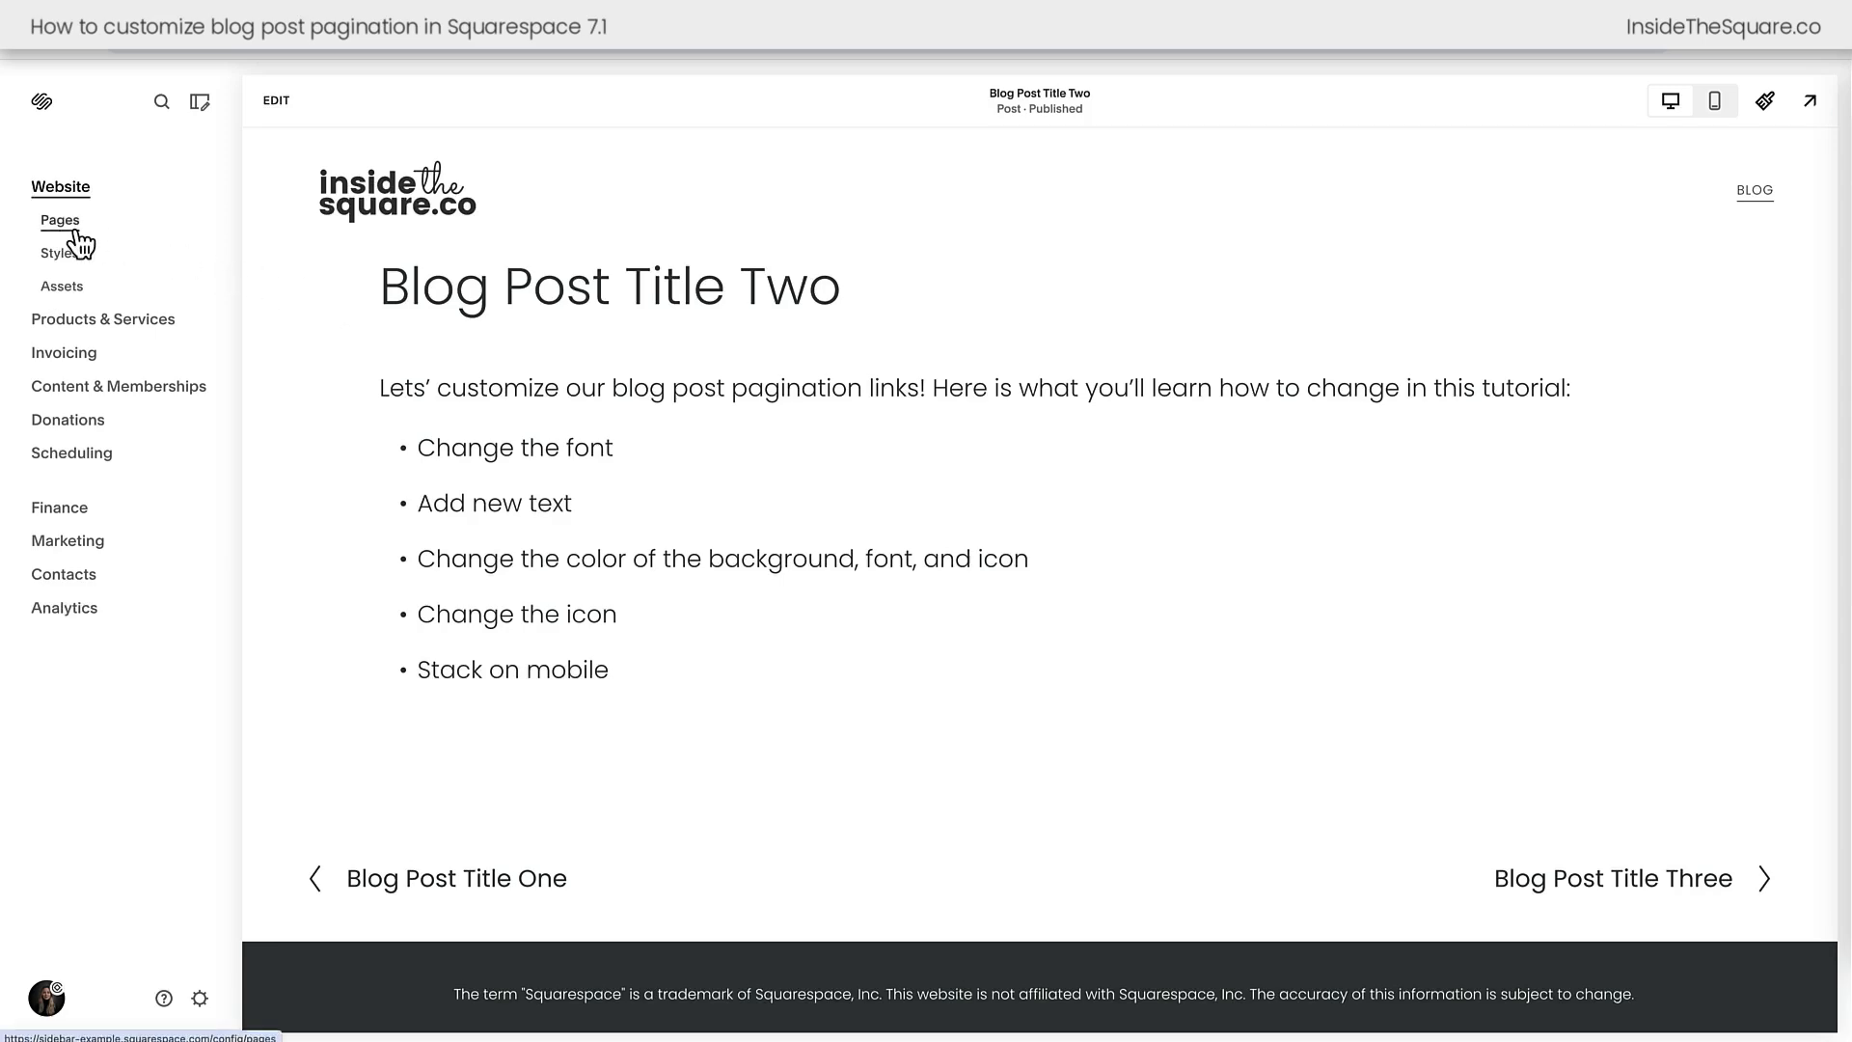
left_click(60, 220)
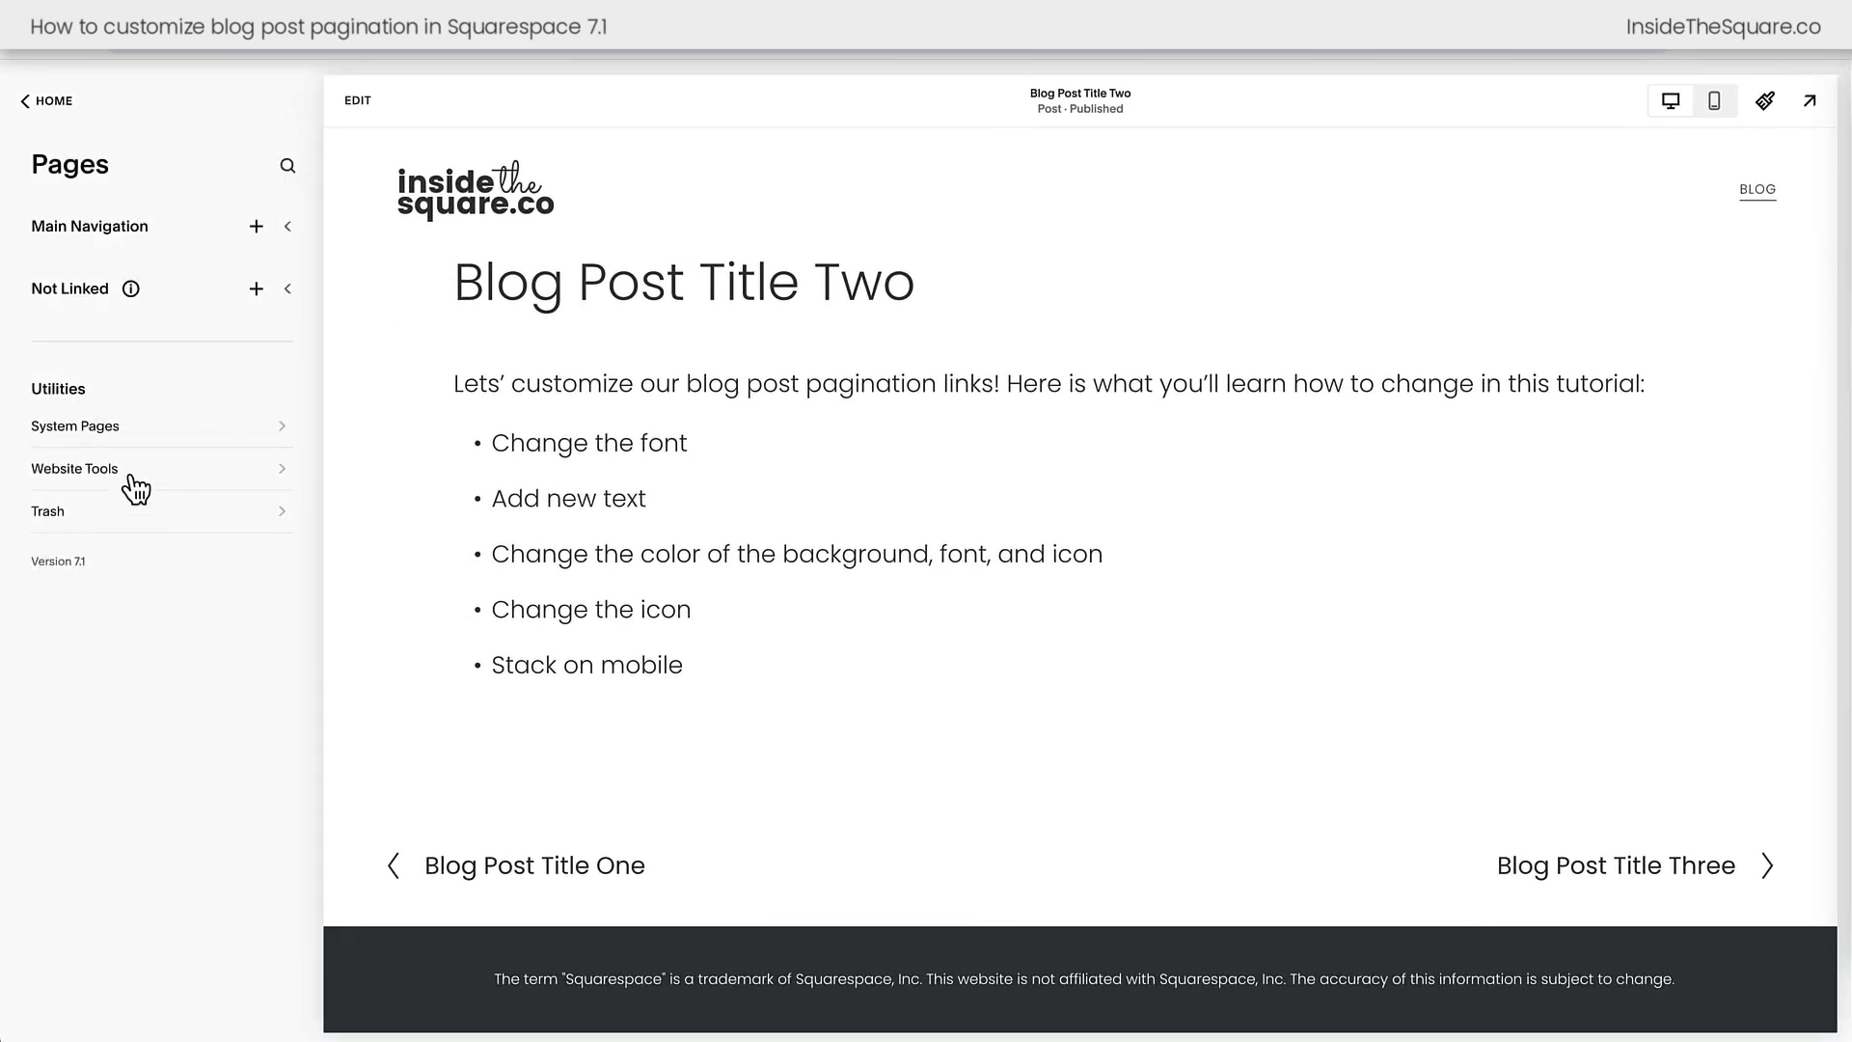
left_click(76, 467)
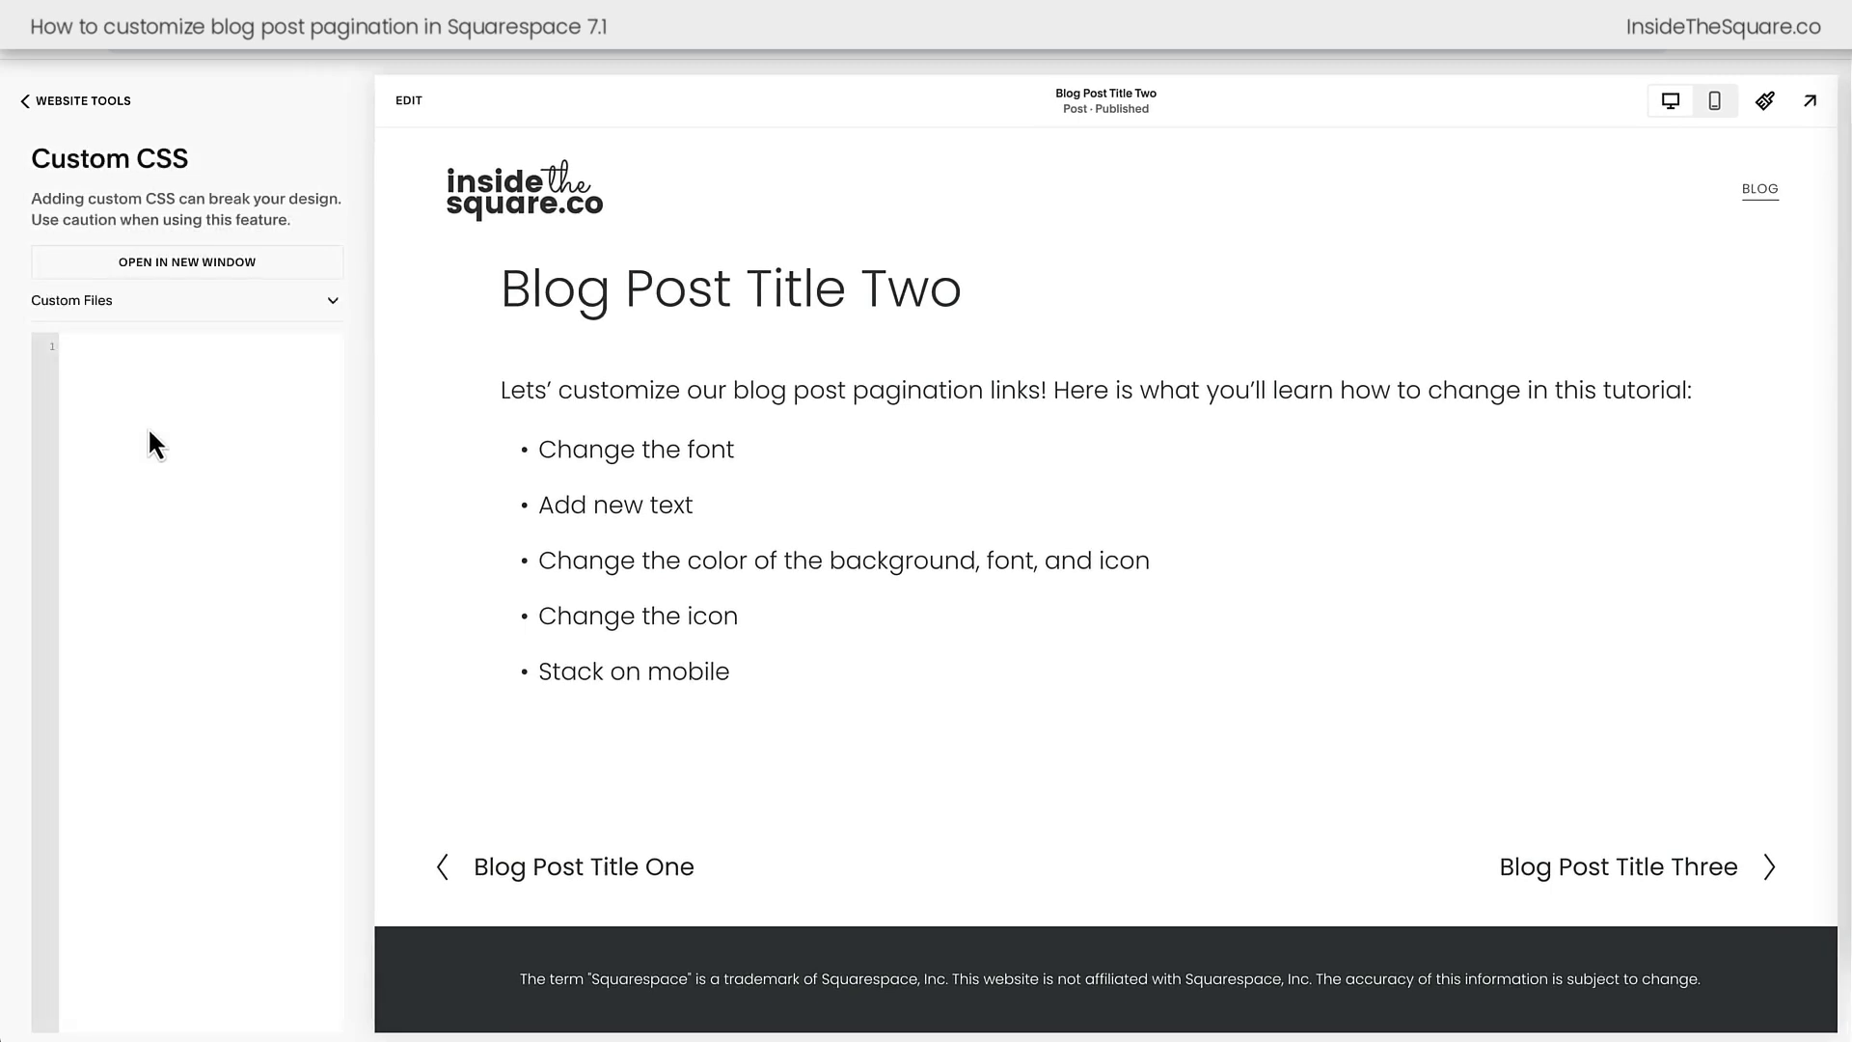
Add a :before rule on blog pagination titles with 12px font size, uppercase text and 5px letter-spacing
type(".item-pagination[data-collection-type^=\"blog\"] .item-pagination-title:before{")
type("white-space:pre")
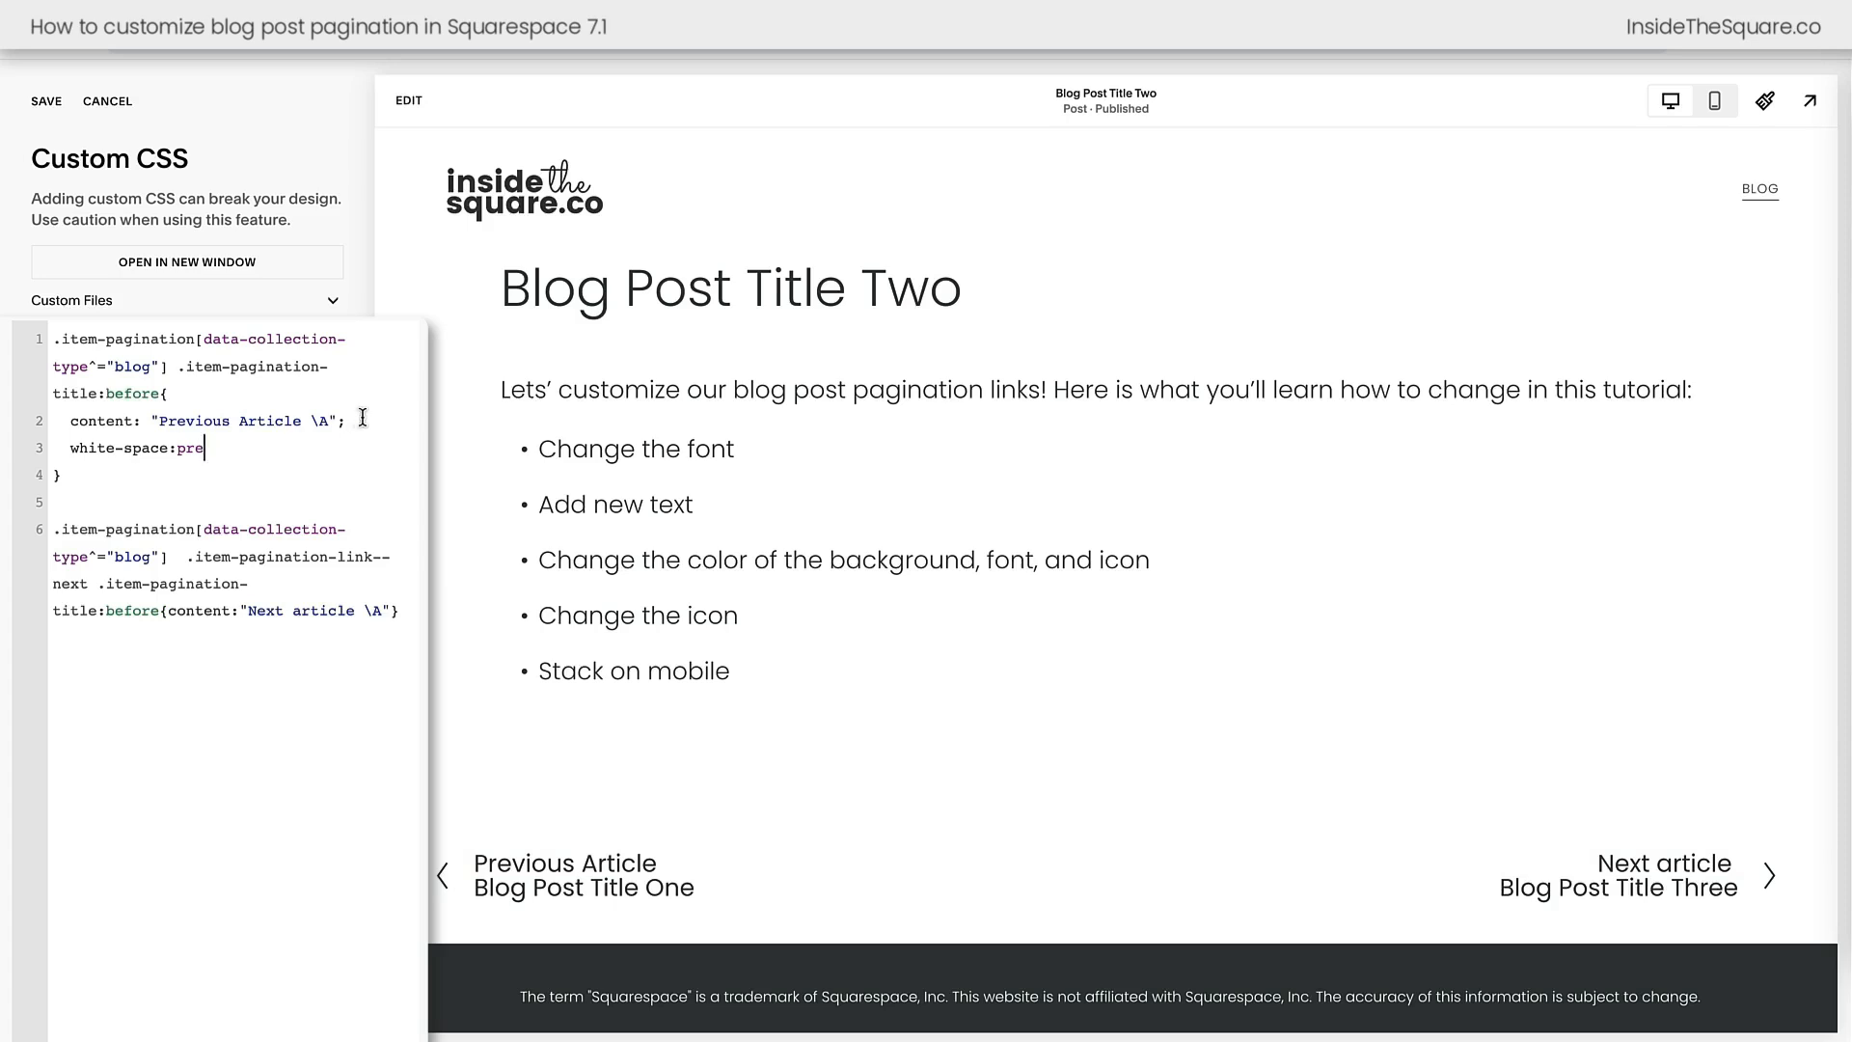
type(";")
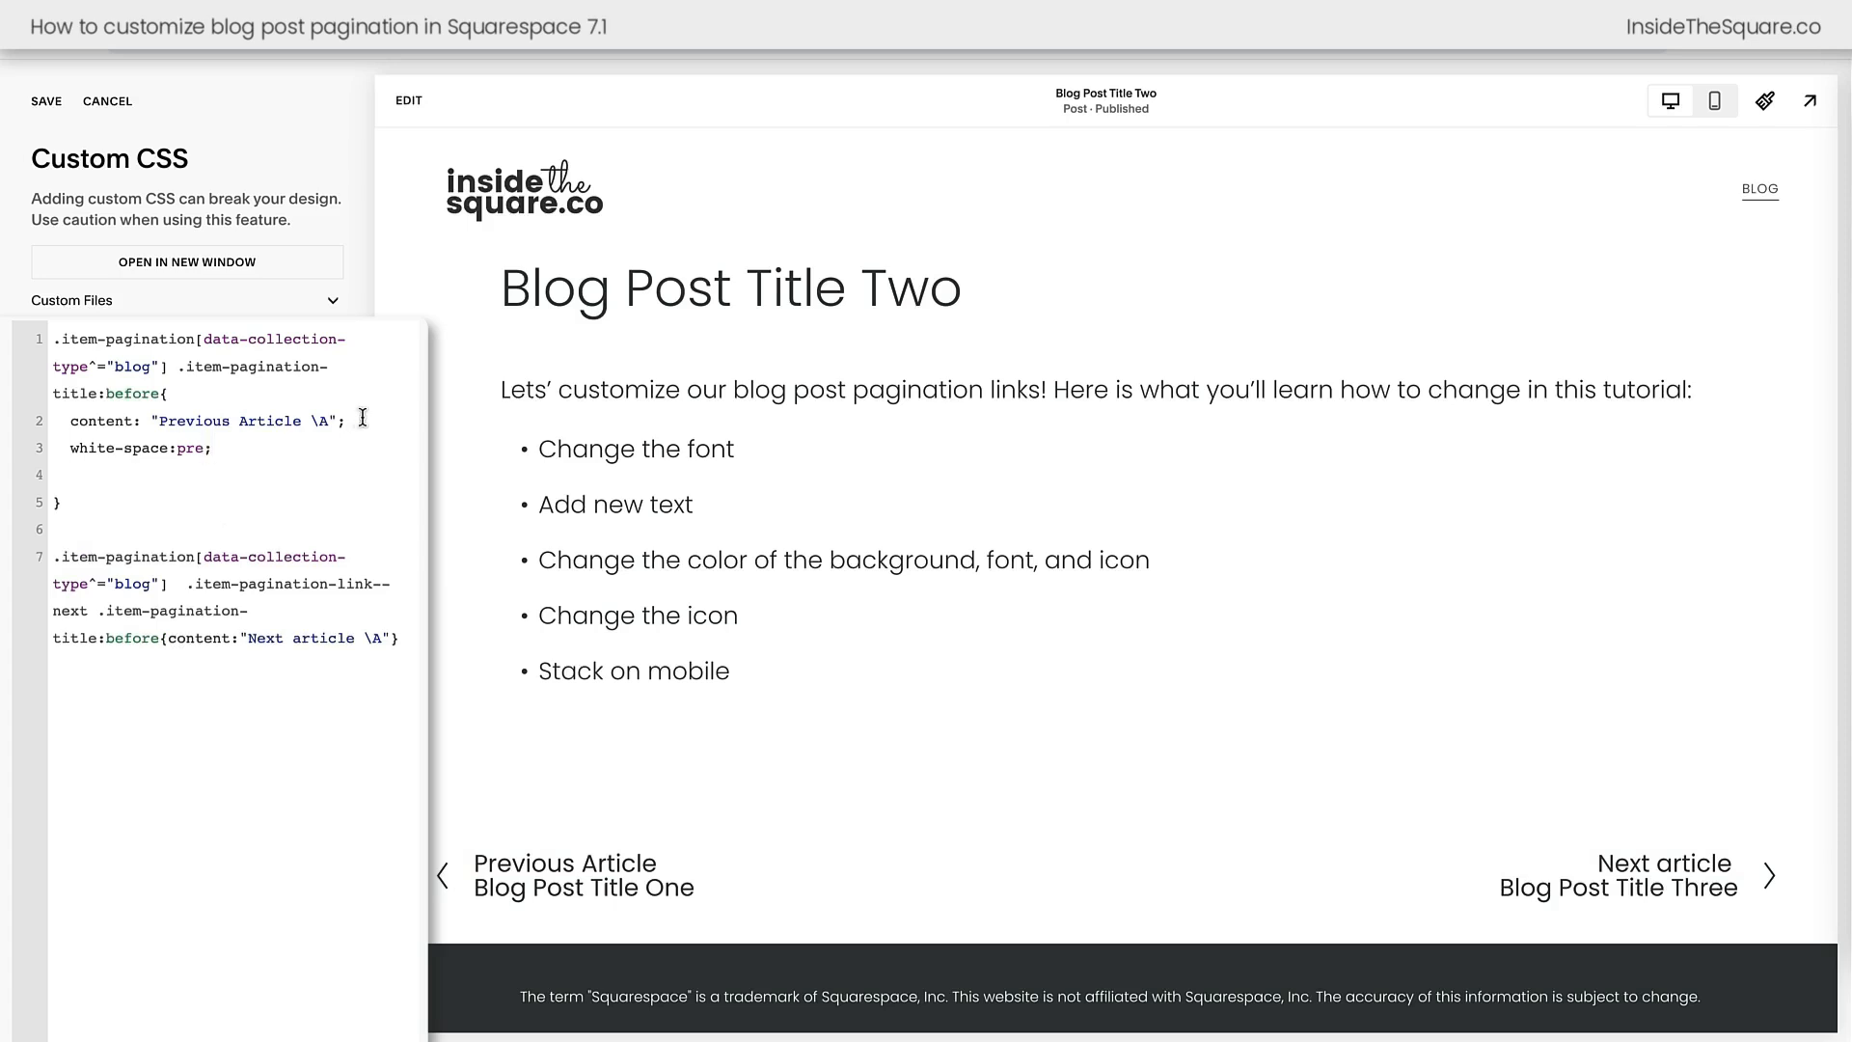
type("font-z")
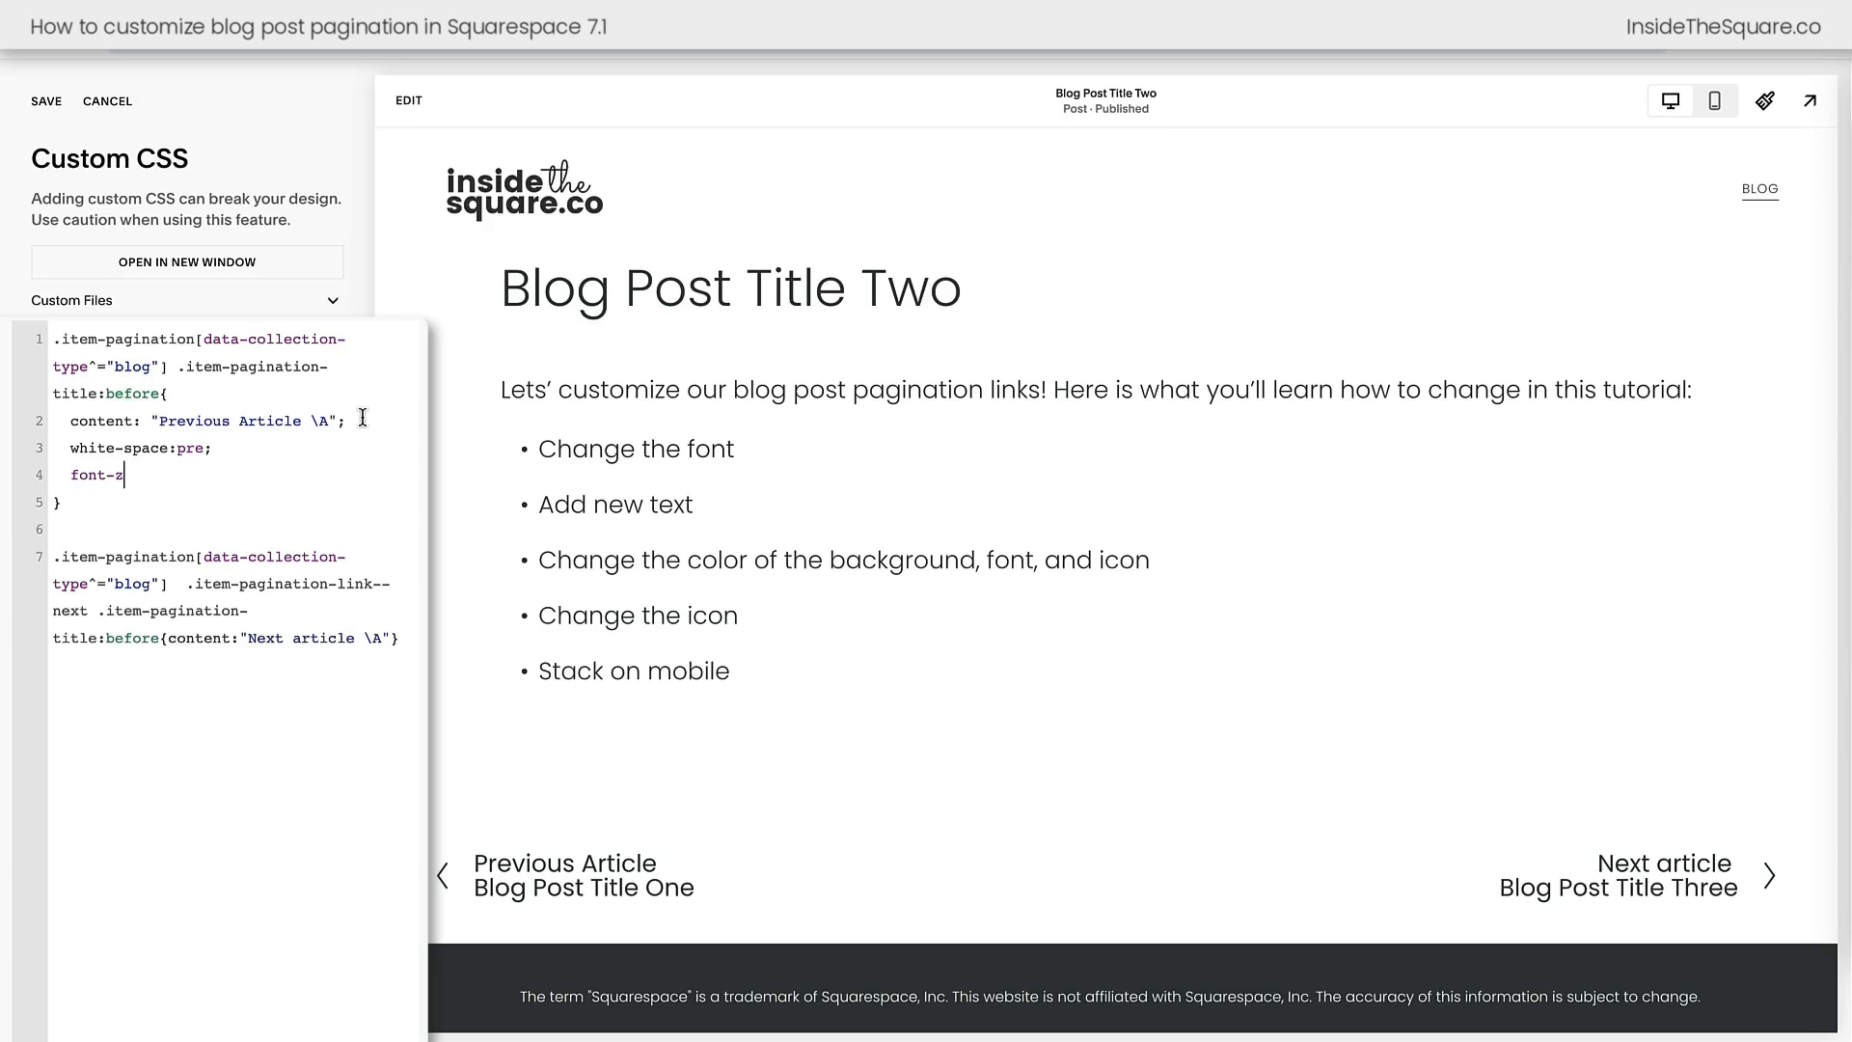
type("ize:12px")
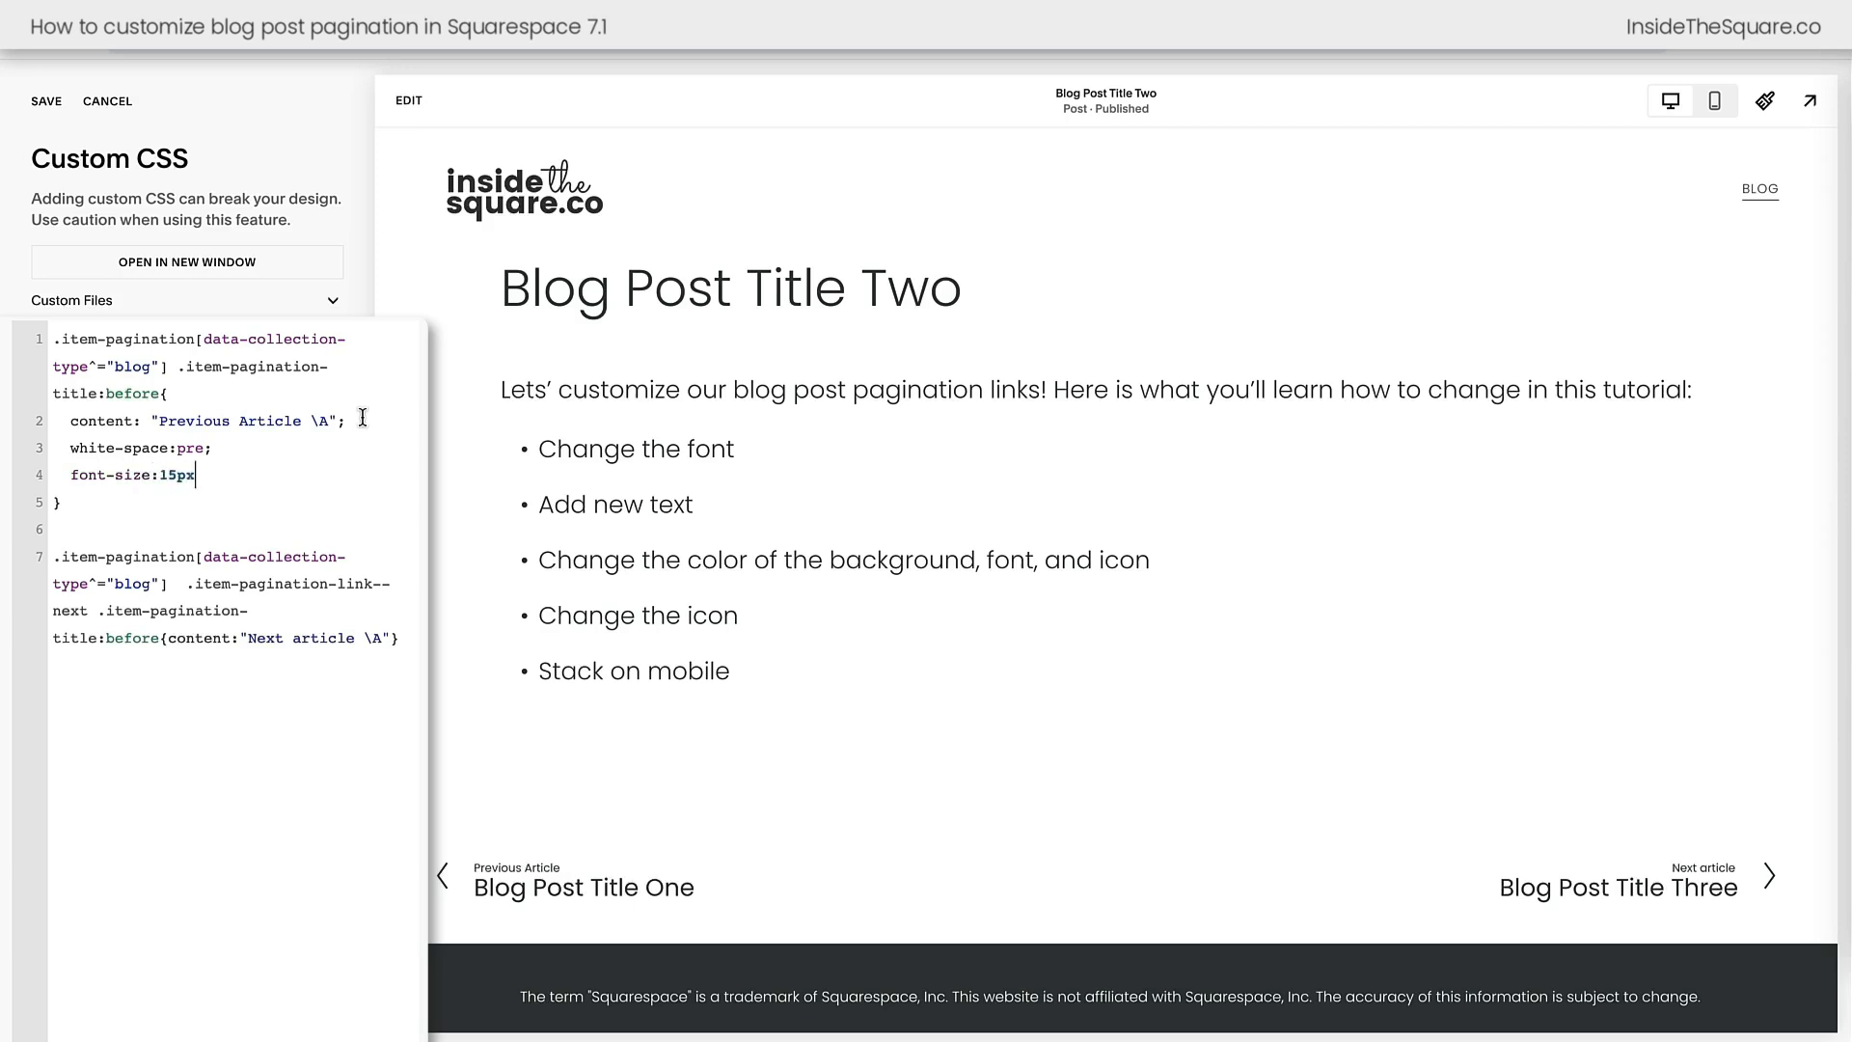
type(";")
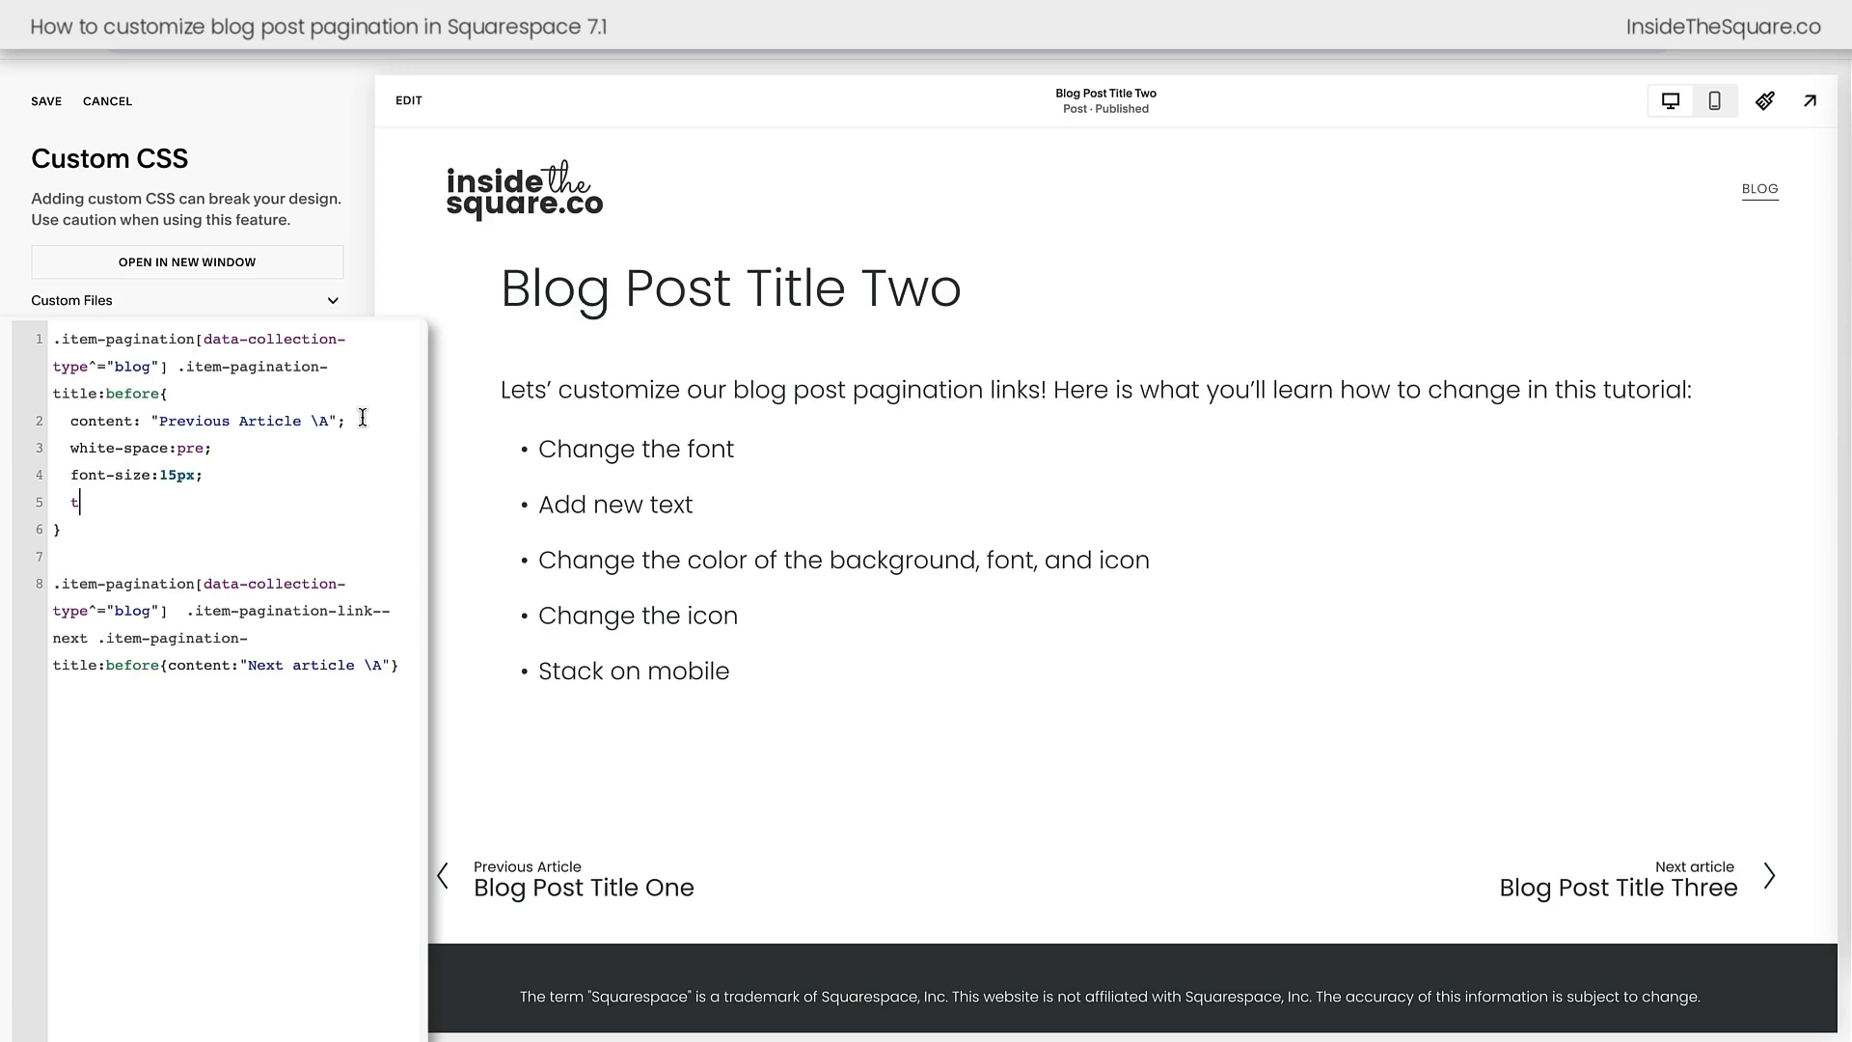
type("ext-transform:uppver")
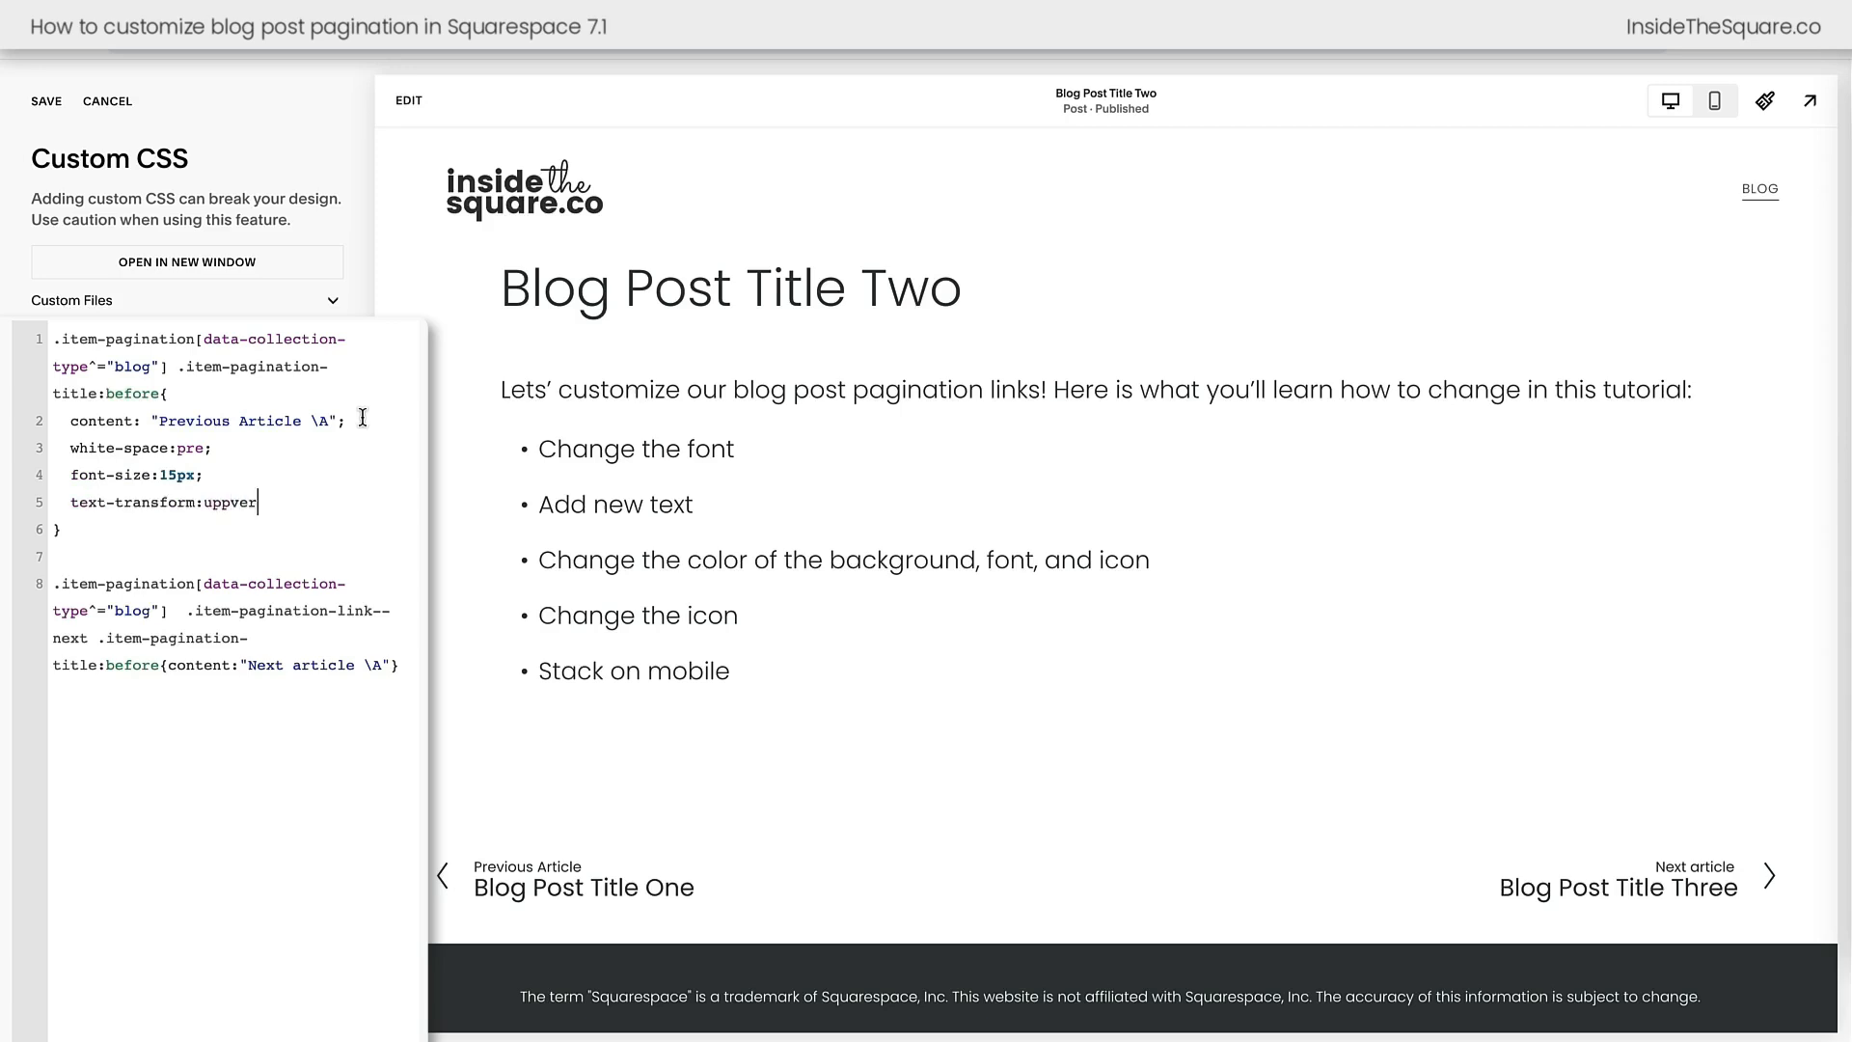
type("ercase;")
type("letter-spacing:")
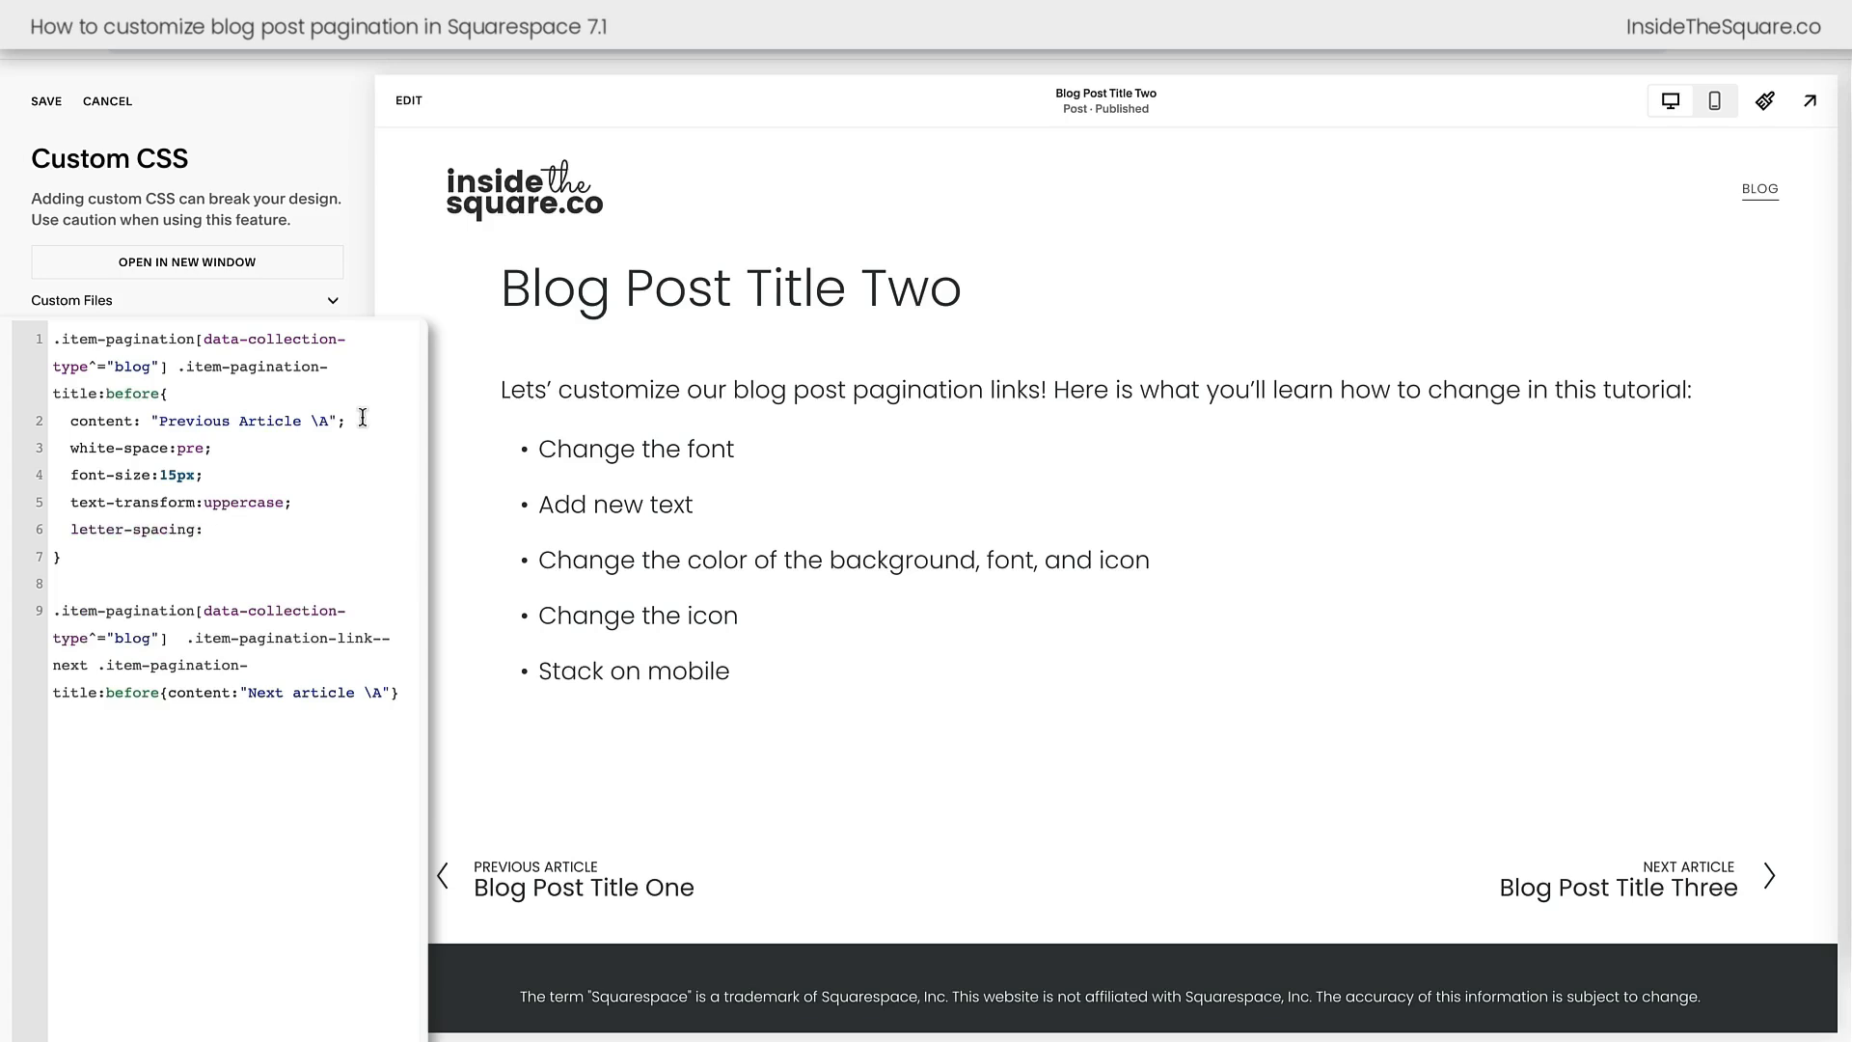
type("5px")
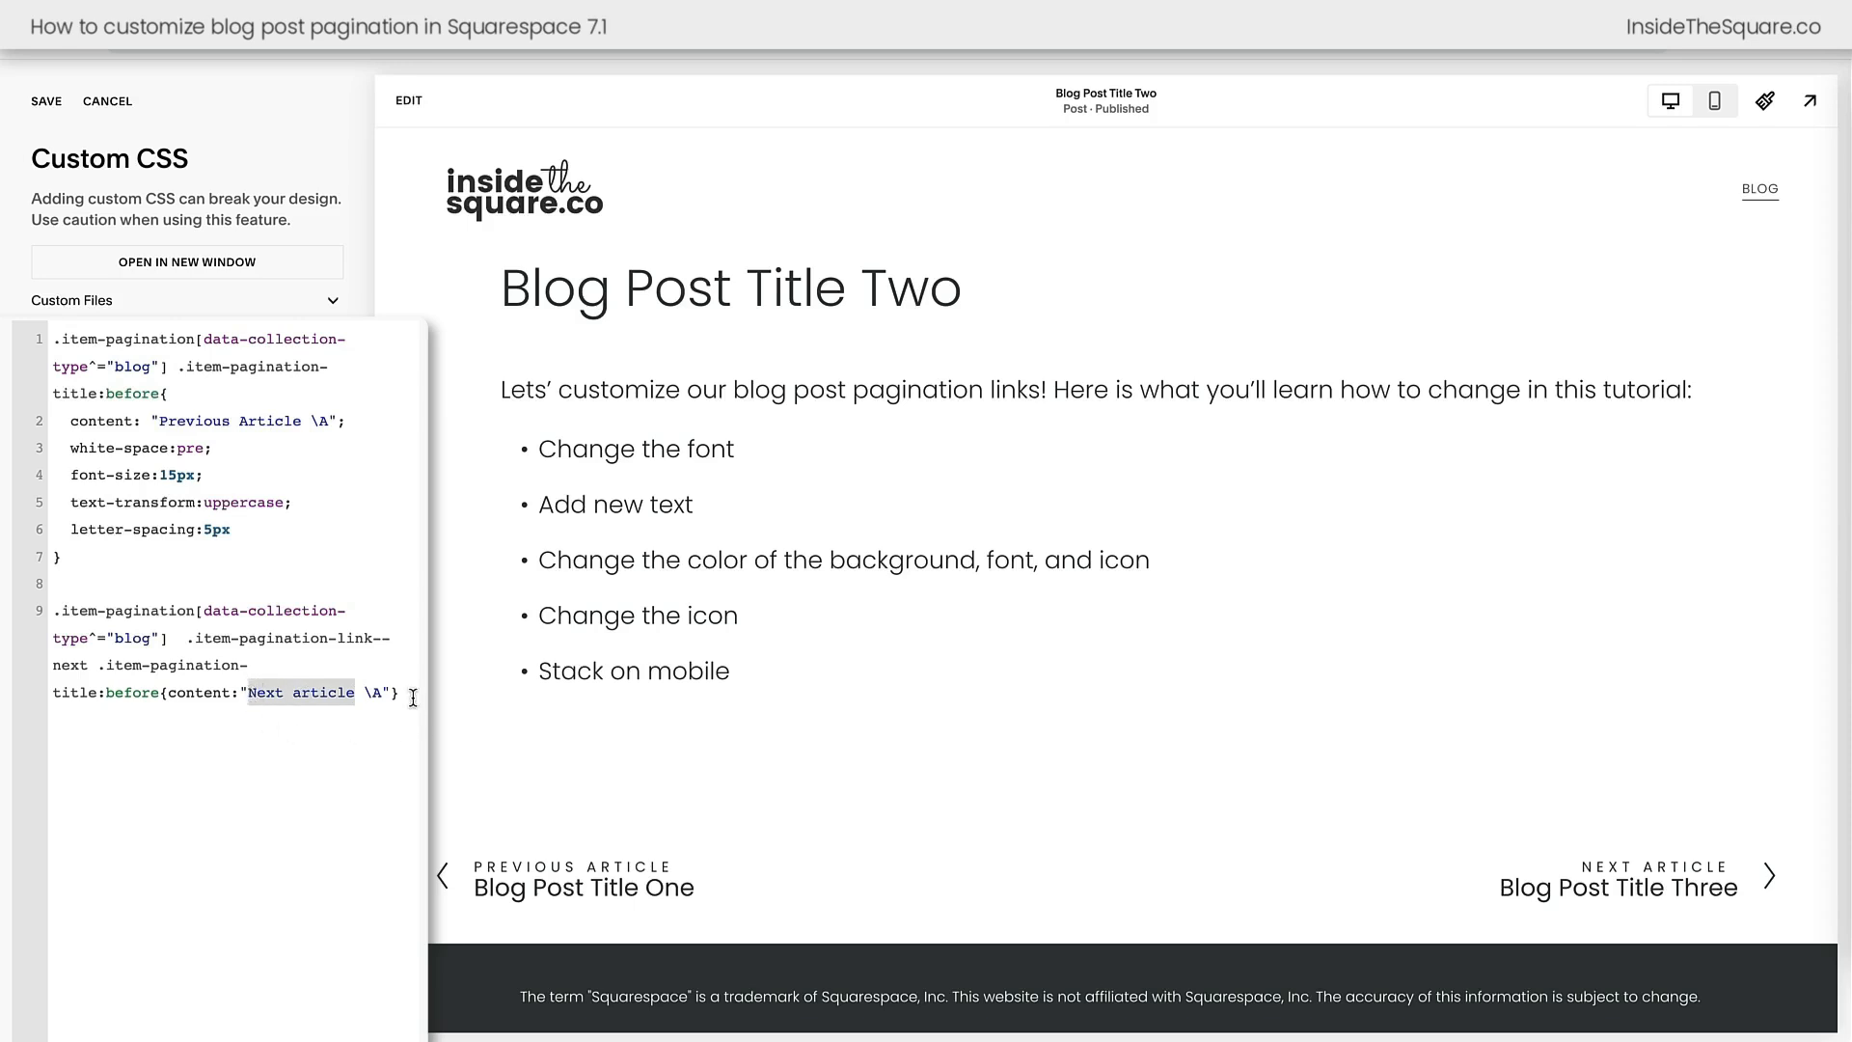
mouse_move(401, 670)
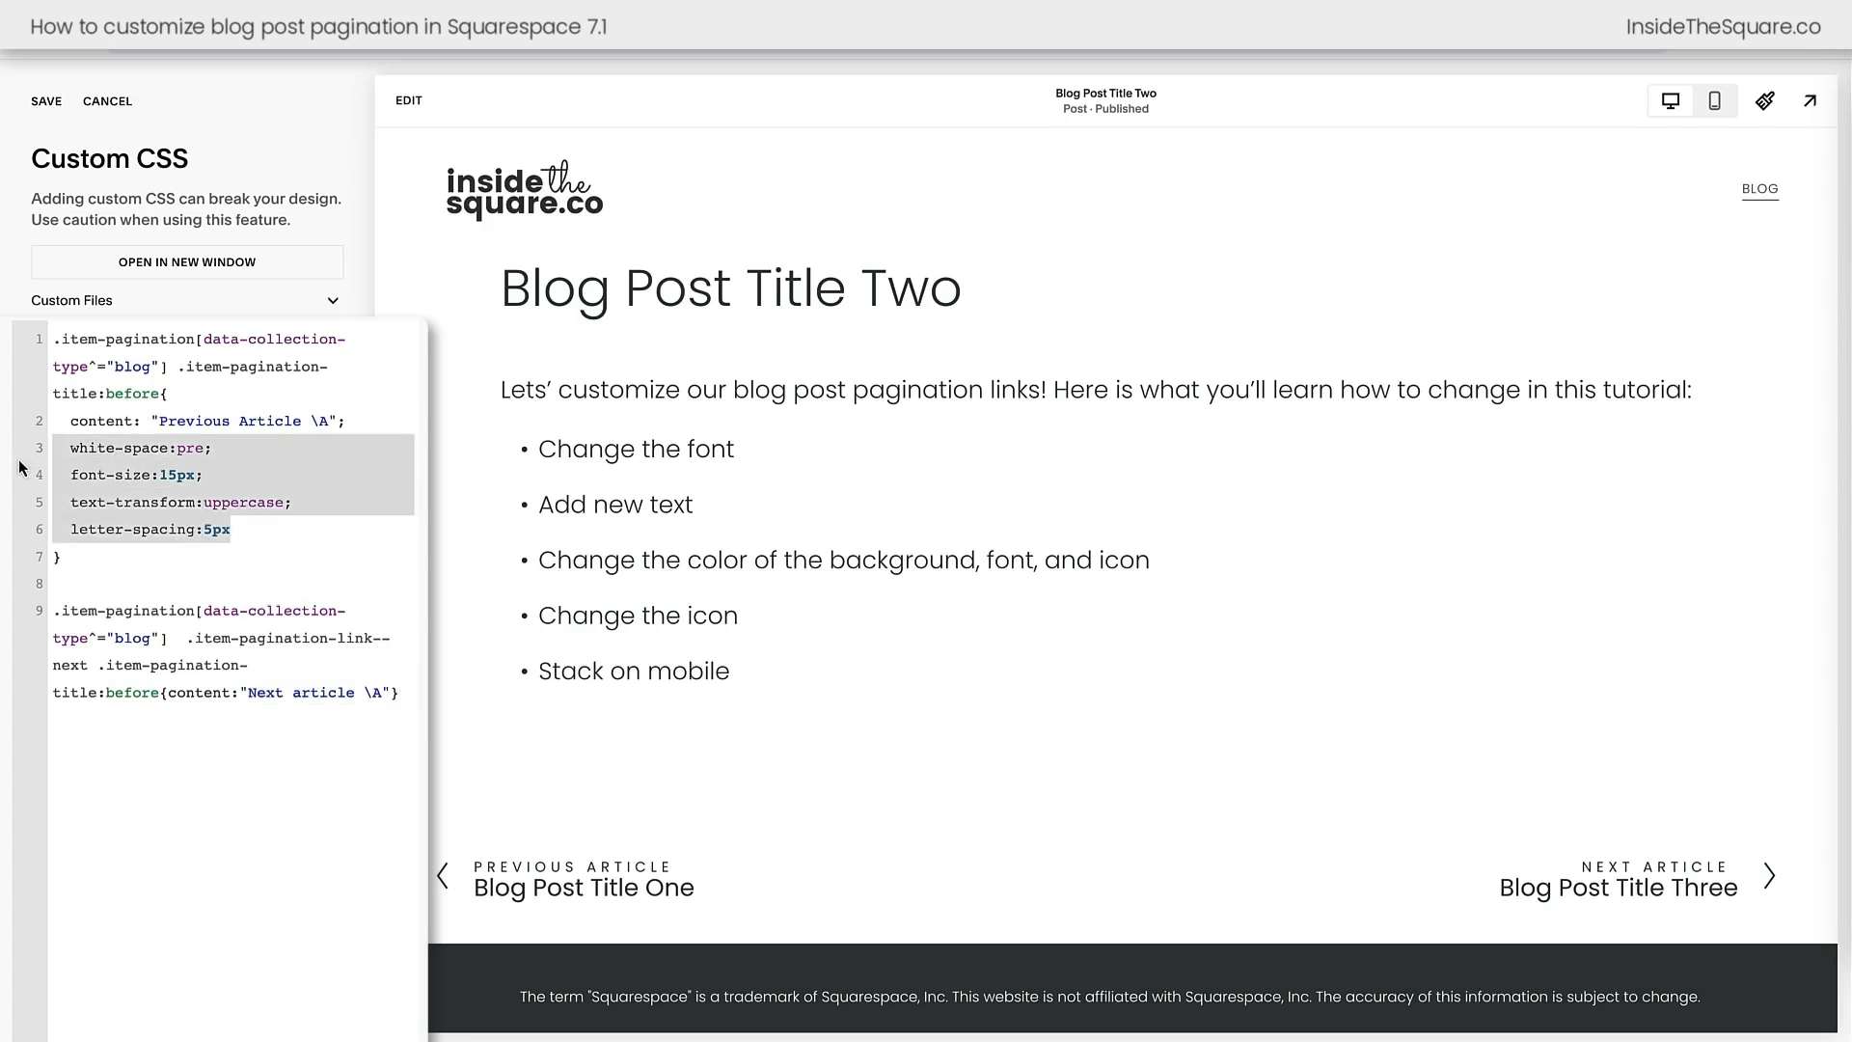
Add color:red to the pagination label rule
left_click(233, 529)
type(";")
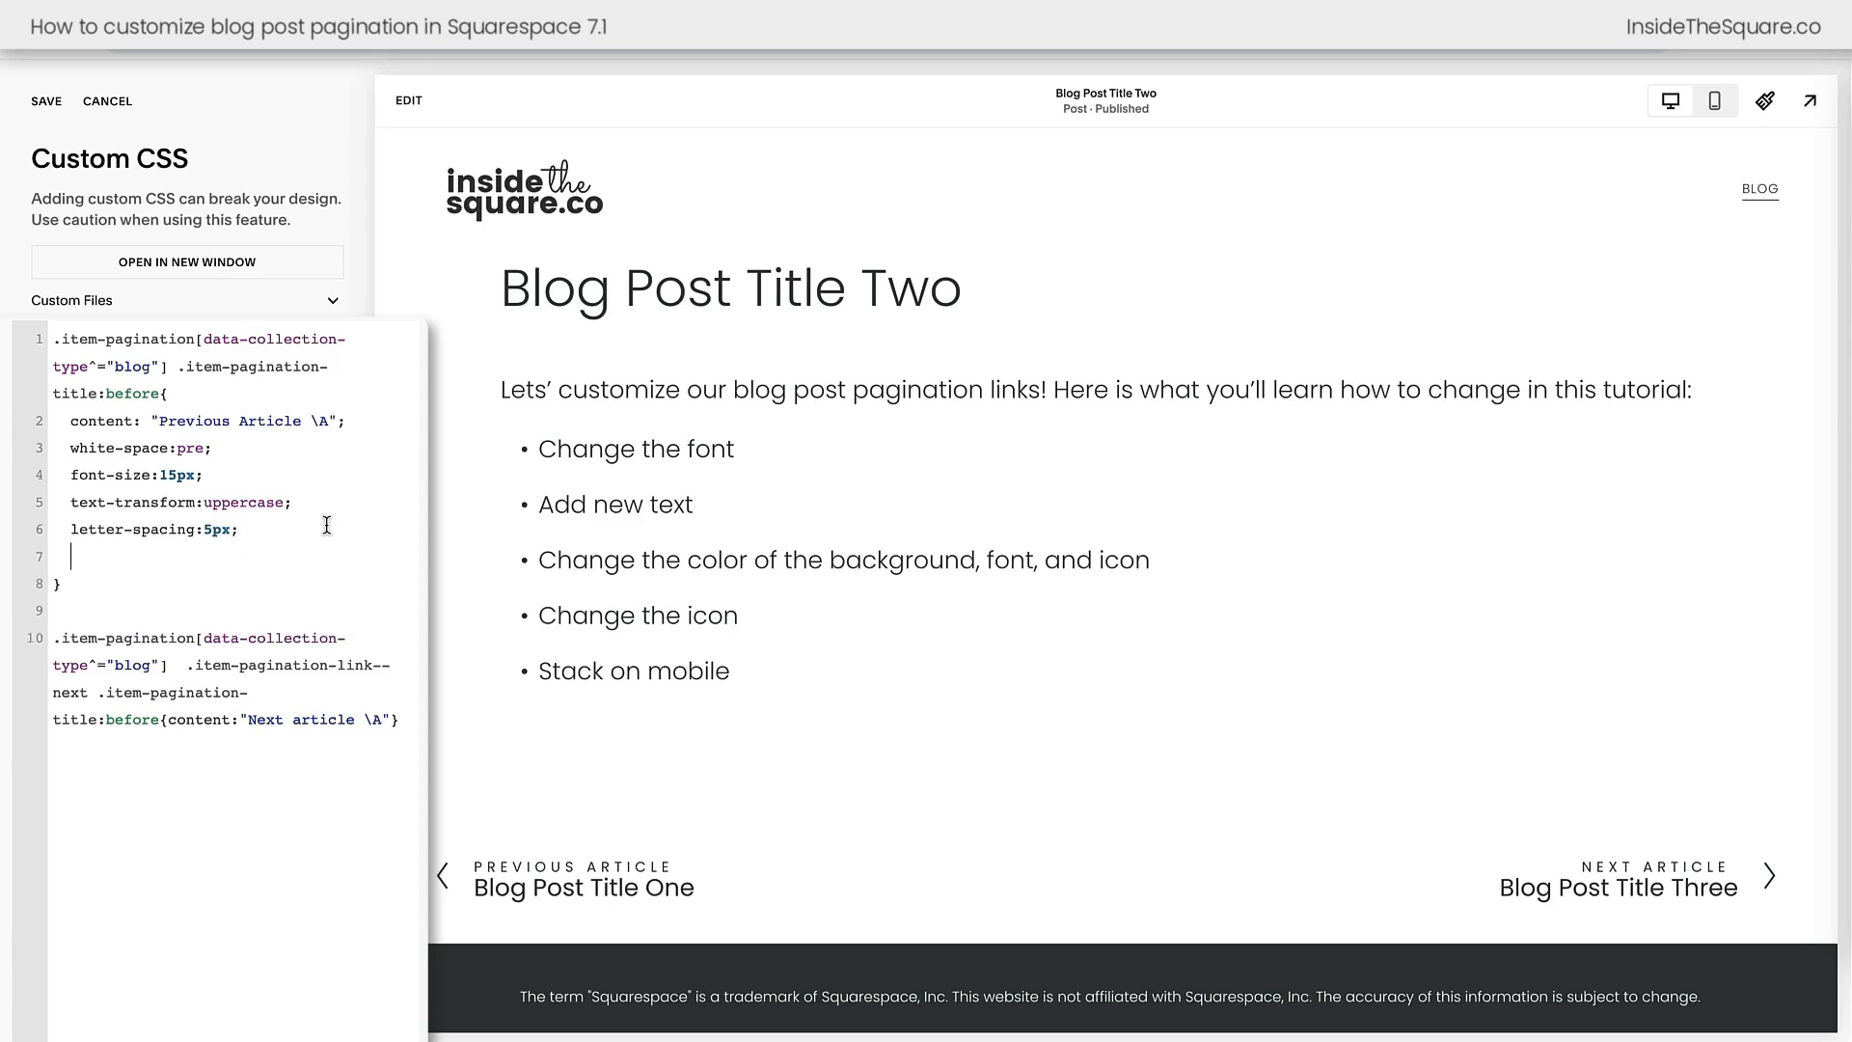
type("color:red")
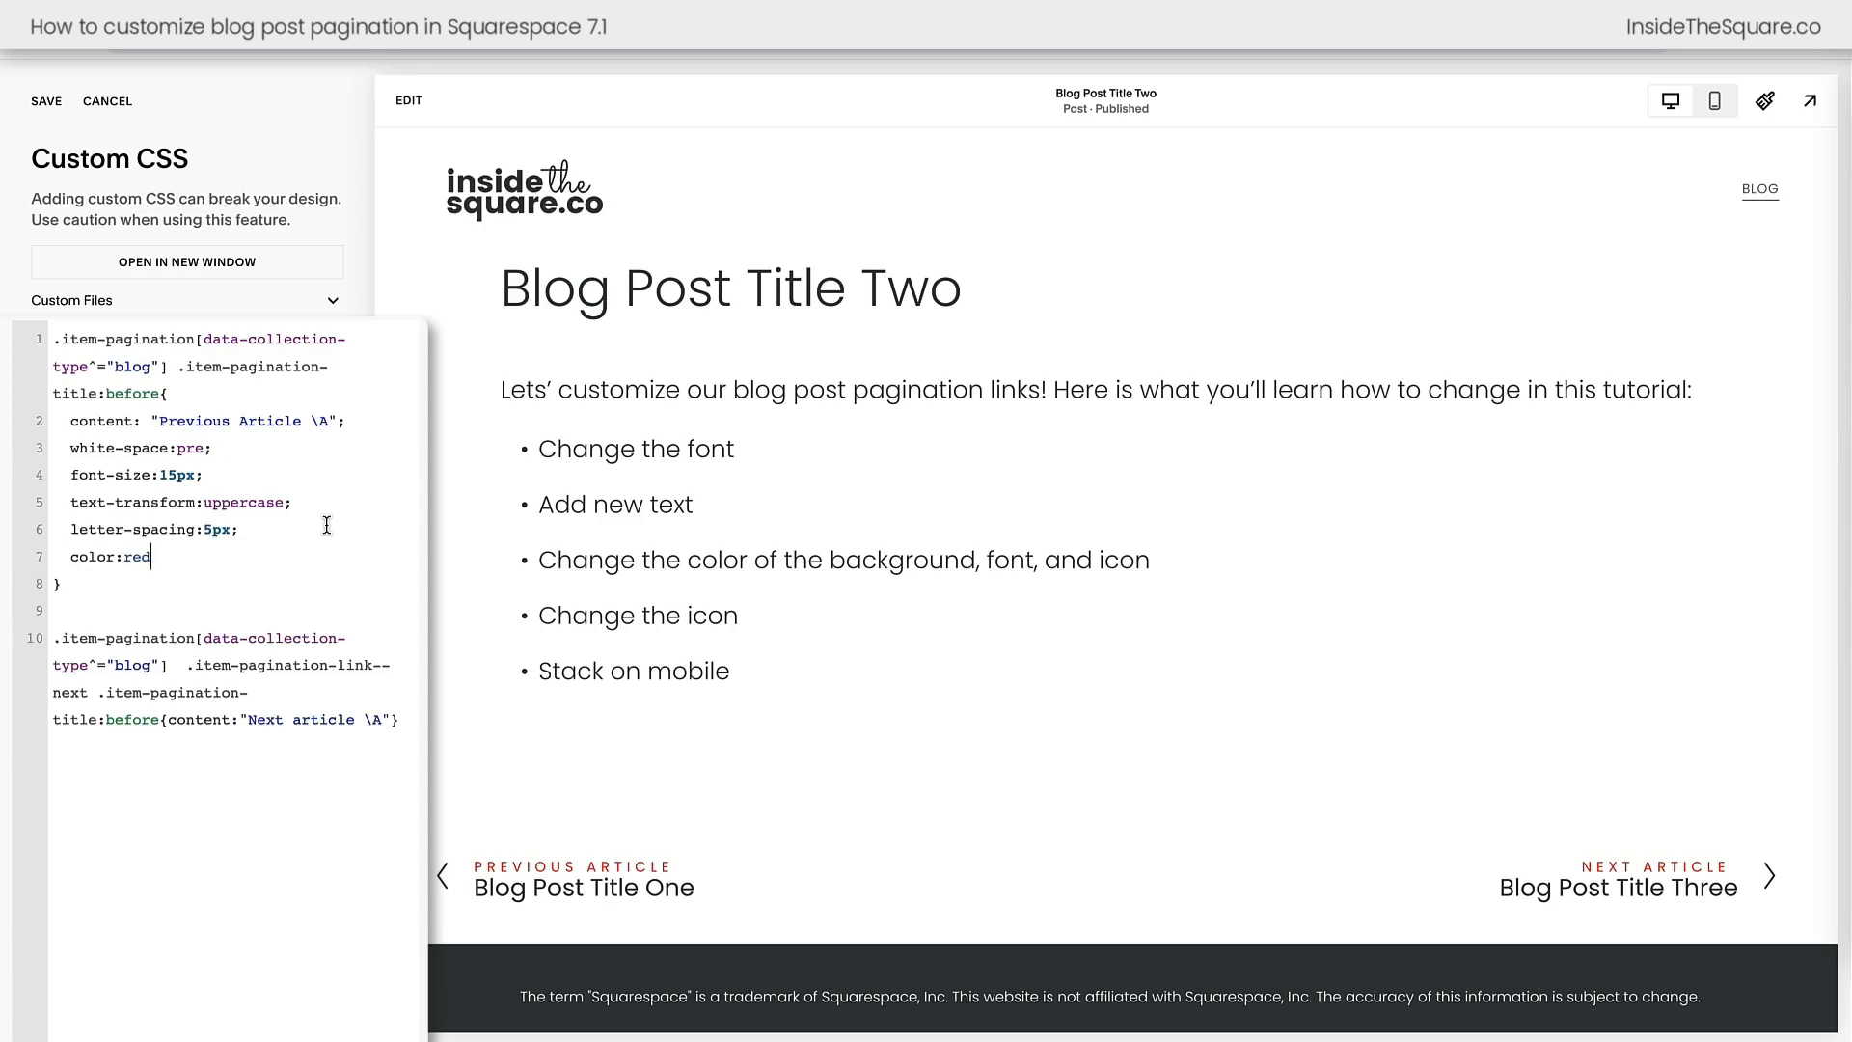
mouse_move(75, 177)
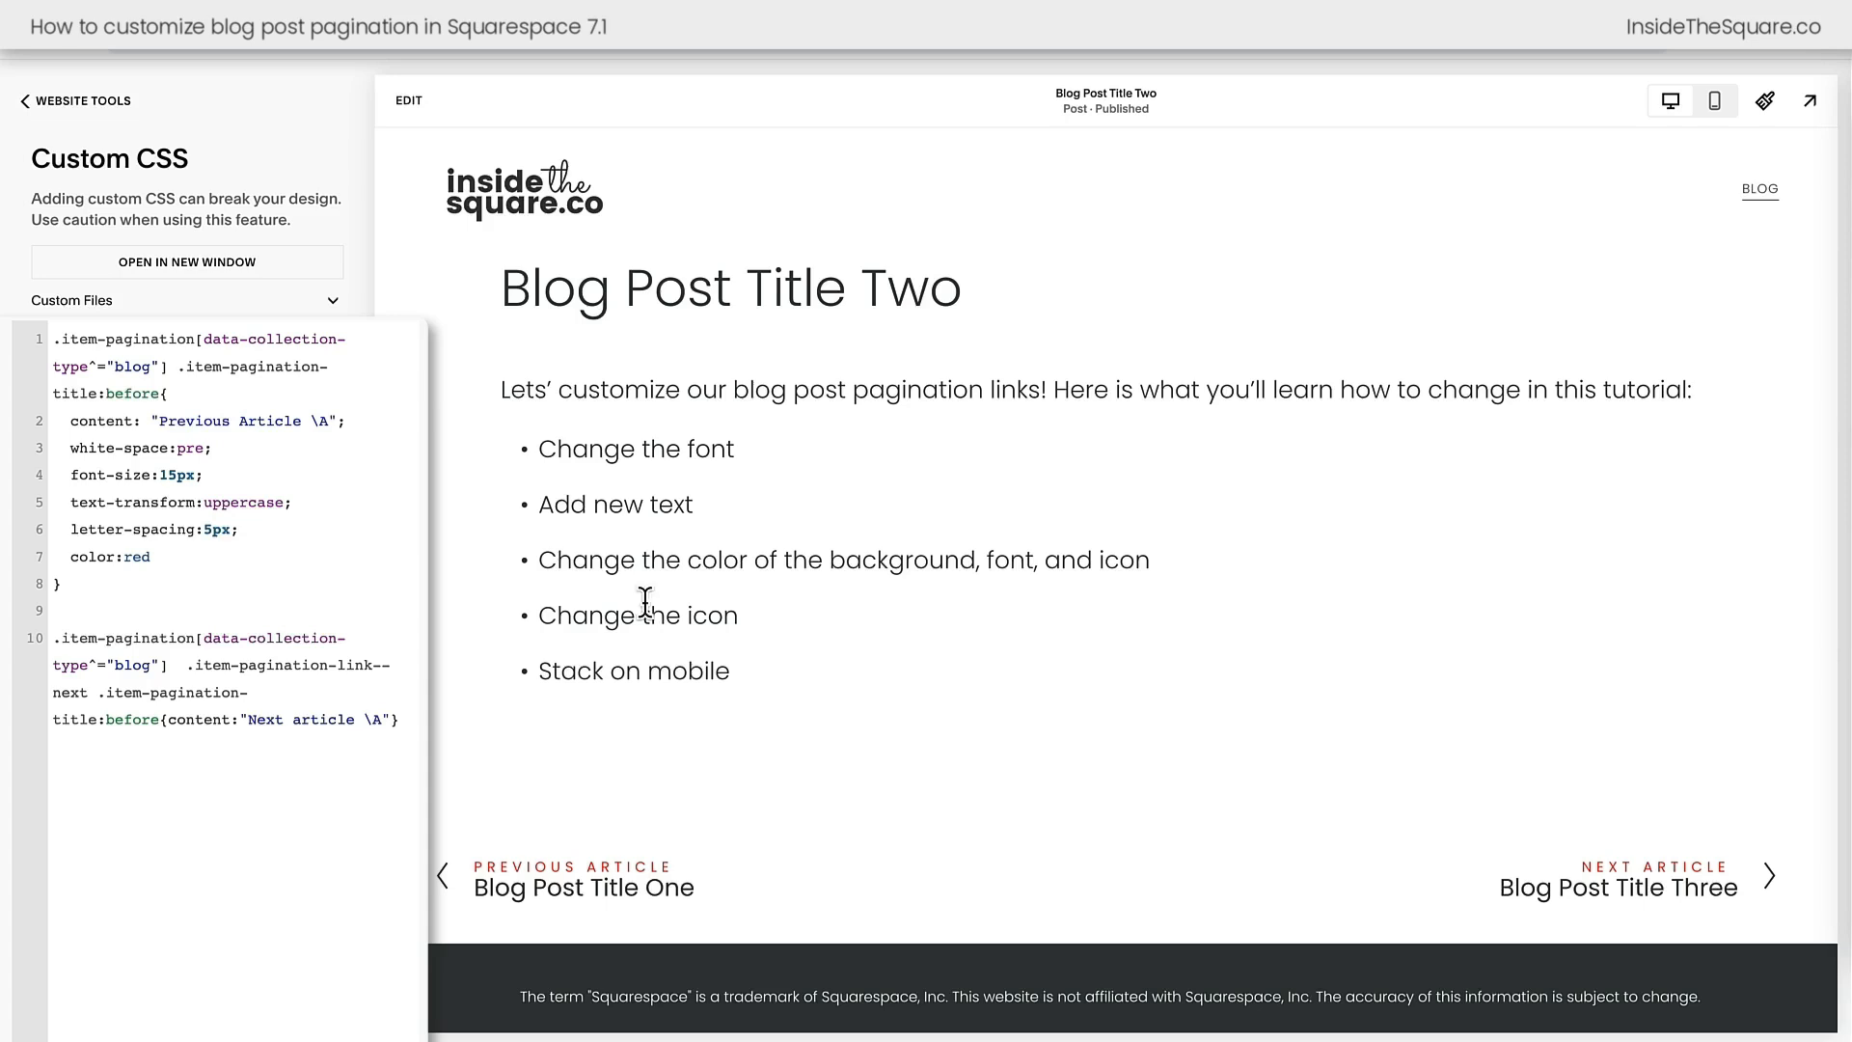
mouse_move(546, 563)
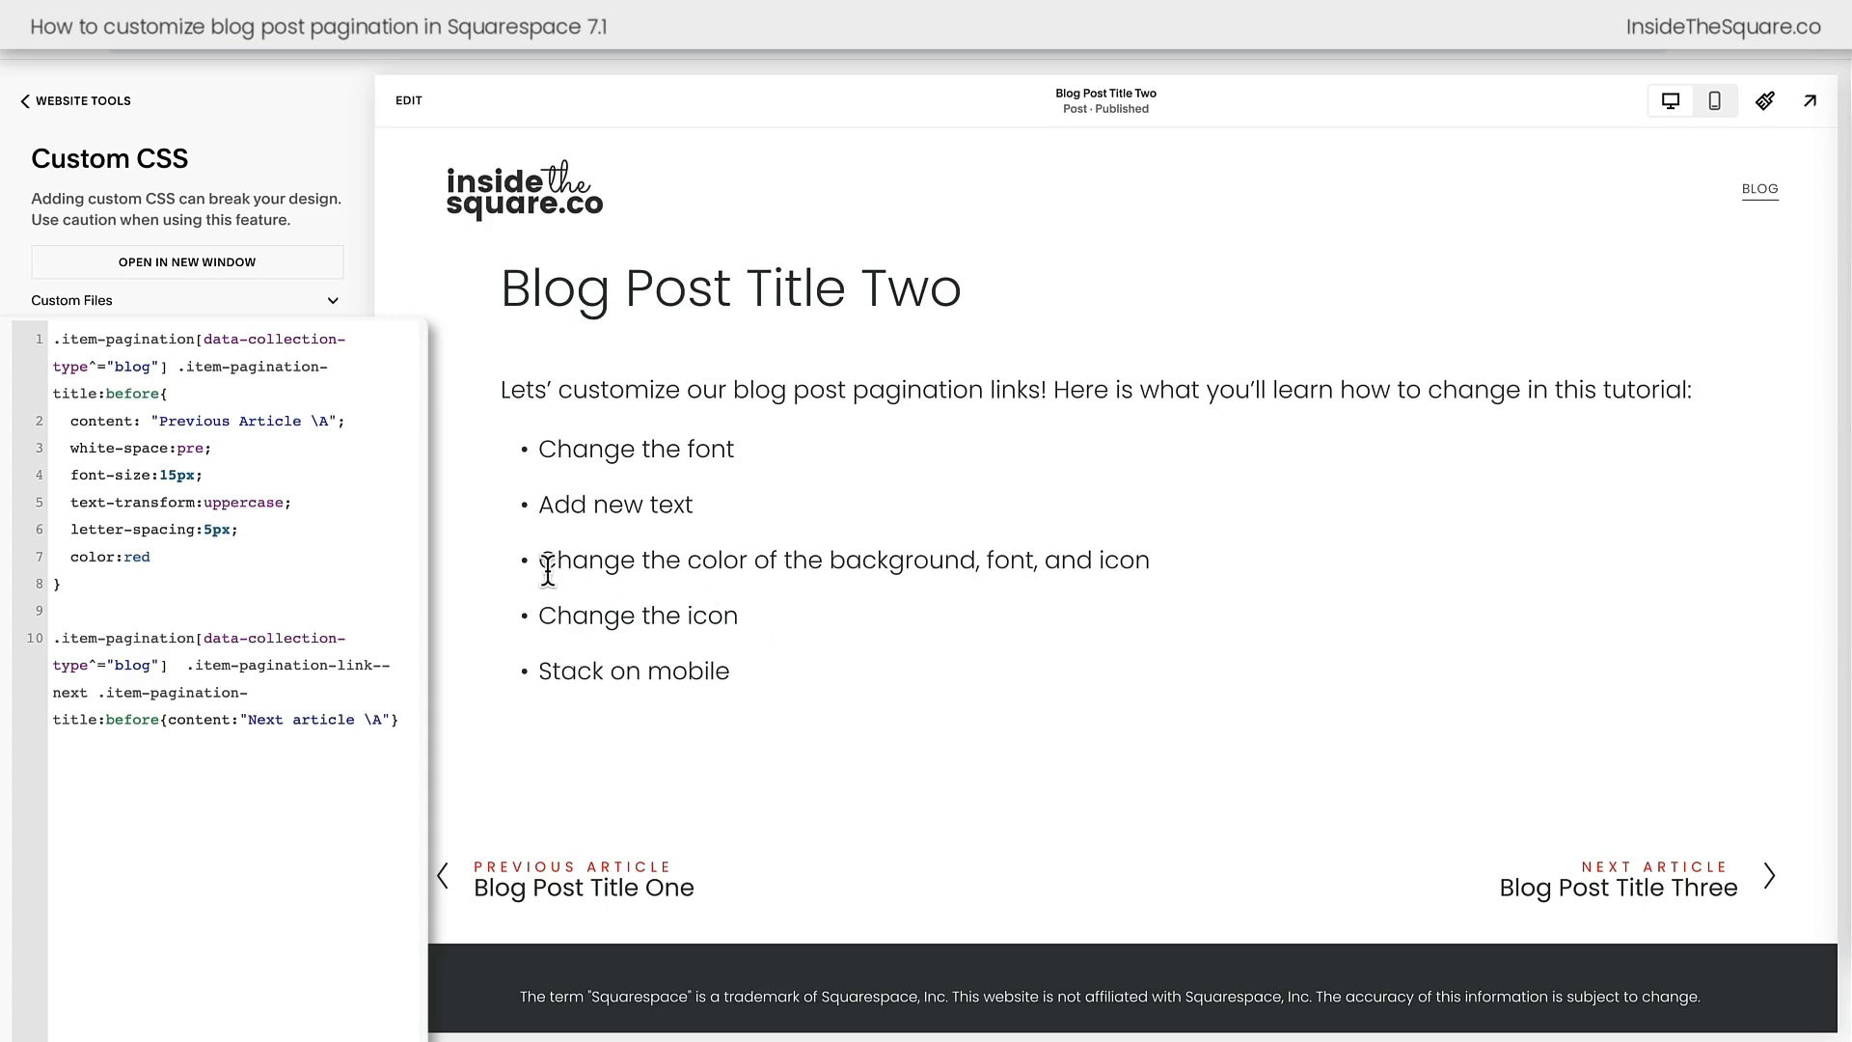
Add a background rule on .item-pagination, test with pink, then replace it with #e5f5f6
left_click_drag(538, 559, 978, 560)
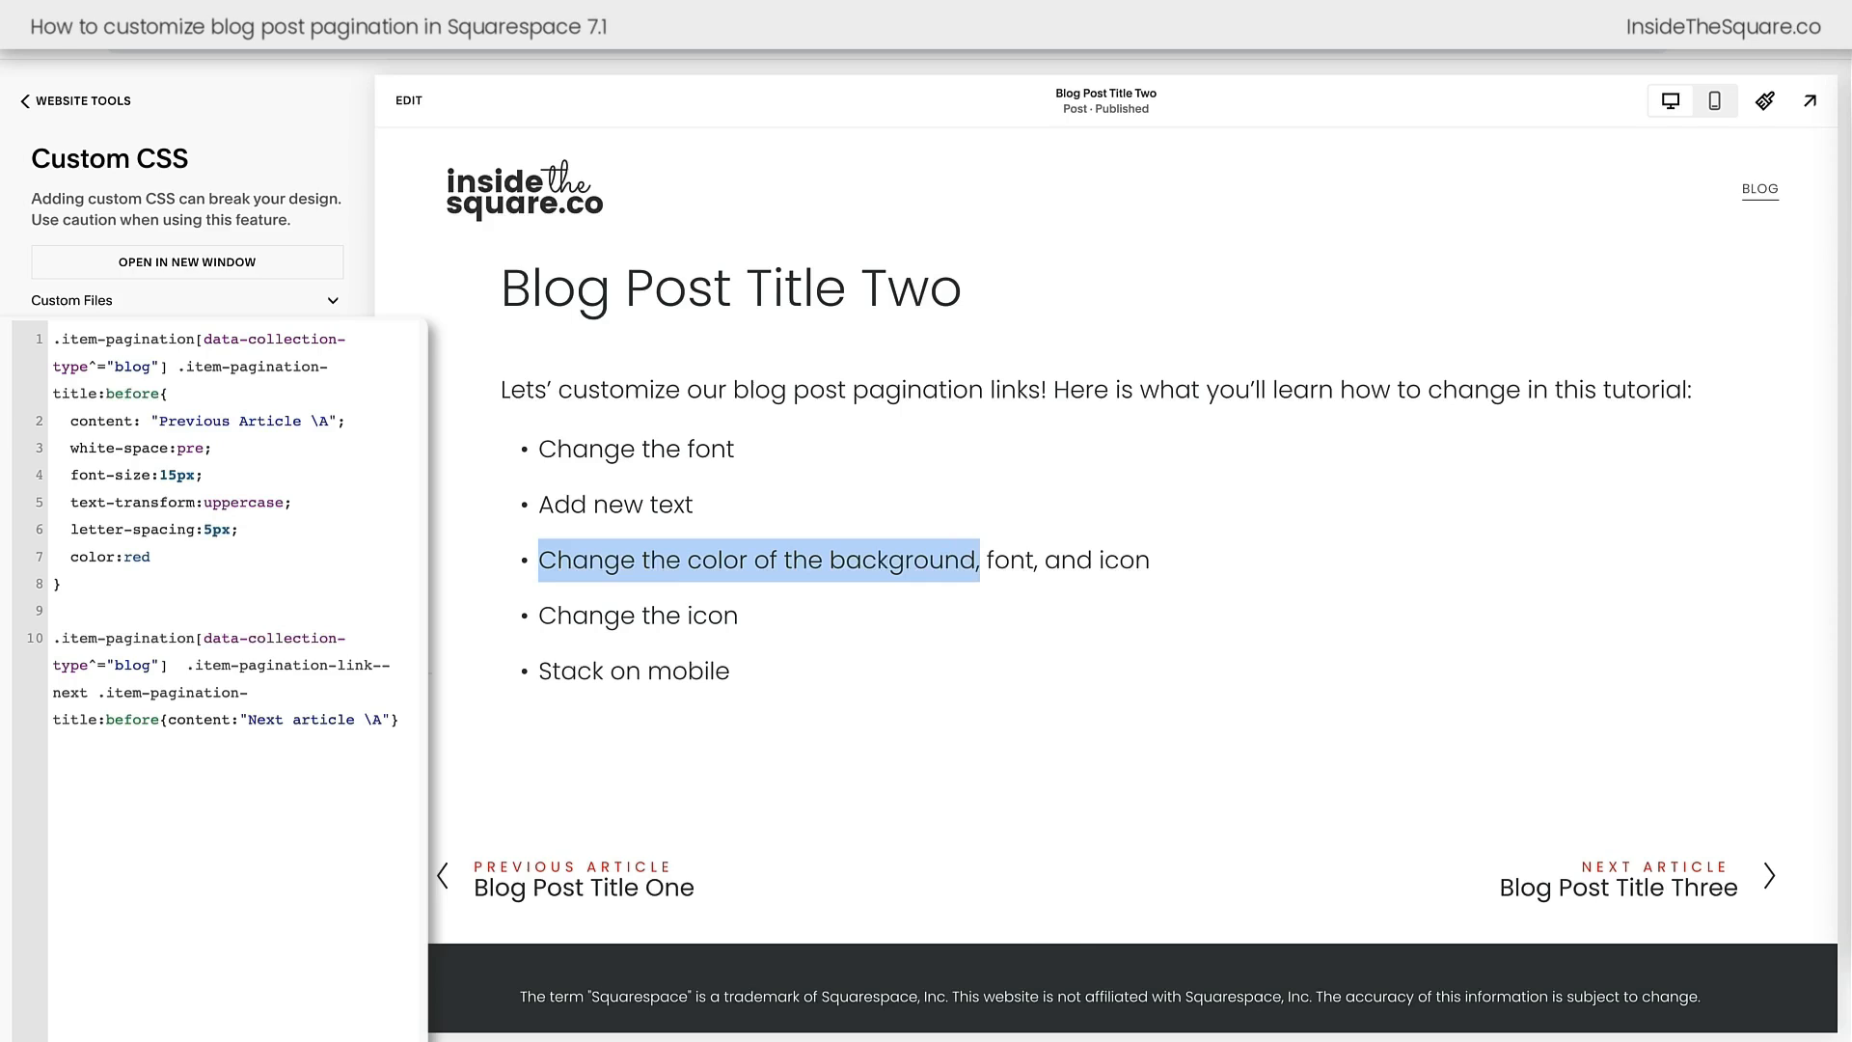
type(".item-pagination[data-collection-type^=\"blog\"]")
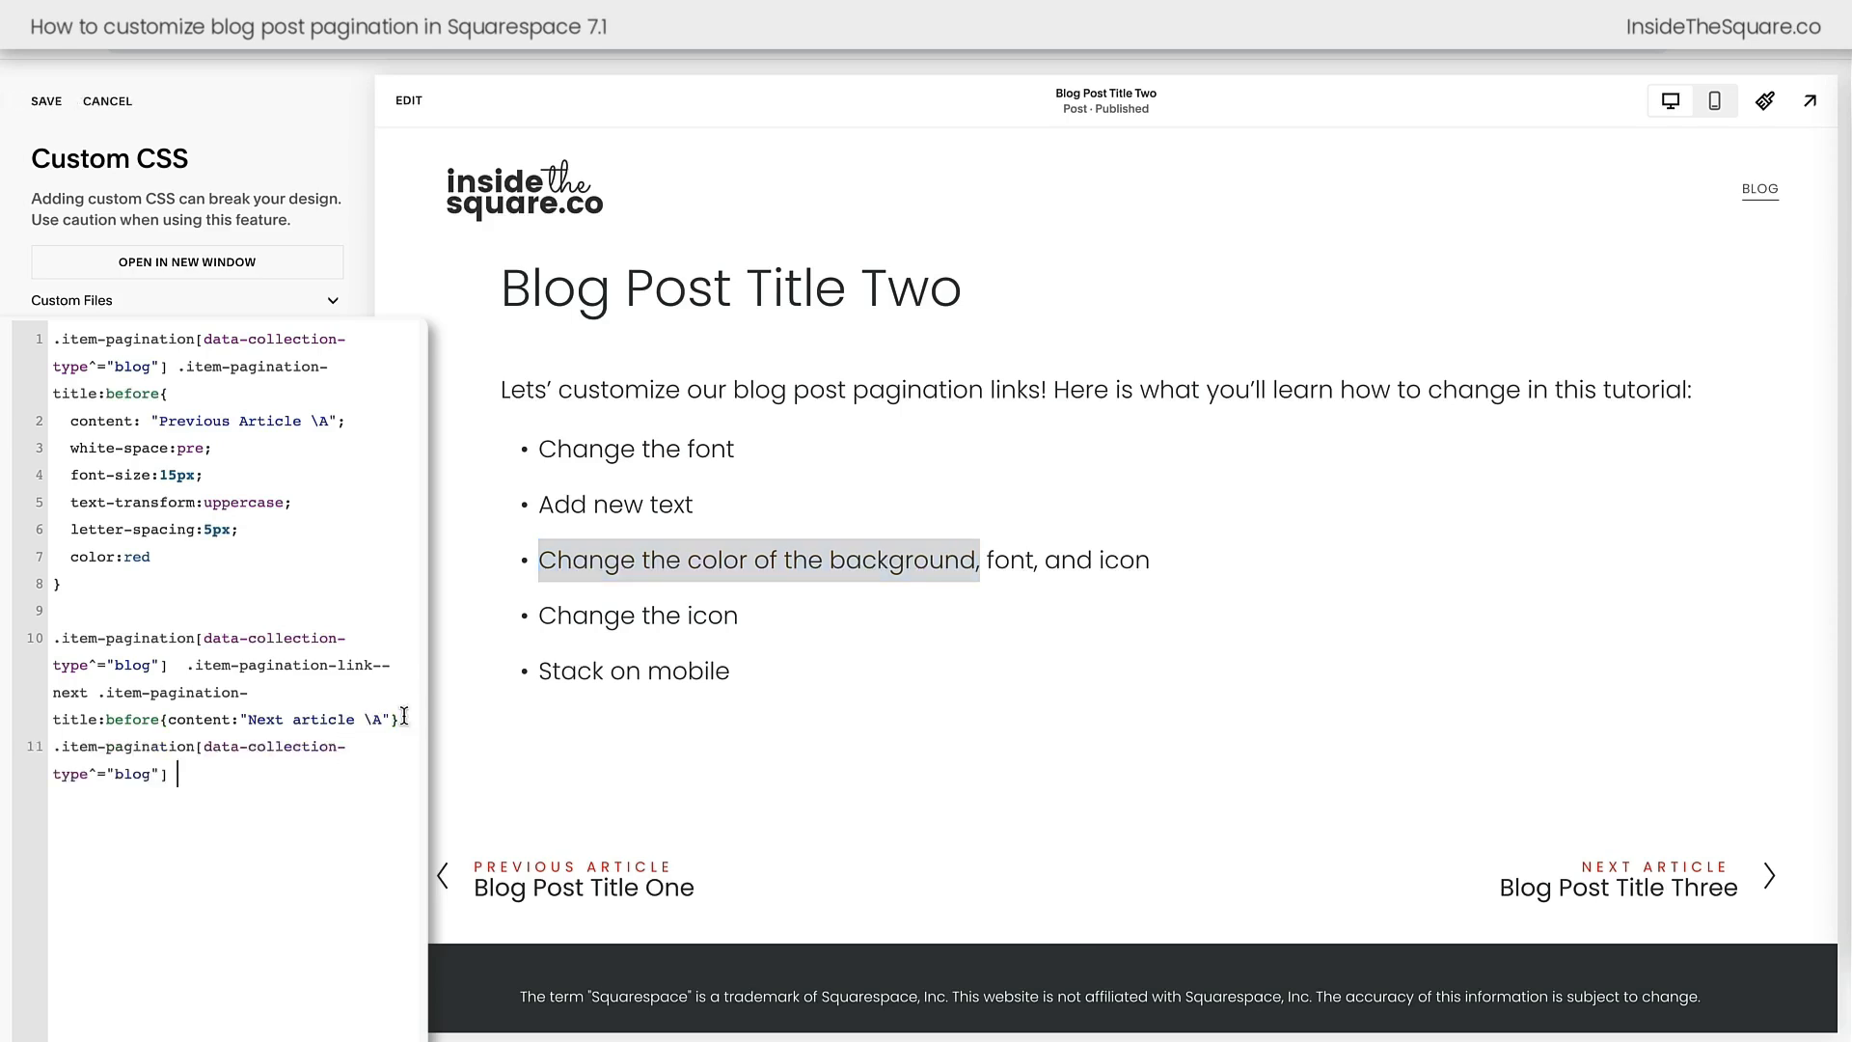
type("{background")
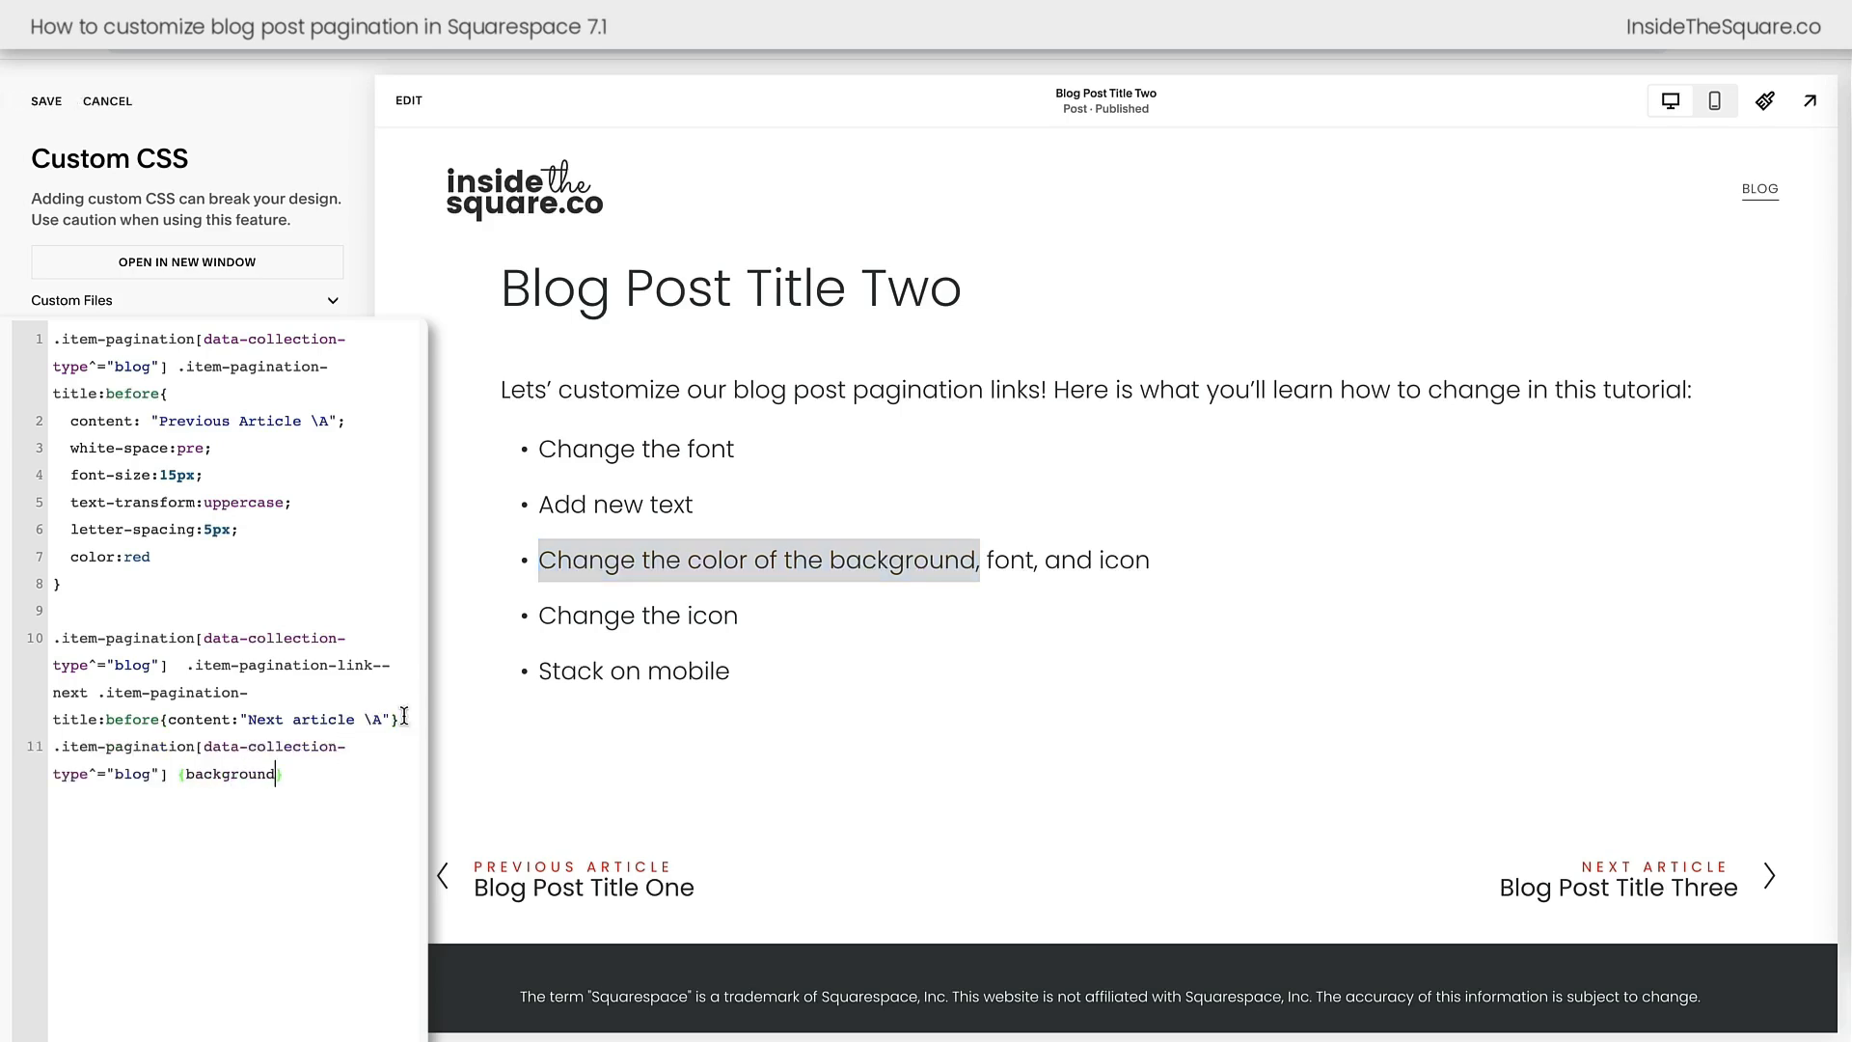
type(":pink")
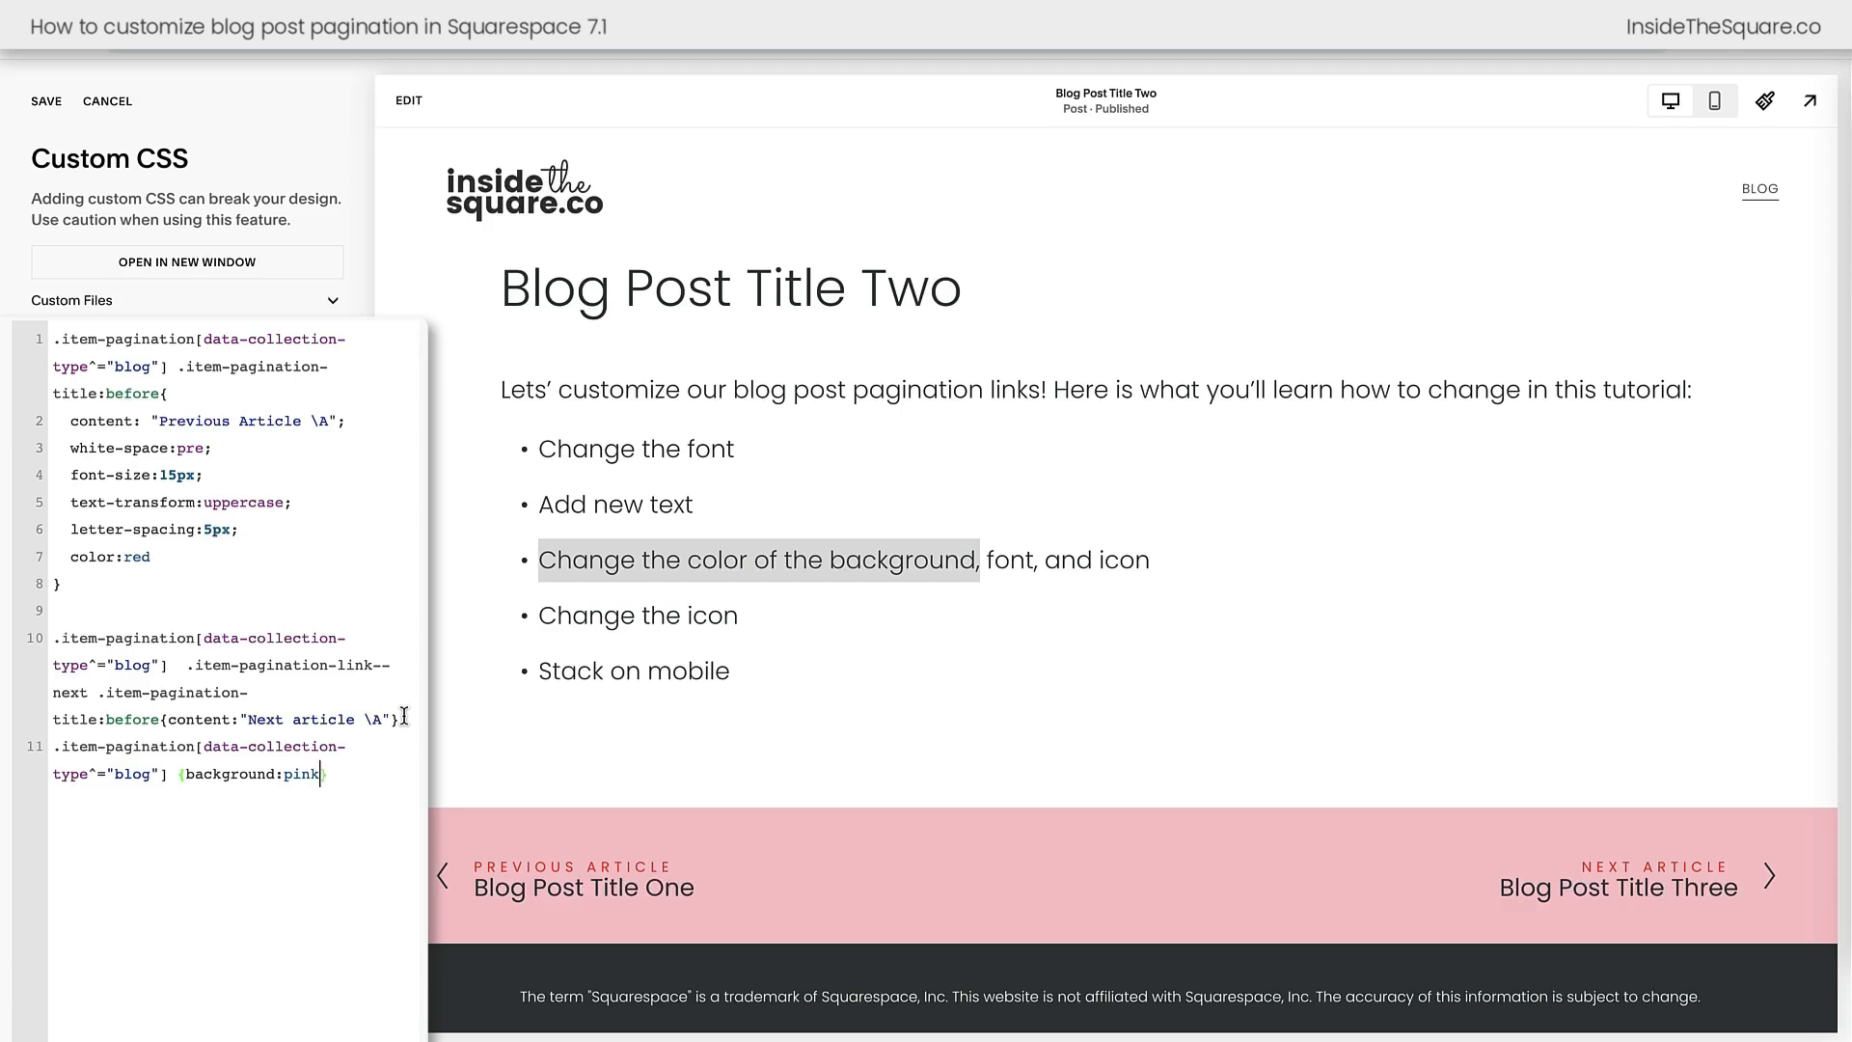
type("}")
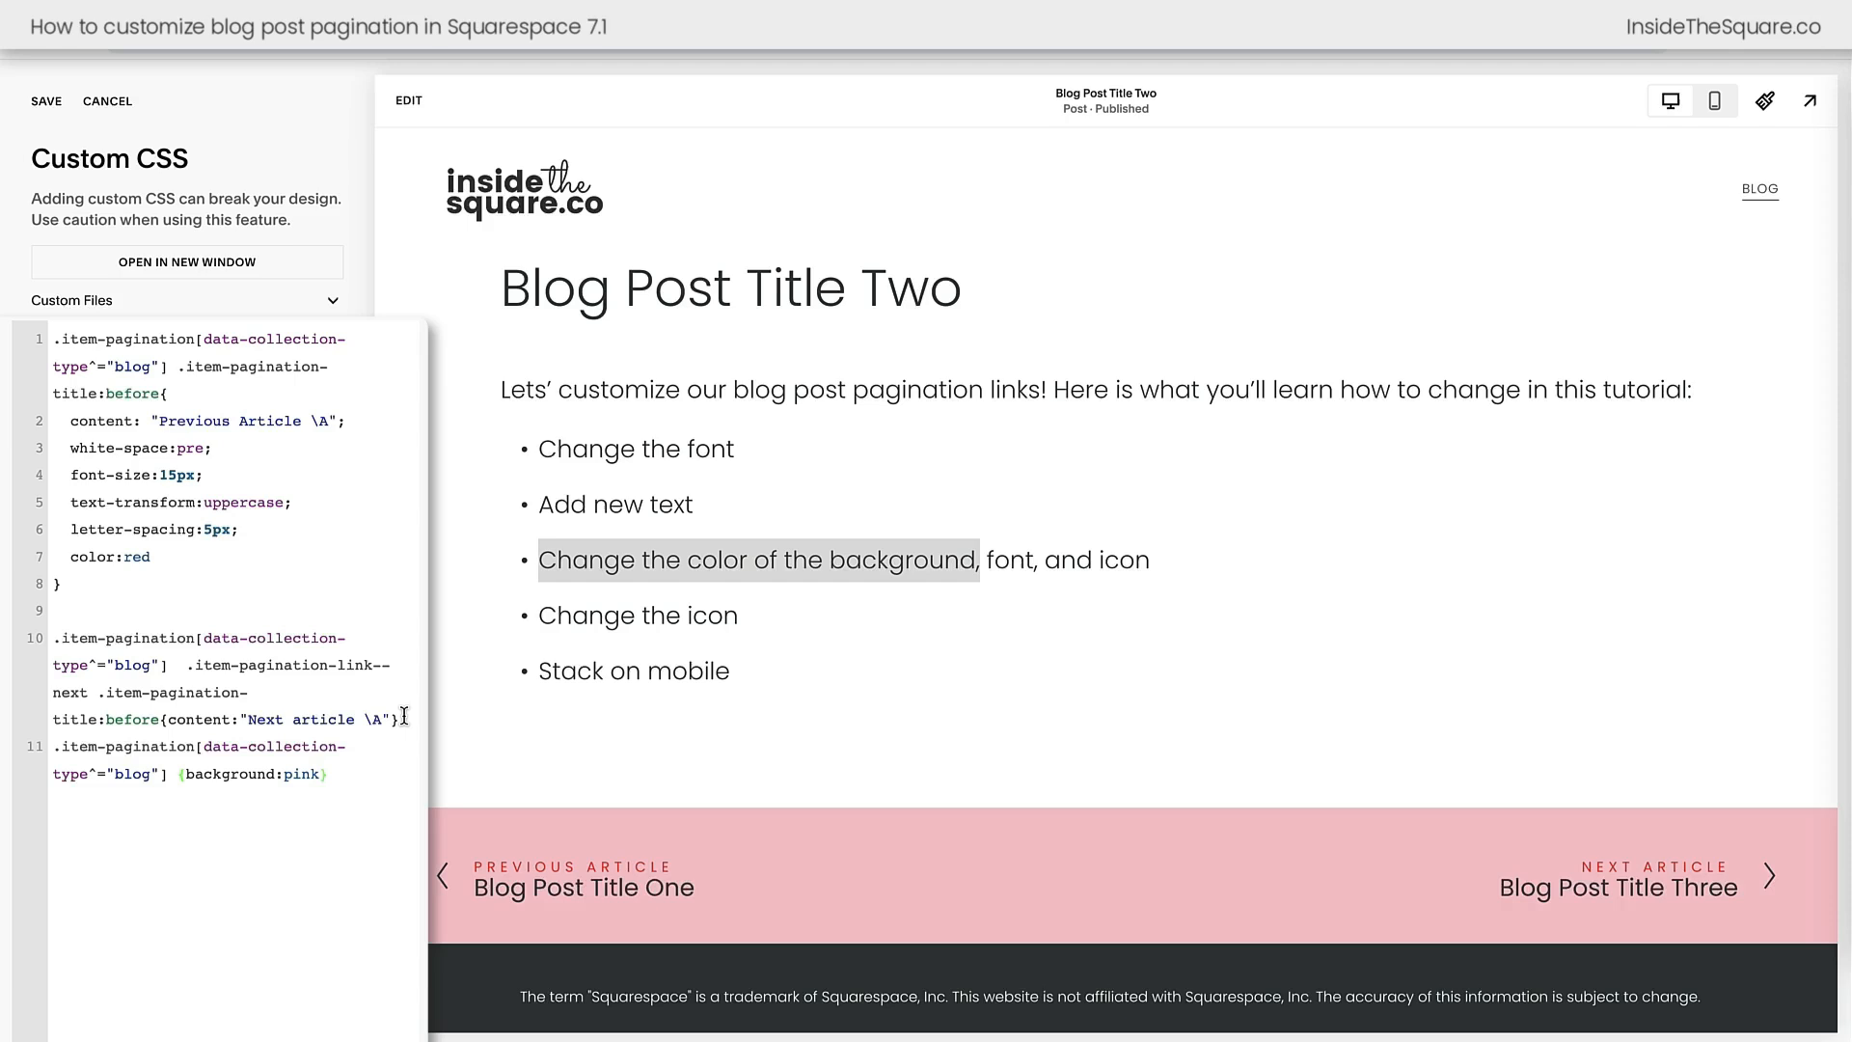
double_click(303, 773)
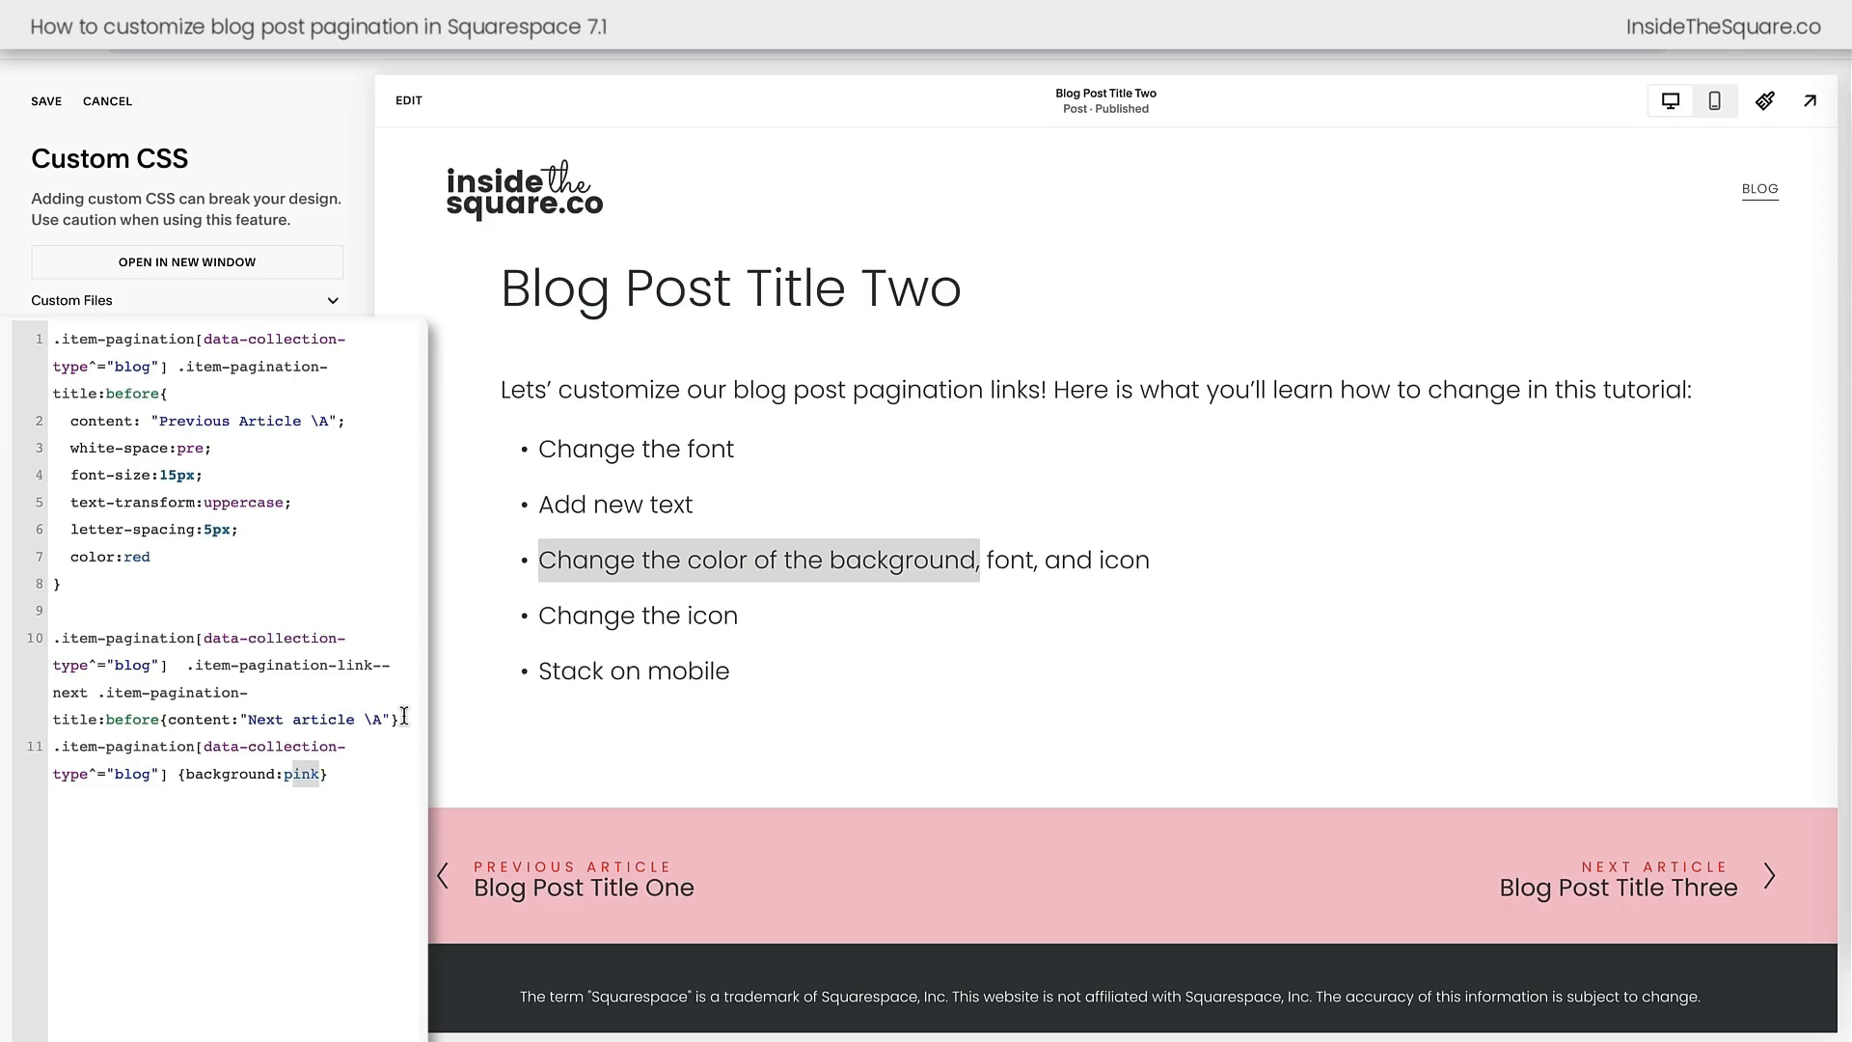
type("#e5f5f6")
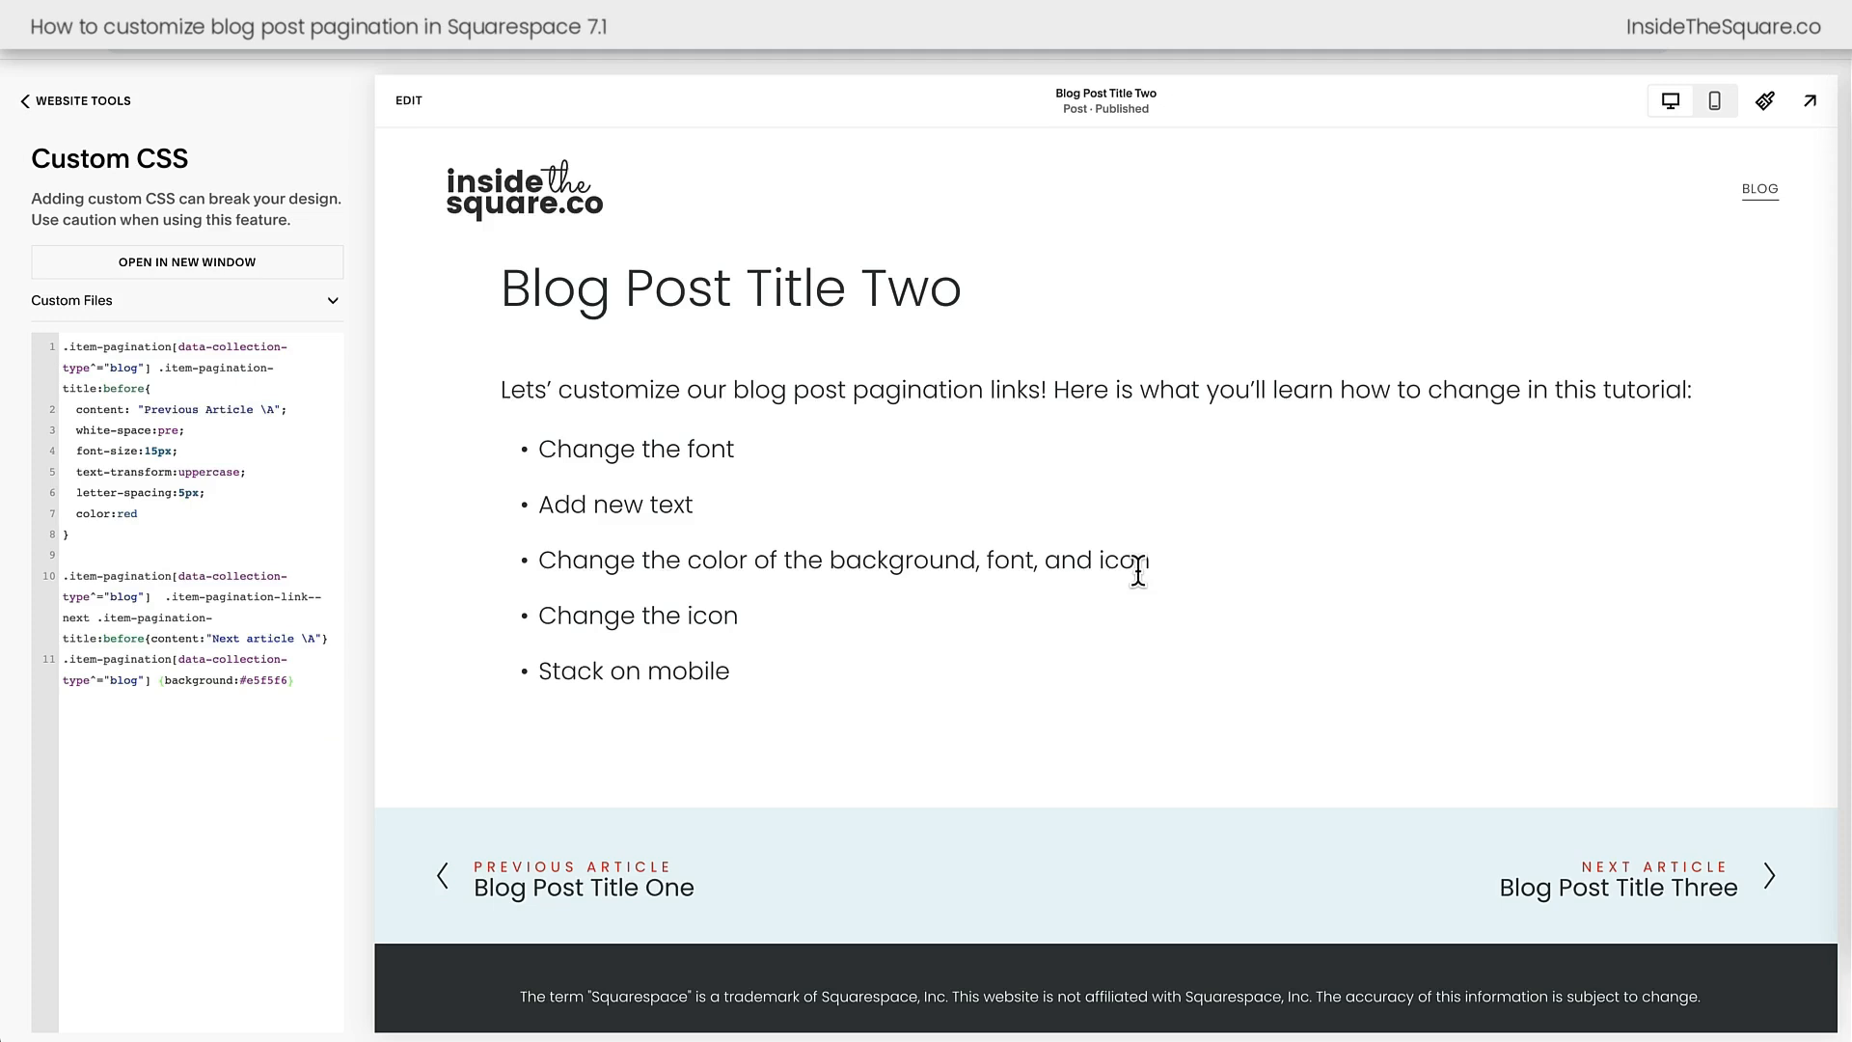
mouse_move(1335, 565)
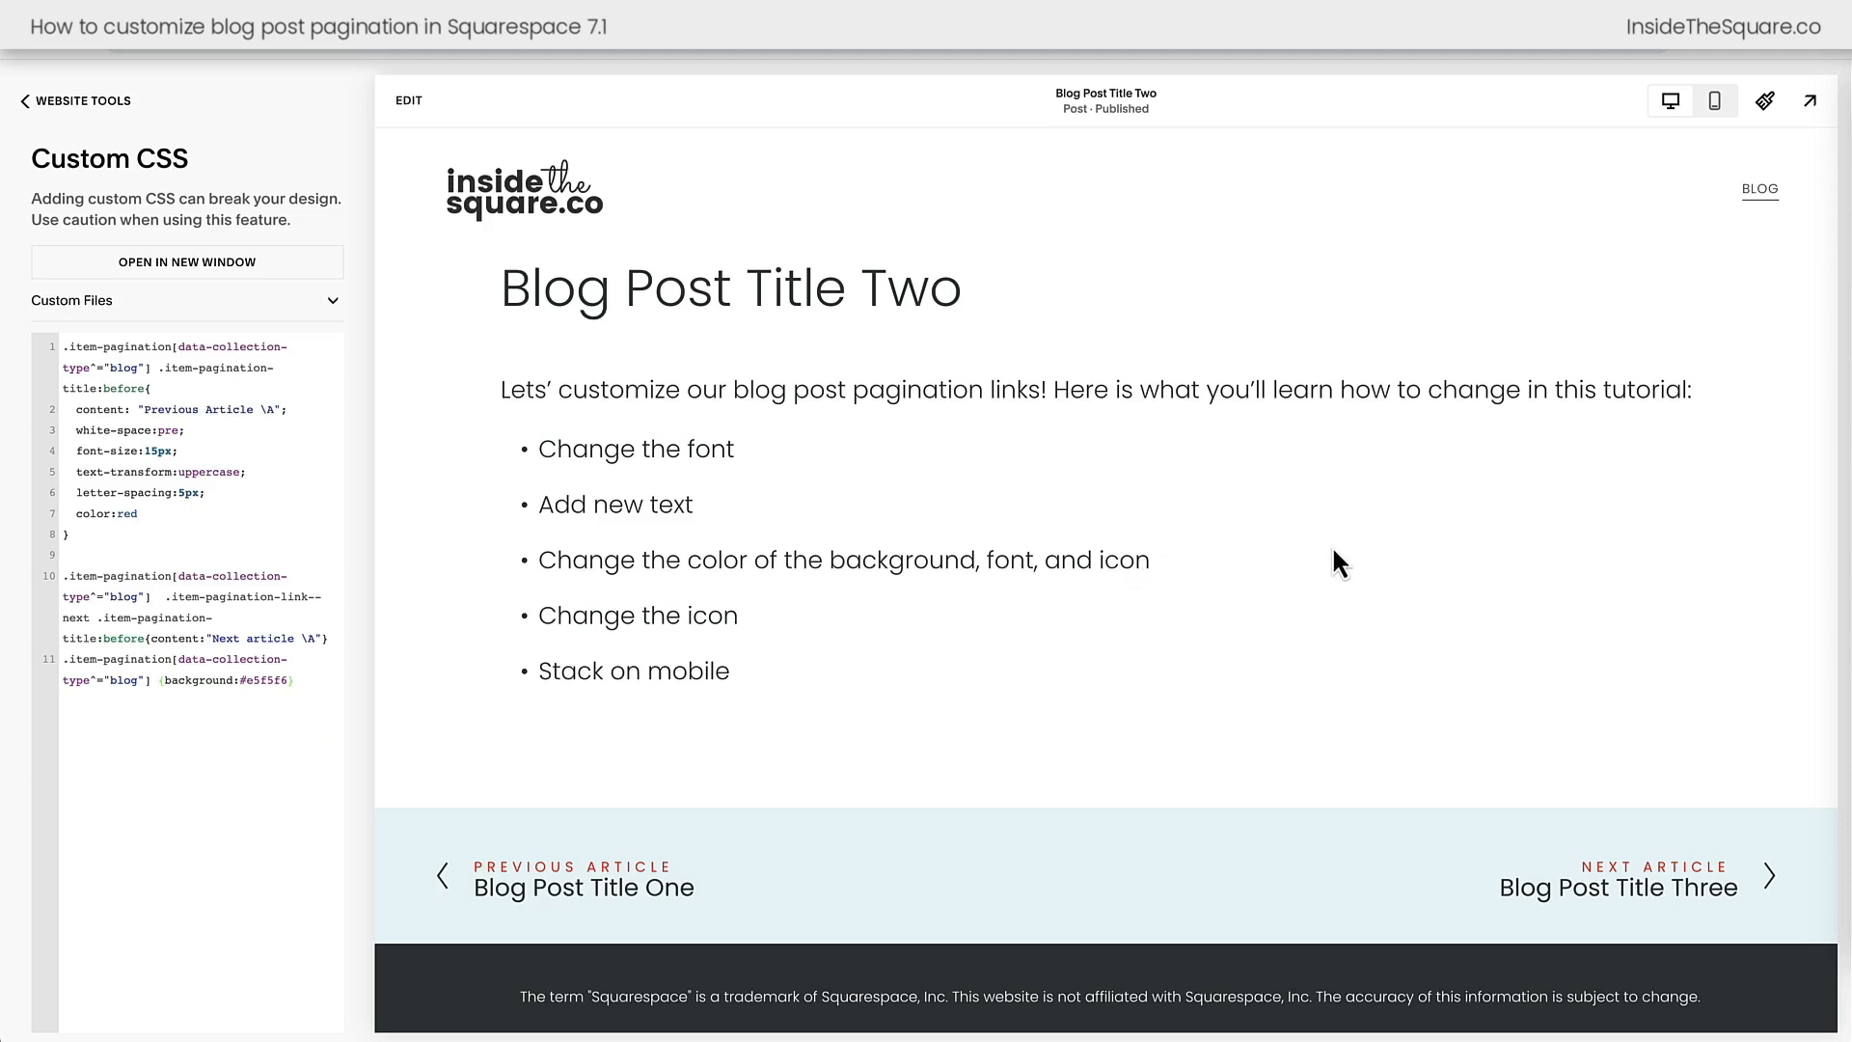
mouse_move(1324, 546)
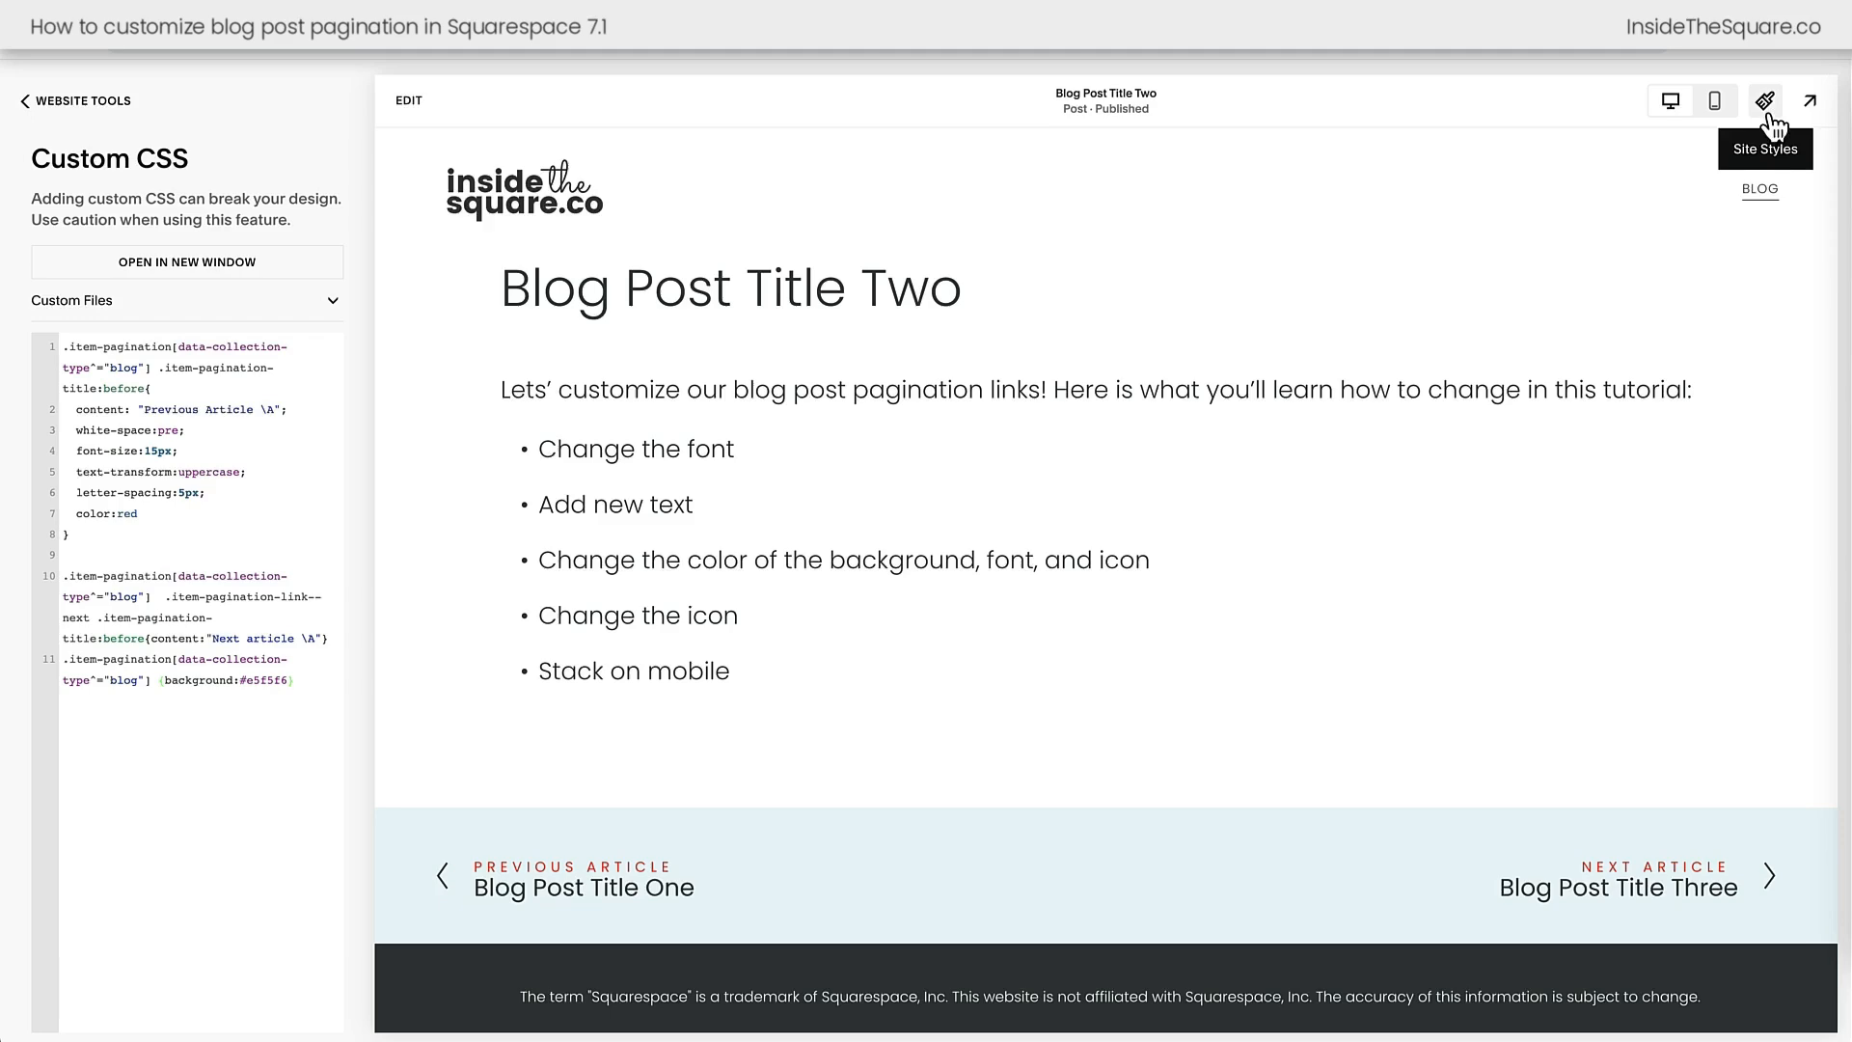
Open the Lightest 1 colour theme in Site Styles and scroll to its Blog Post pagination colours
left_click(1765, 100)
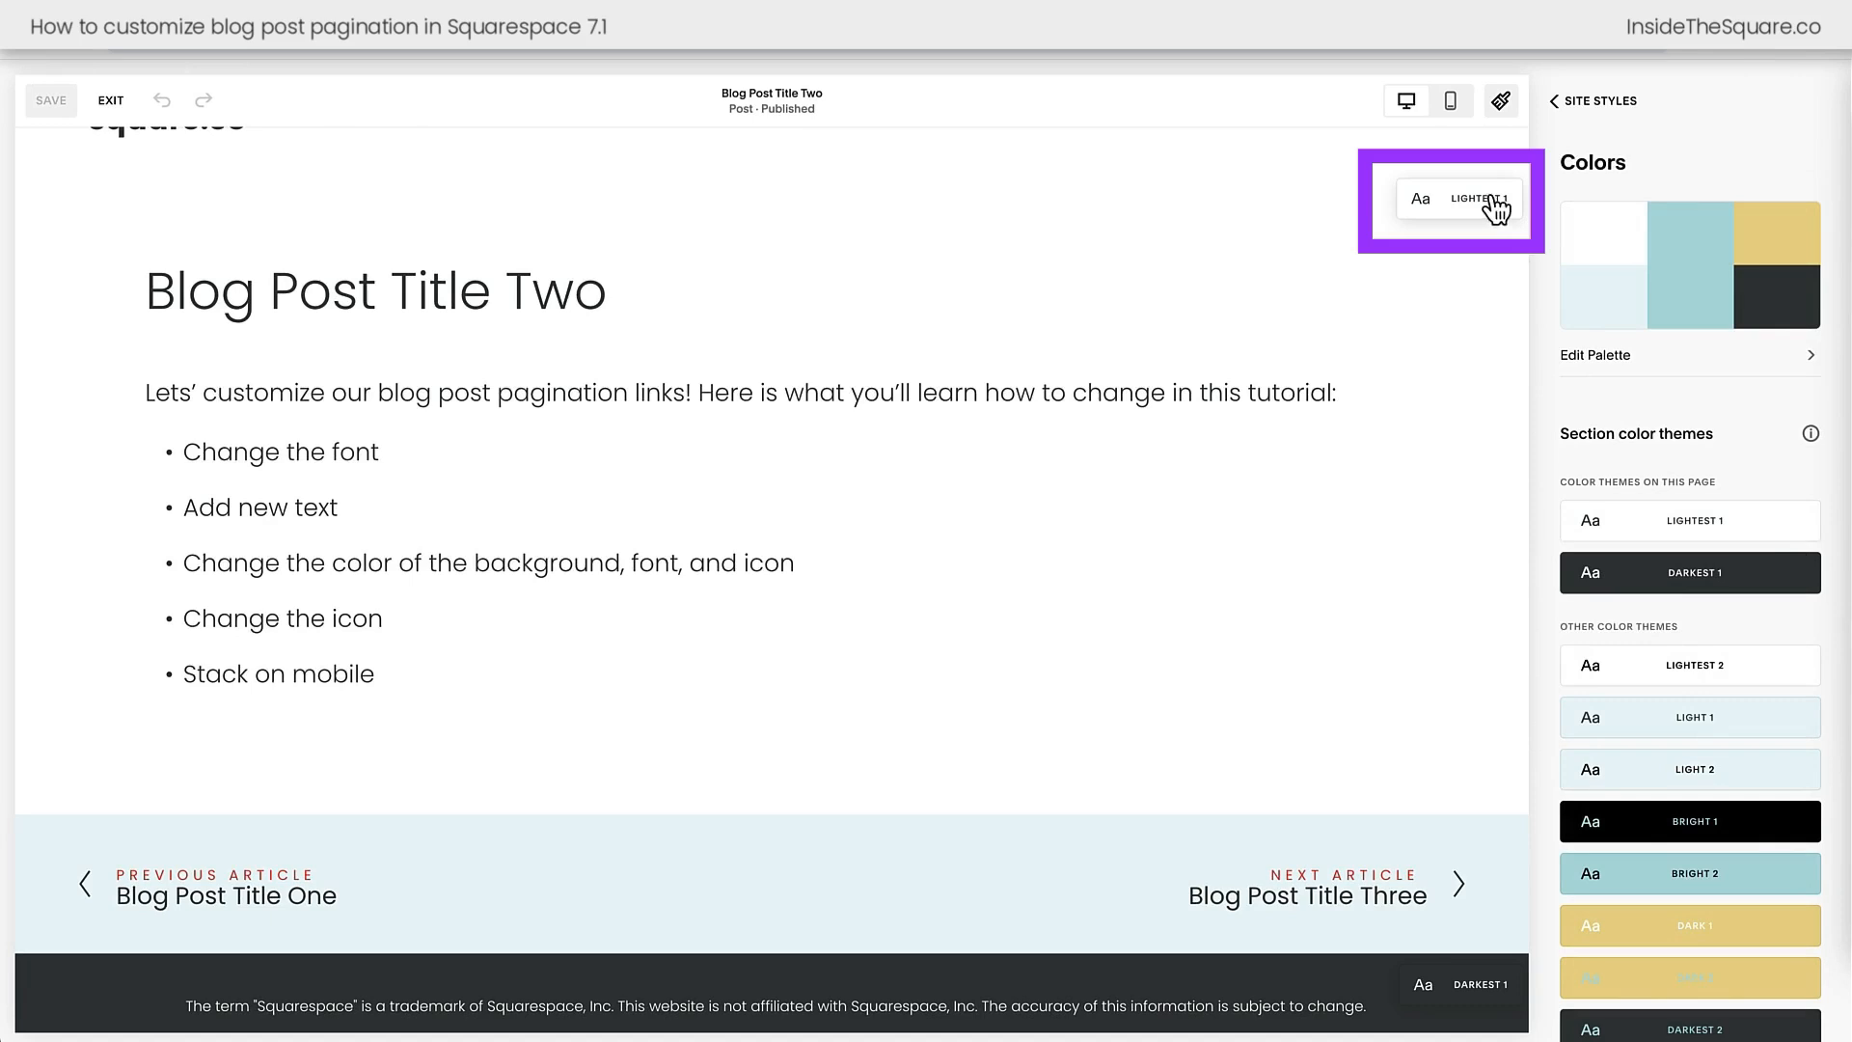
mouse_move(1491, 222)
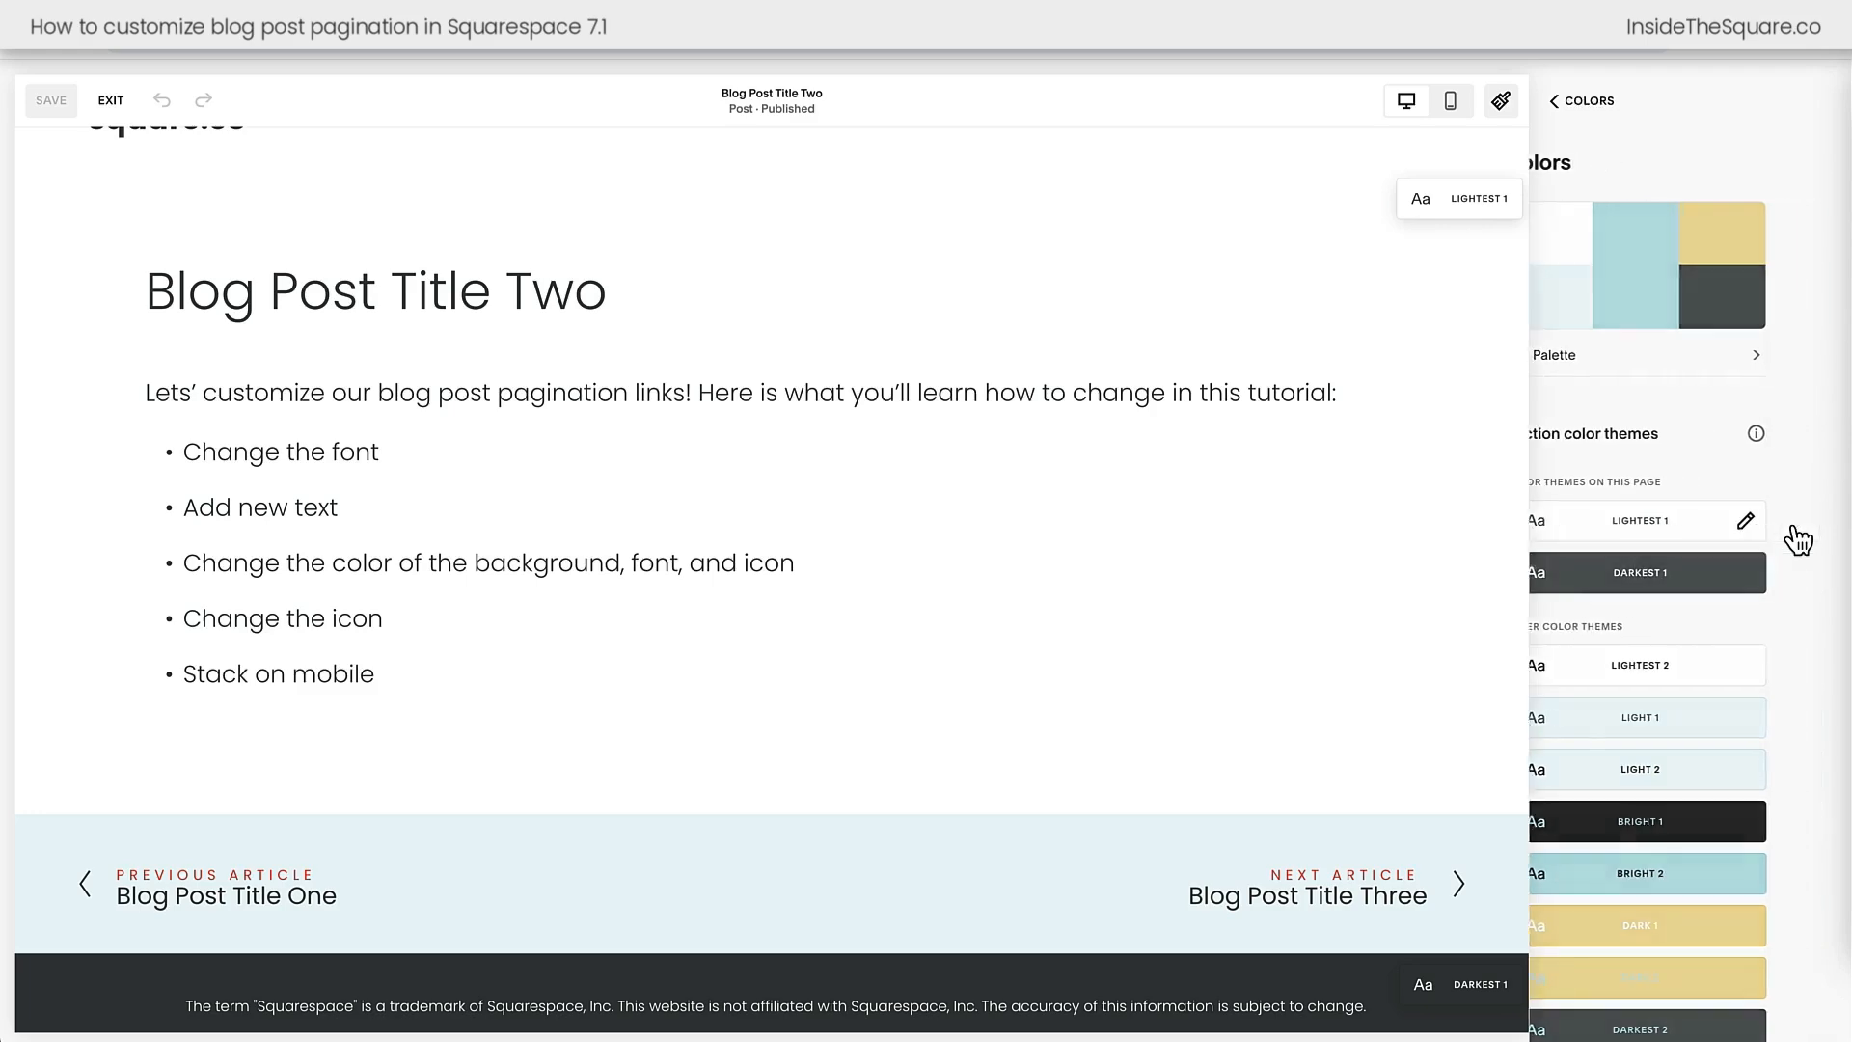
left_click(1748, 520)
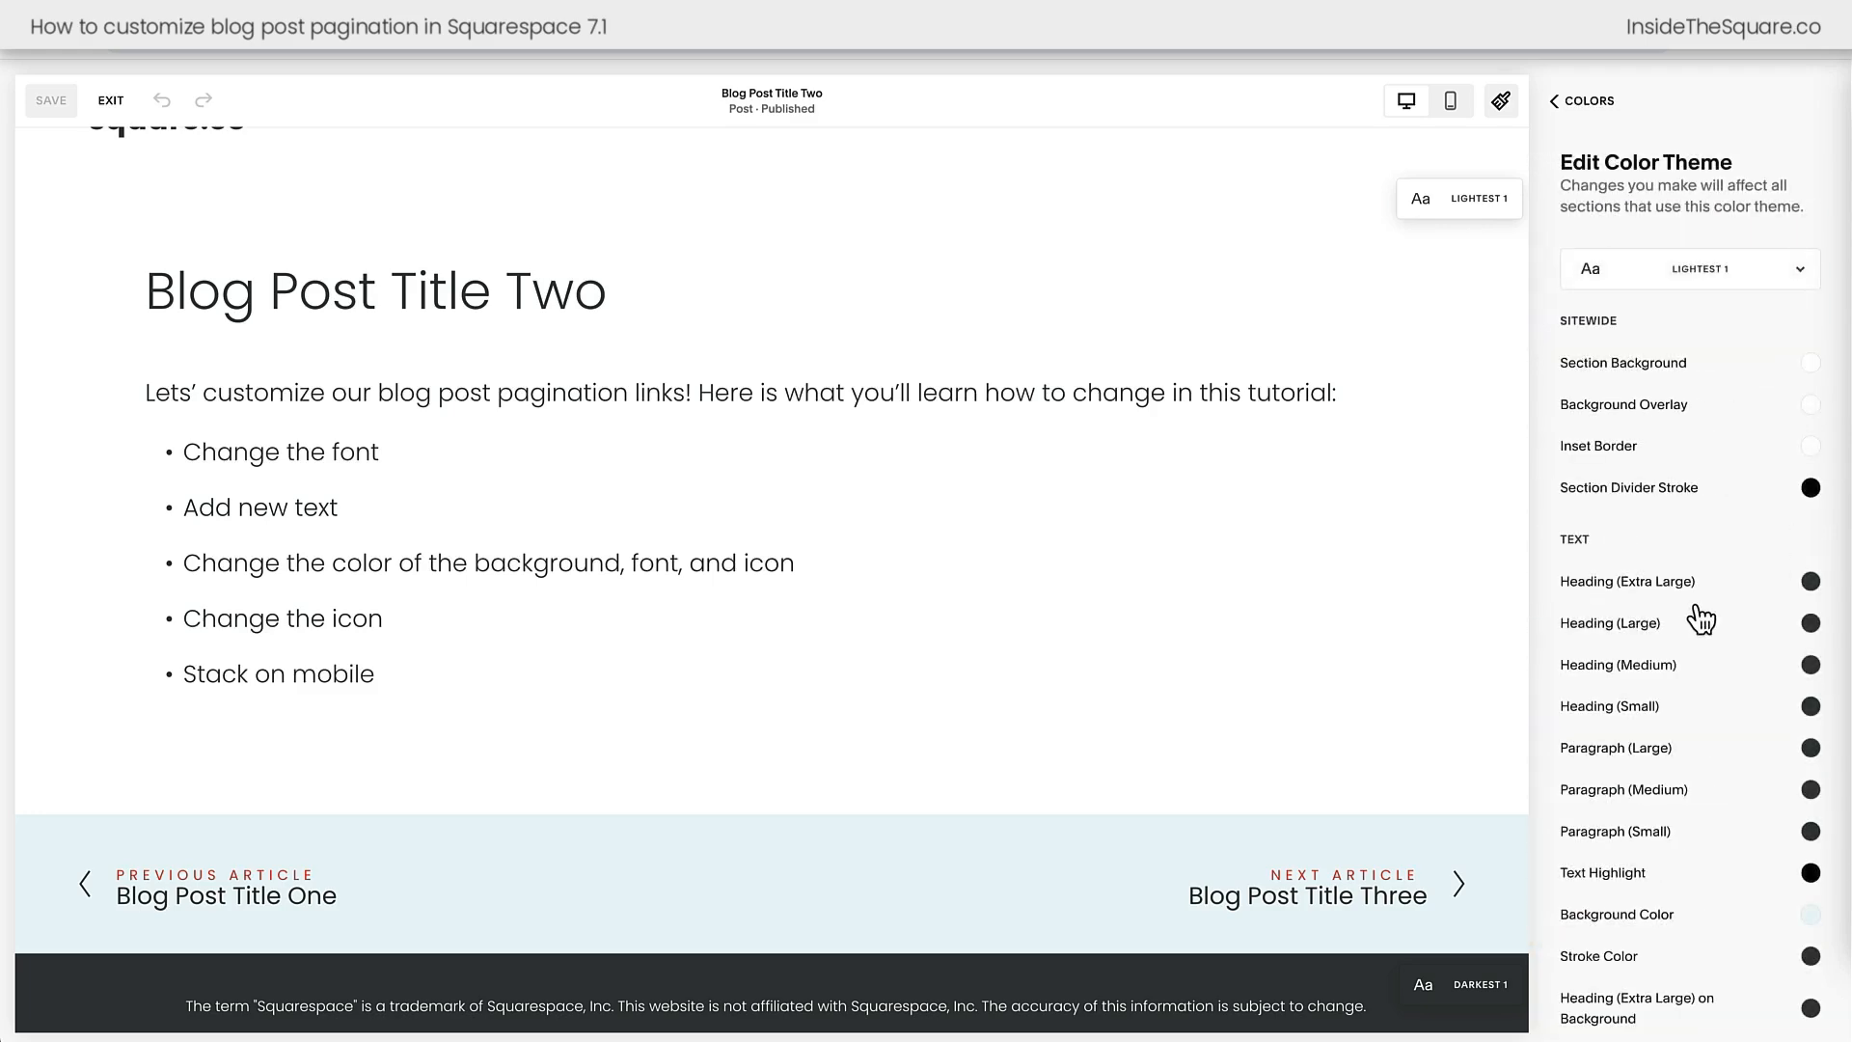
scroll("down", 3)
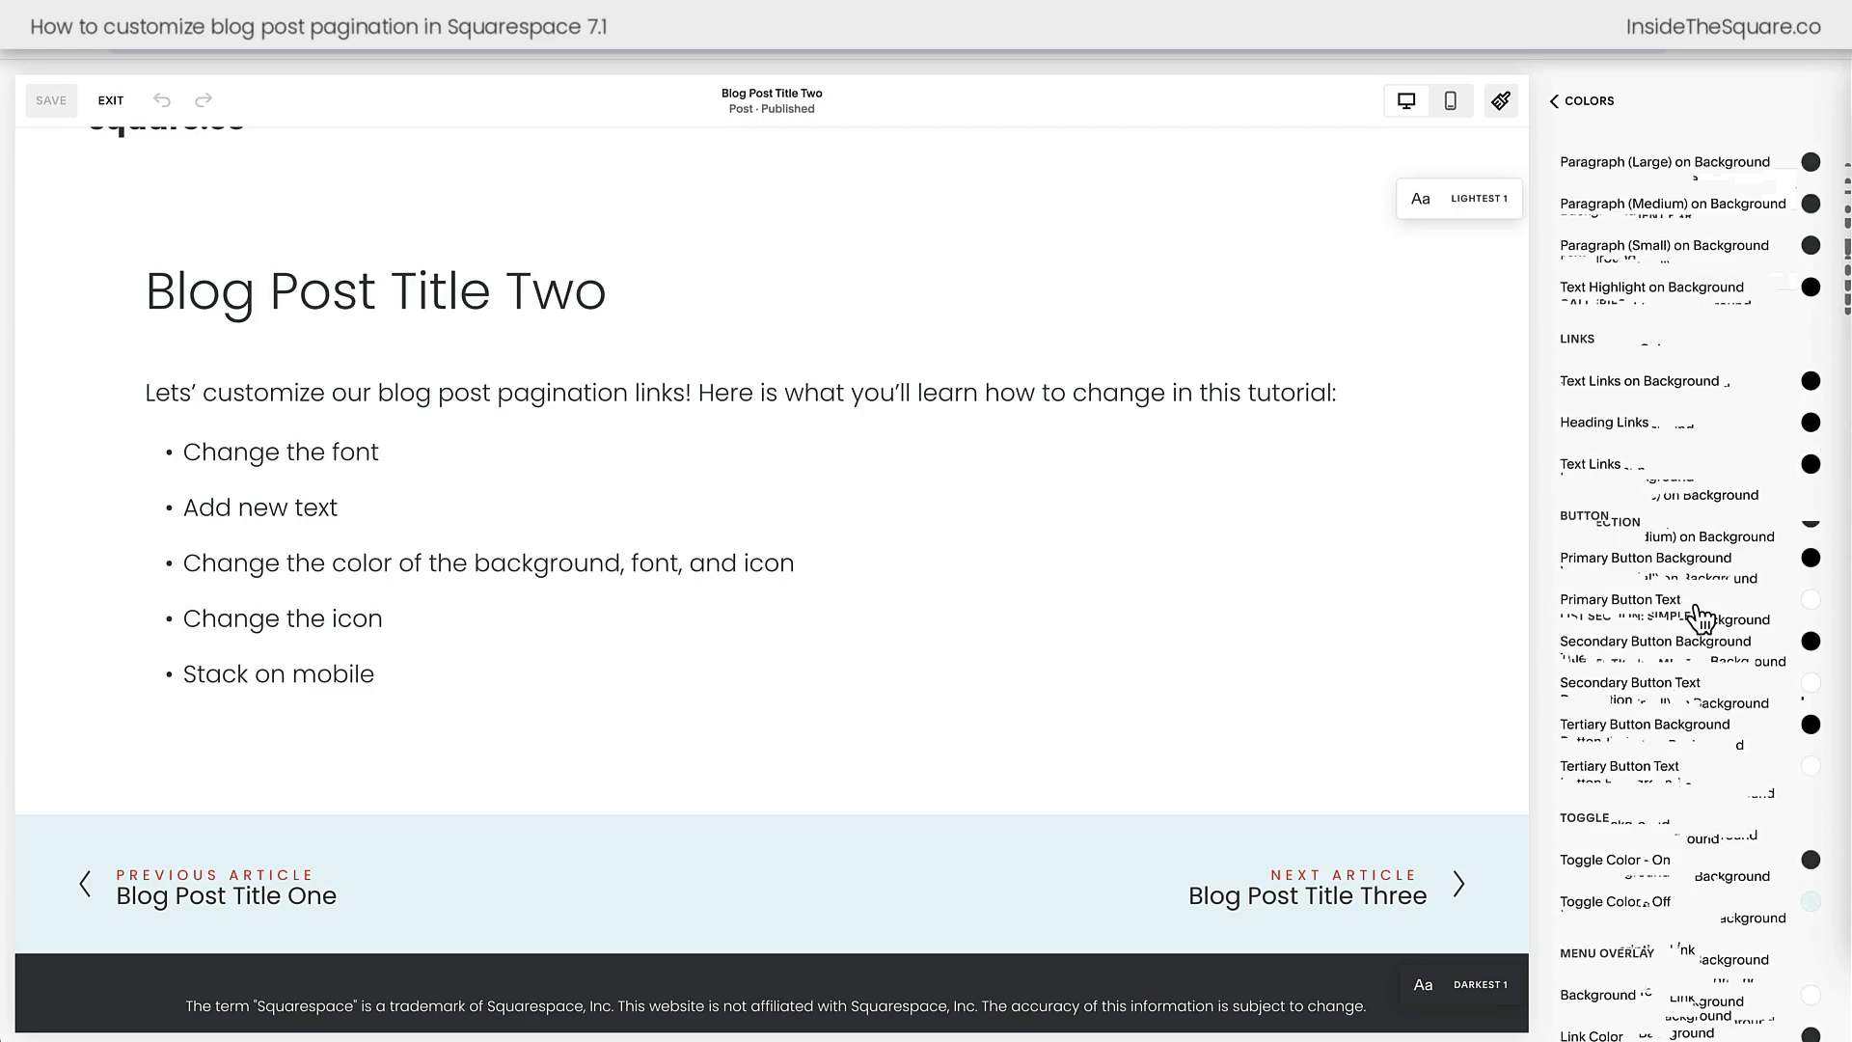
scroll("down", 3)
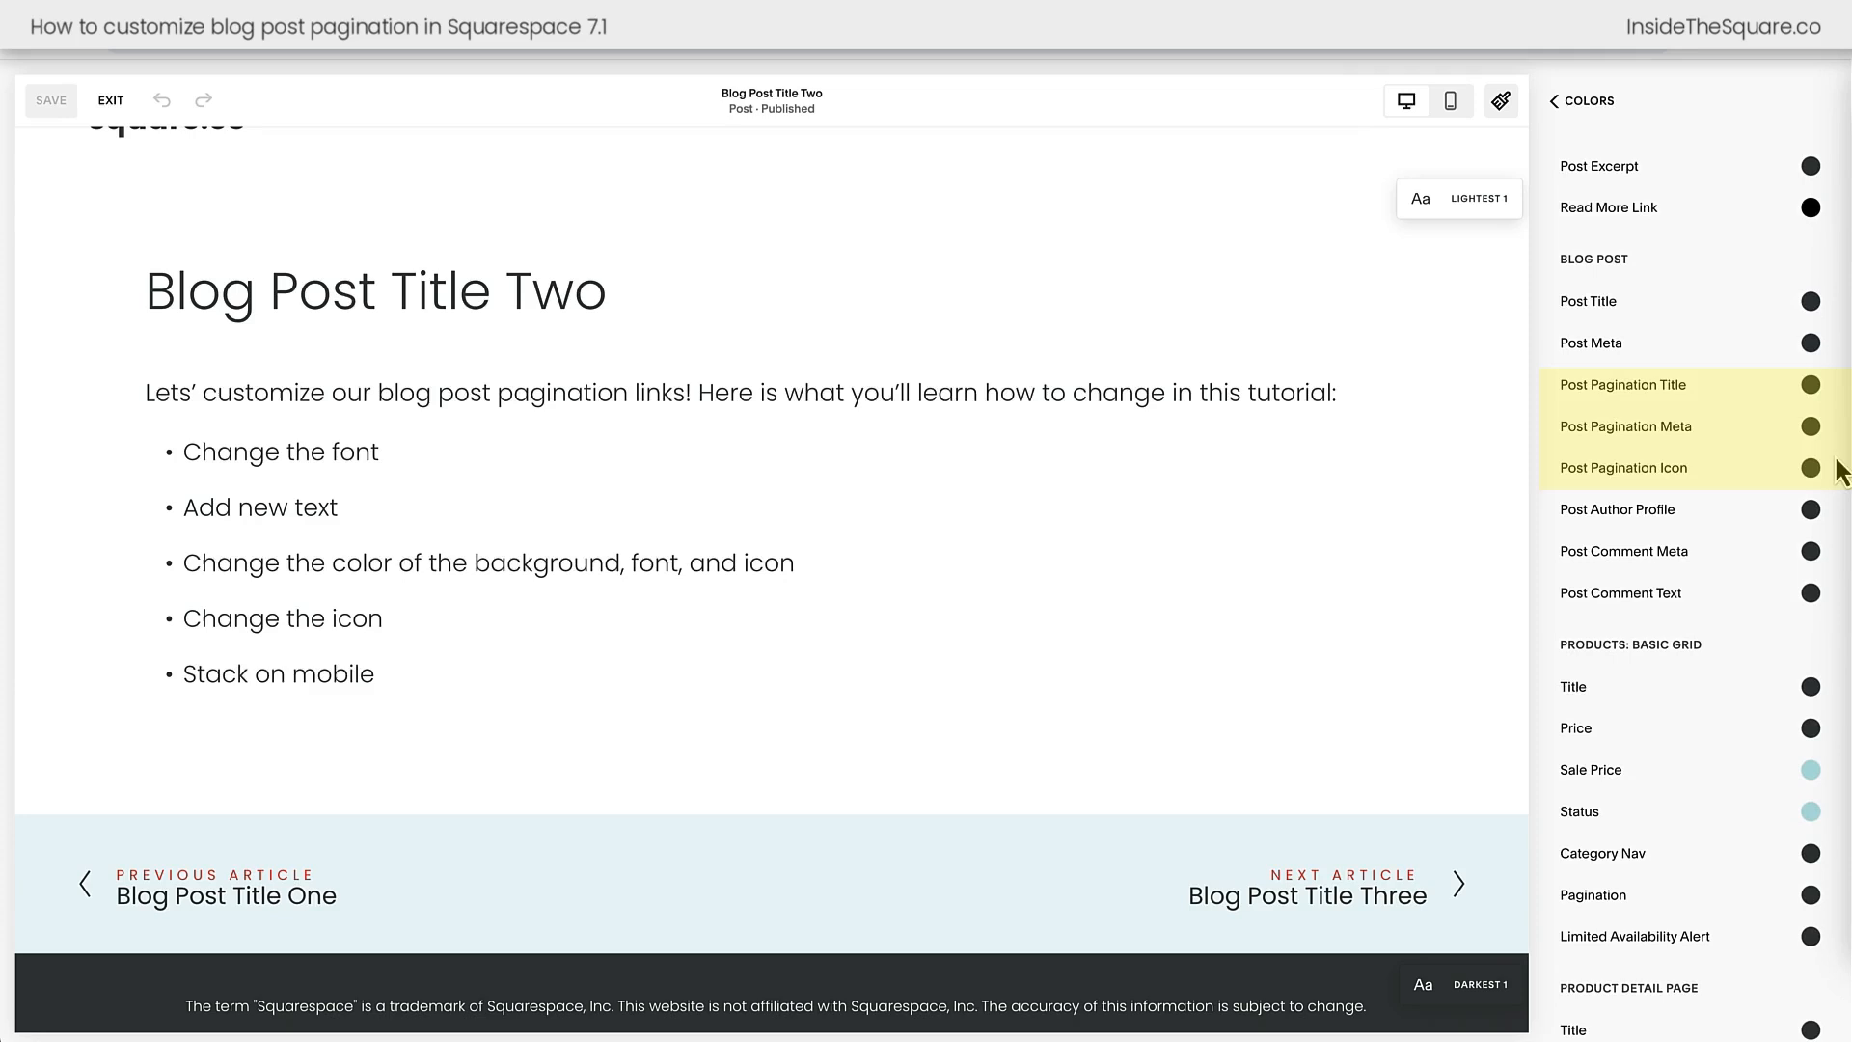
mouse_move(1831, 473)
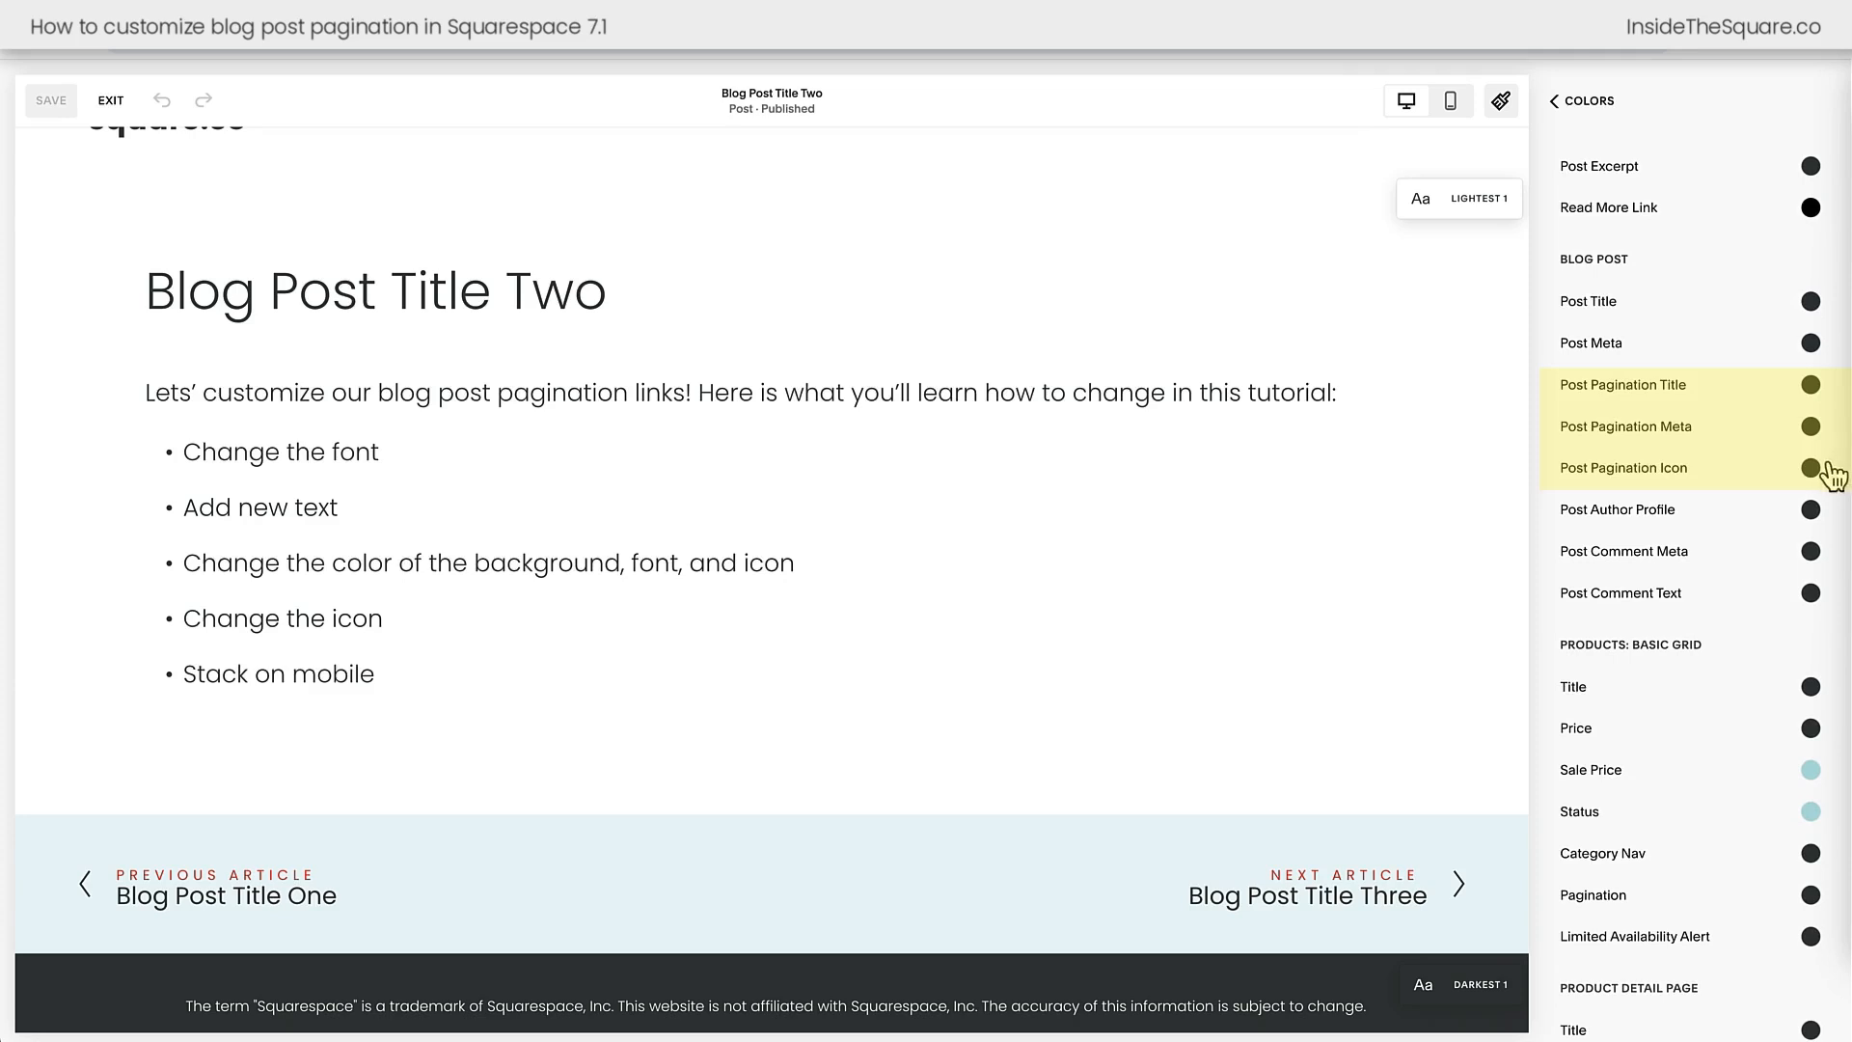
Try light blue and yellow palette colours on Post Pagination, then set a custom deeper purple and close the picker
left_click(1810, 467)
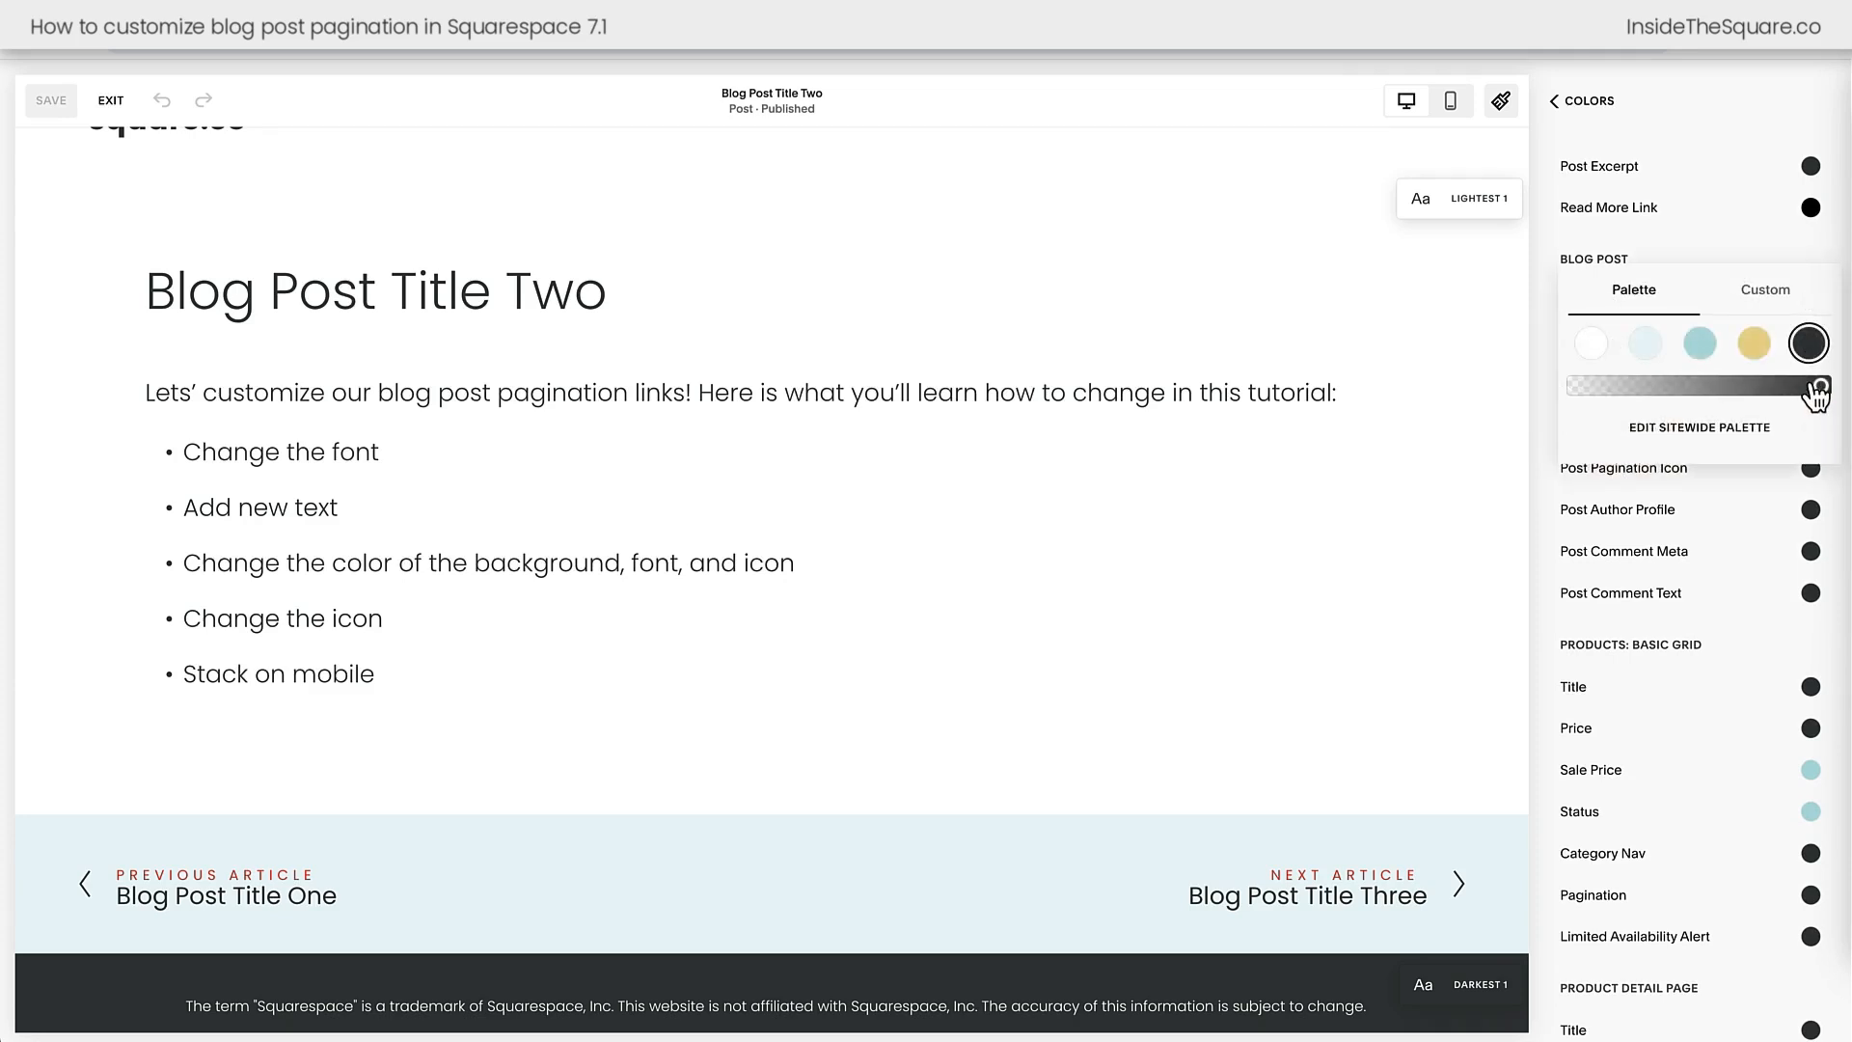
left_click(1698, 343)
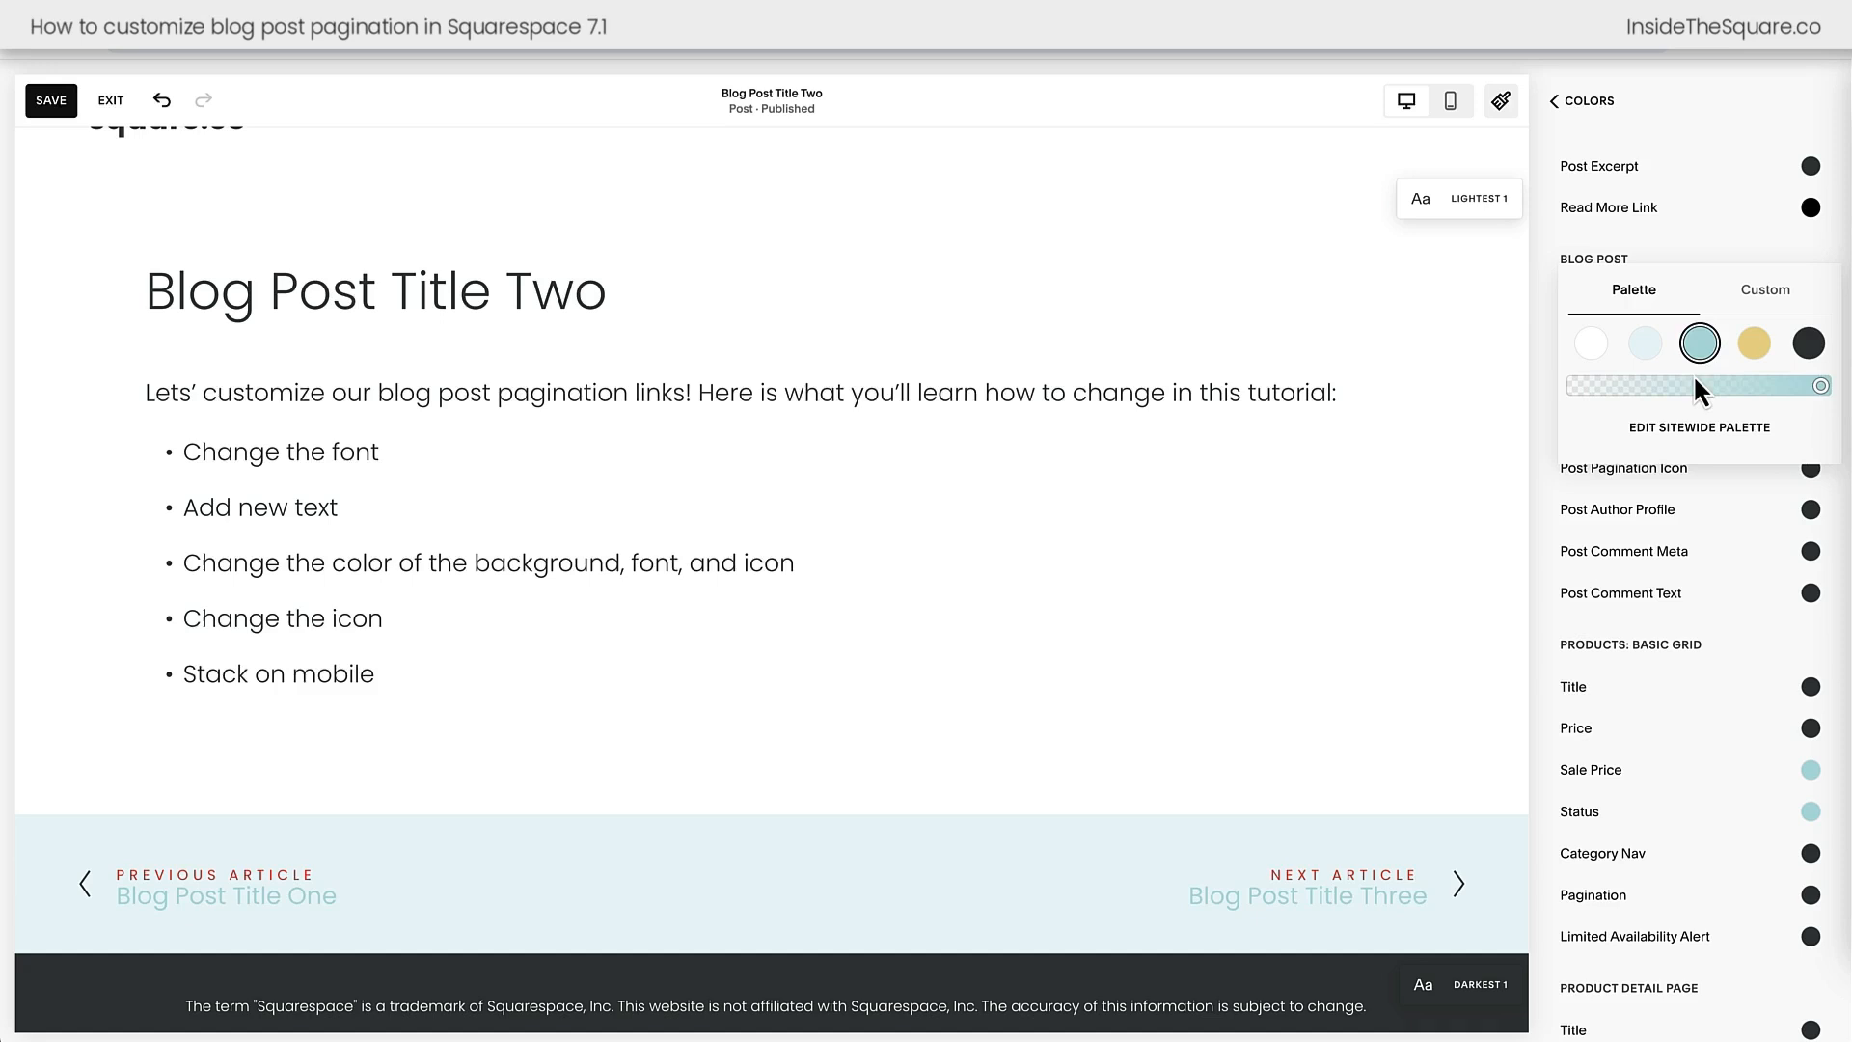
left_click(1754, 343)
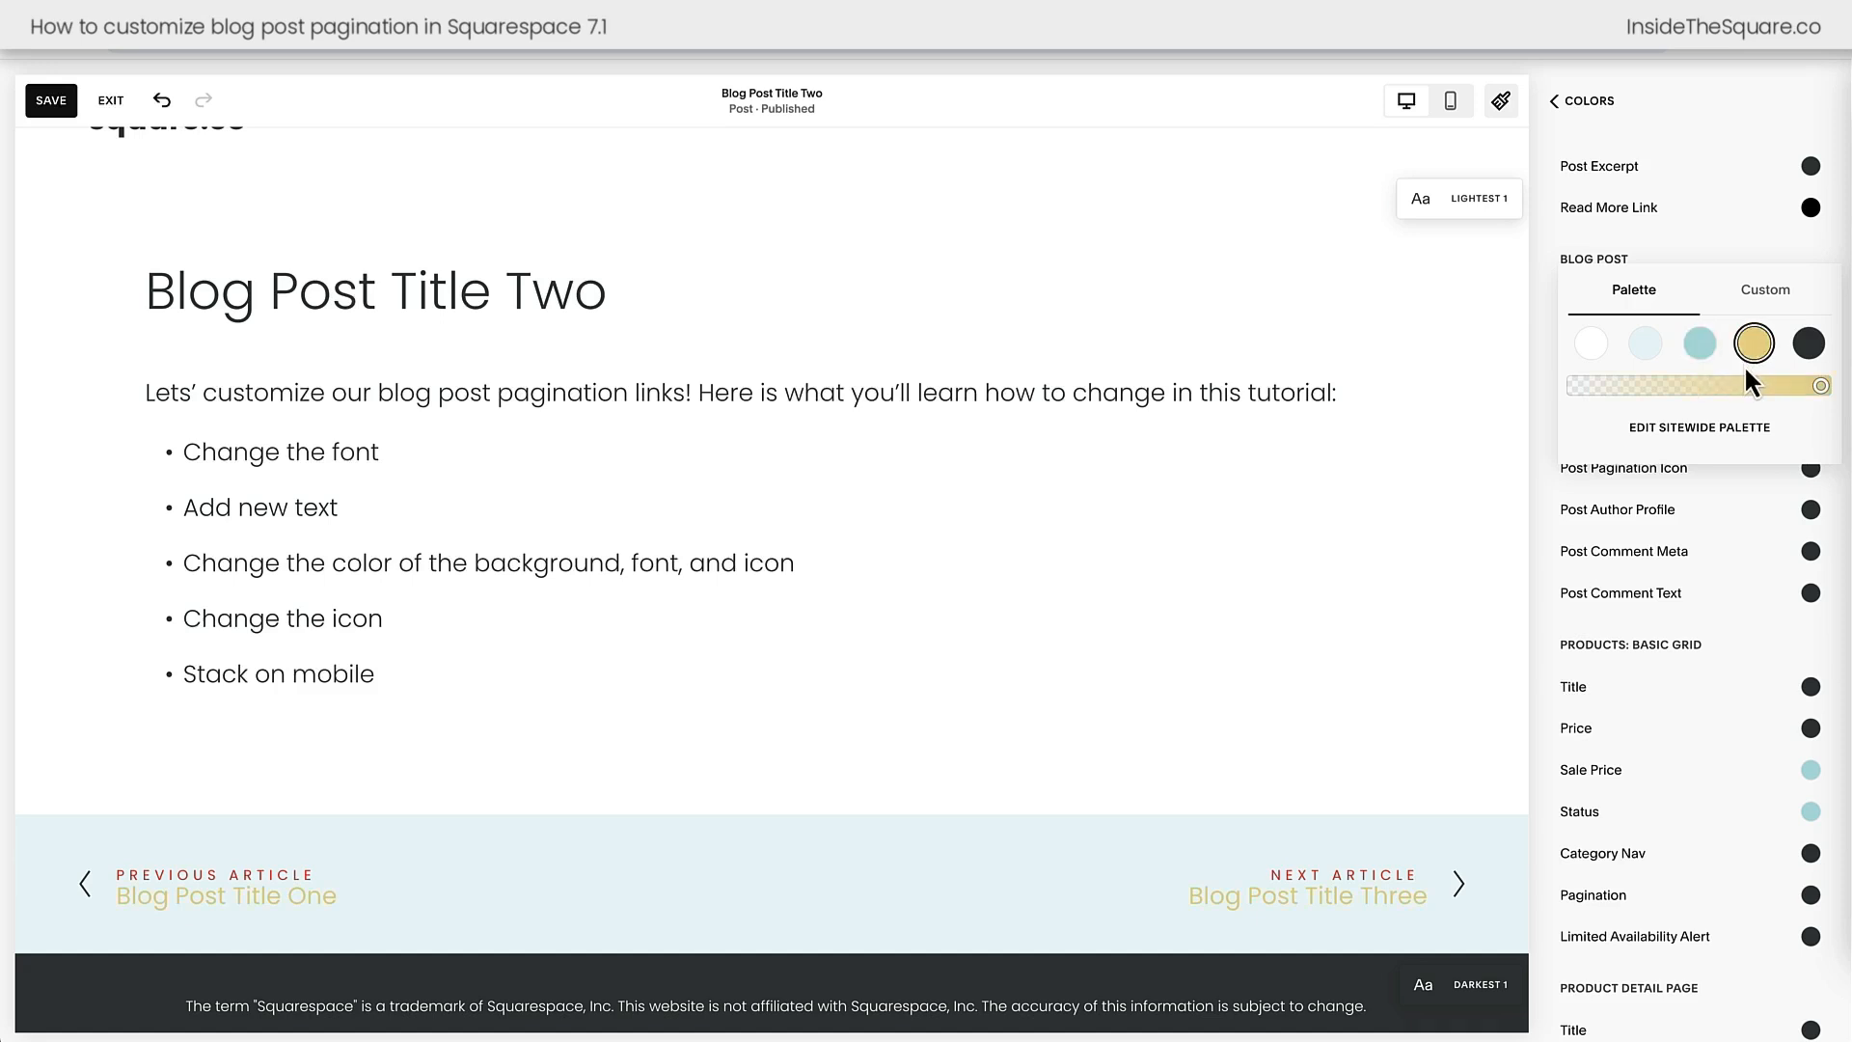
left_click(1765, 290)
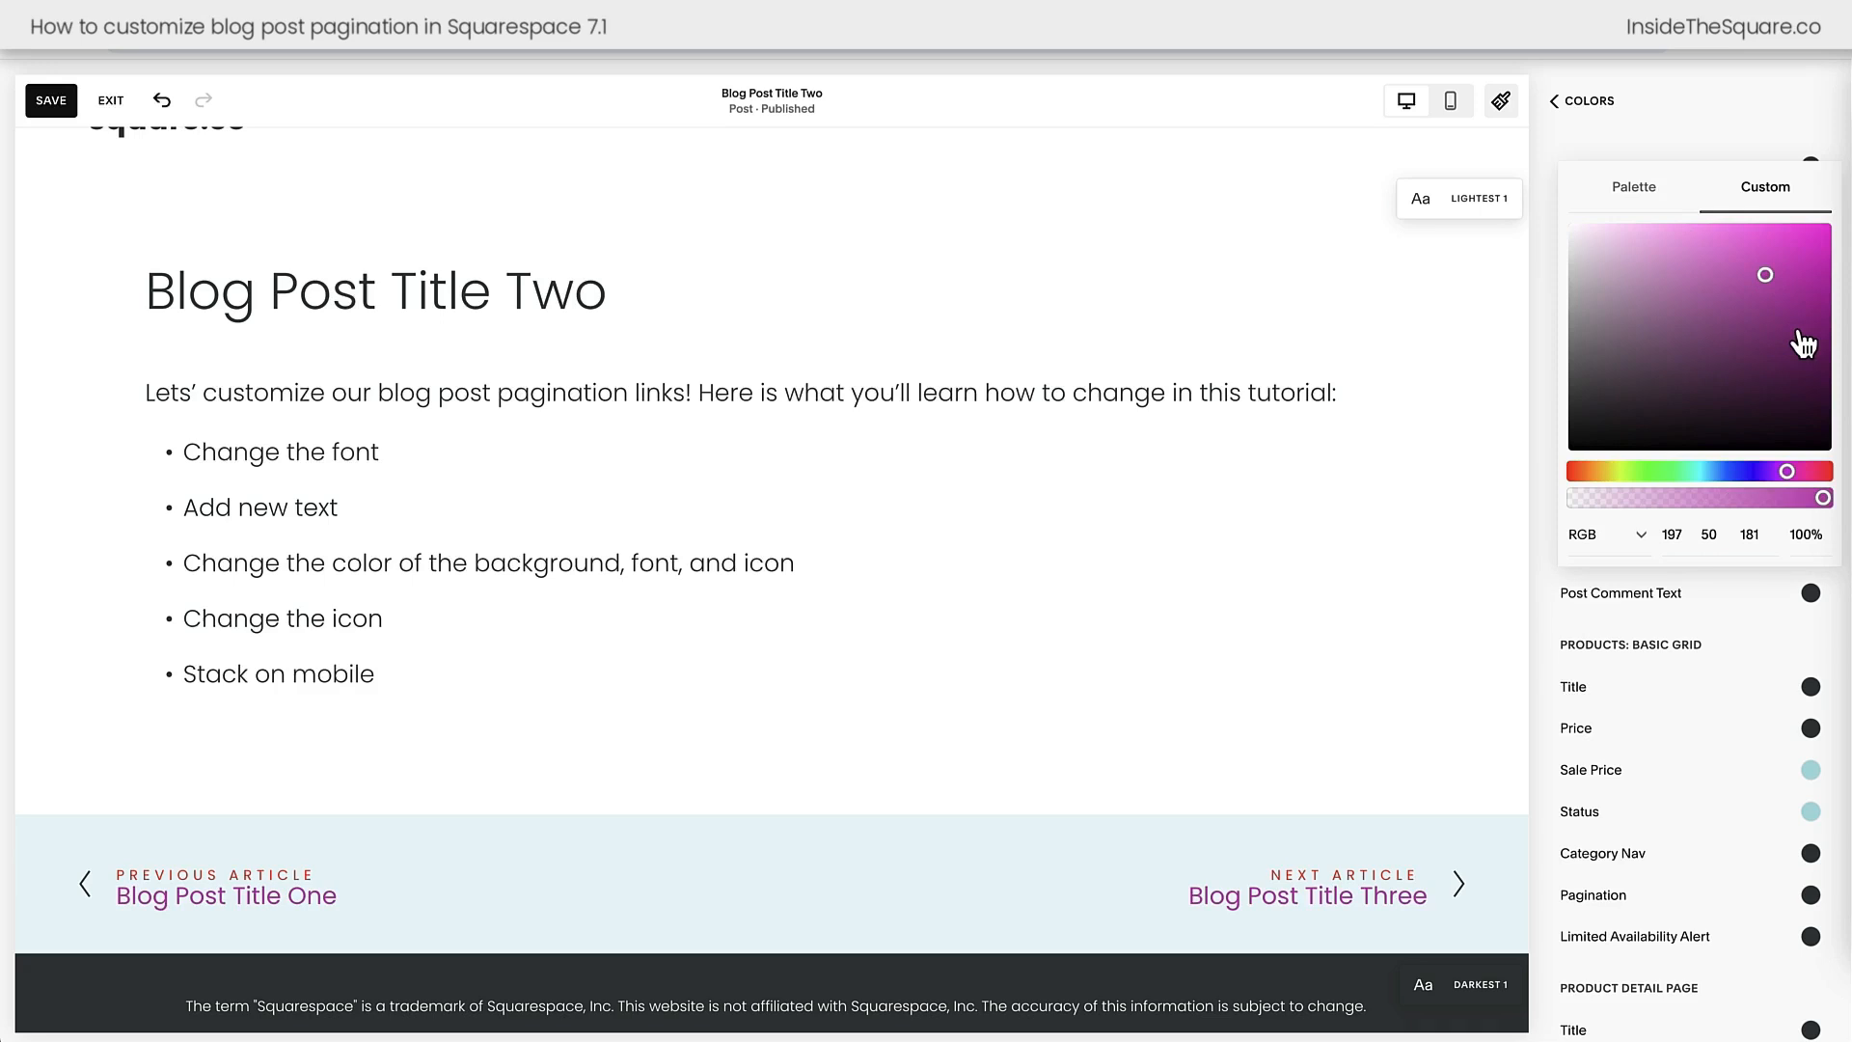
mouse_move(1794, 360)
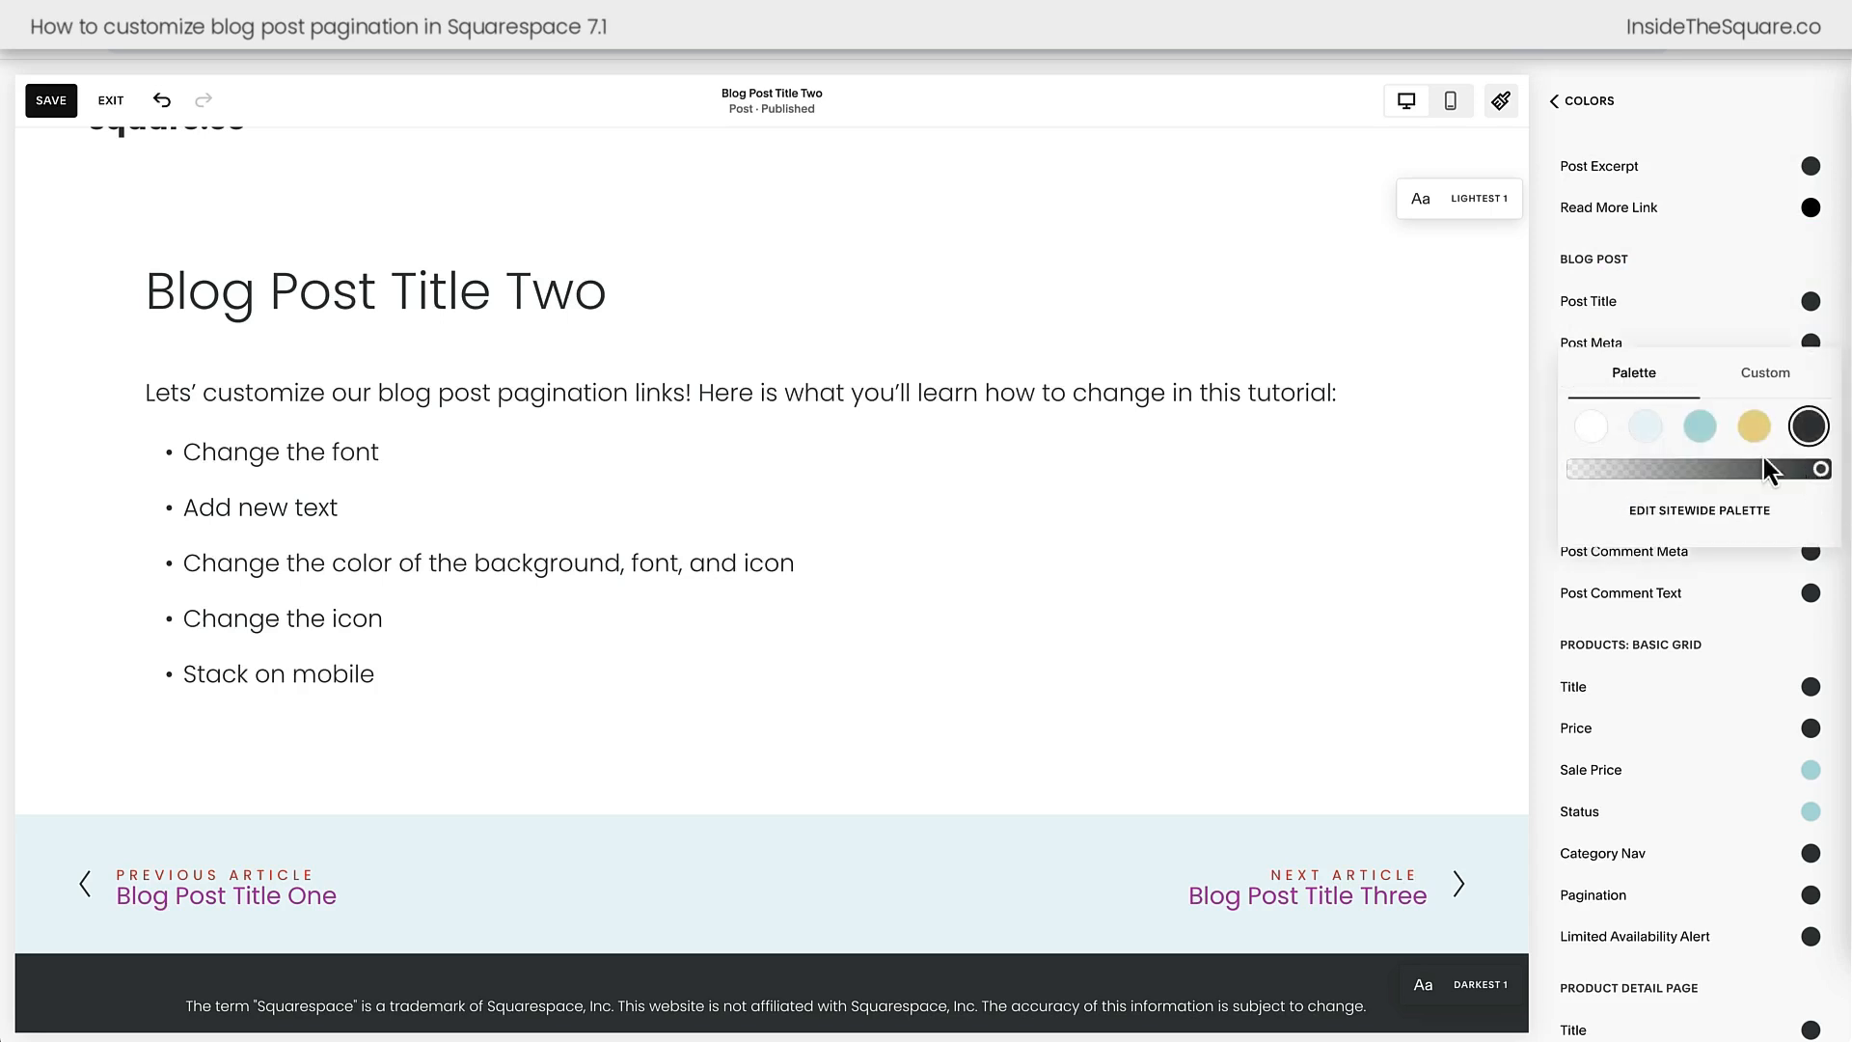
left_click(1754, 426)
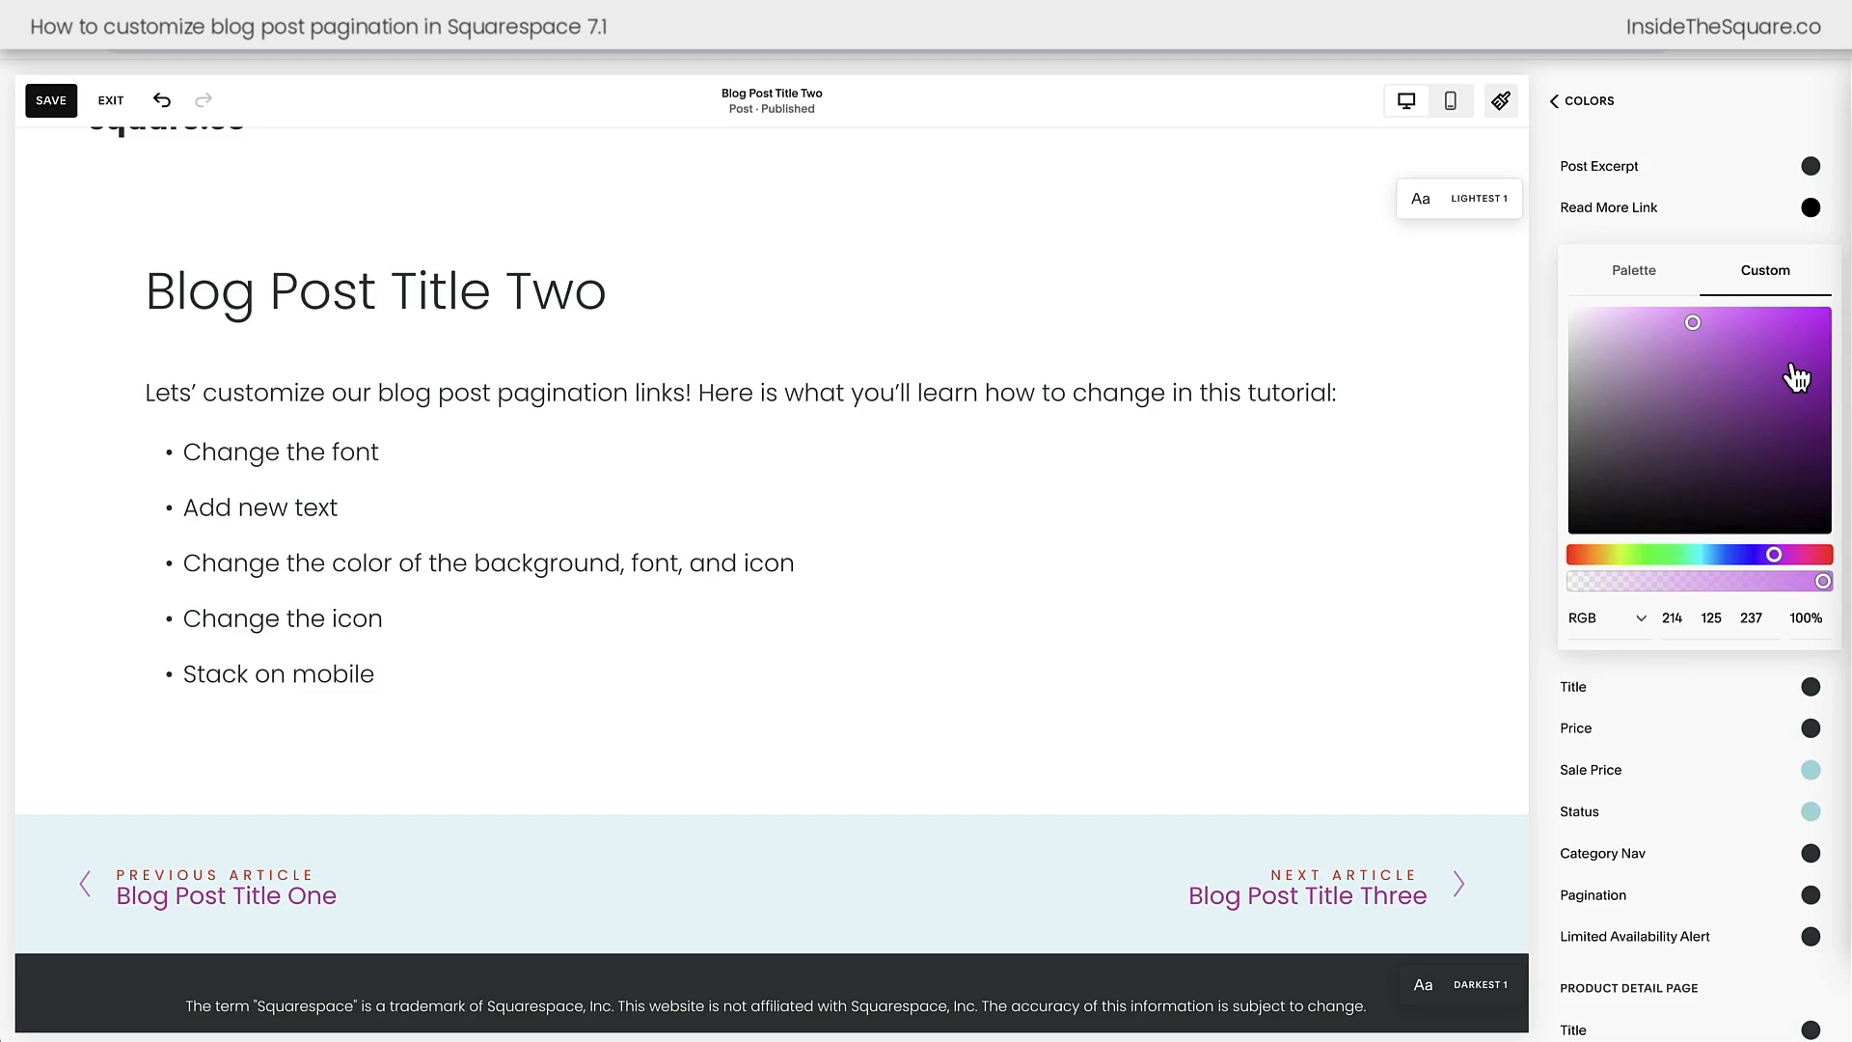
left_click(1789, 359)
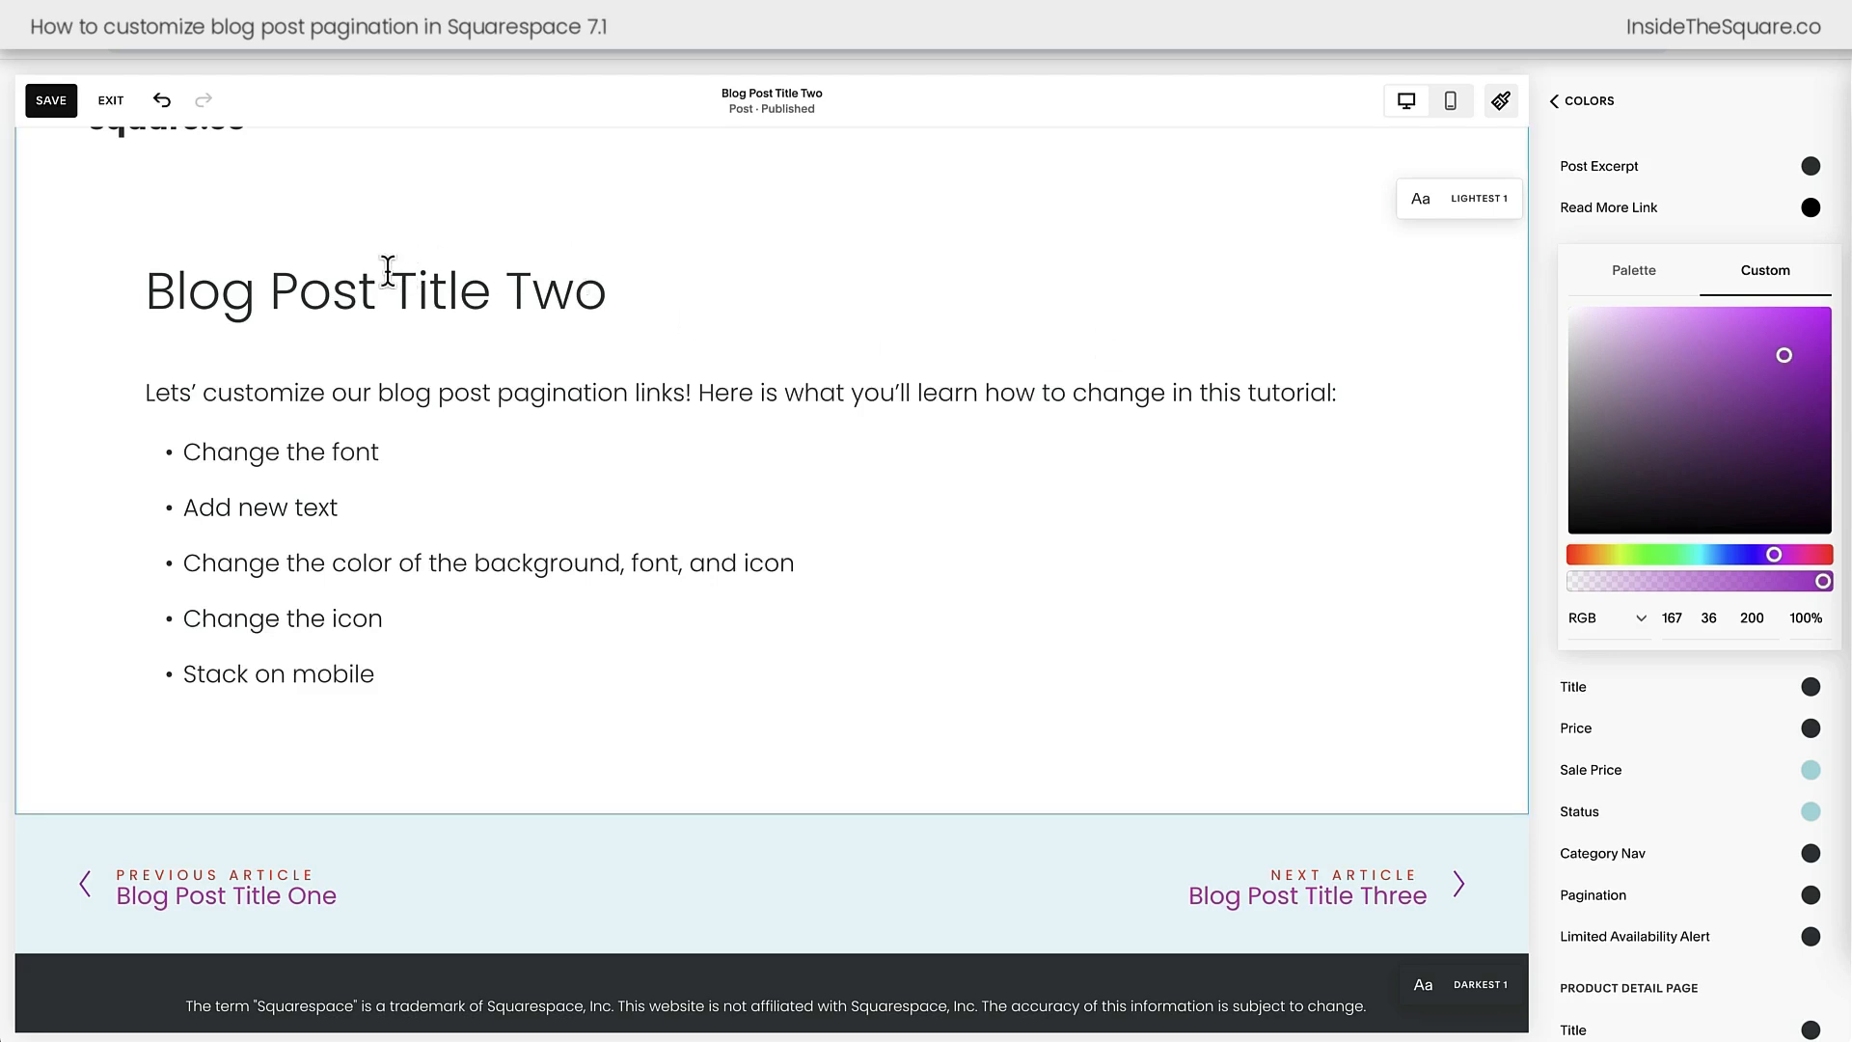
left_click(50, 100)
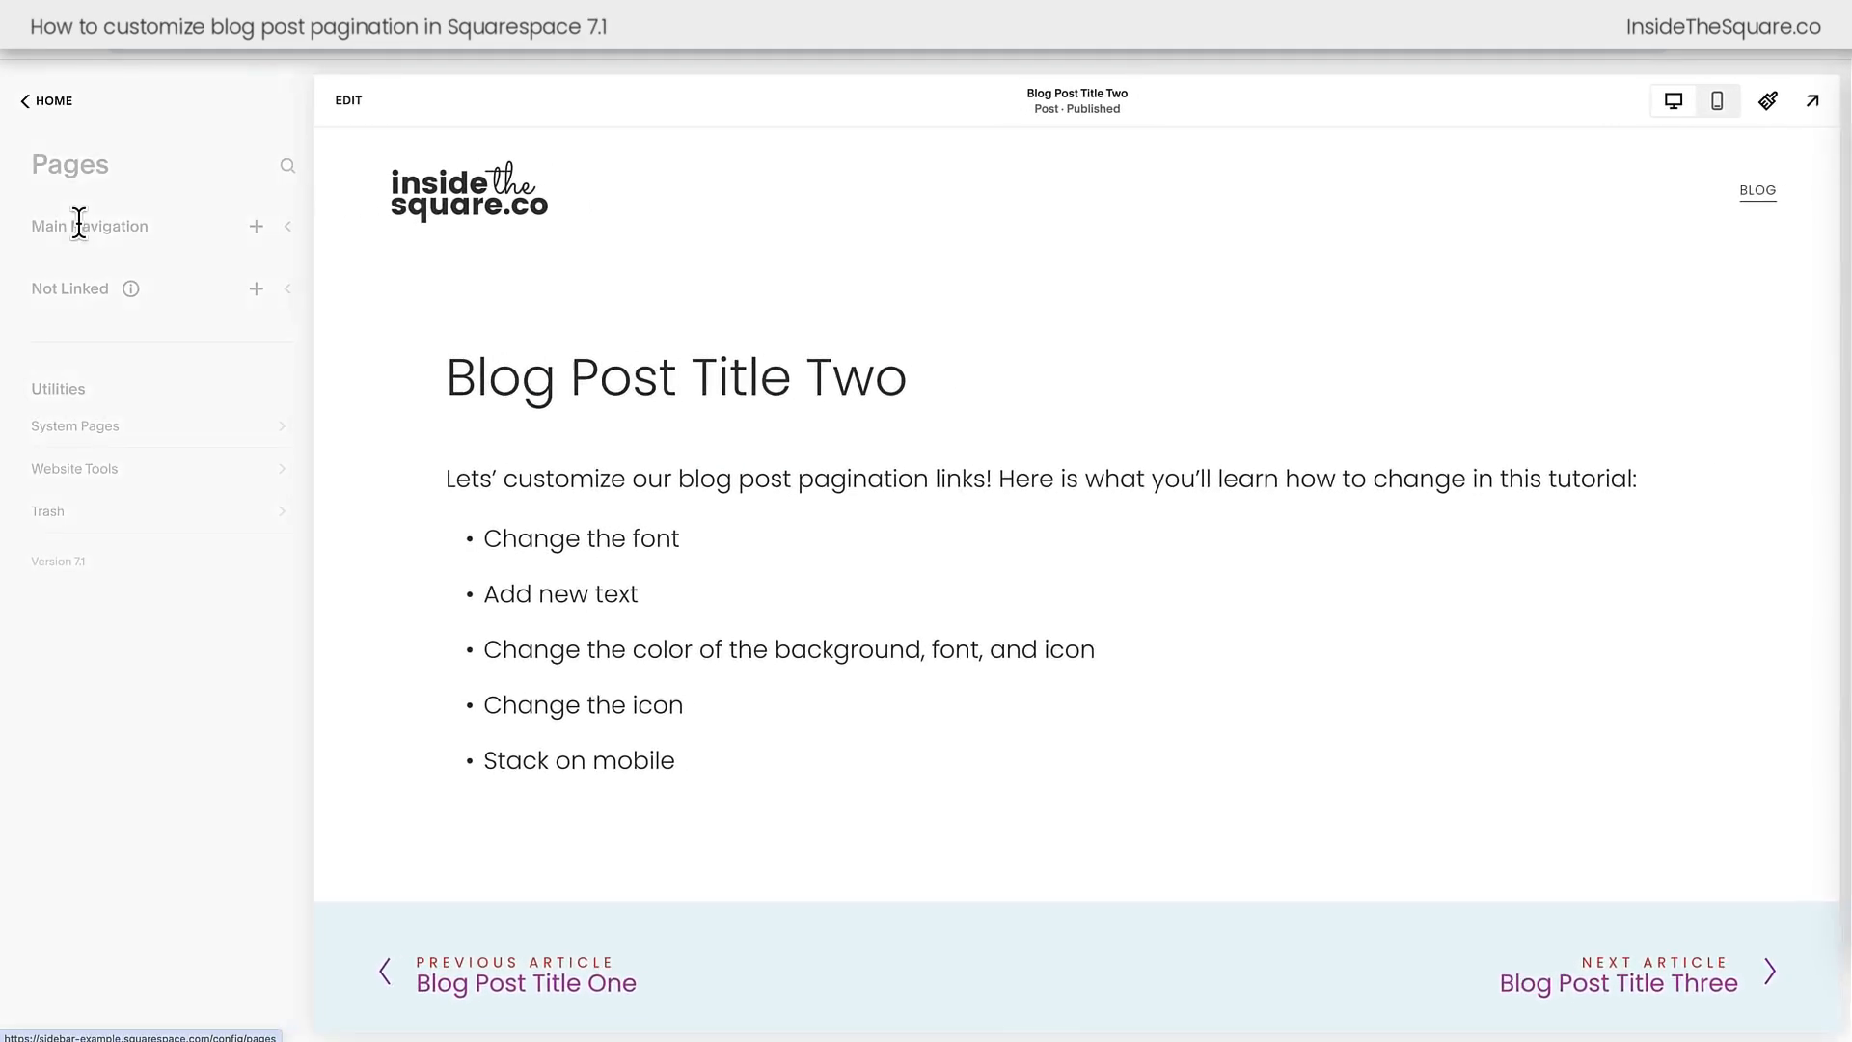
Reach the Custom CSS panel through Website Tools to see the pagination rules
left_click(75, 467)
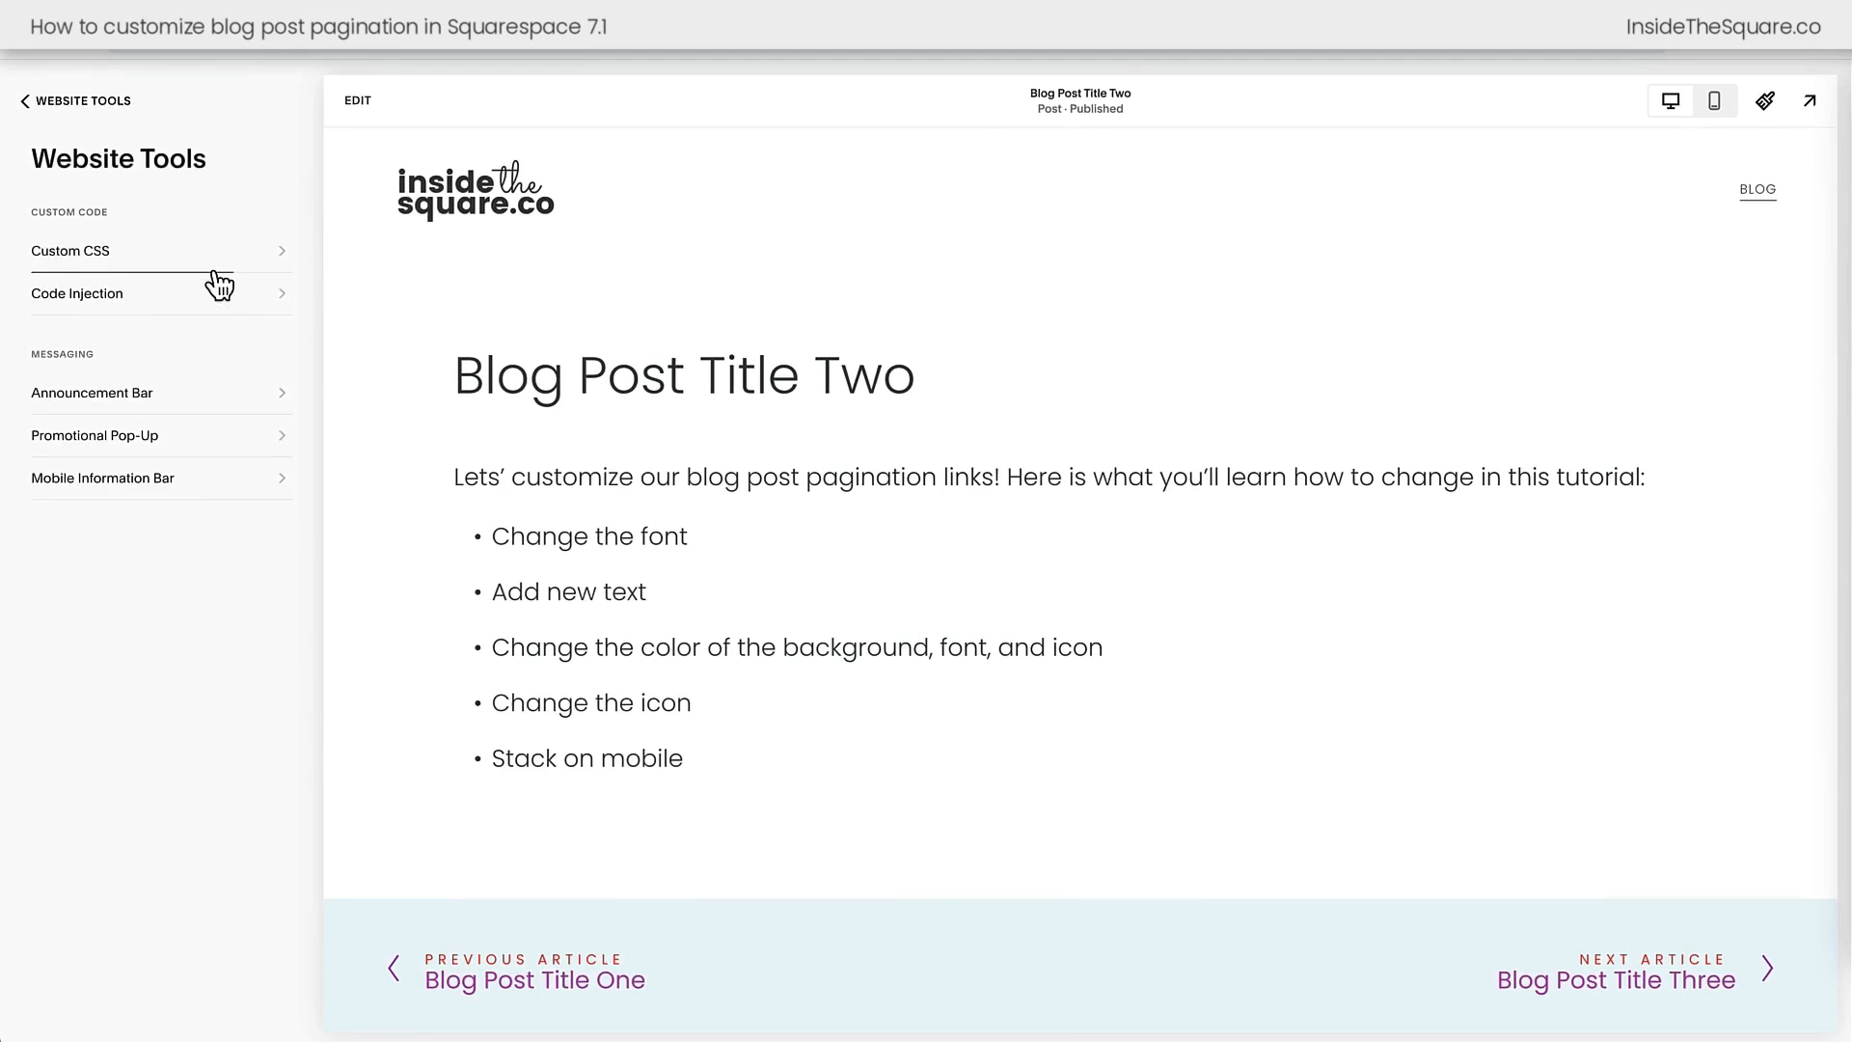
left_click(70, 251)
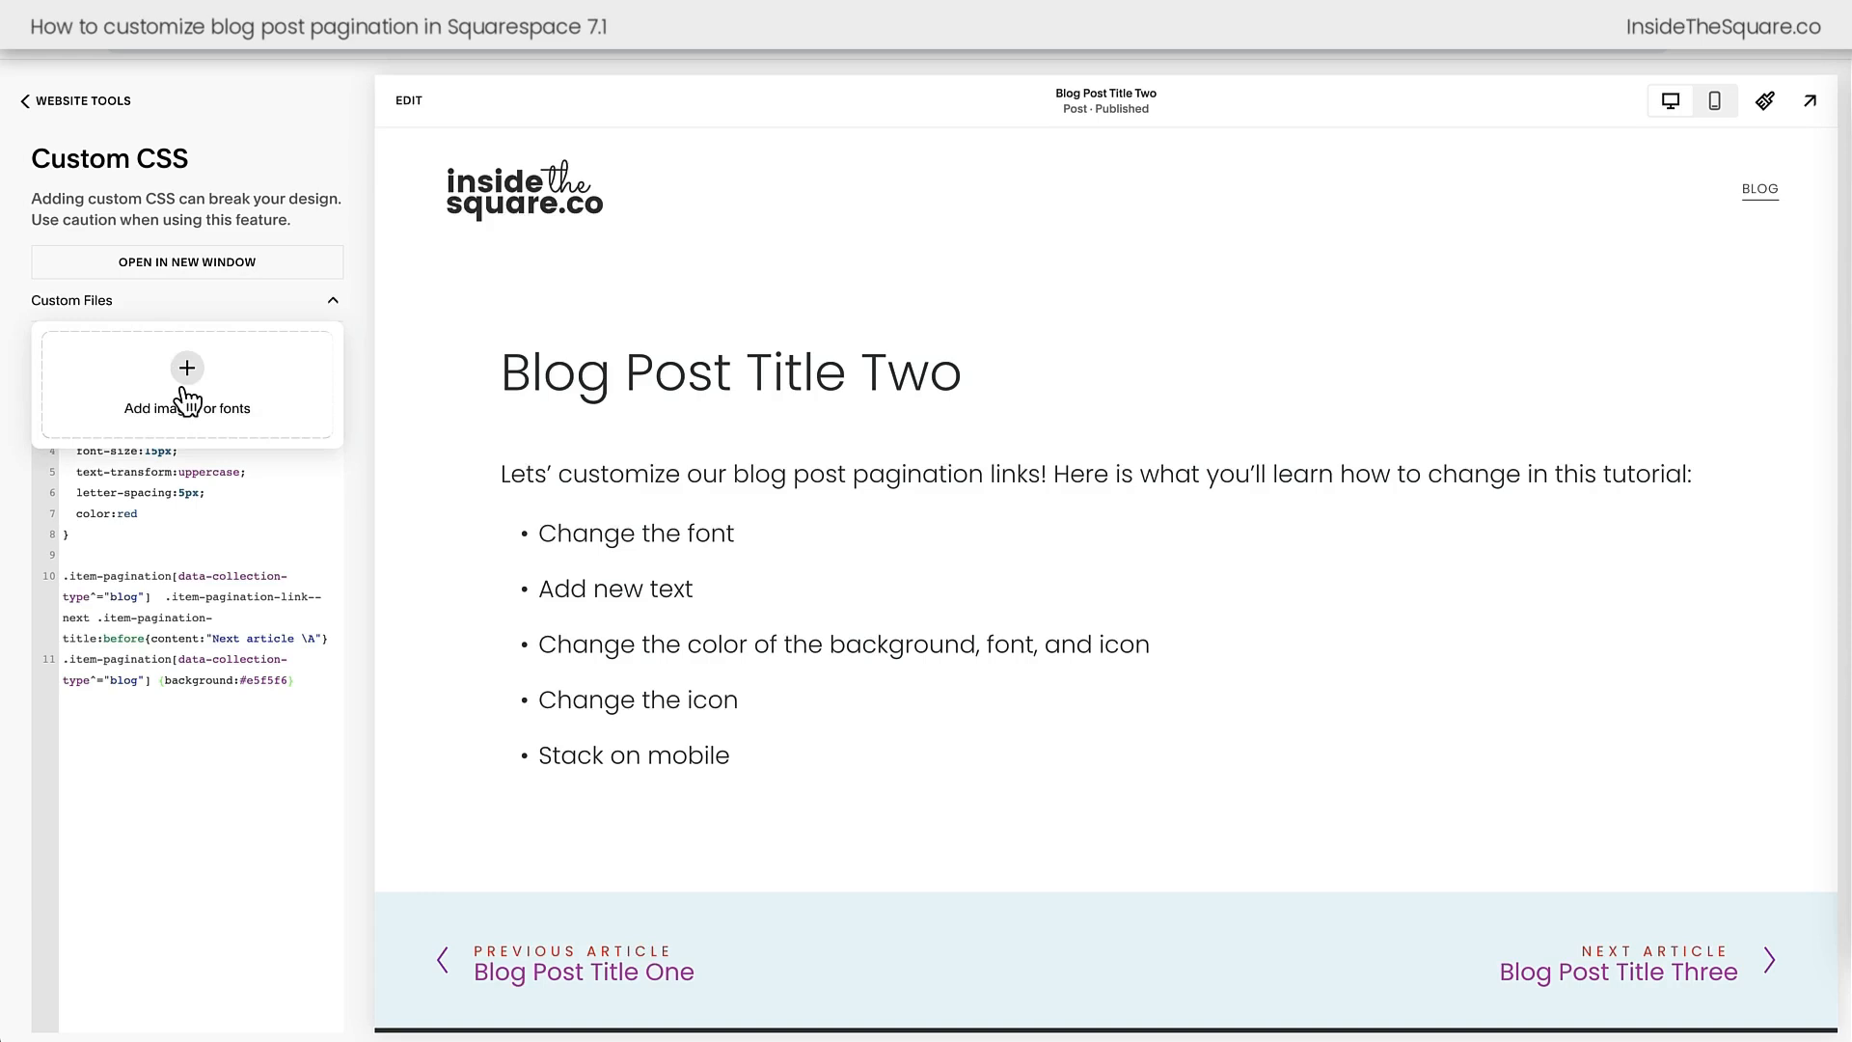
mouse_move(193, 390)
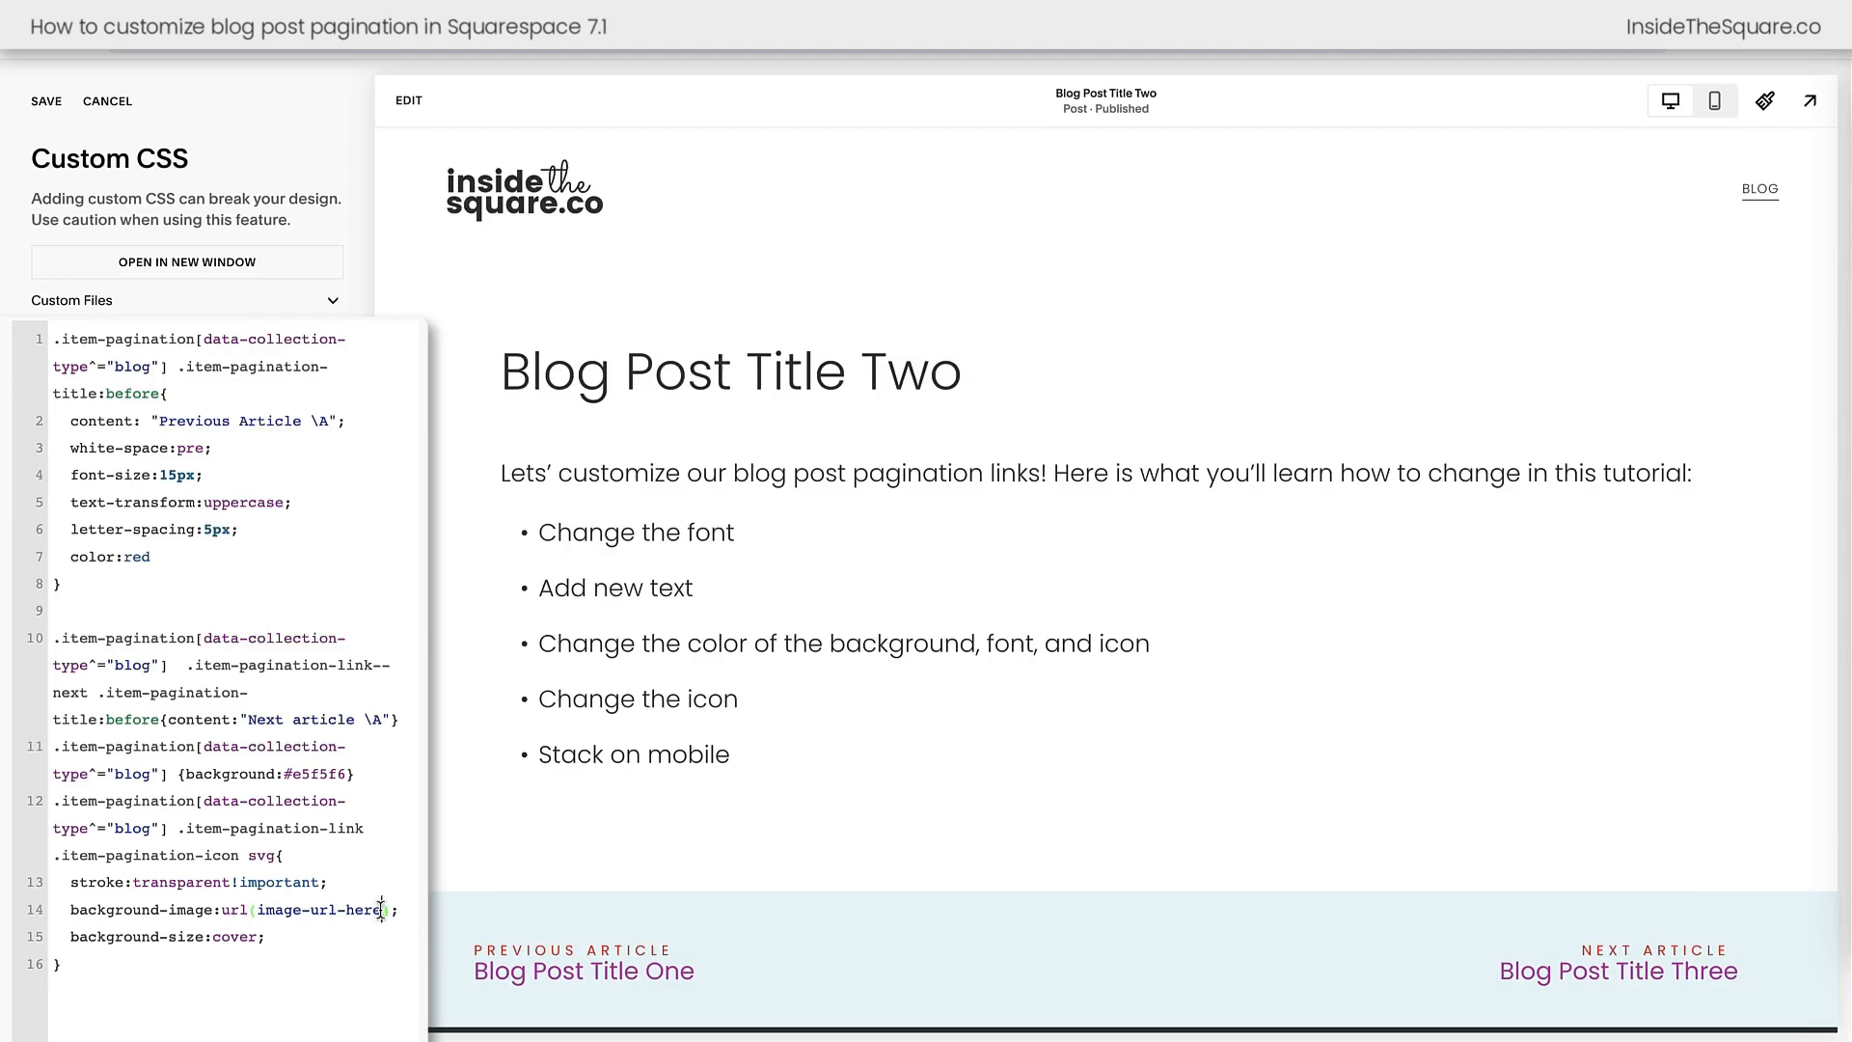
Point the previous-arrow rule at arrow left.png with width:180% and begin the next-icon rule
double_click(317, 909)
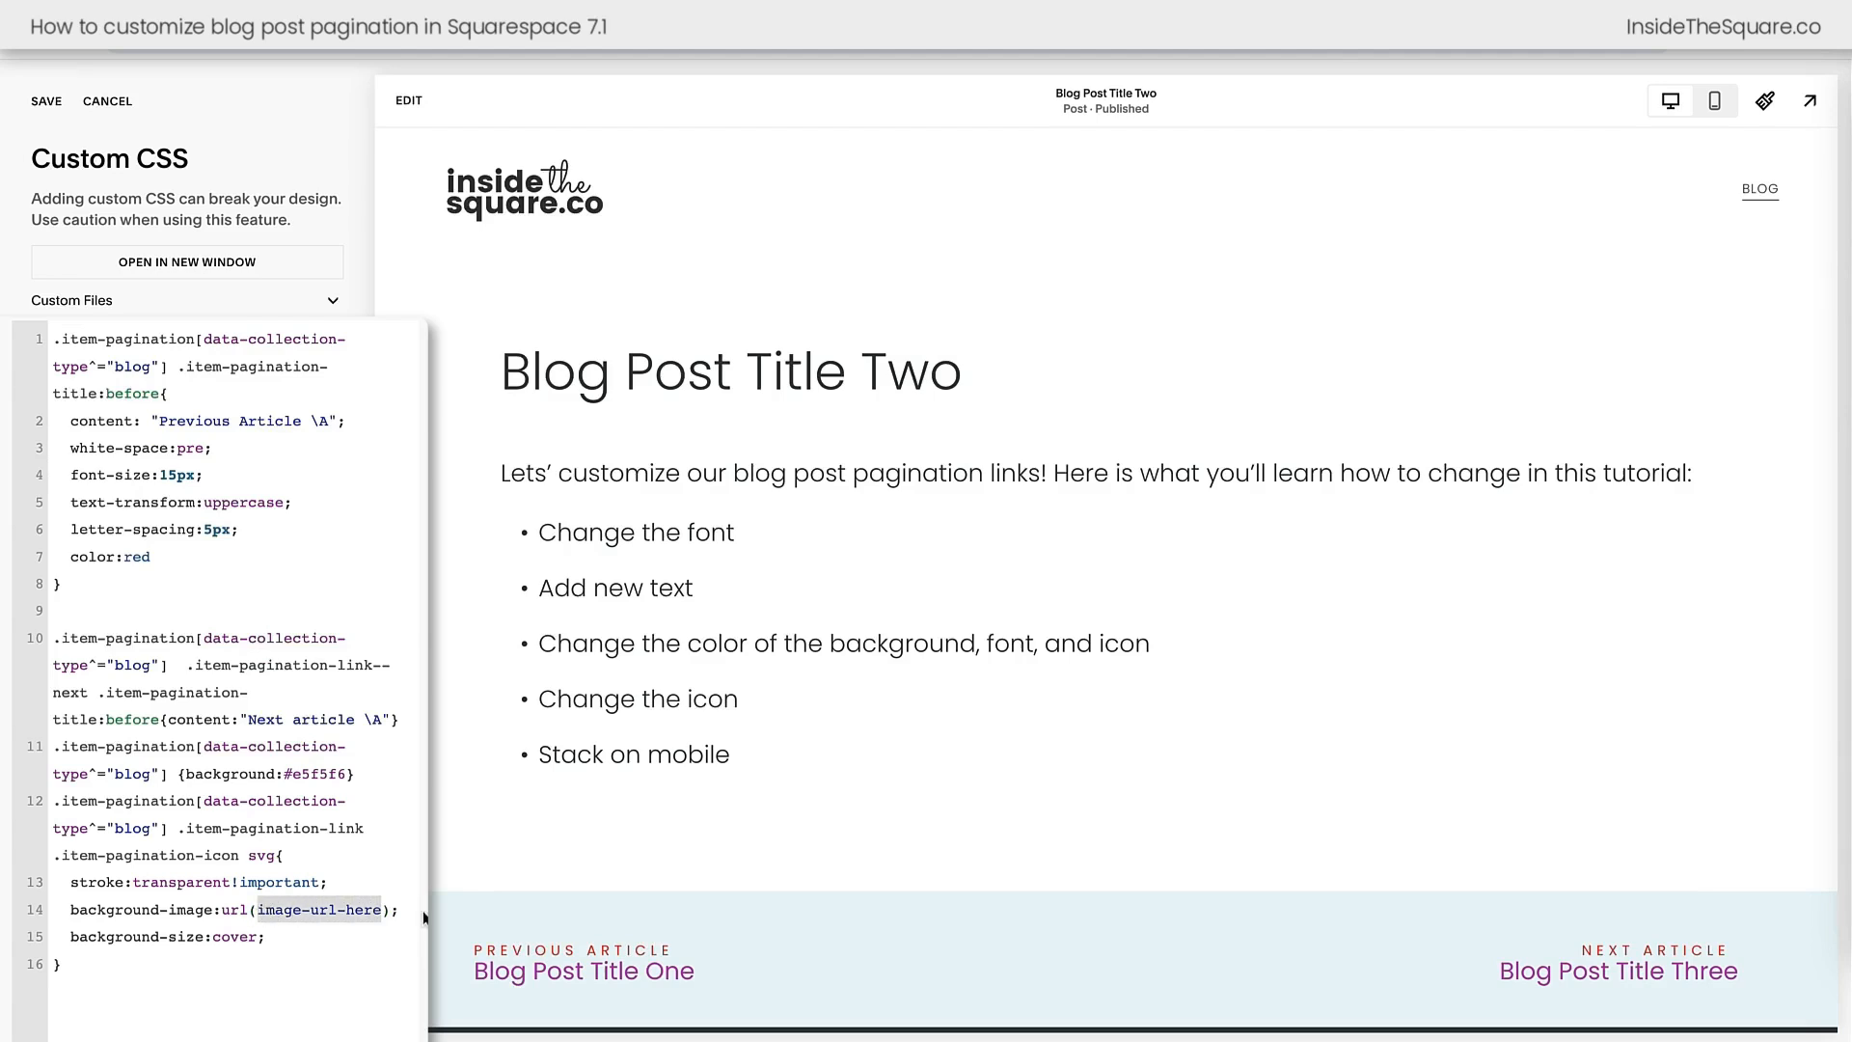
mouse_move(528, 1013)
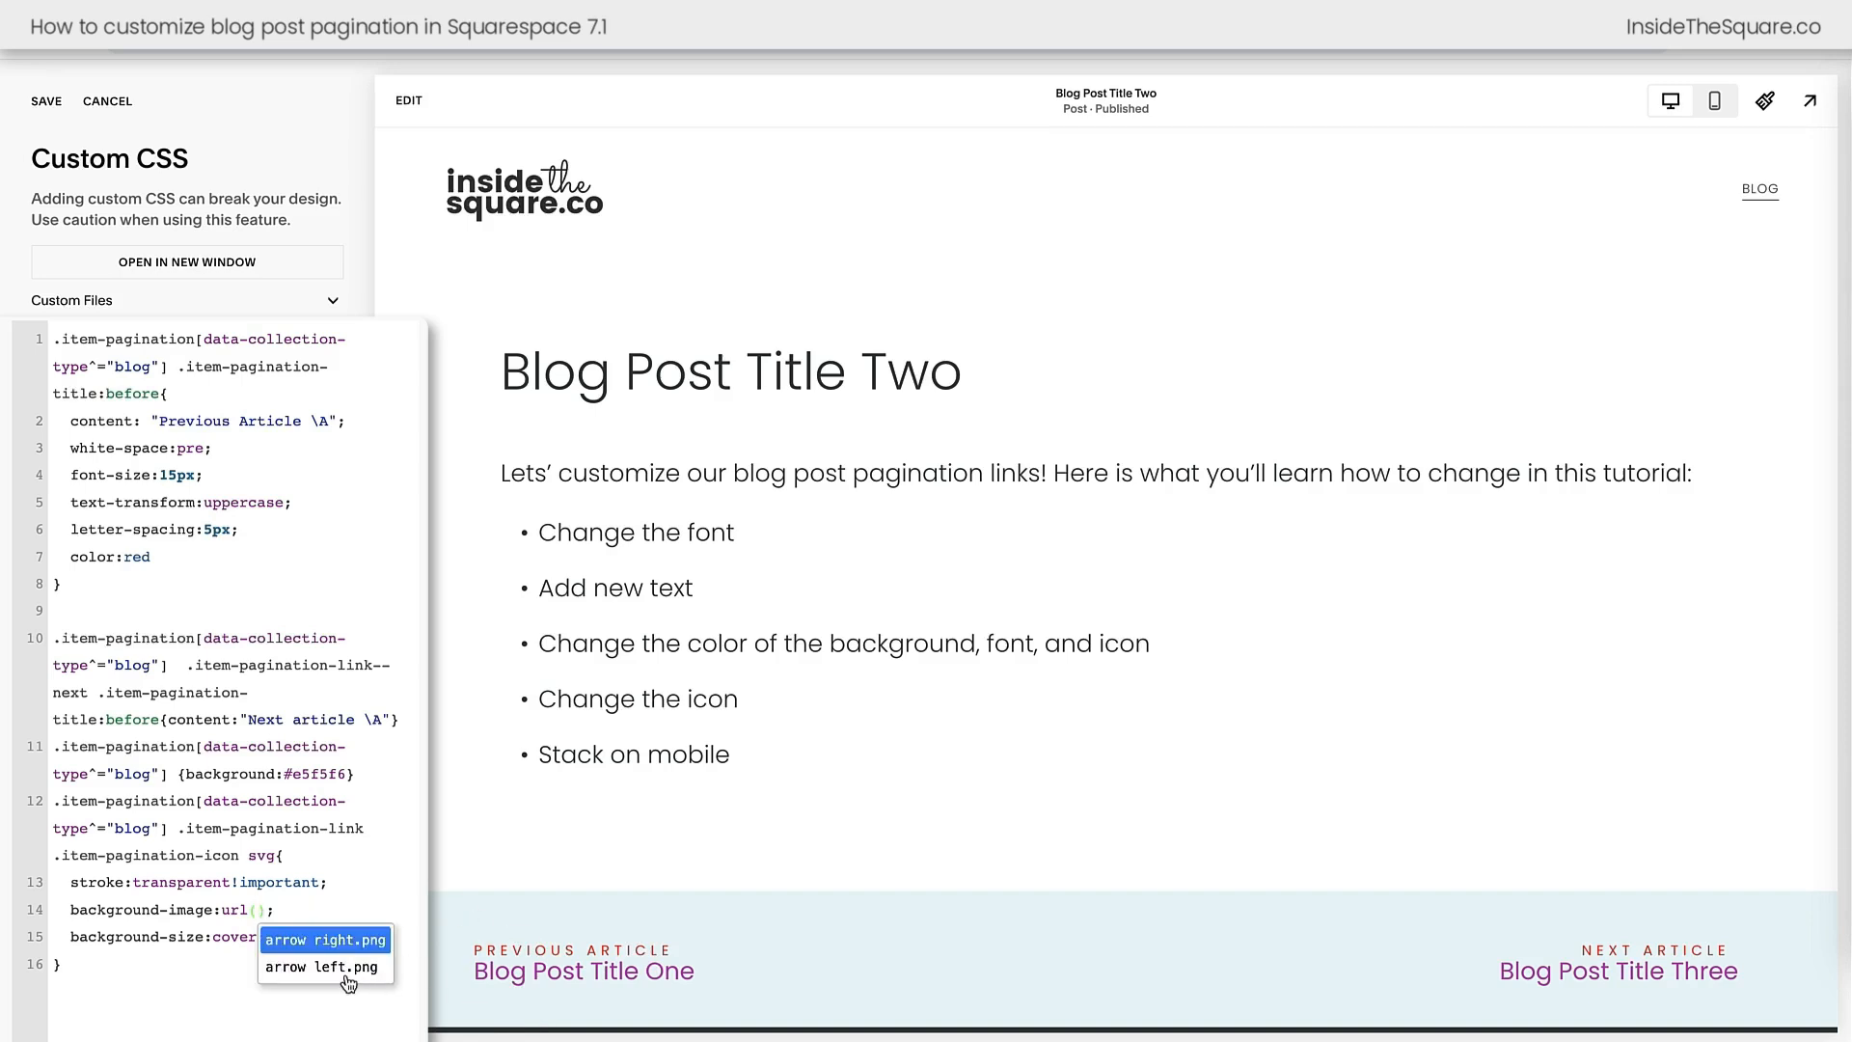
left_click(323, 966)
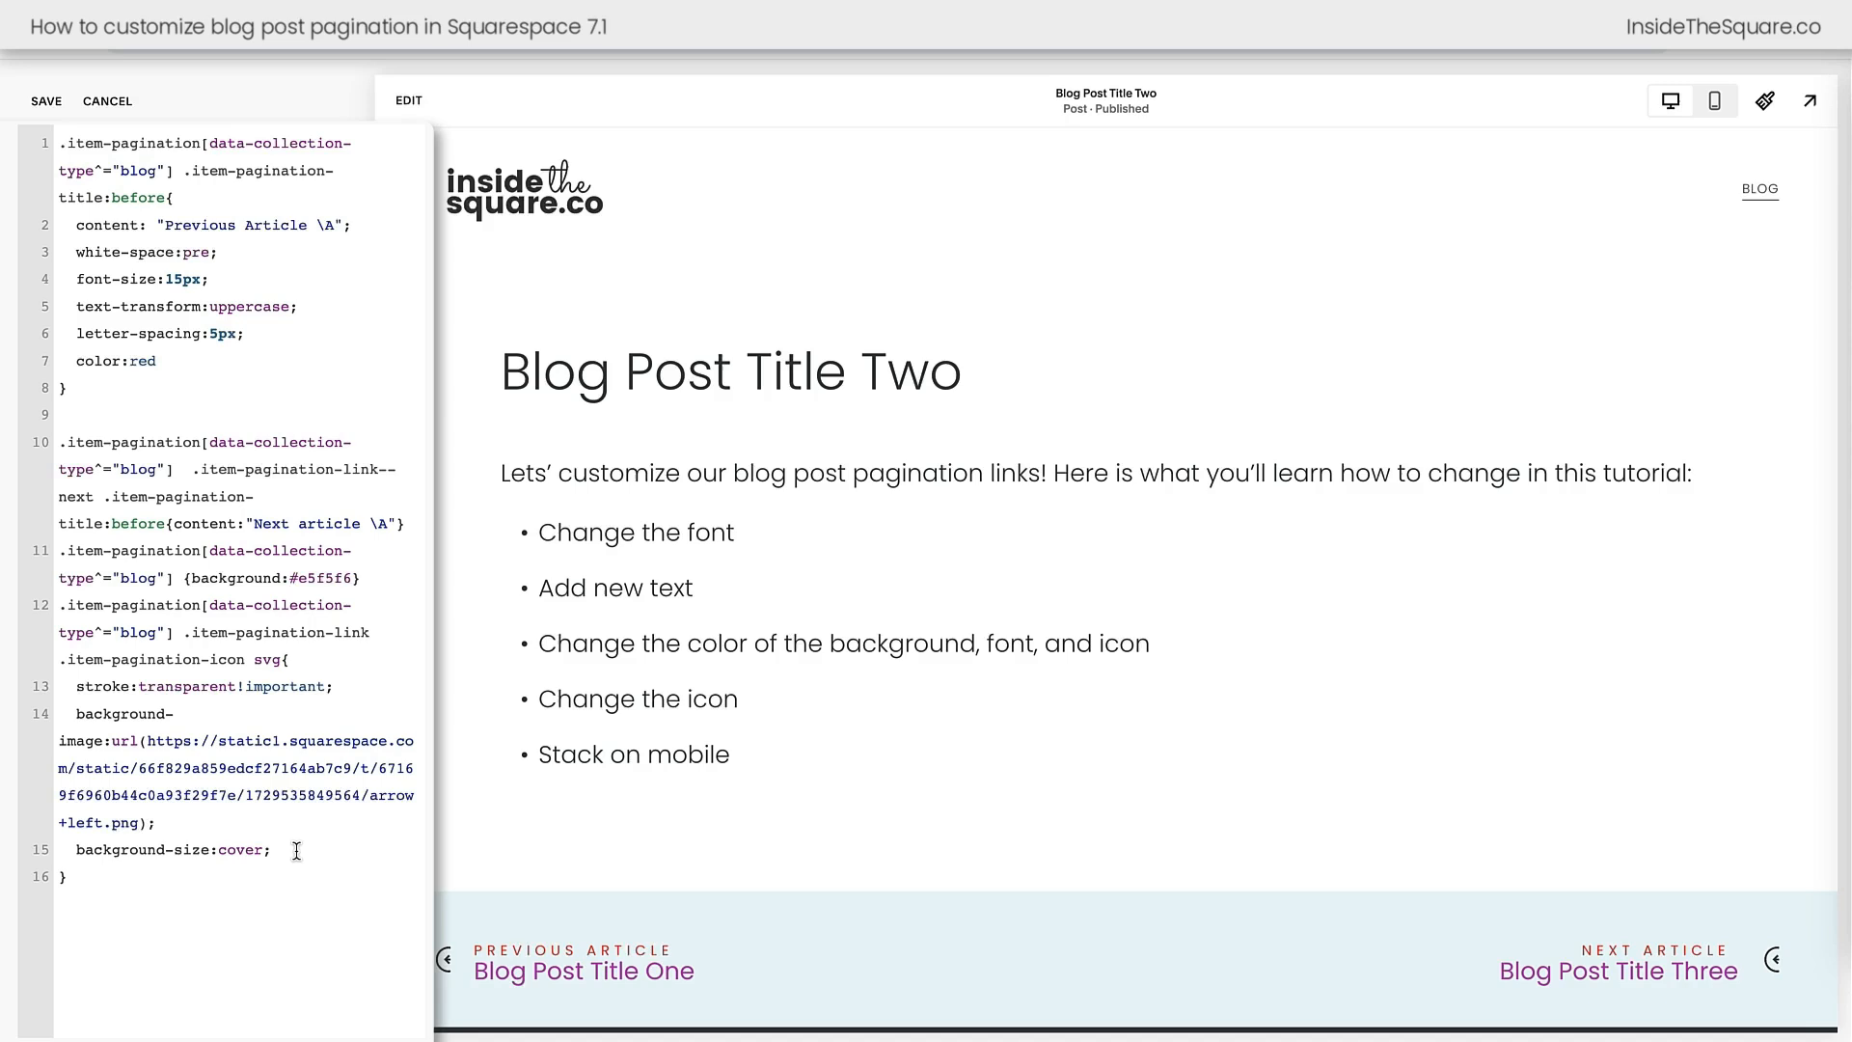
type("width:180%")
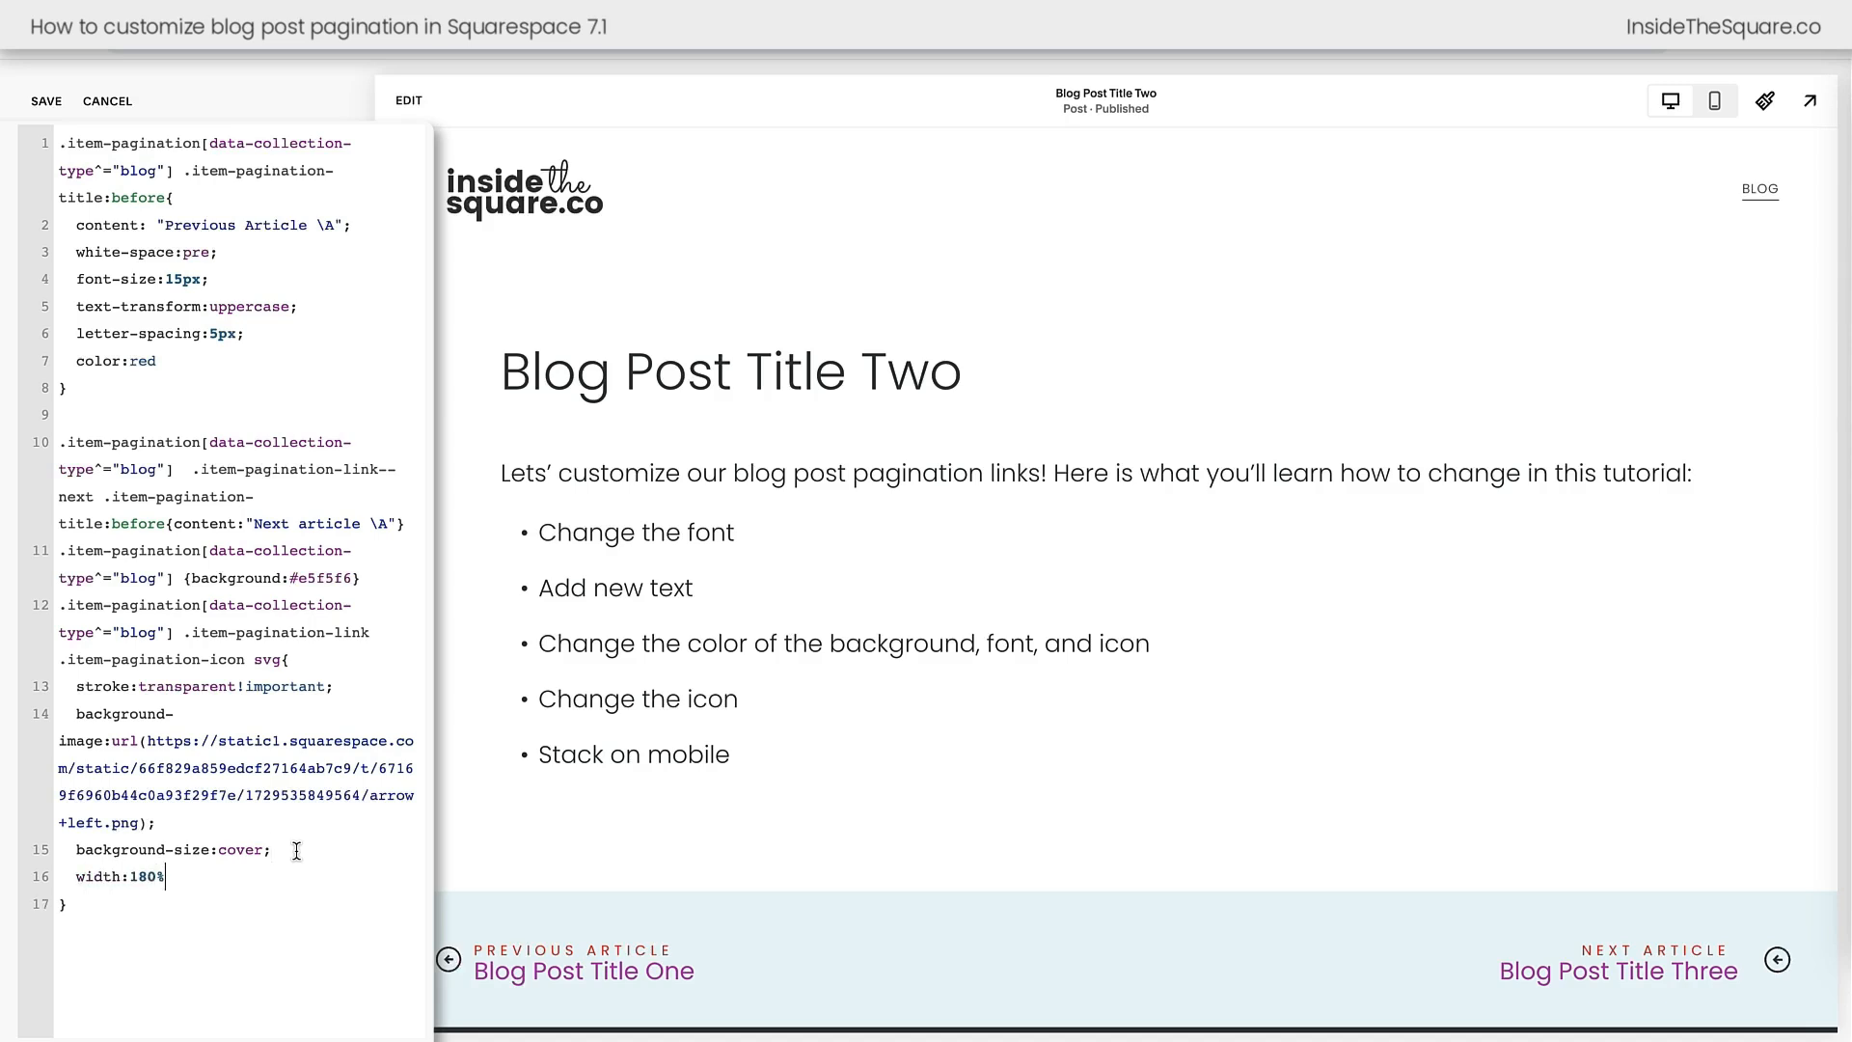
double_click(137, 876)
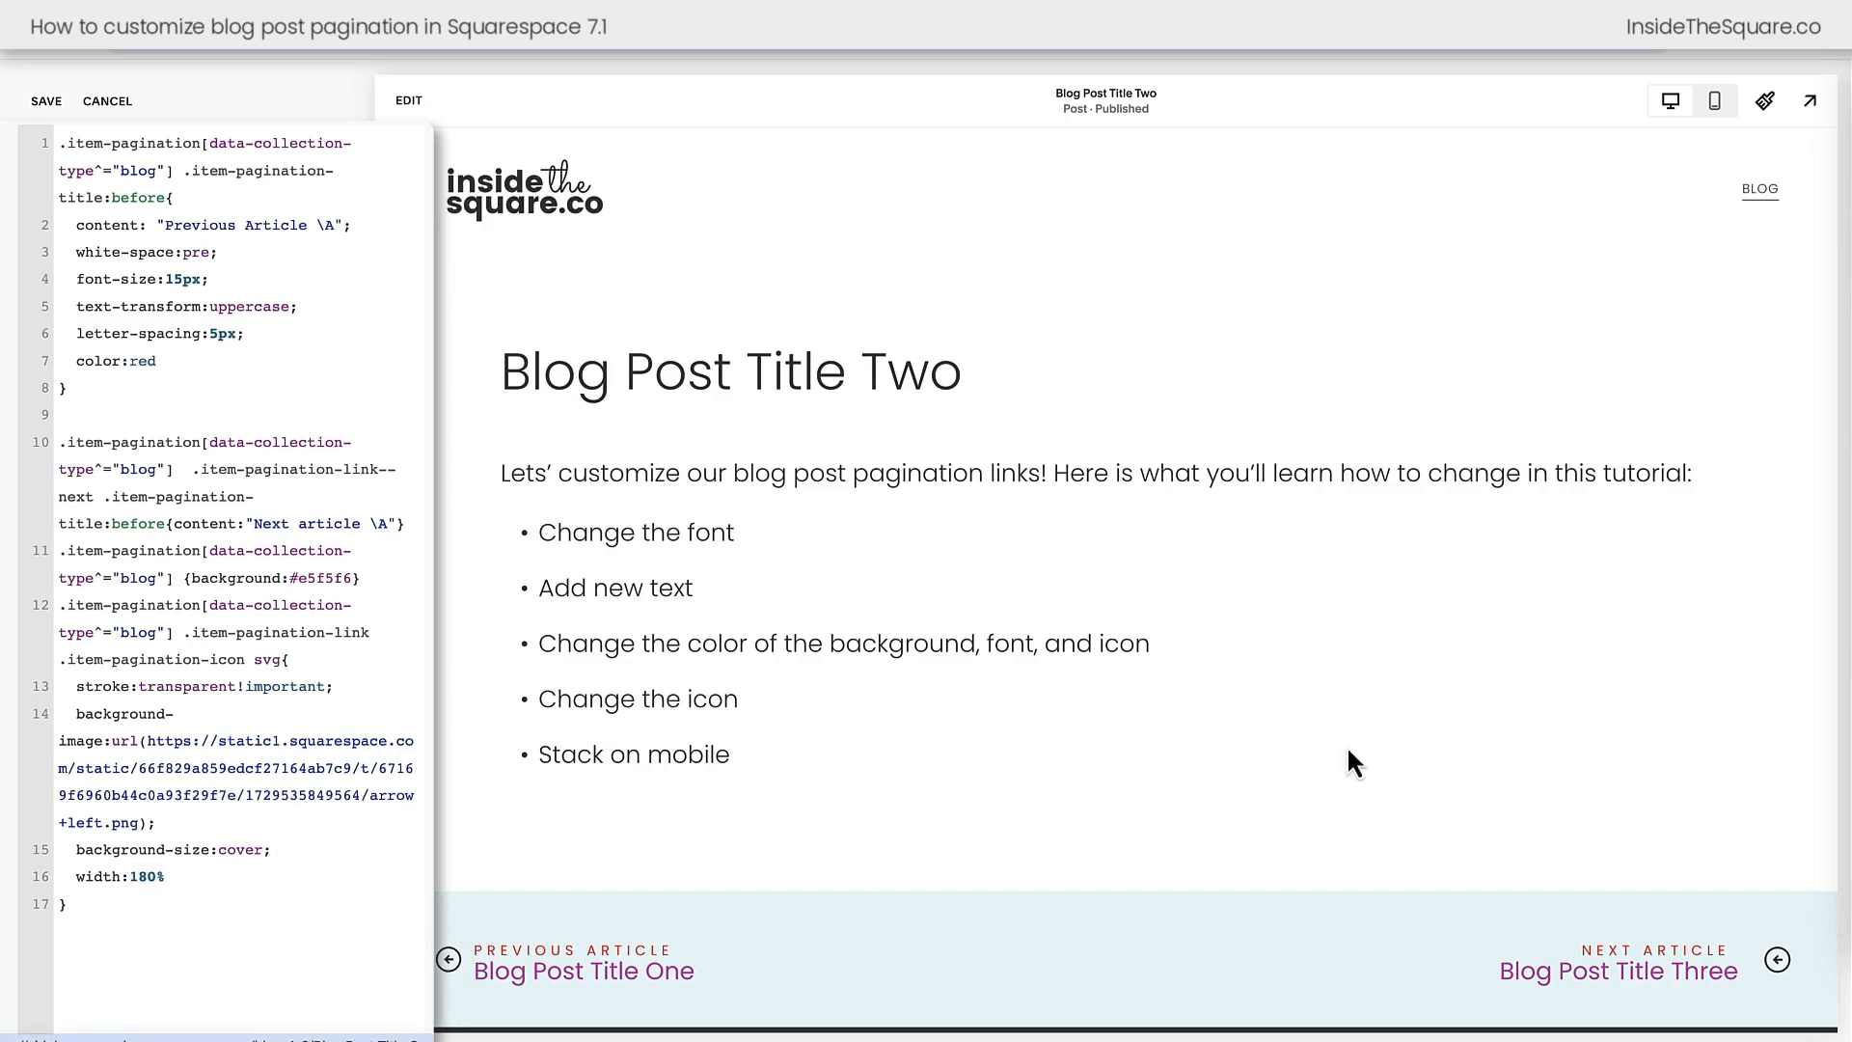
mouse_move(1786, 995)
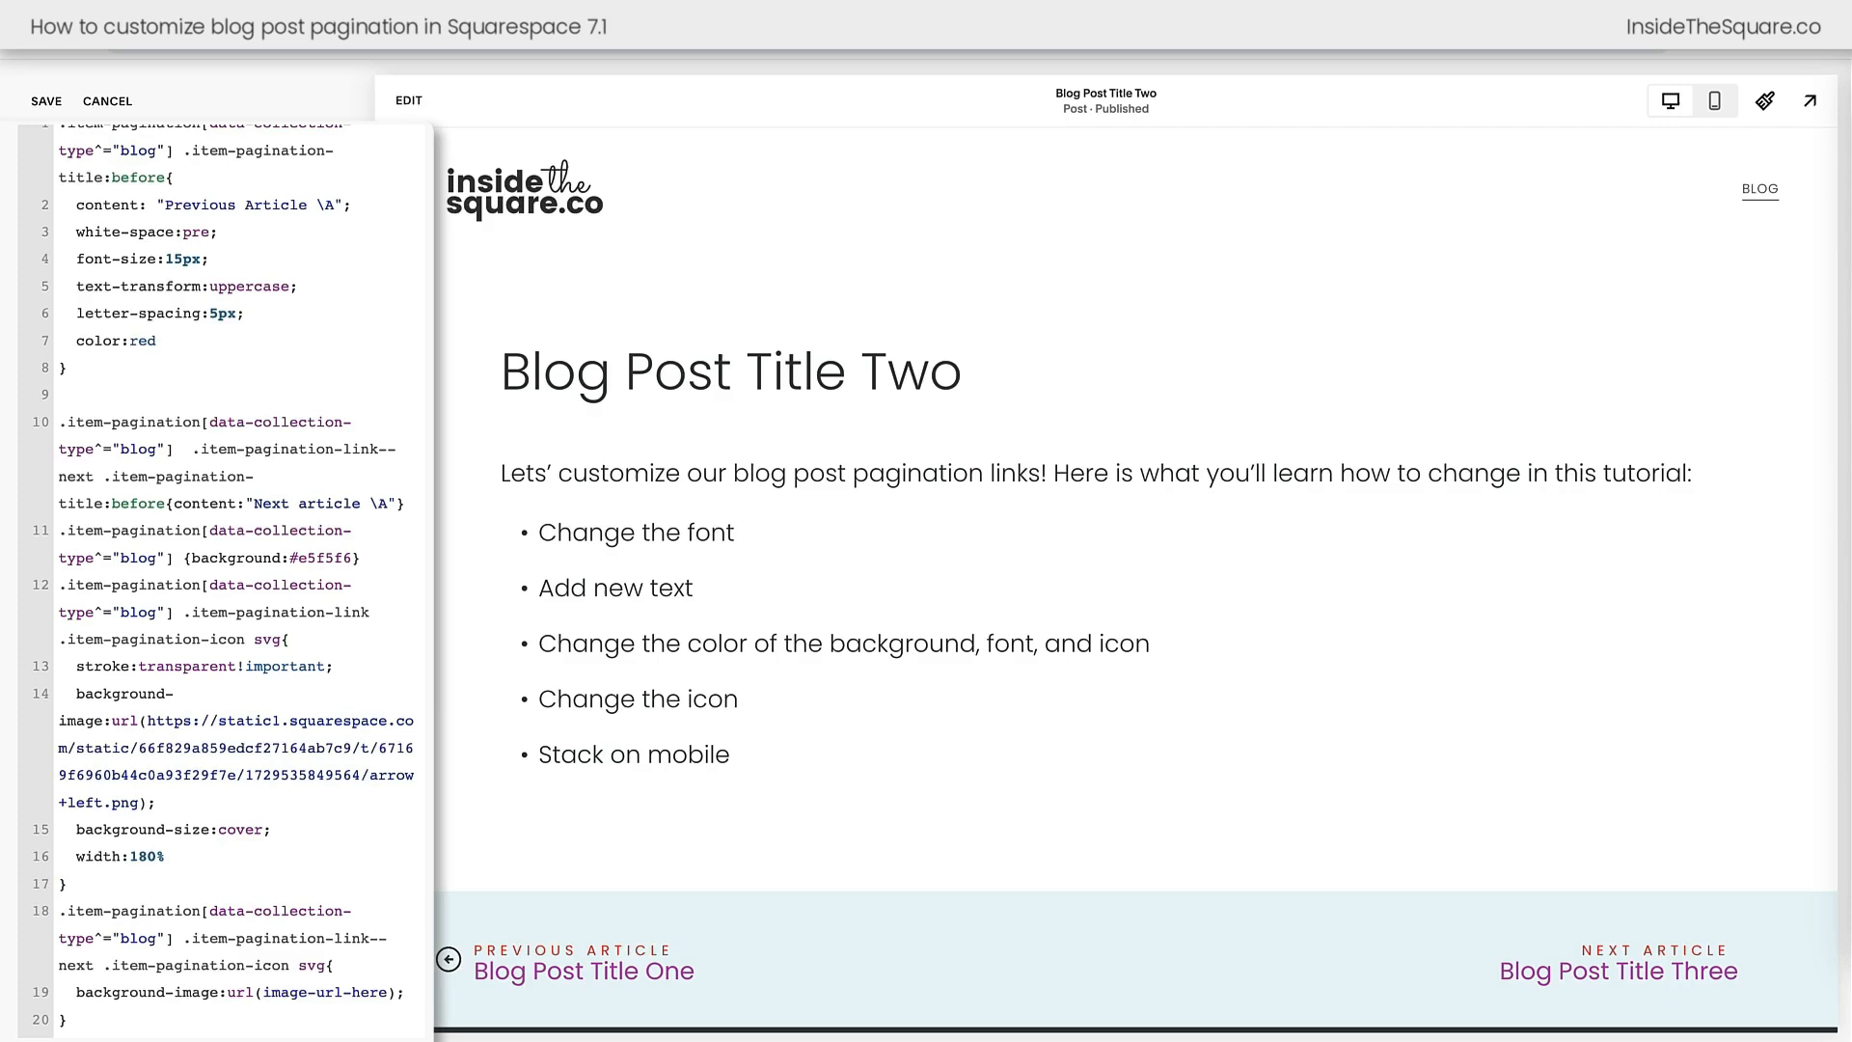
Point the next-arrow rule at arrow right.png and save the custom CSS
double_click(347, 992)
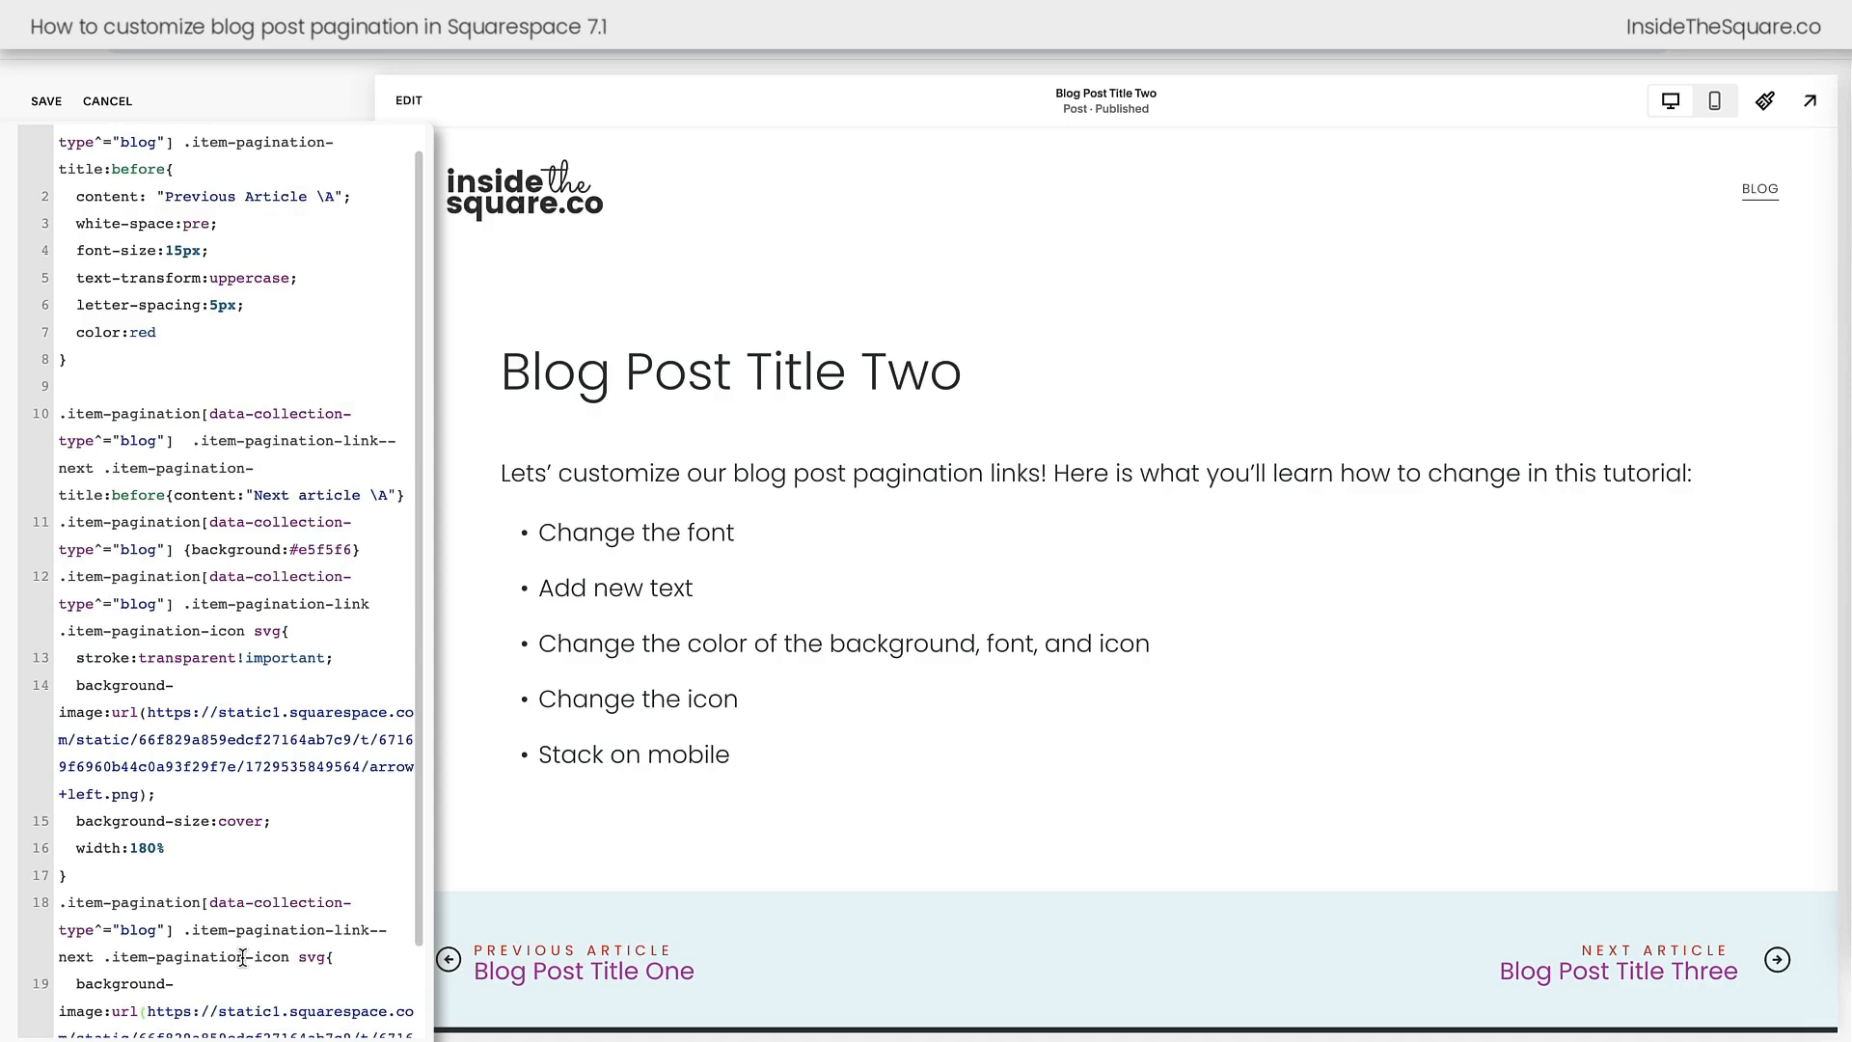
scroll("down", 3)
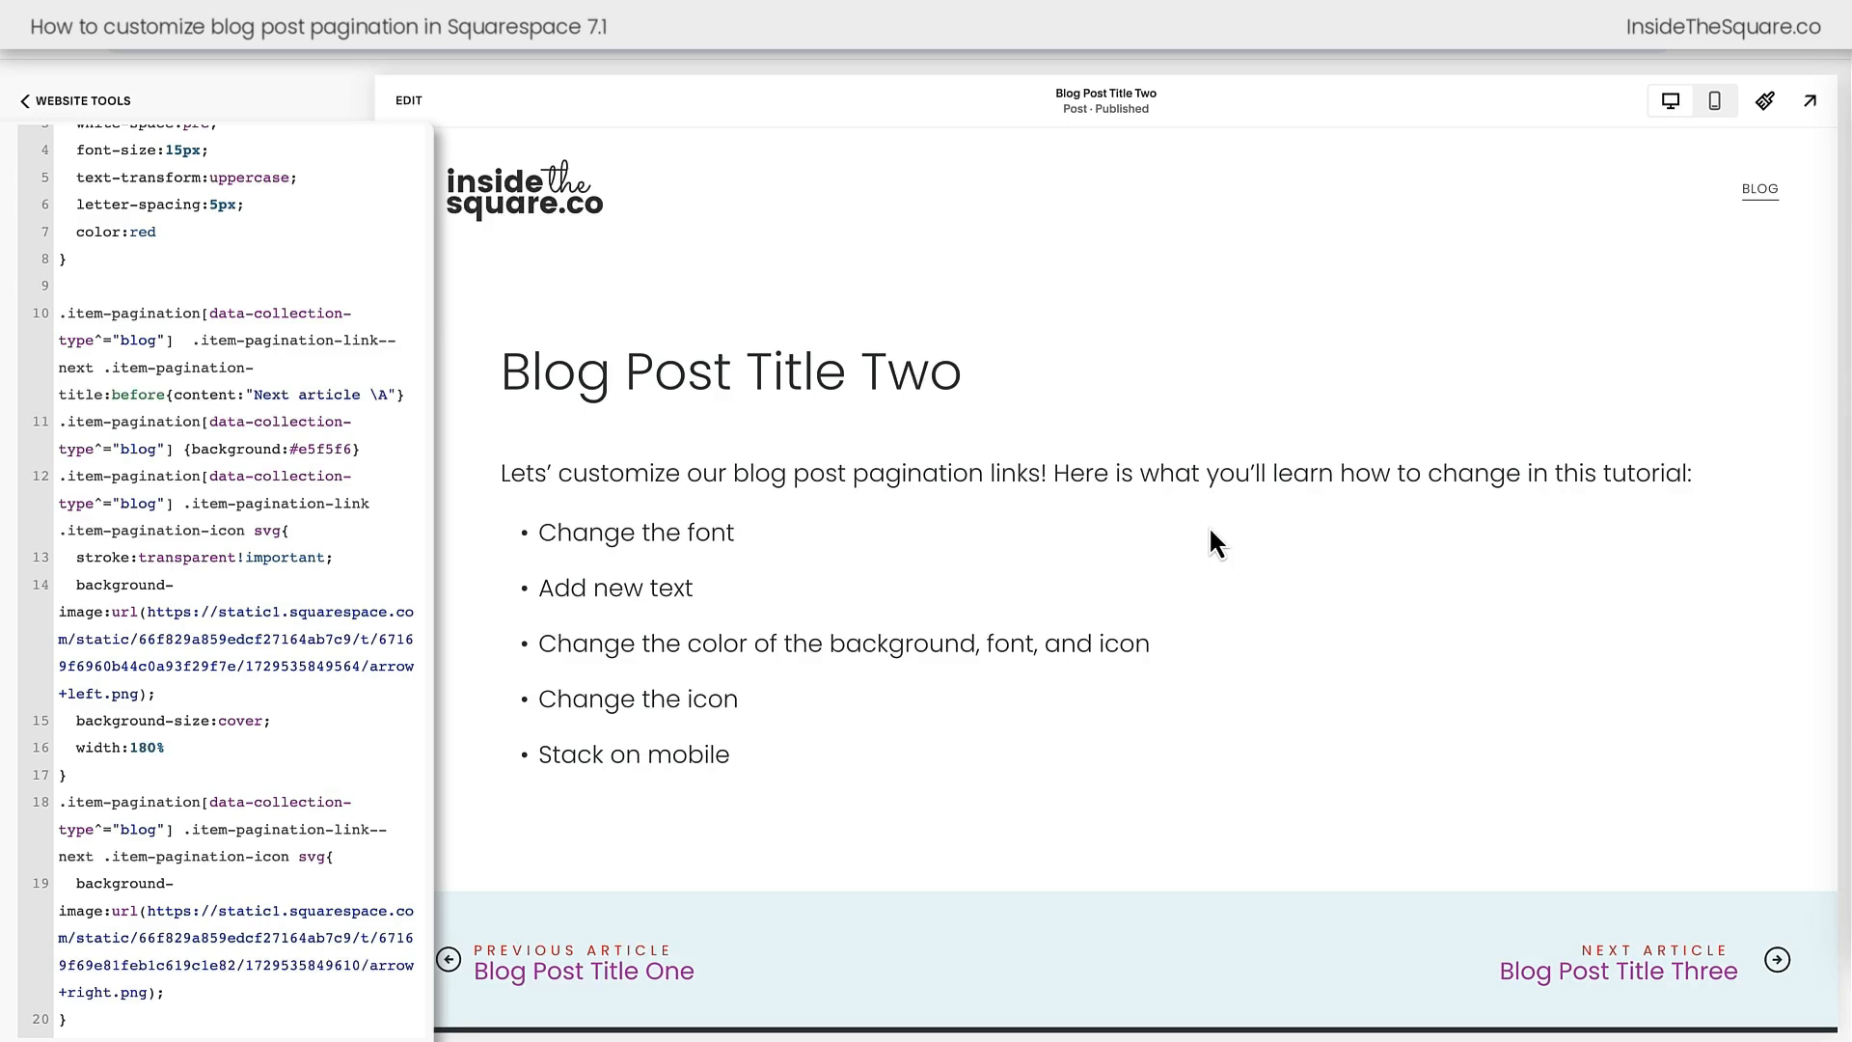
double_click(632, 754)
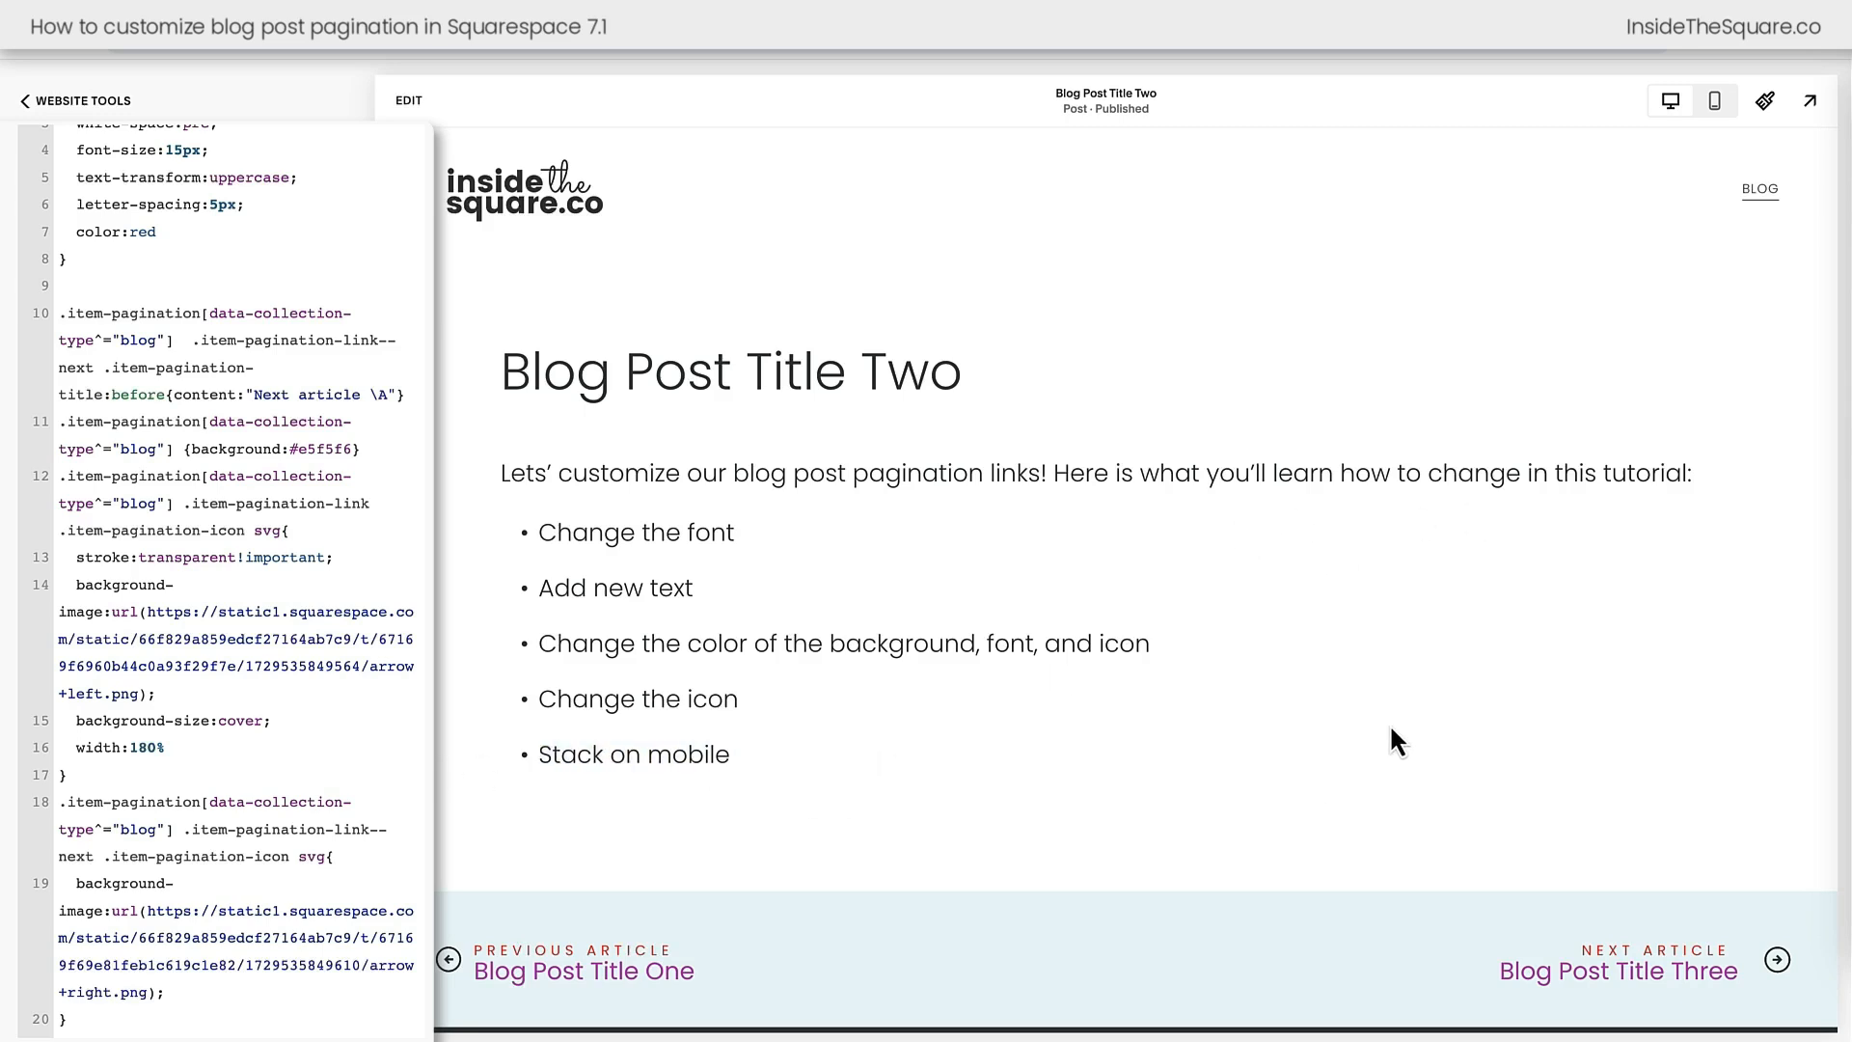
mouse_move(1715, 99)
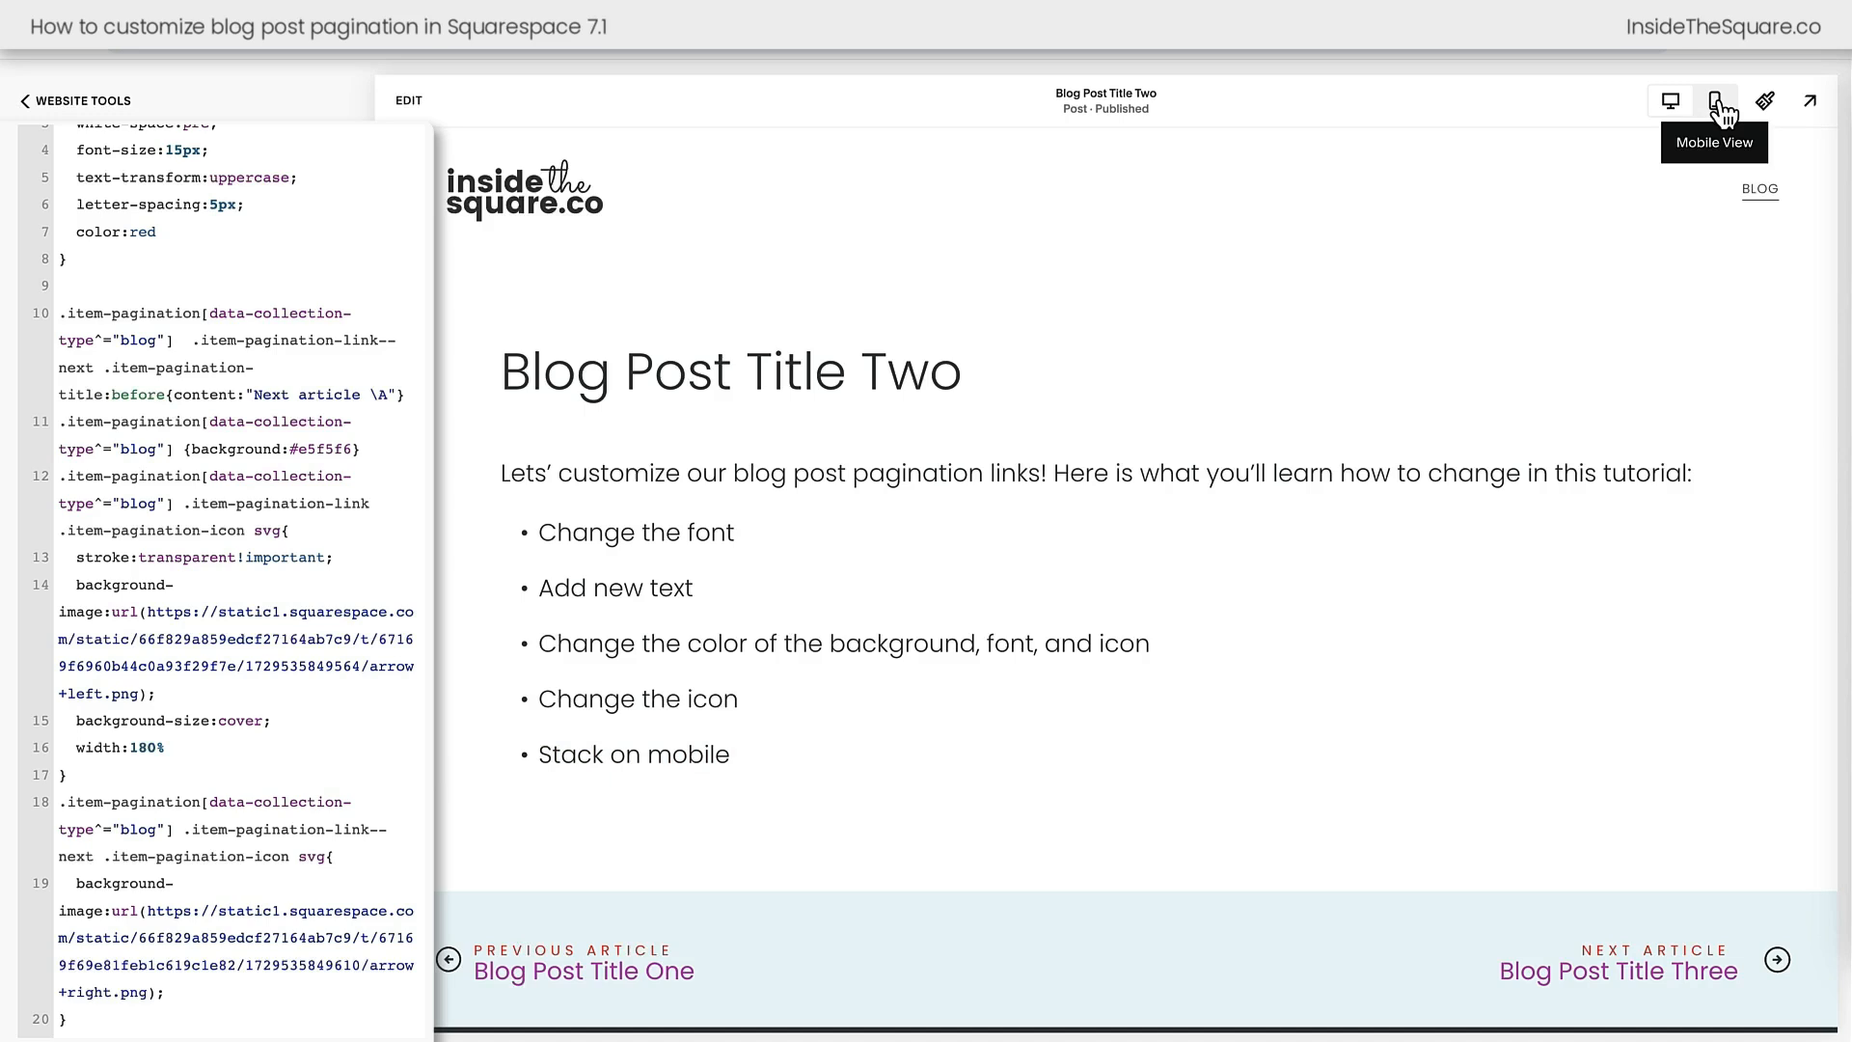
Verify the max-width:640px column stacking at mobile width, then return to desktop view
left_click(1713, 98)
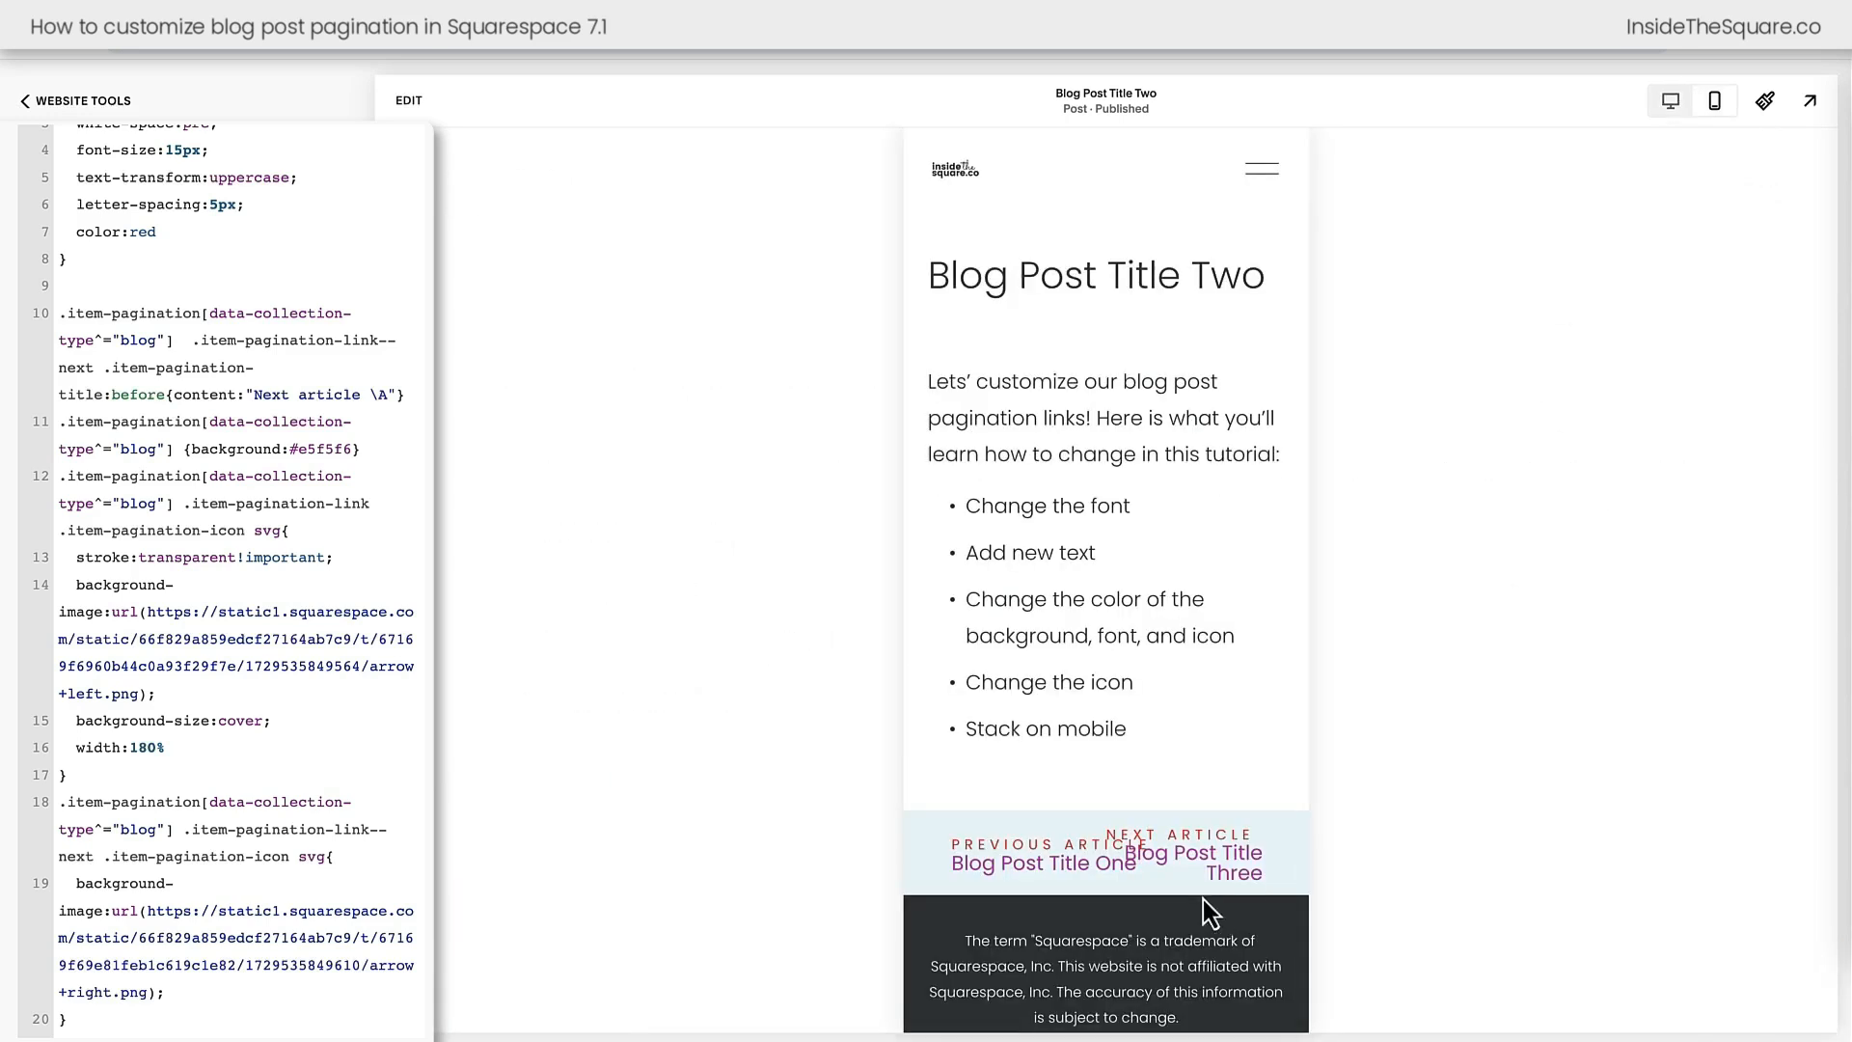
mouse_move(1381, 893)
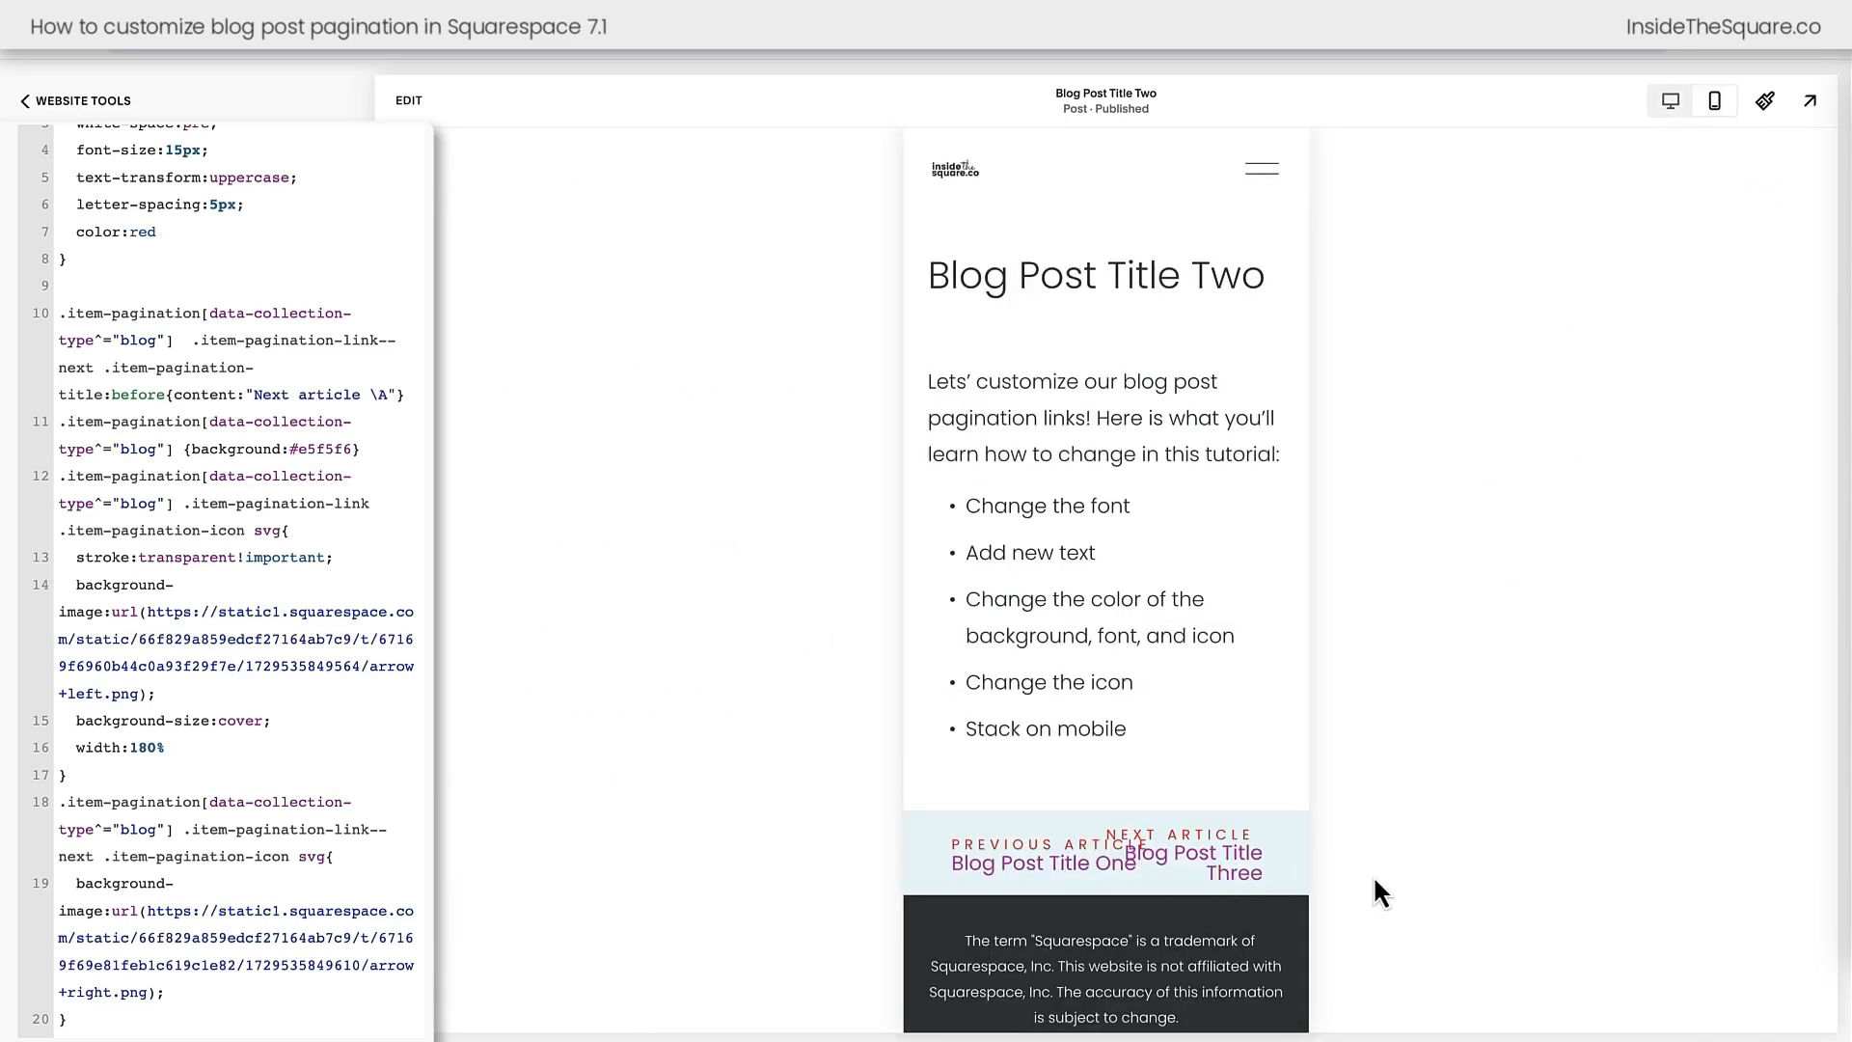
mouse_move(1451, 830)
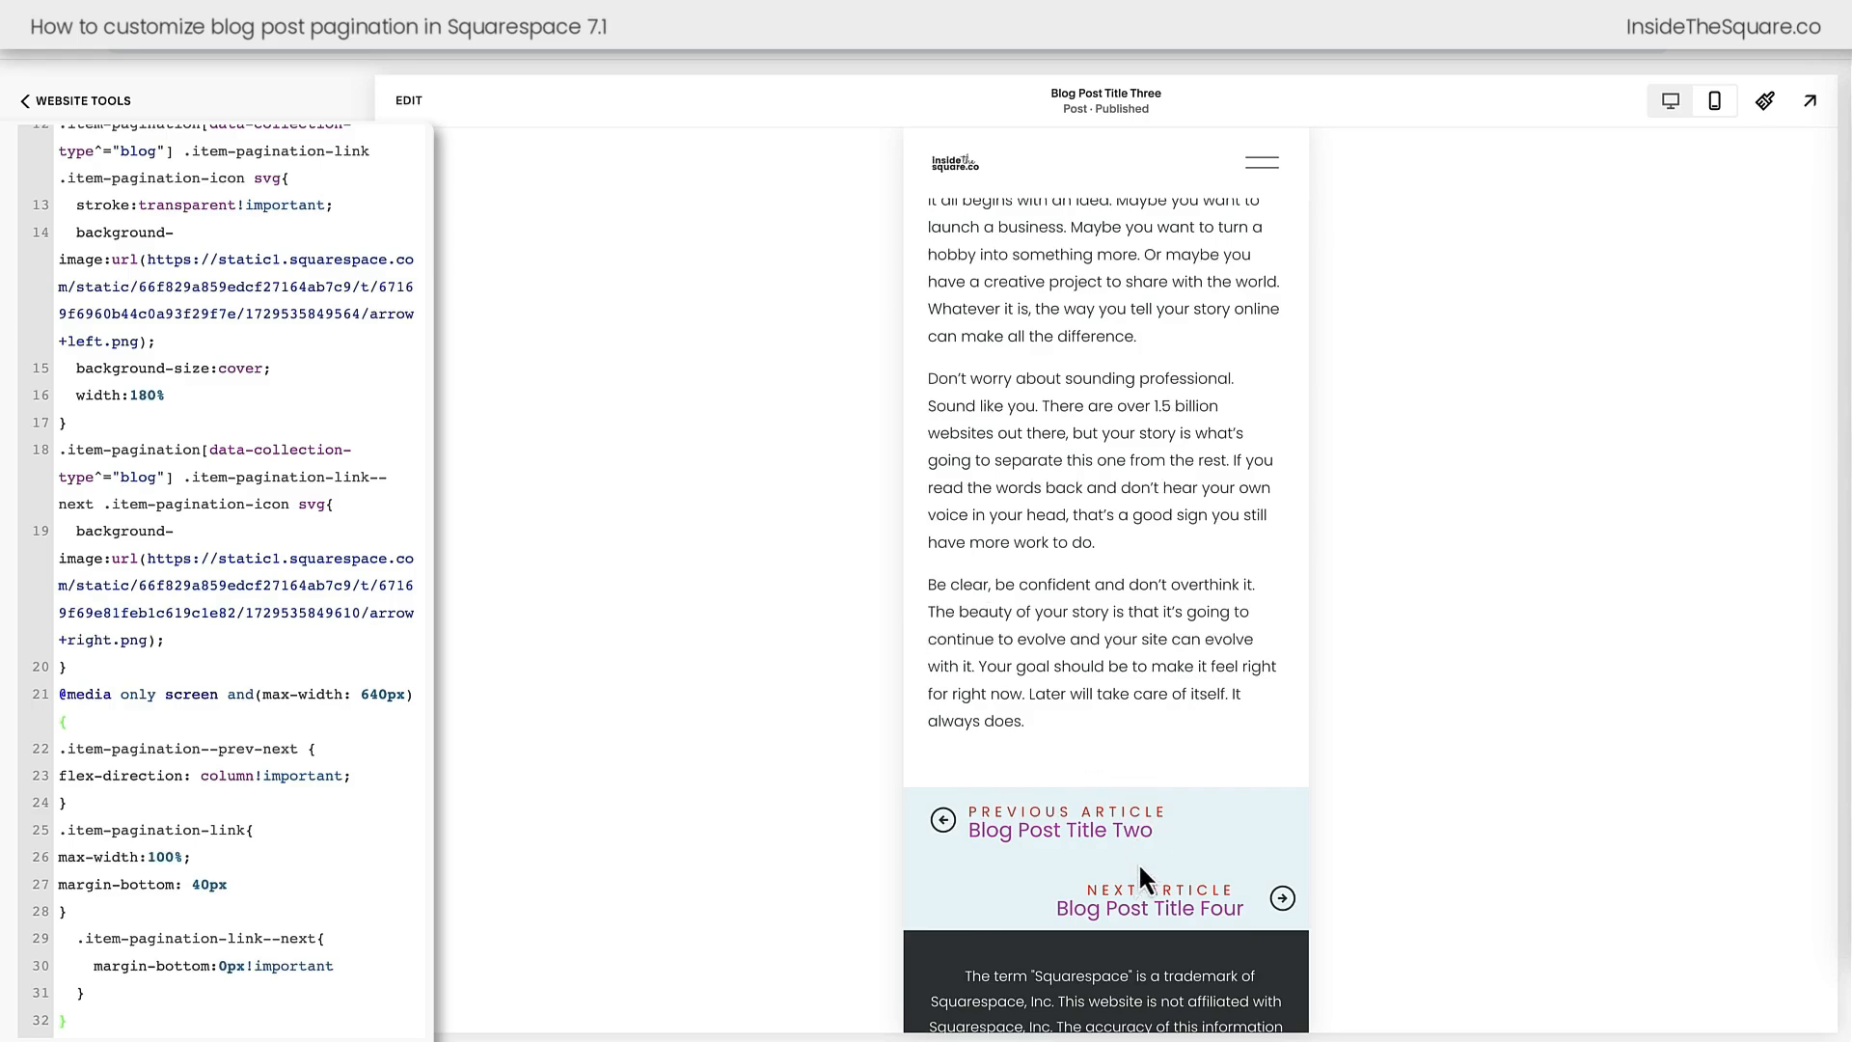
mouse_move(978, 833)
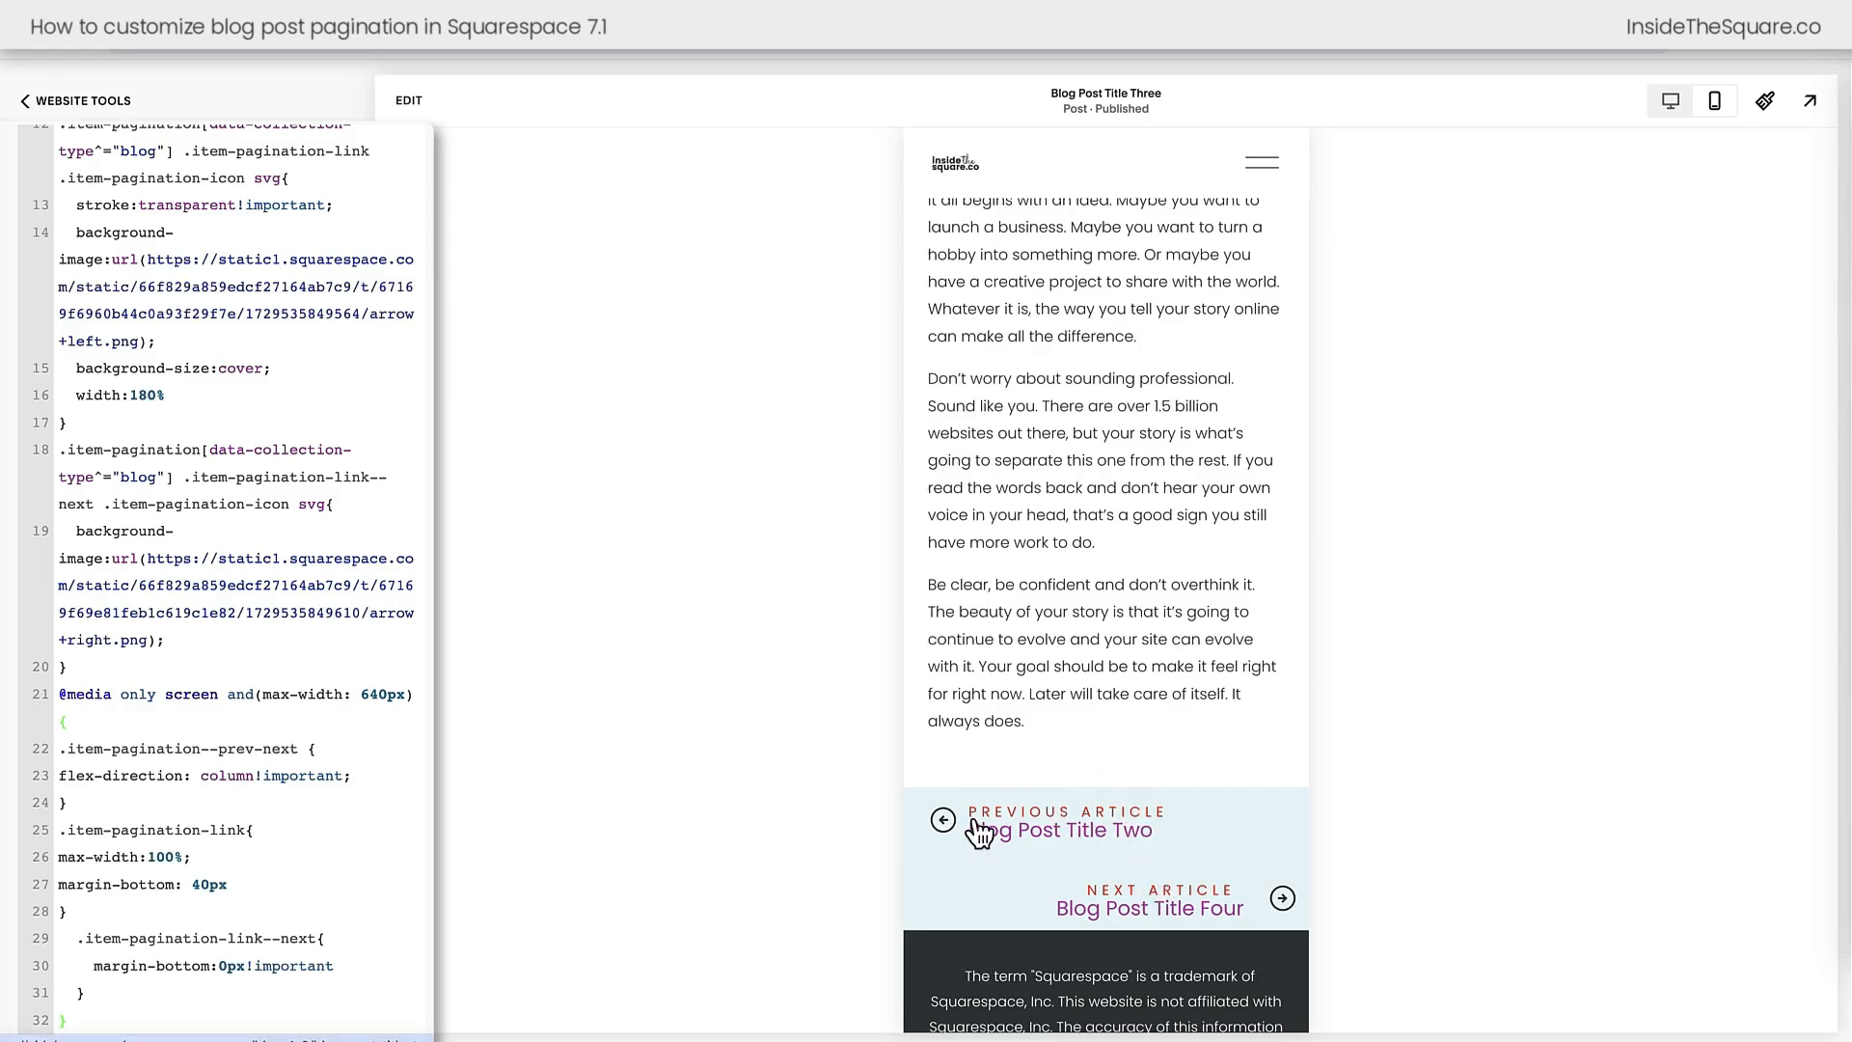
left_click(1671, 98)
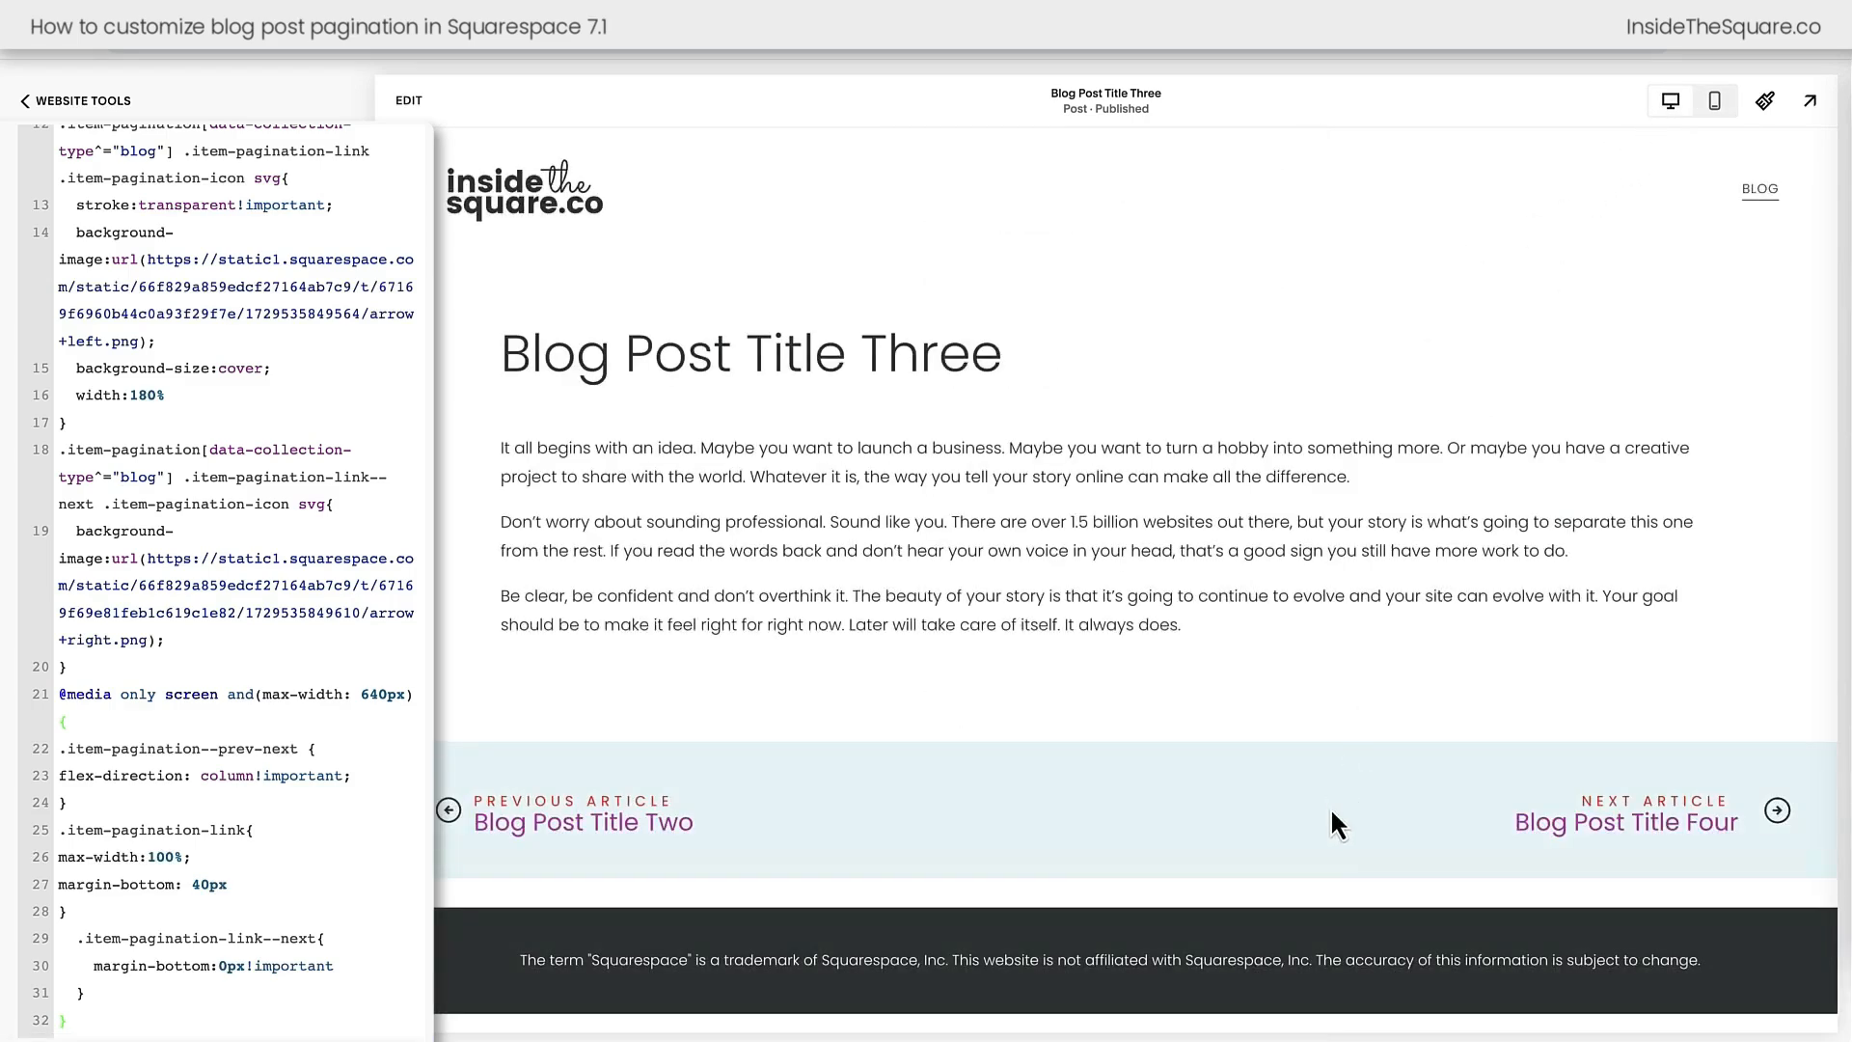
mouse_move(602, 803)
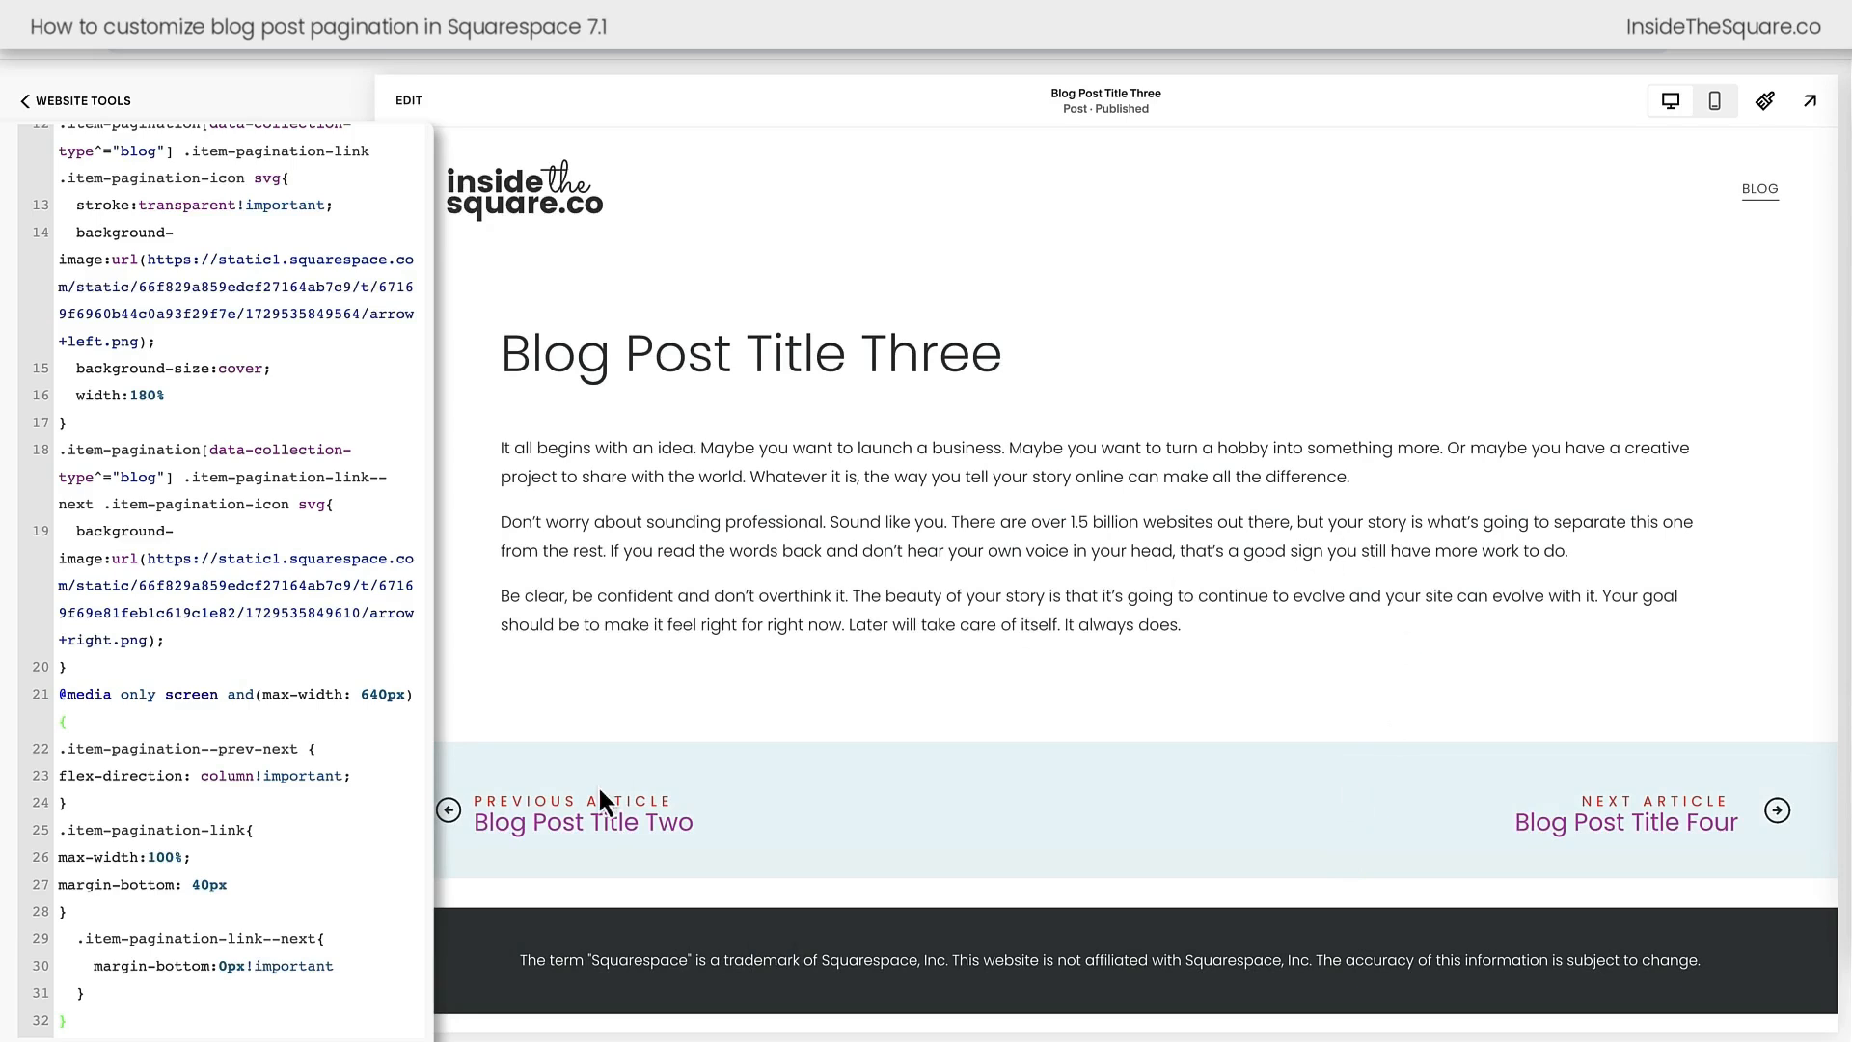
left_click(583, 822)
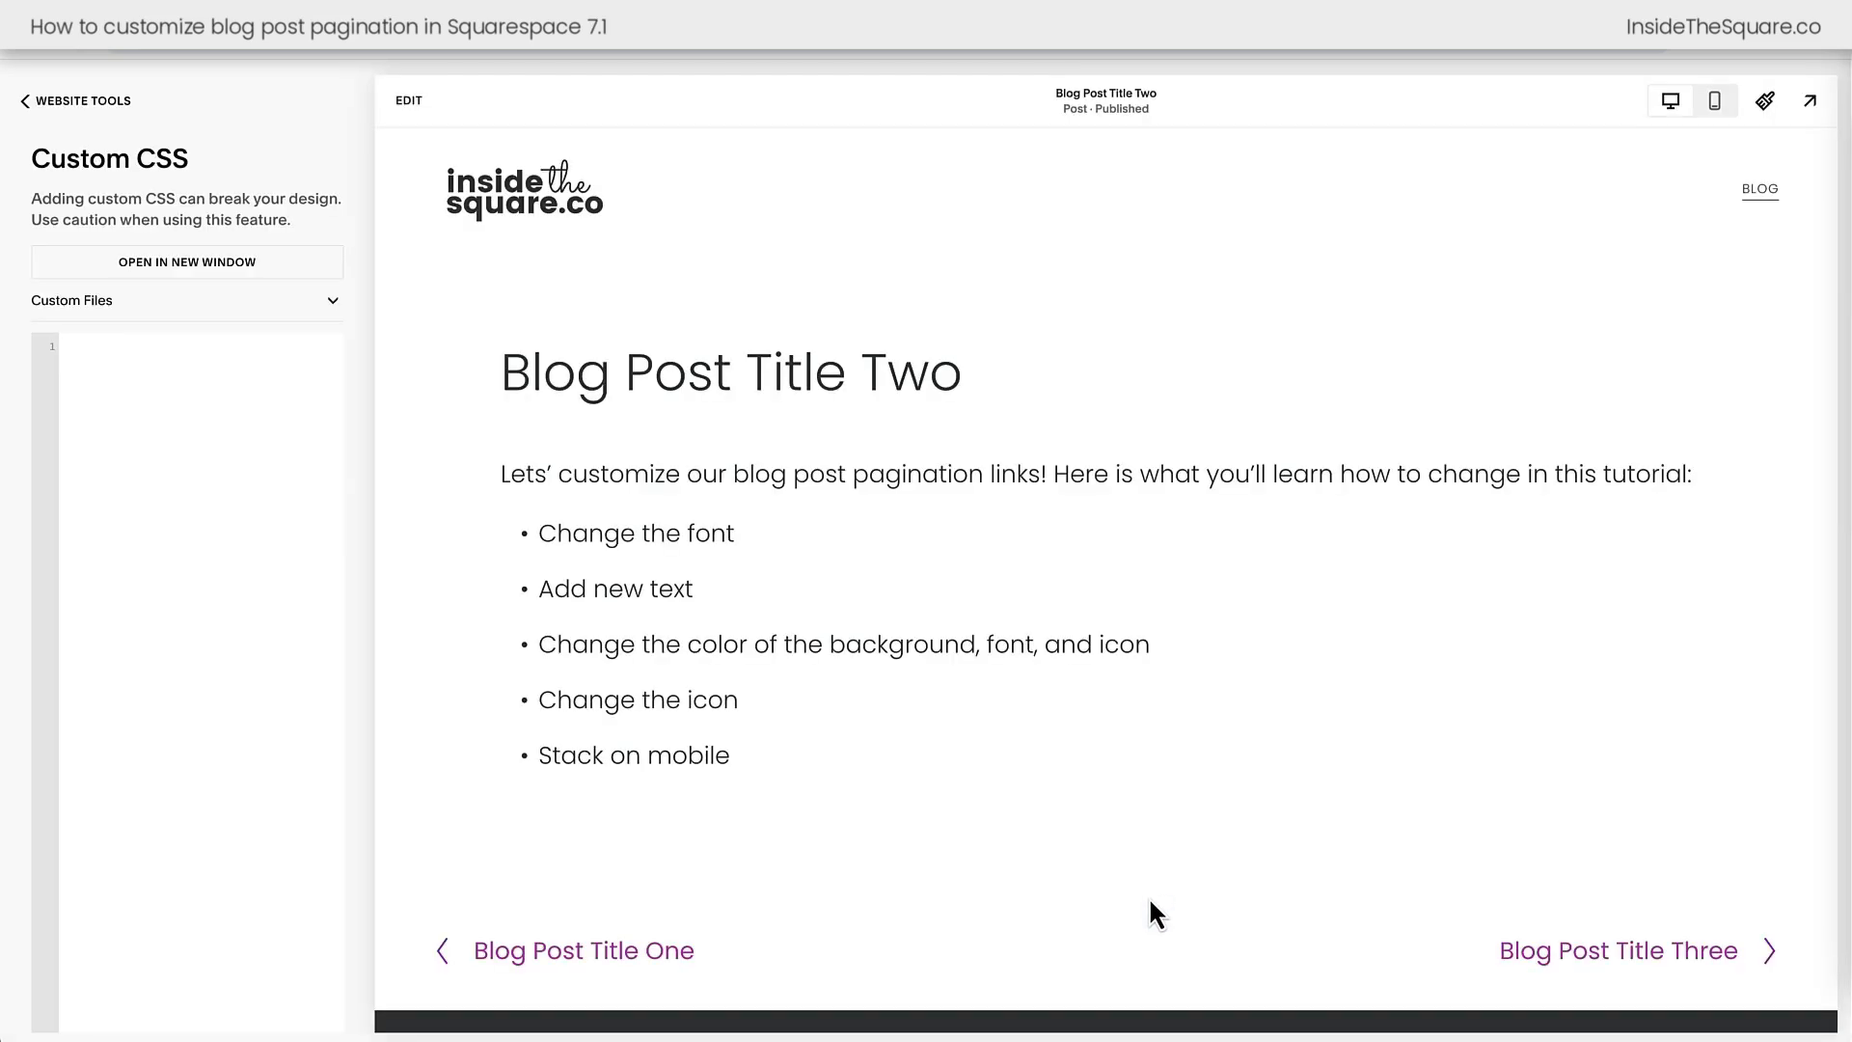
mouse_move(1177, 874)
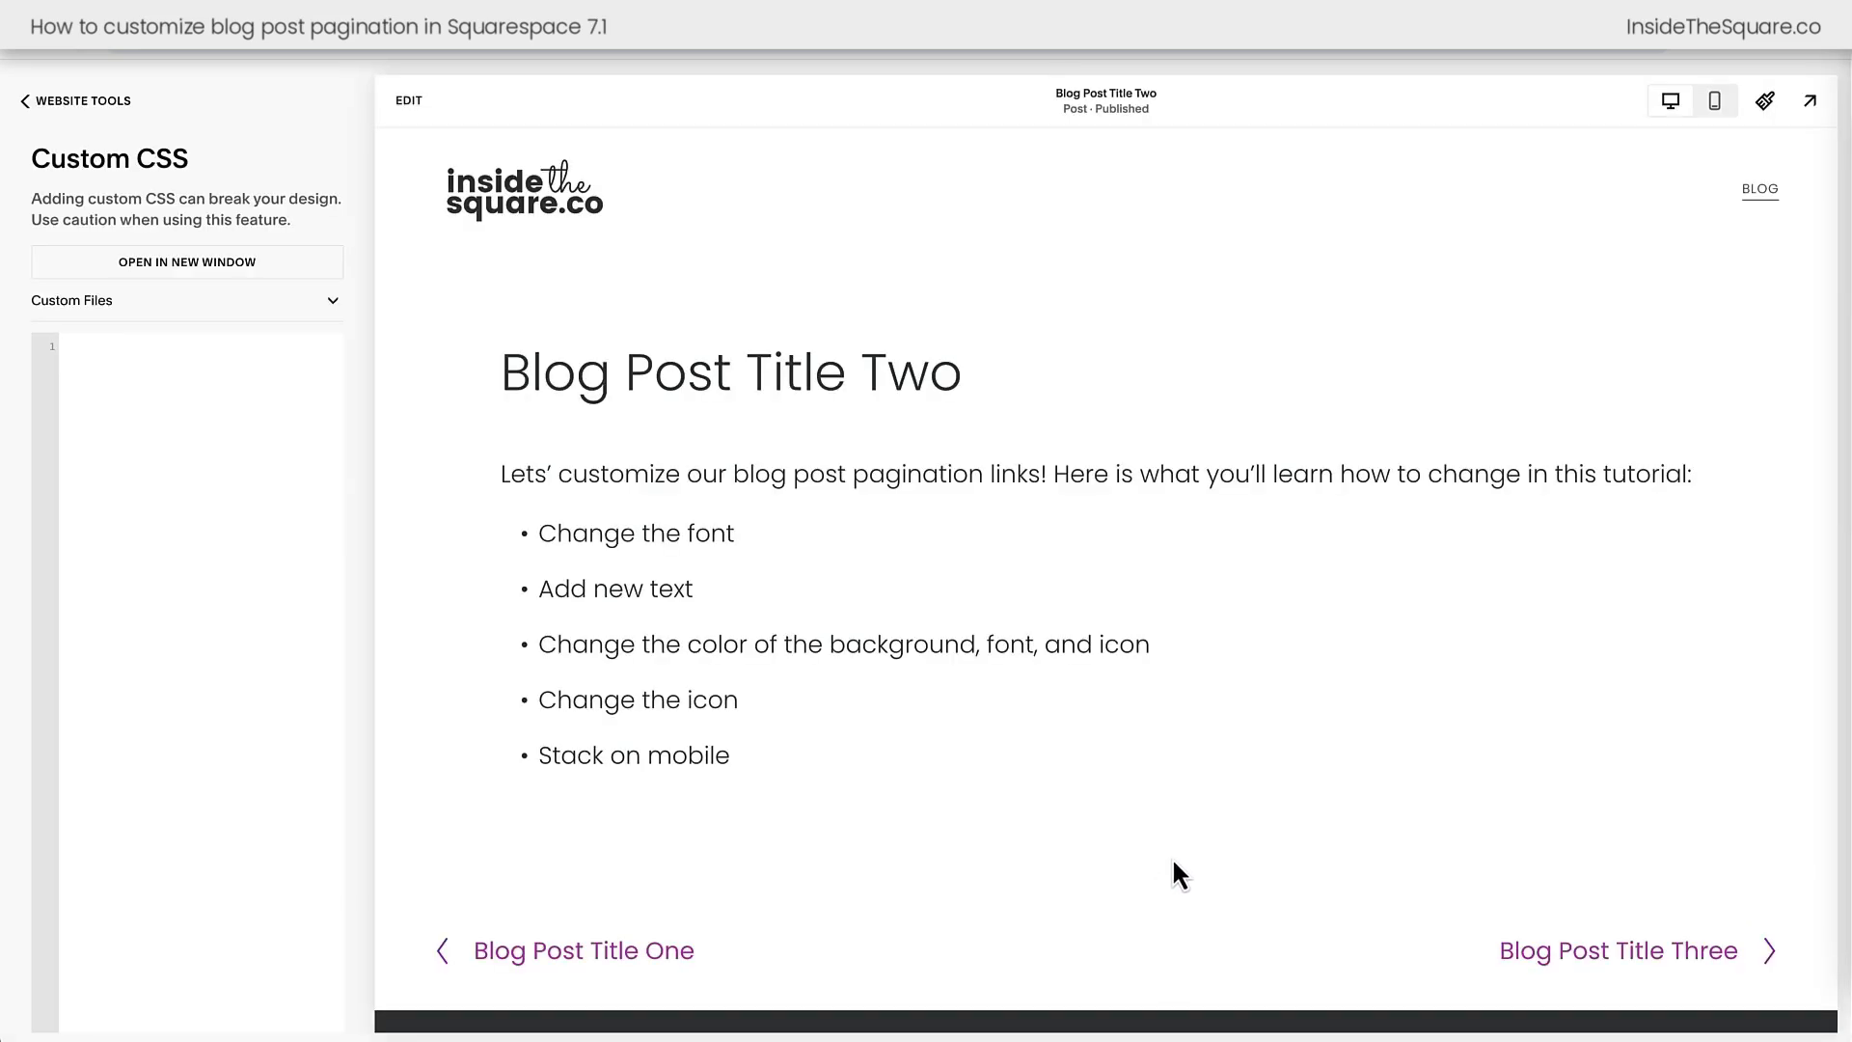
mouse_move(1164, 828)
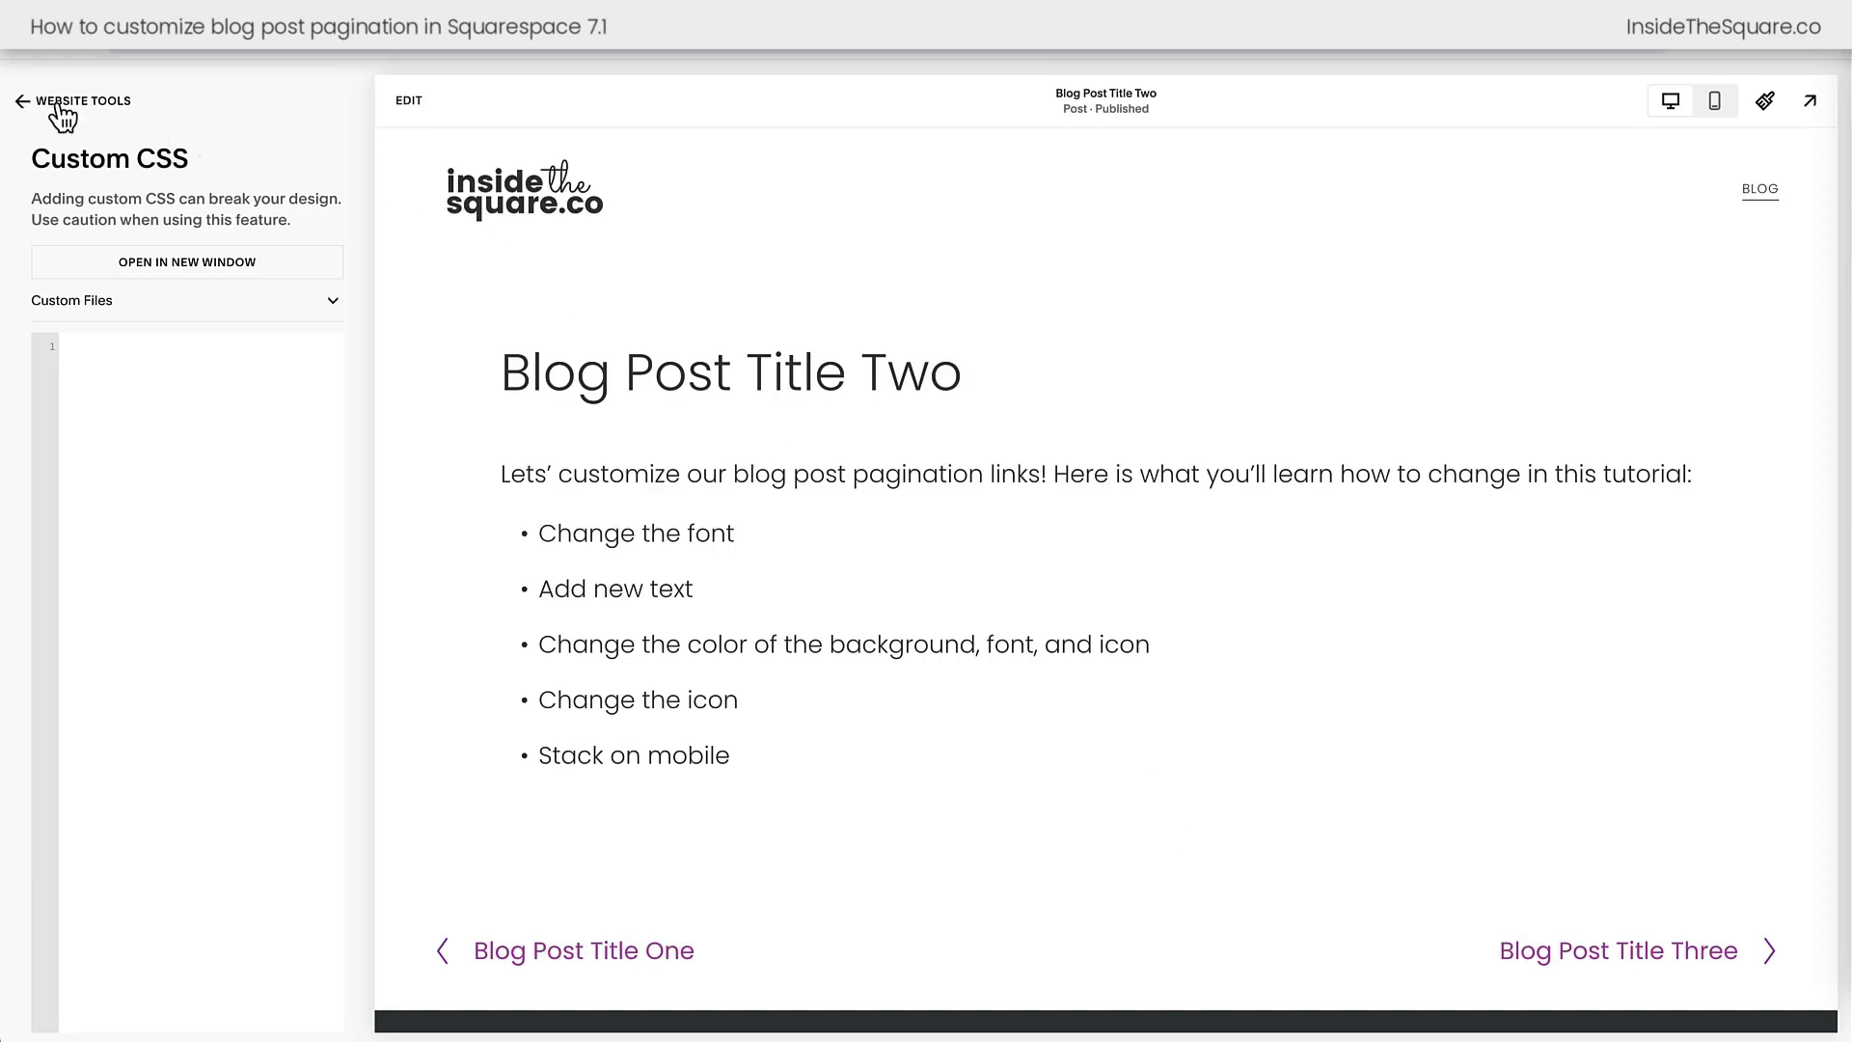
Add <style></style> in the Blog page's Post Blog Item Code Injection for the pagination CSS
left_click(72, 100)
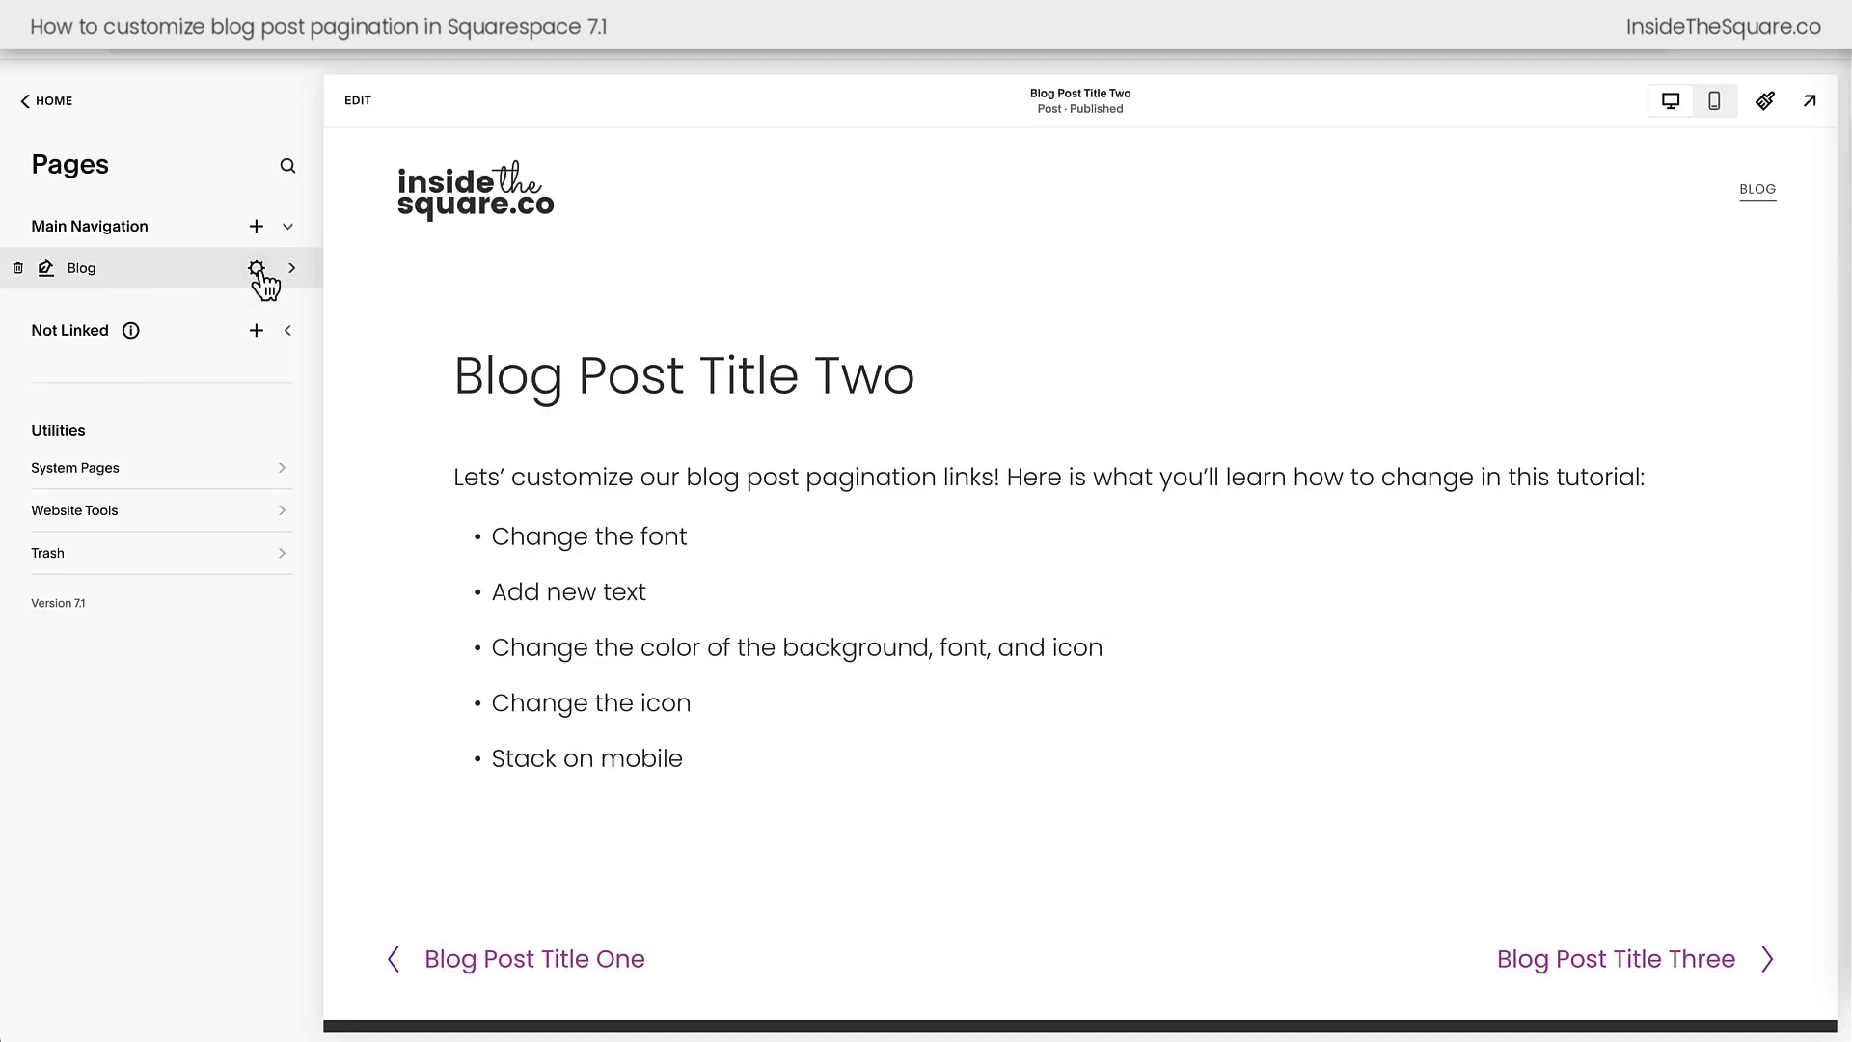
left_click(256, 268)
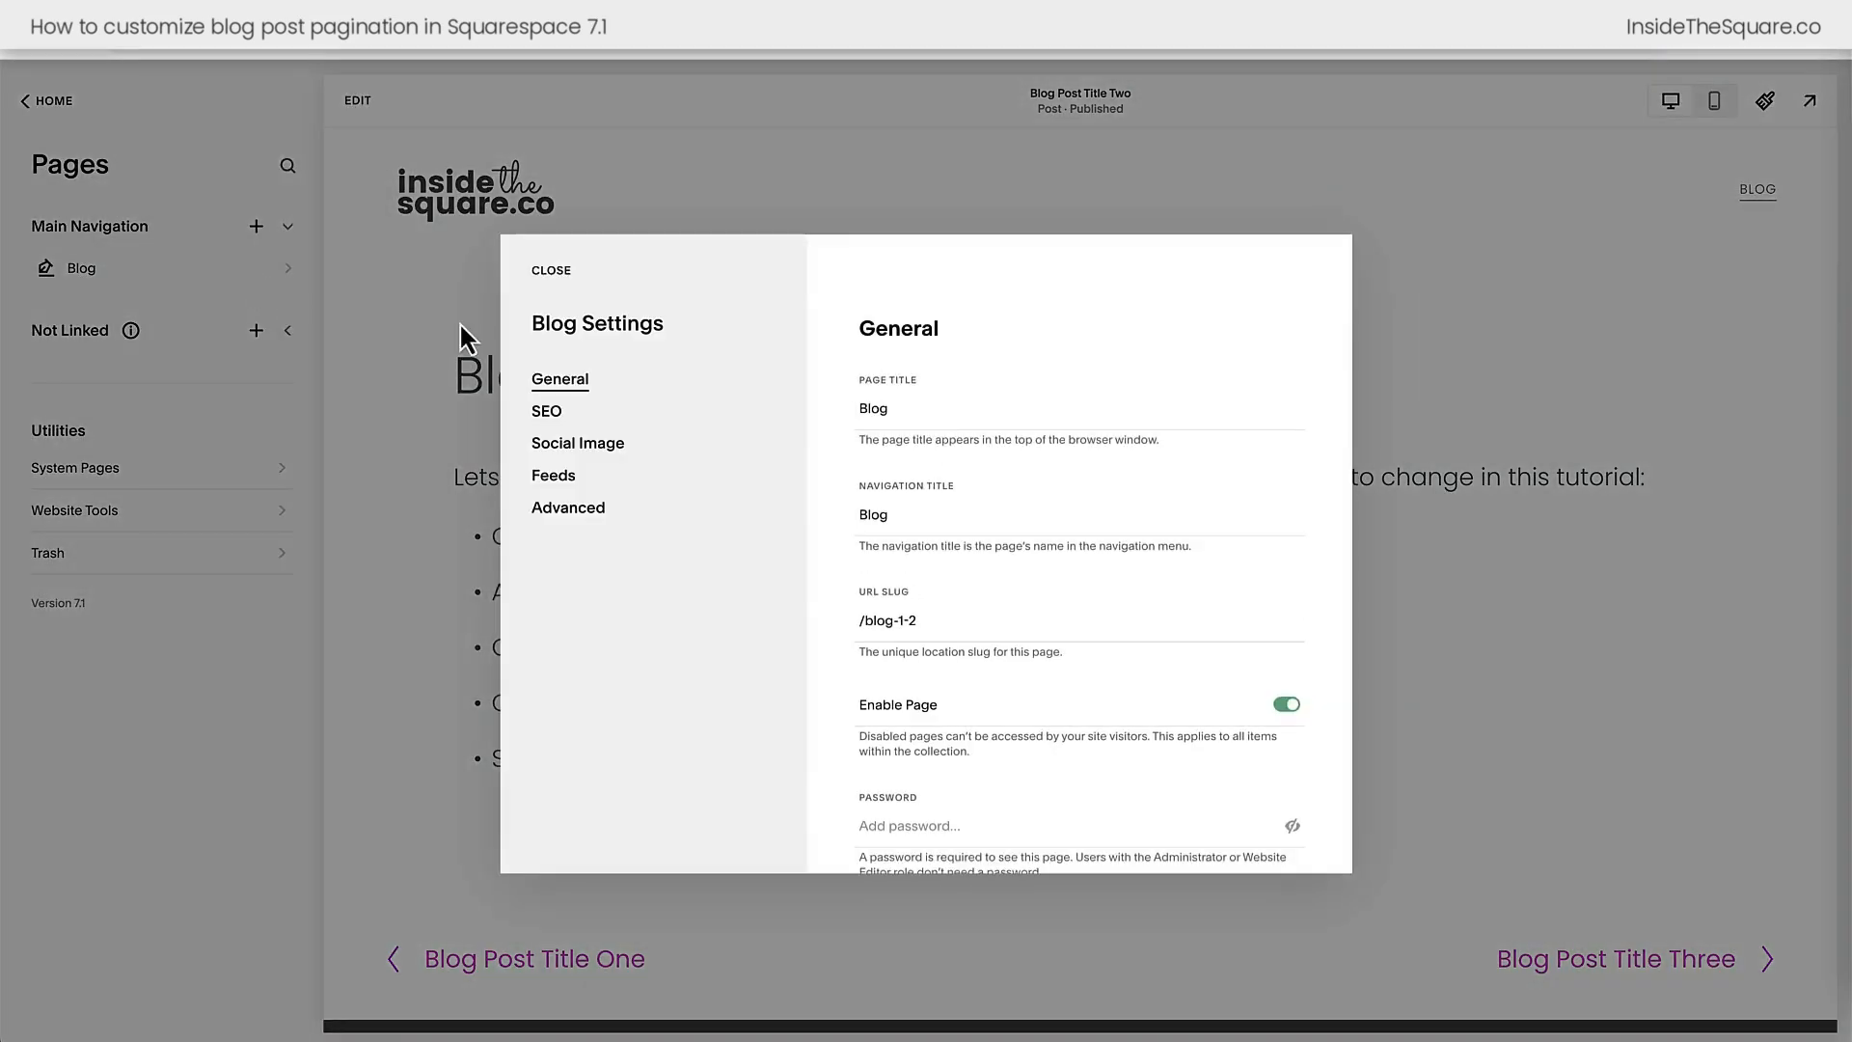
left_click(567, 507)
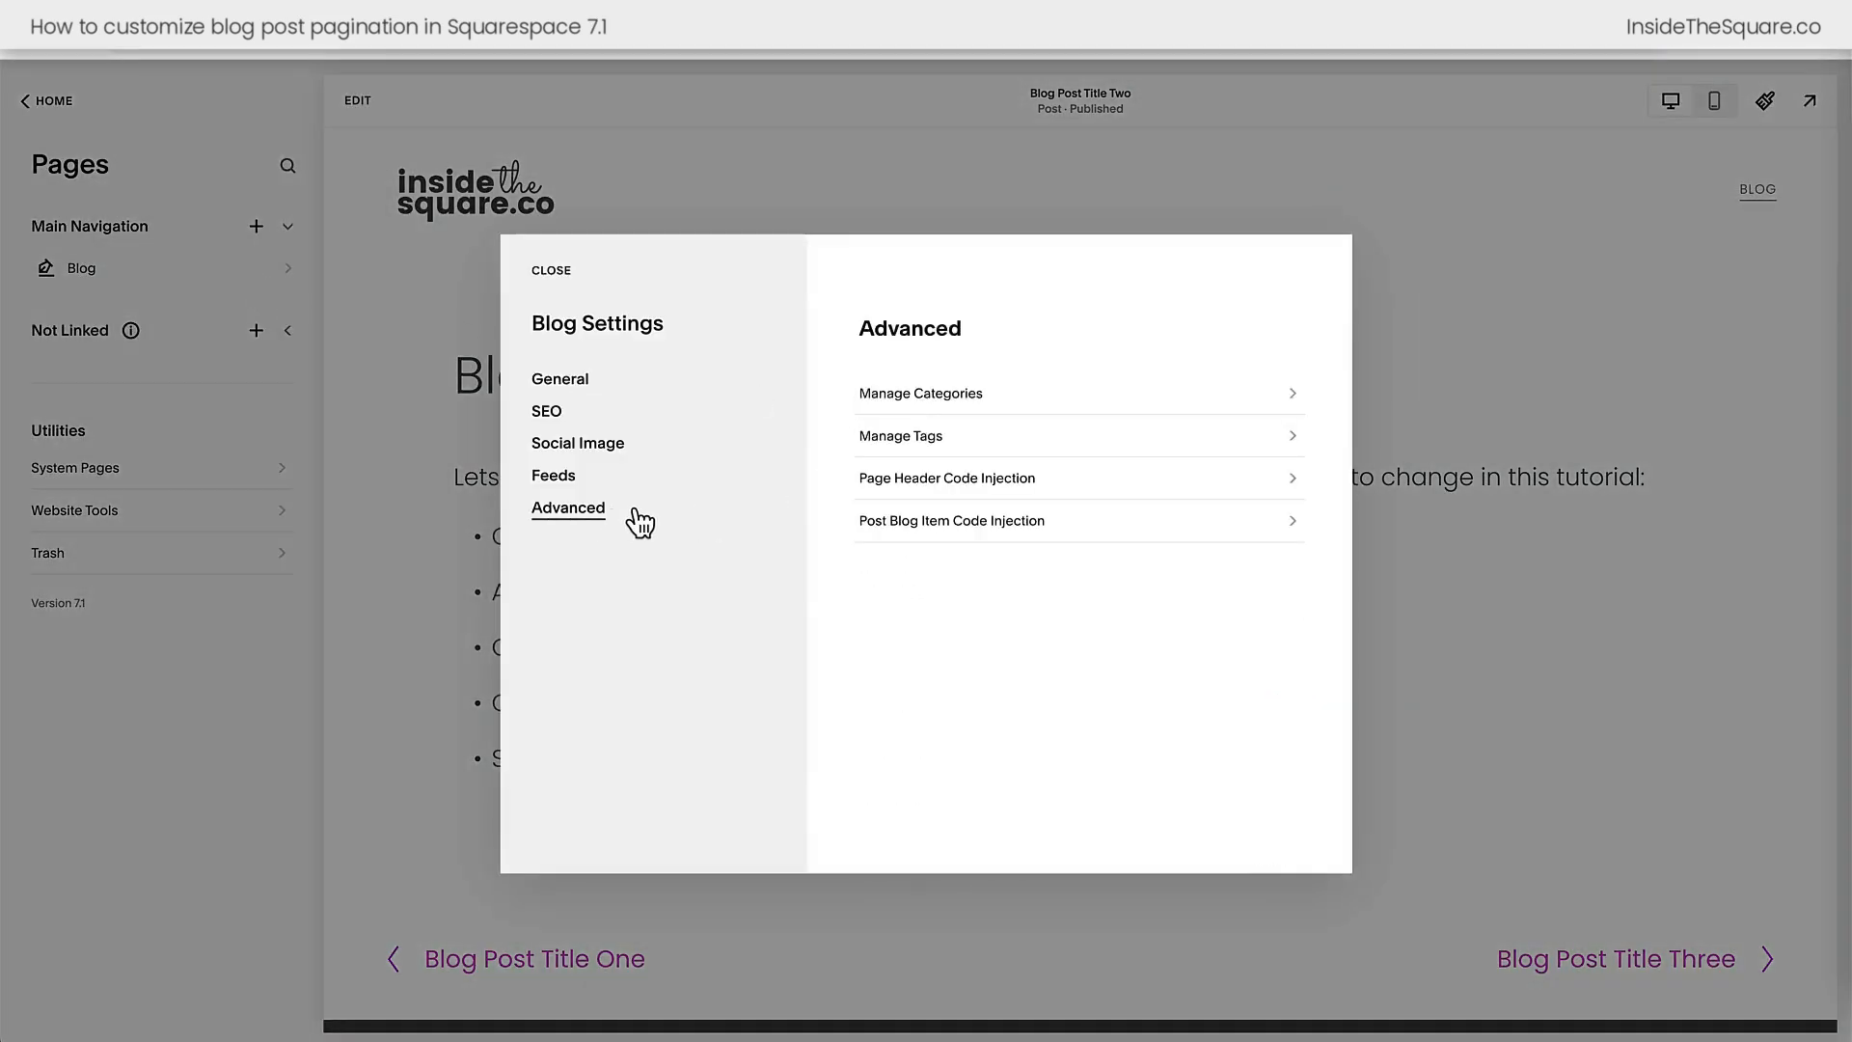
mouse_move(888, 556)
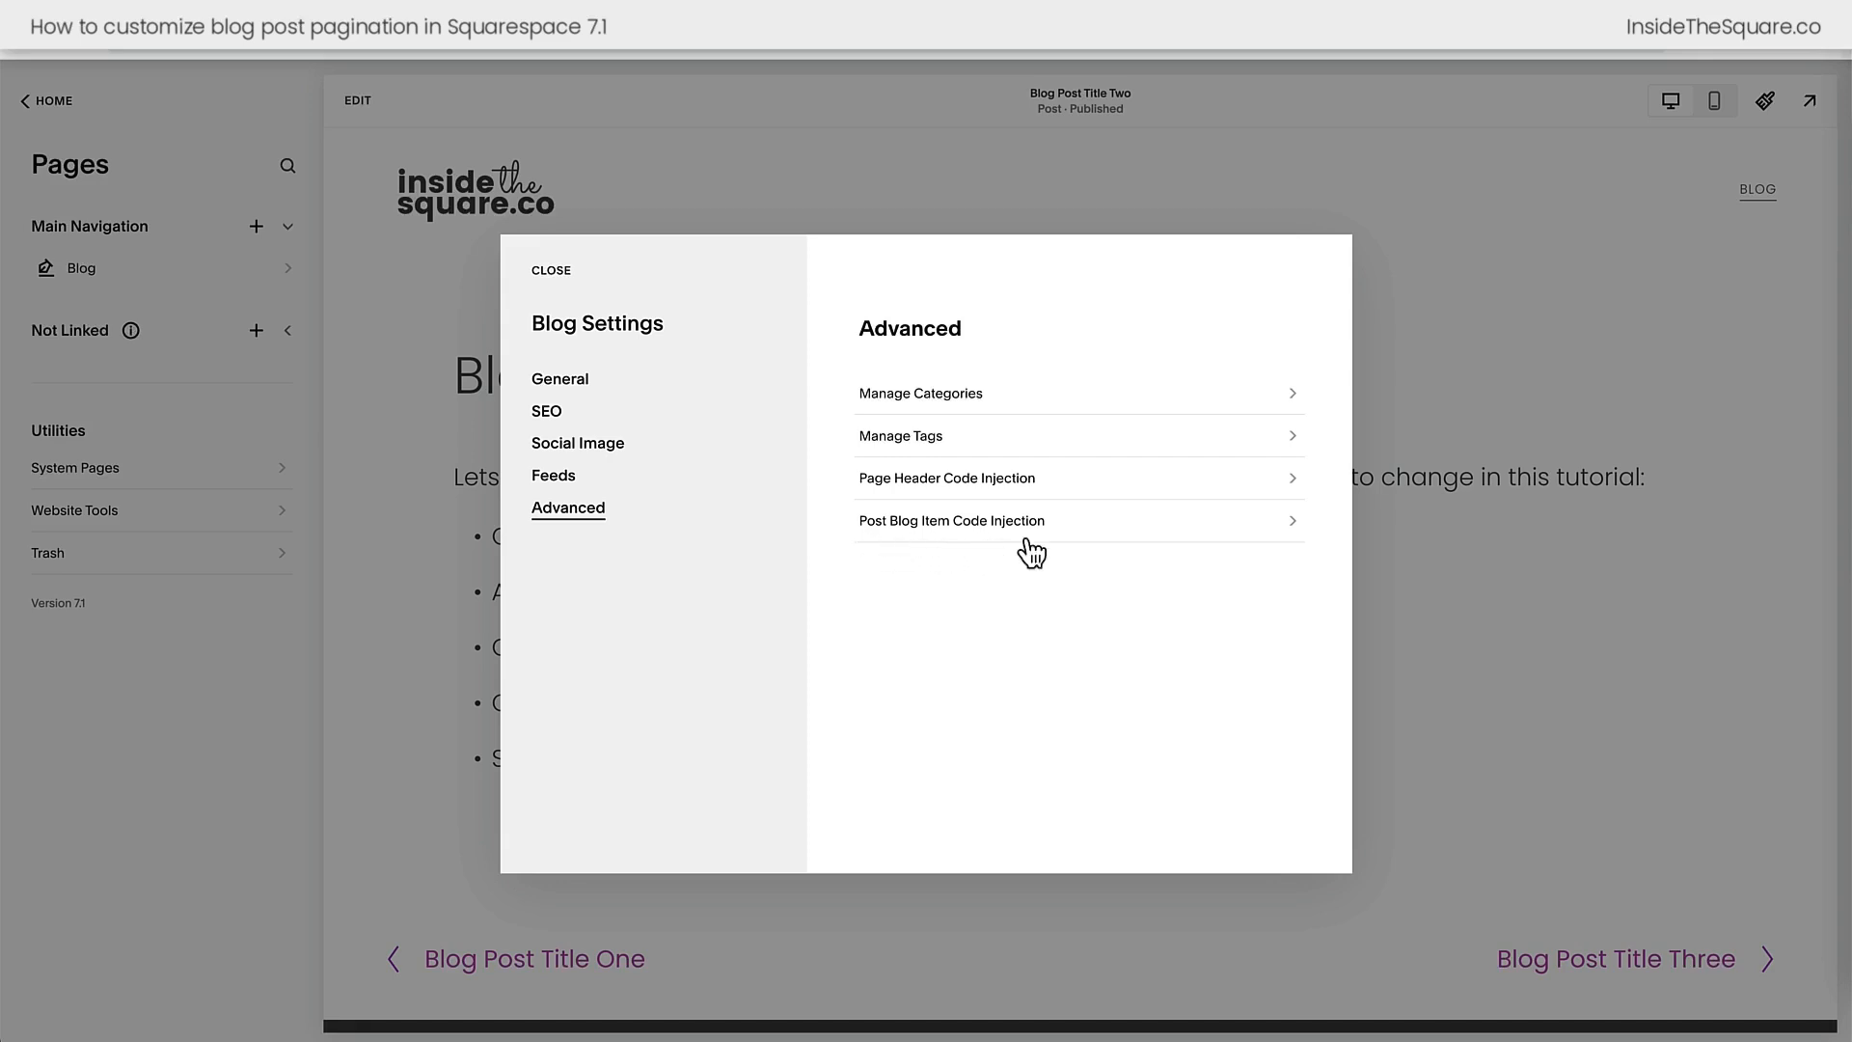
mouse_move(990, 562)
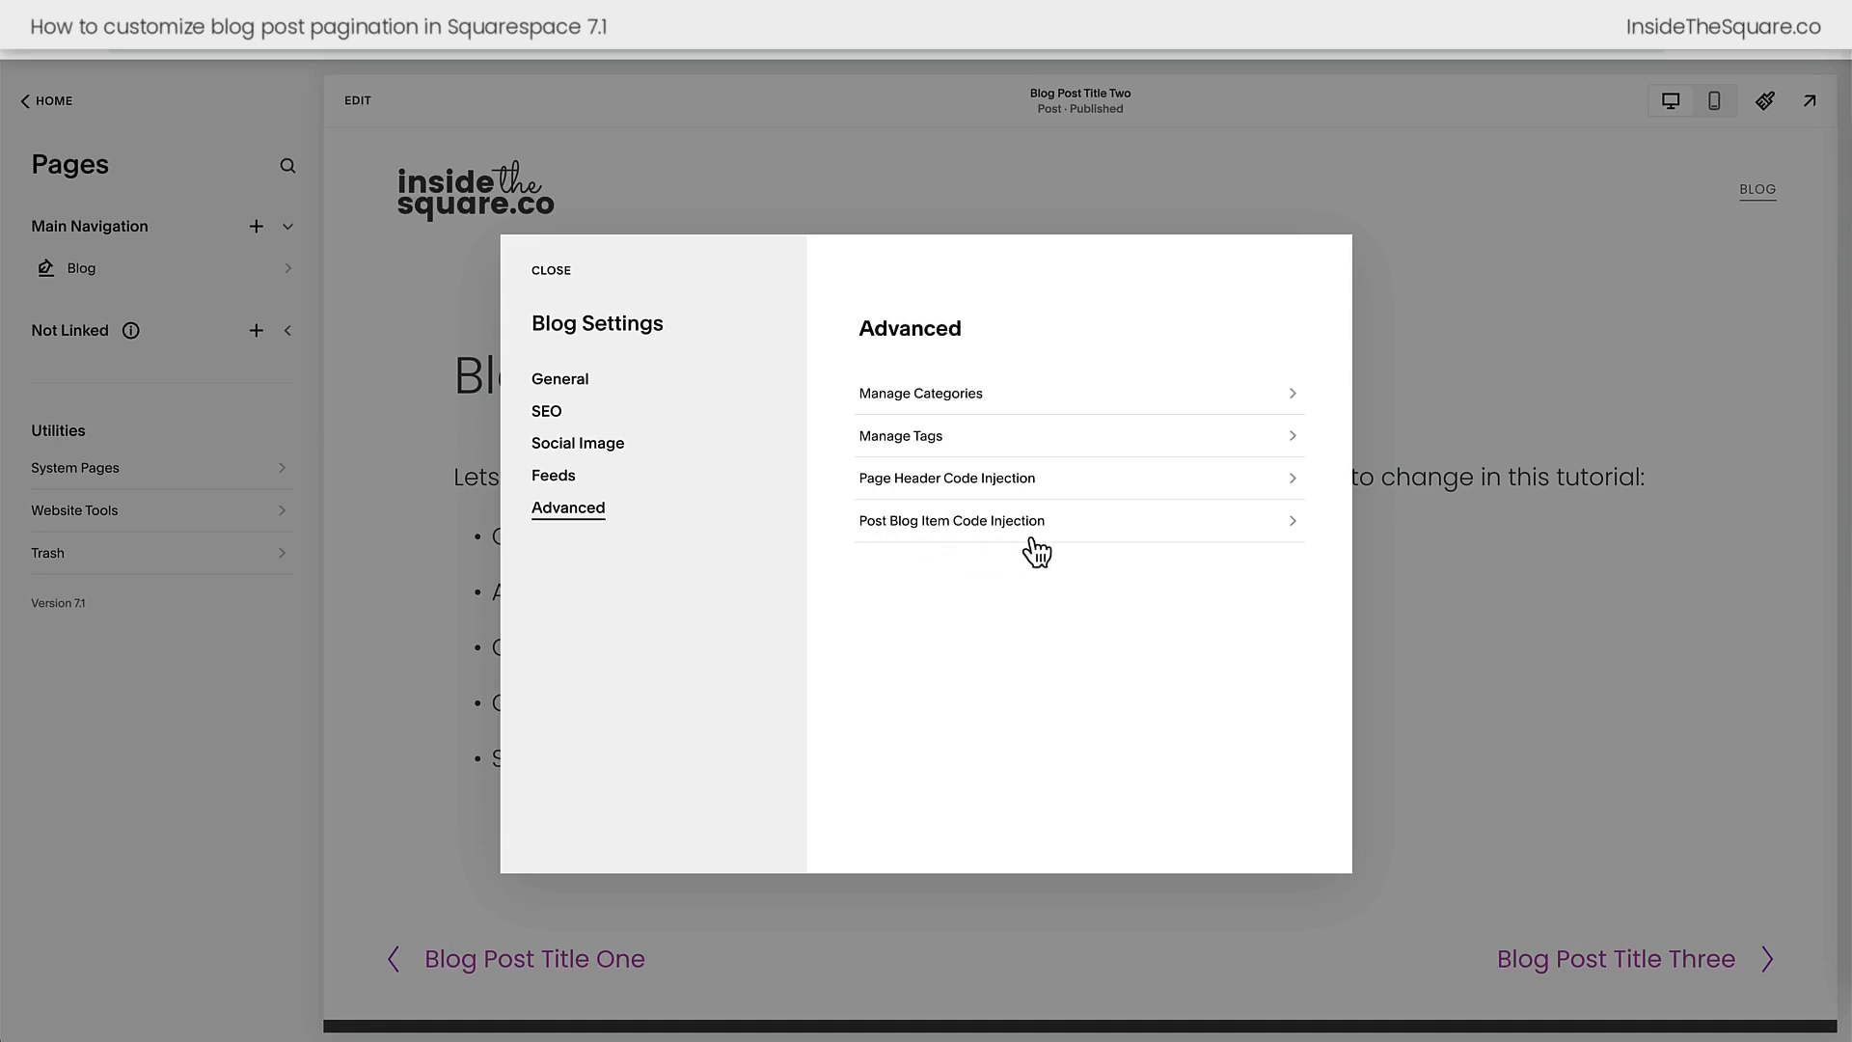
mouse_move(984, 550)
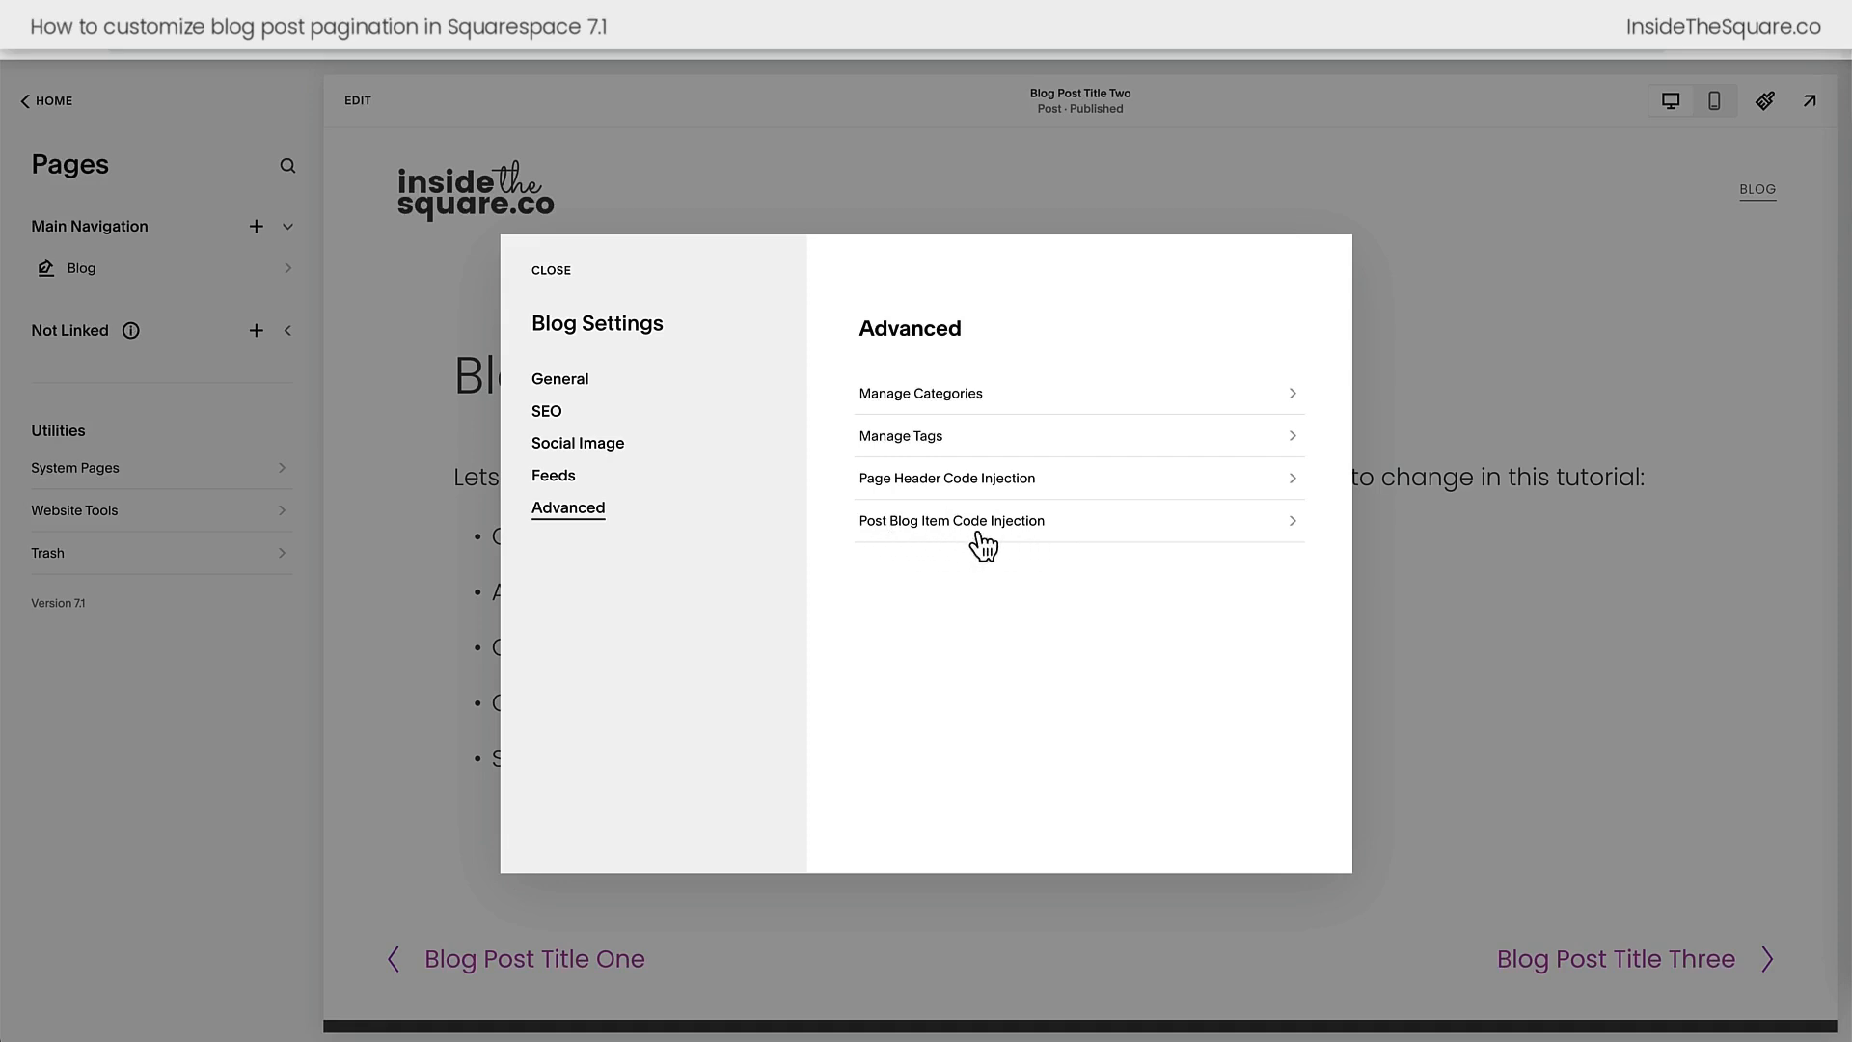
left_click(951, 519)
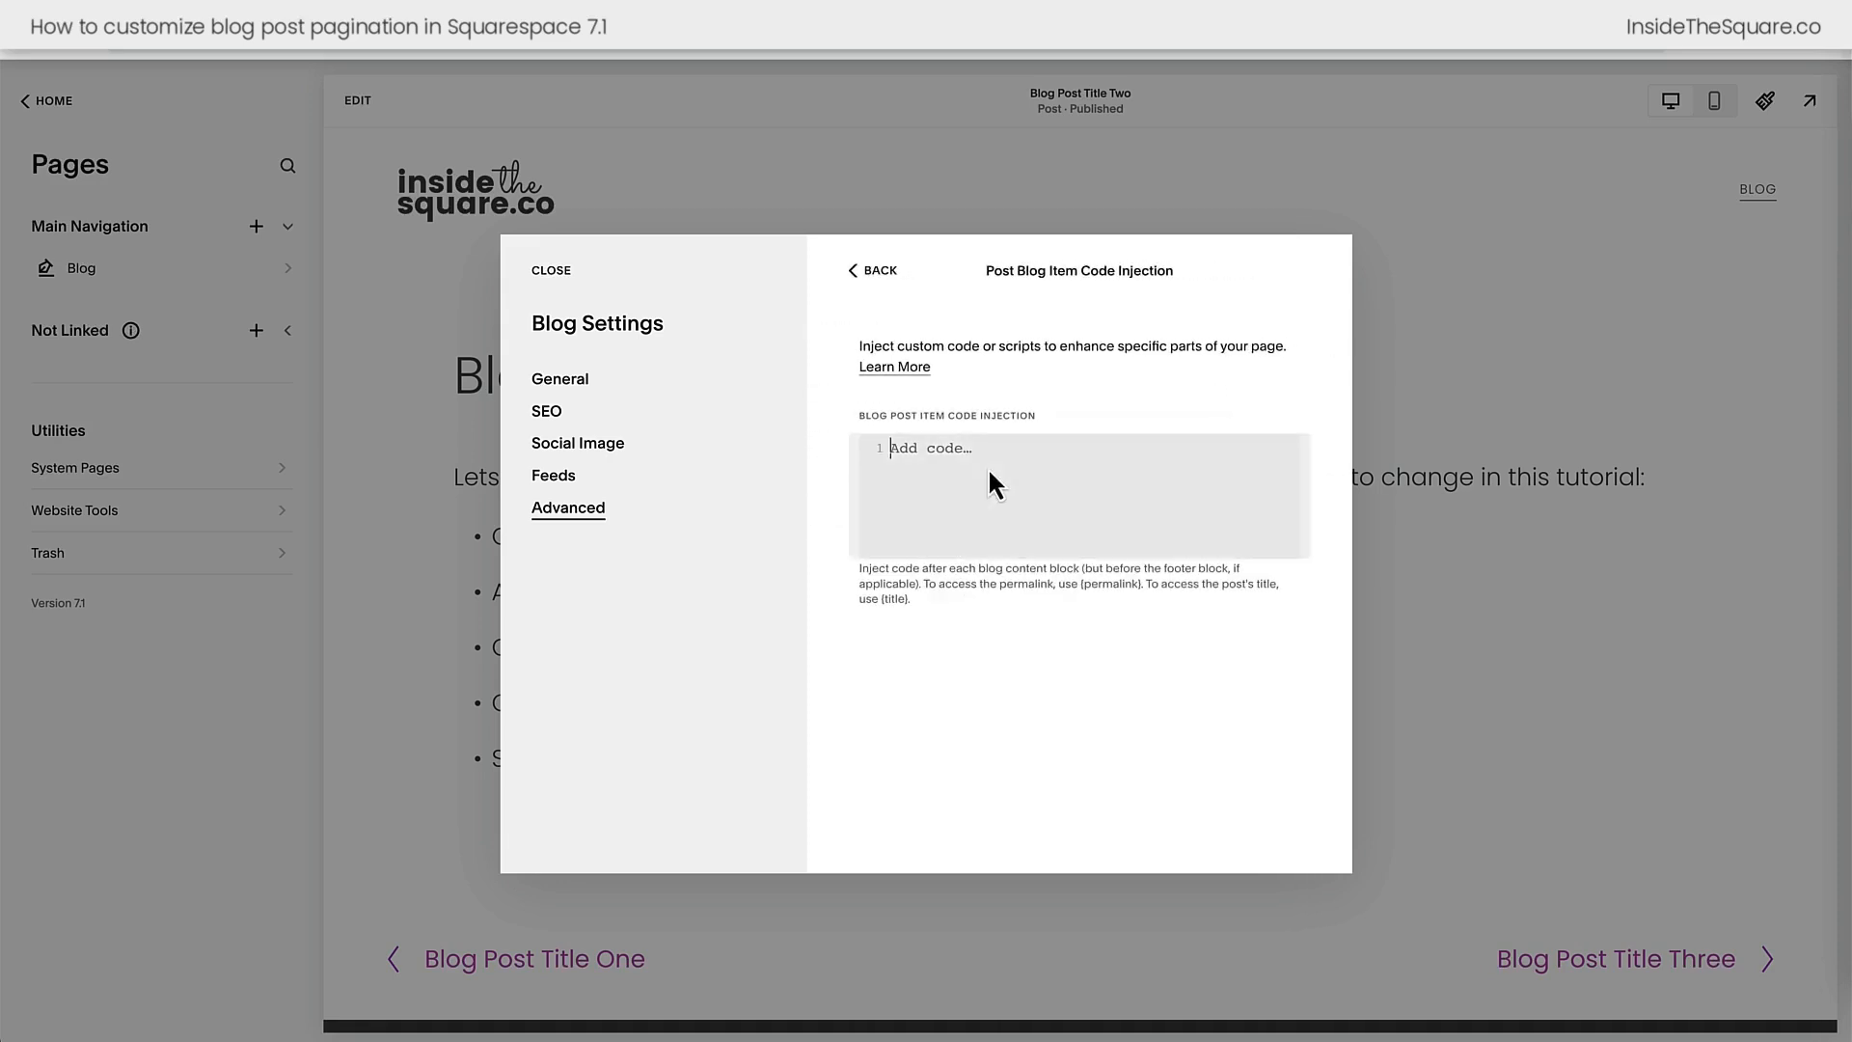
type("<style></style>")
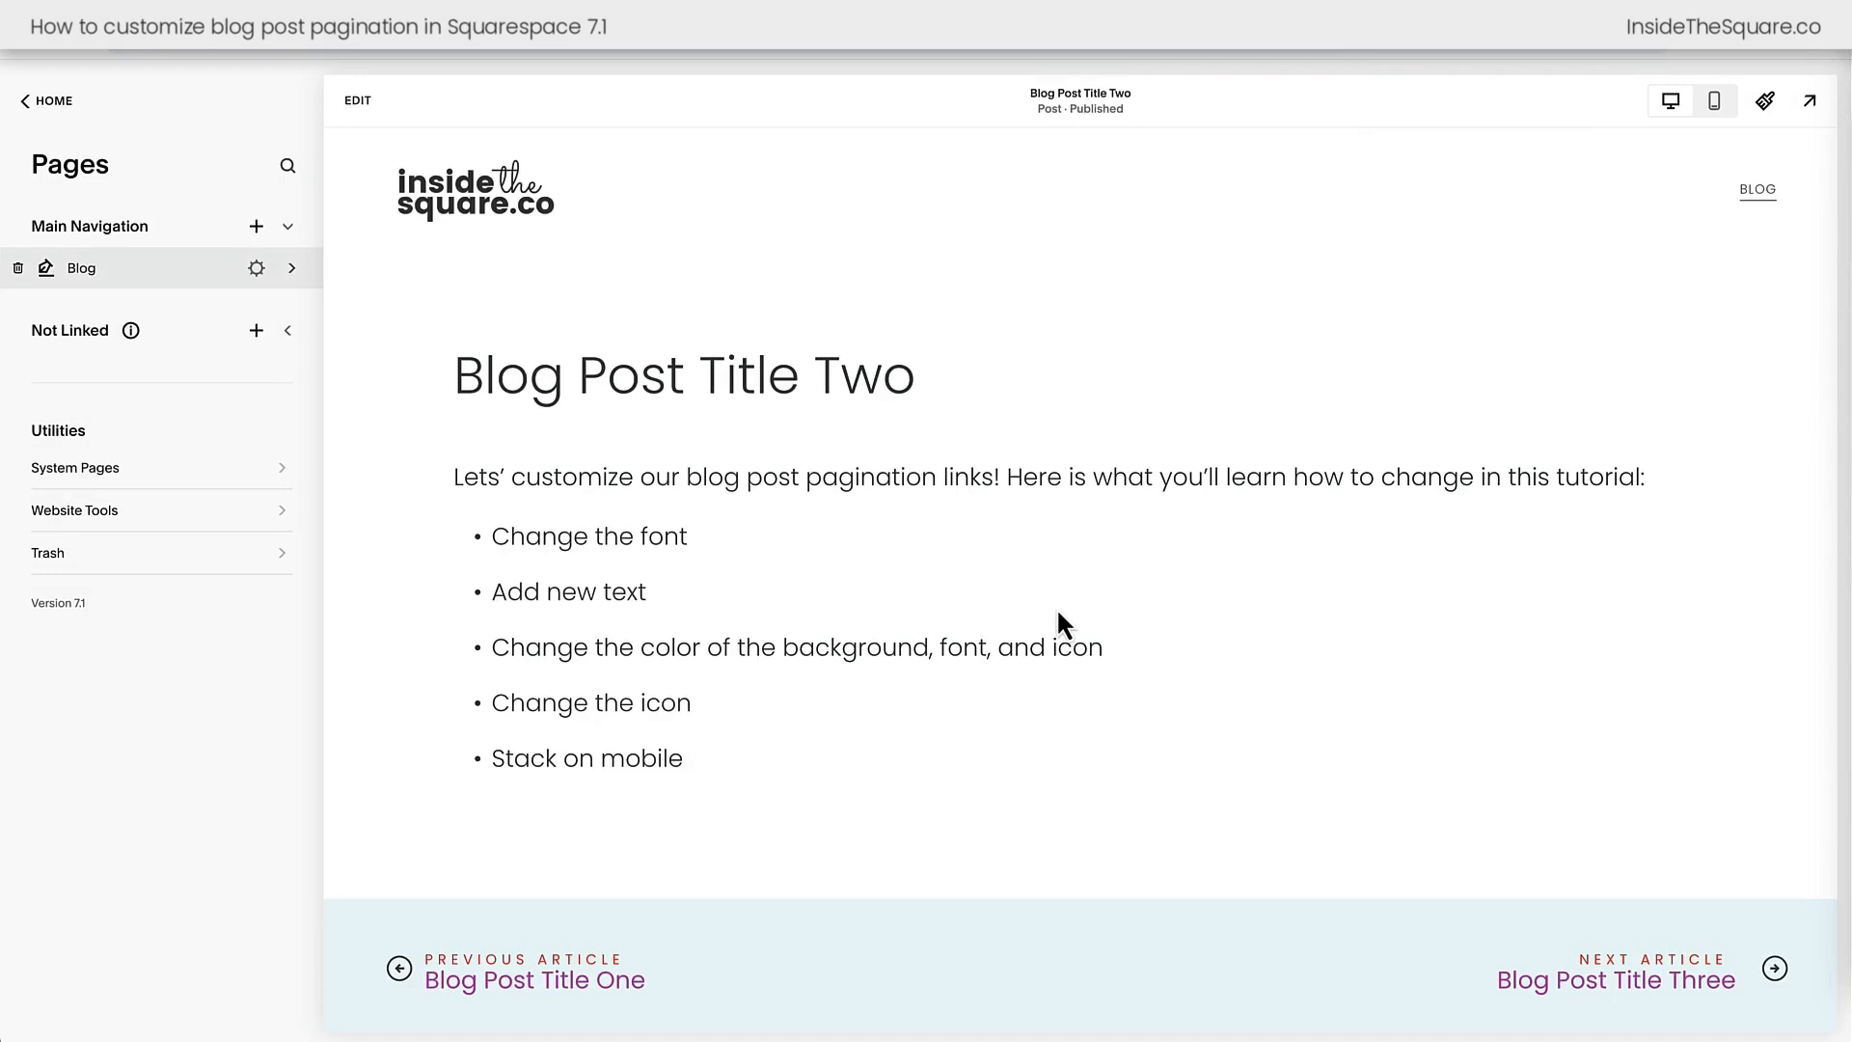
Confirm stacked pagination on mobile and review the code injected into blog posts
scroll("down", 3)
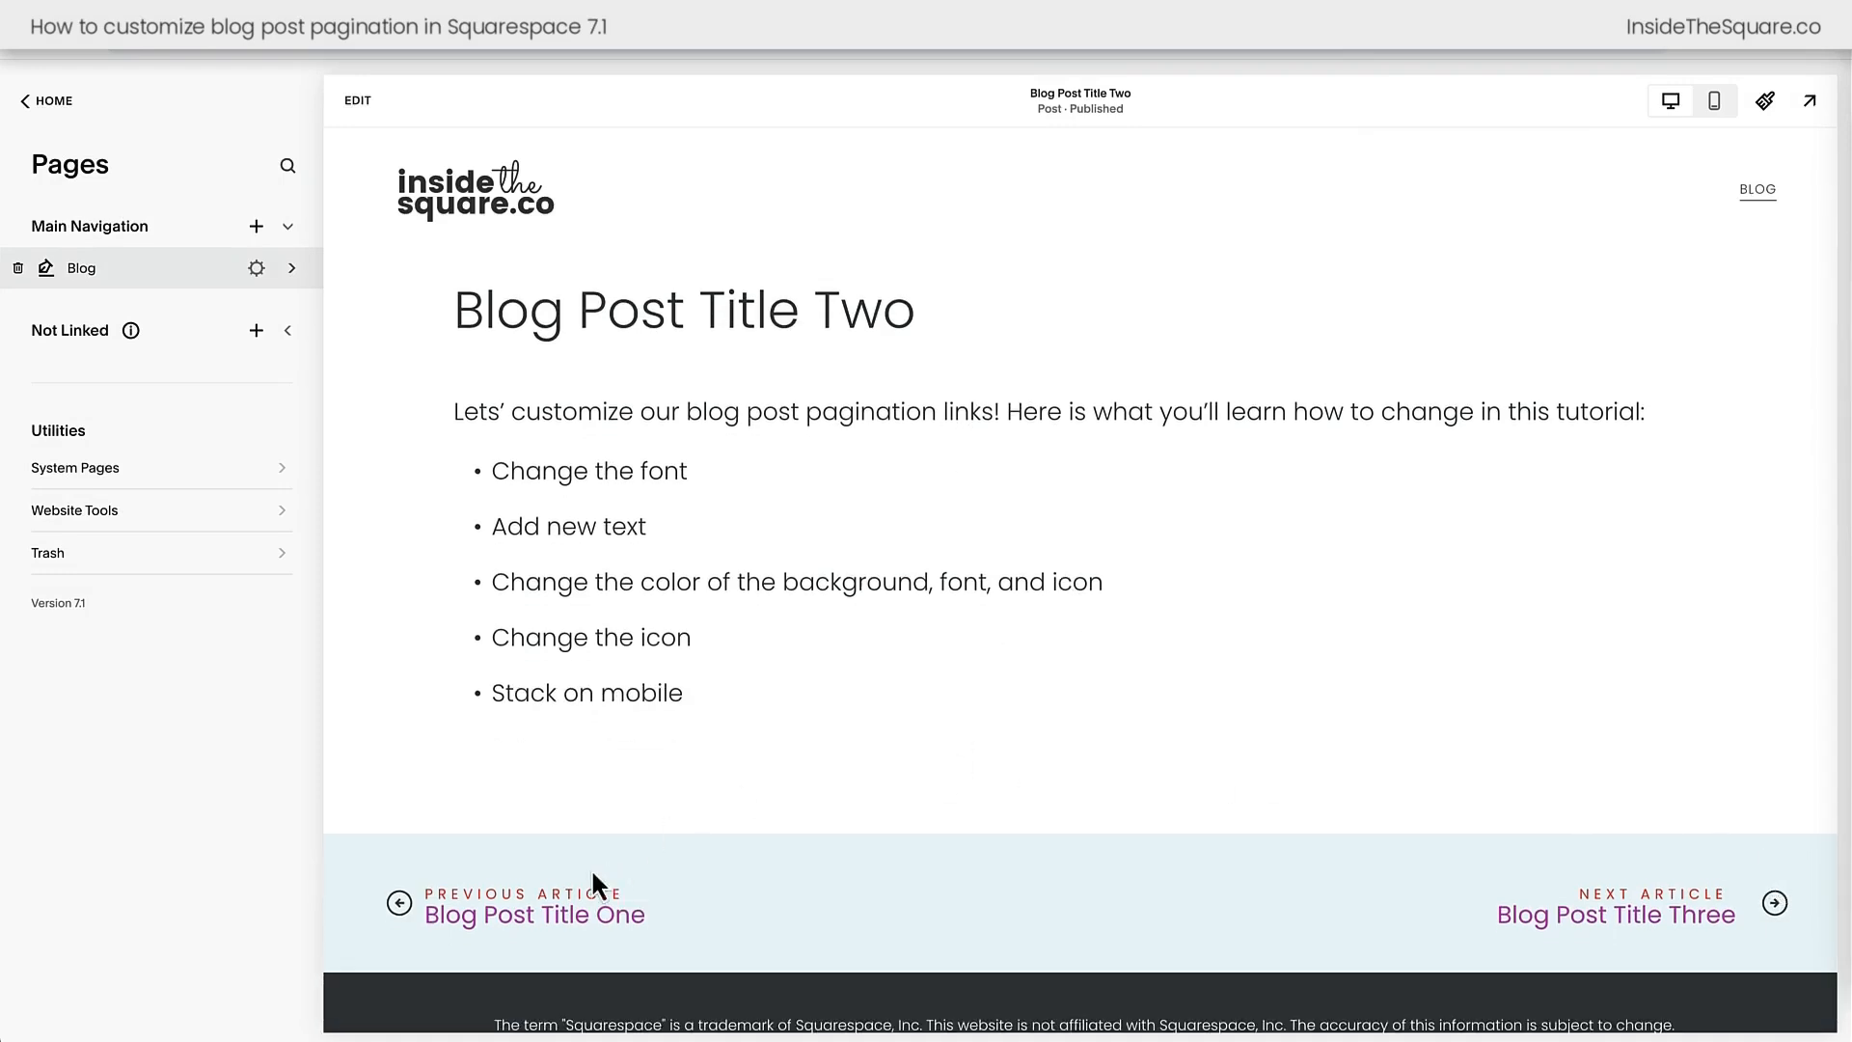
mouse_move(1318, 863)
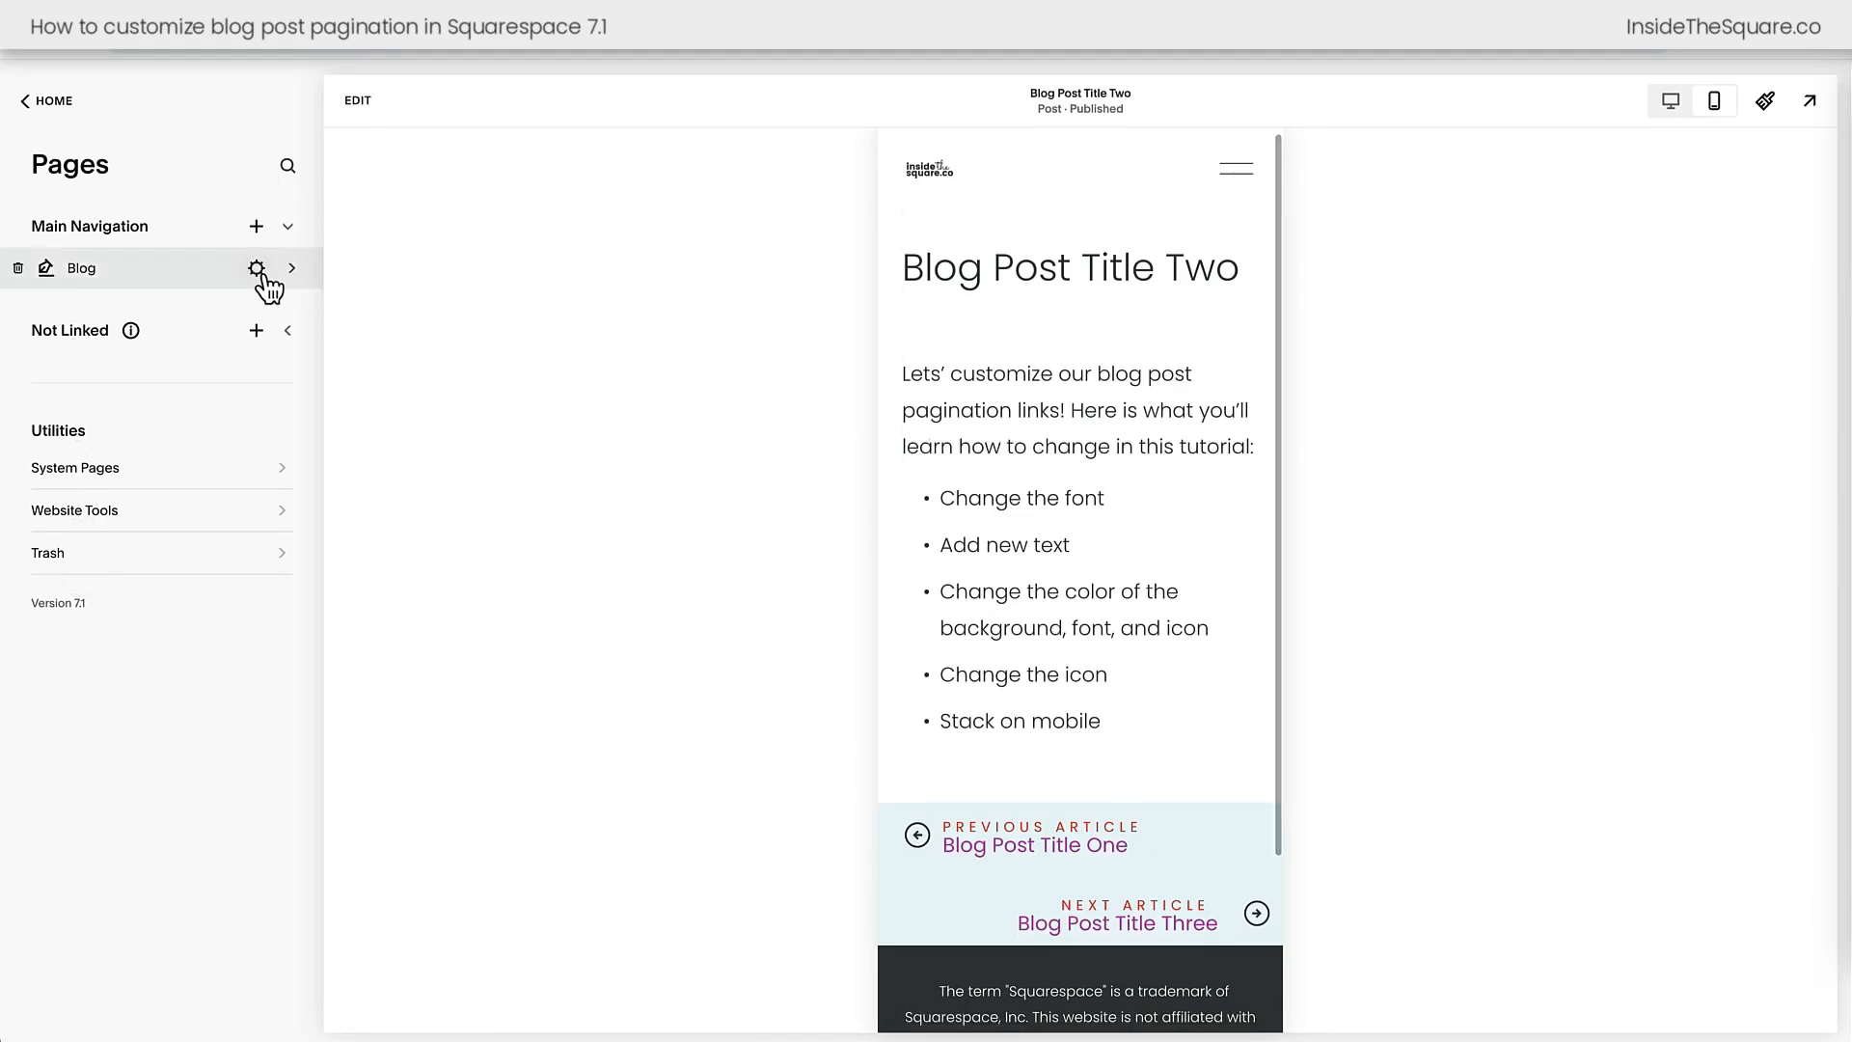
left_click(256, 266)
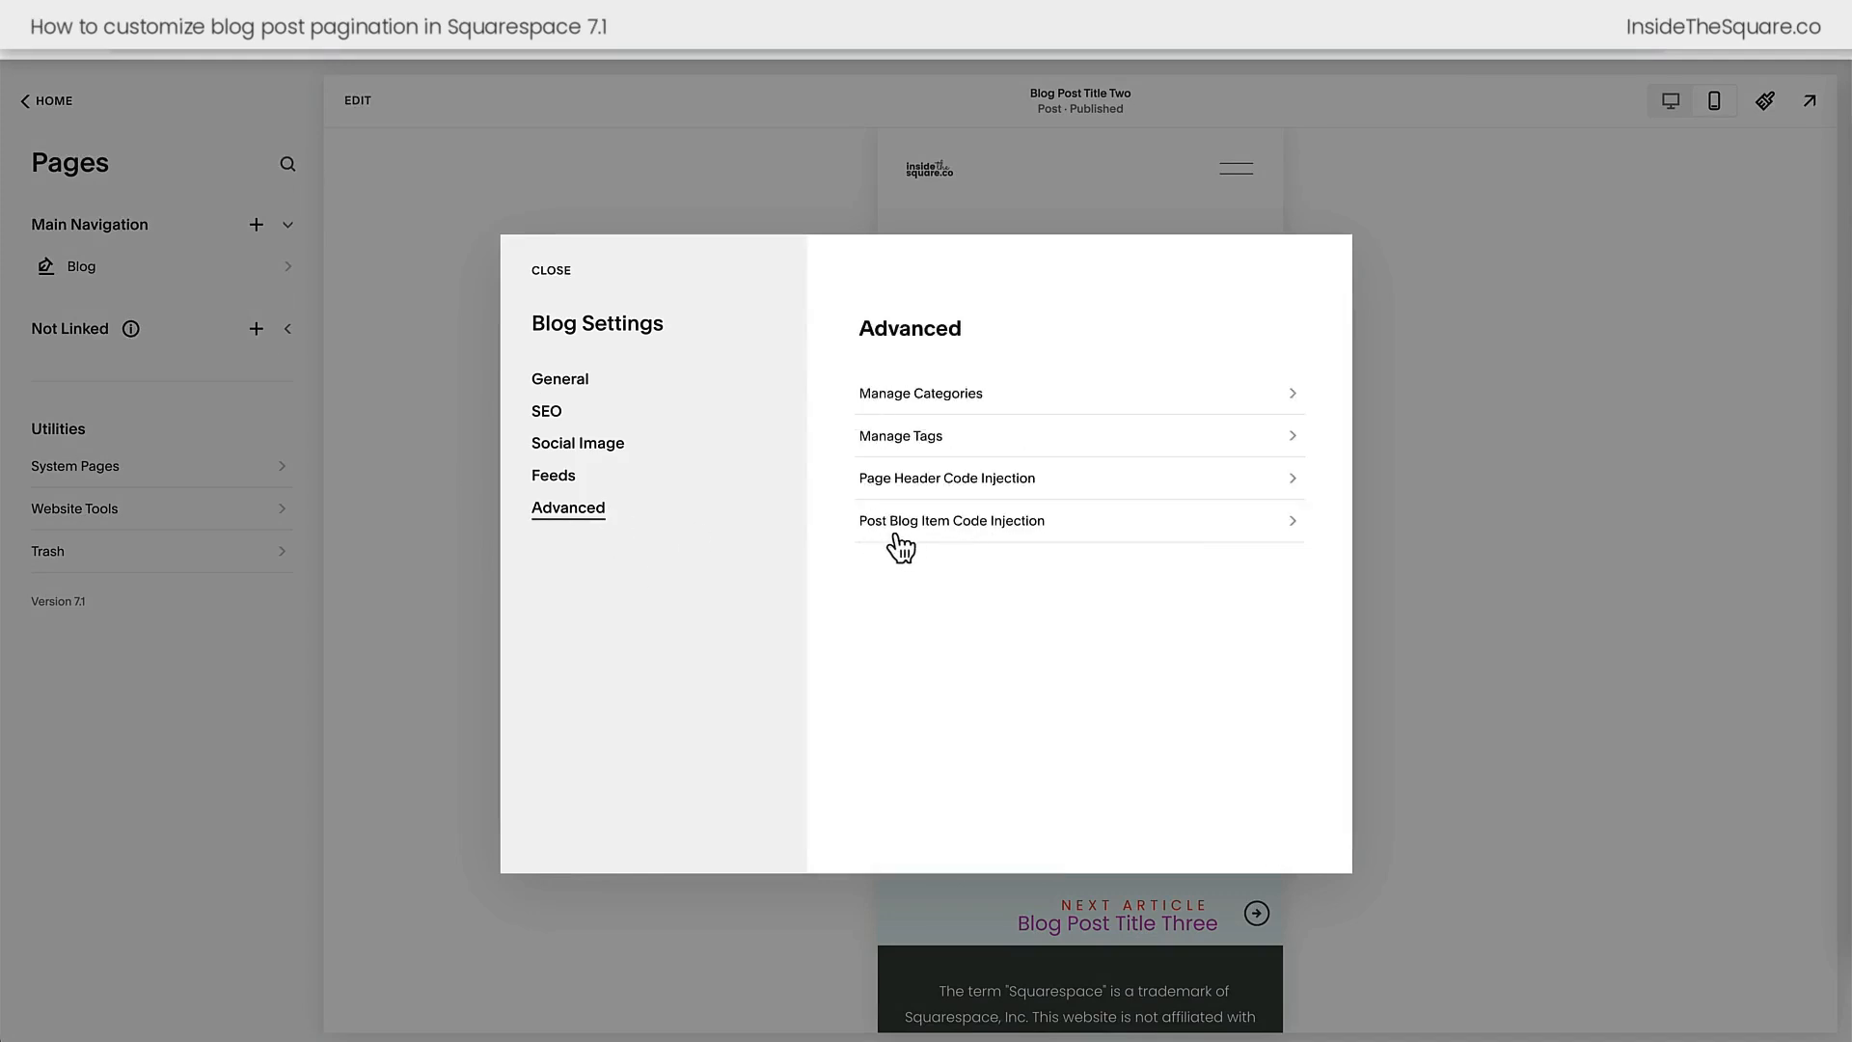
mouse_move(1022, 550)
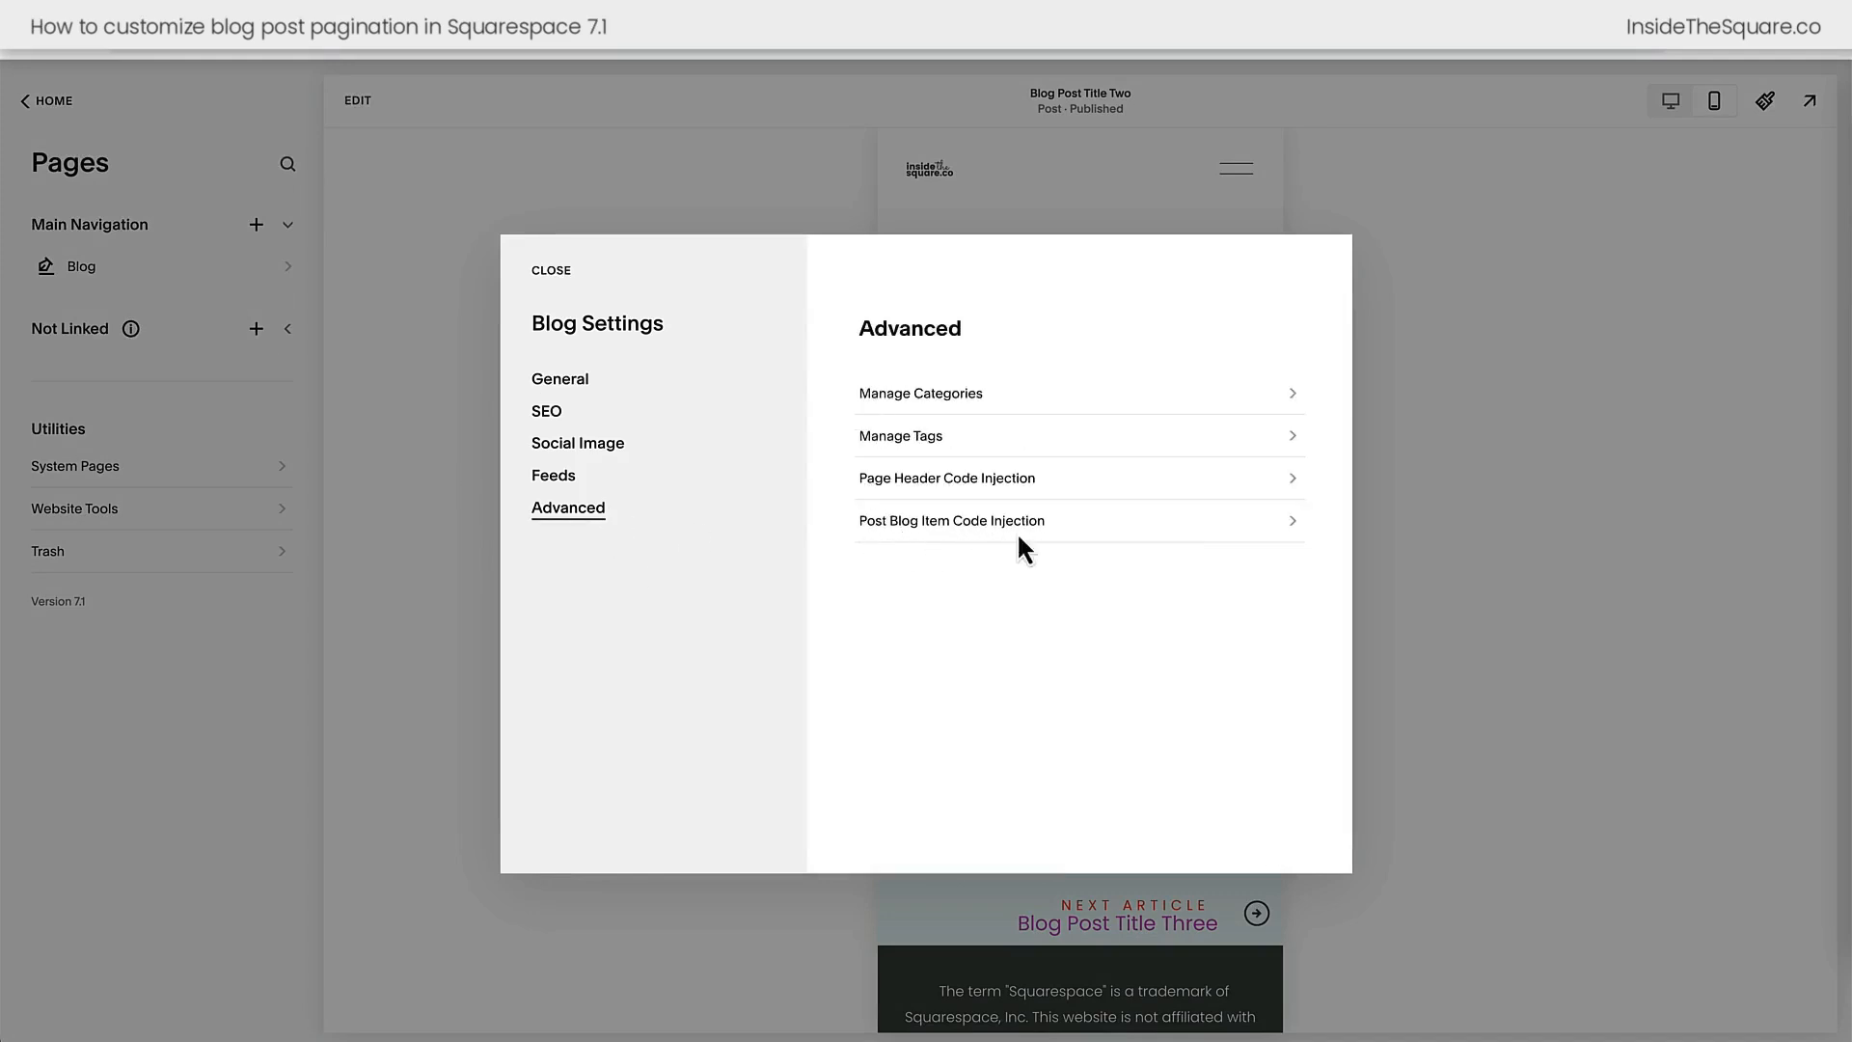
left_click(951, 519)
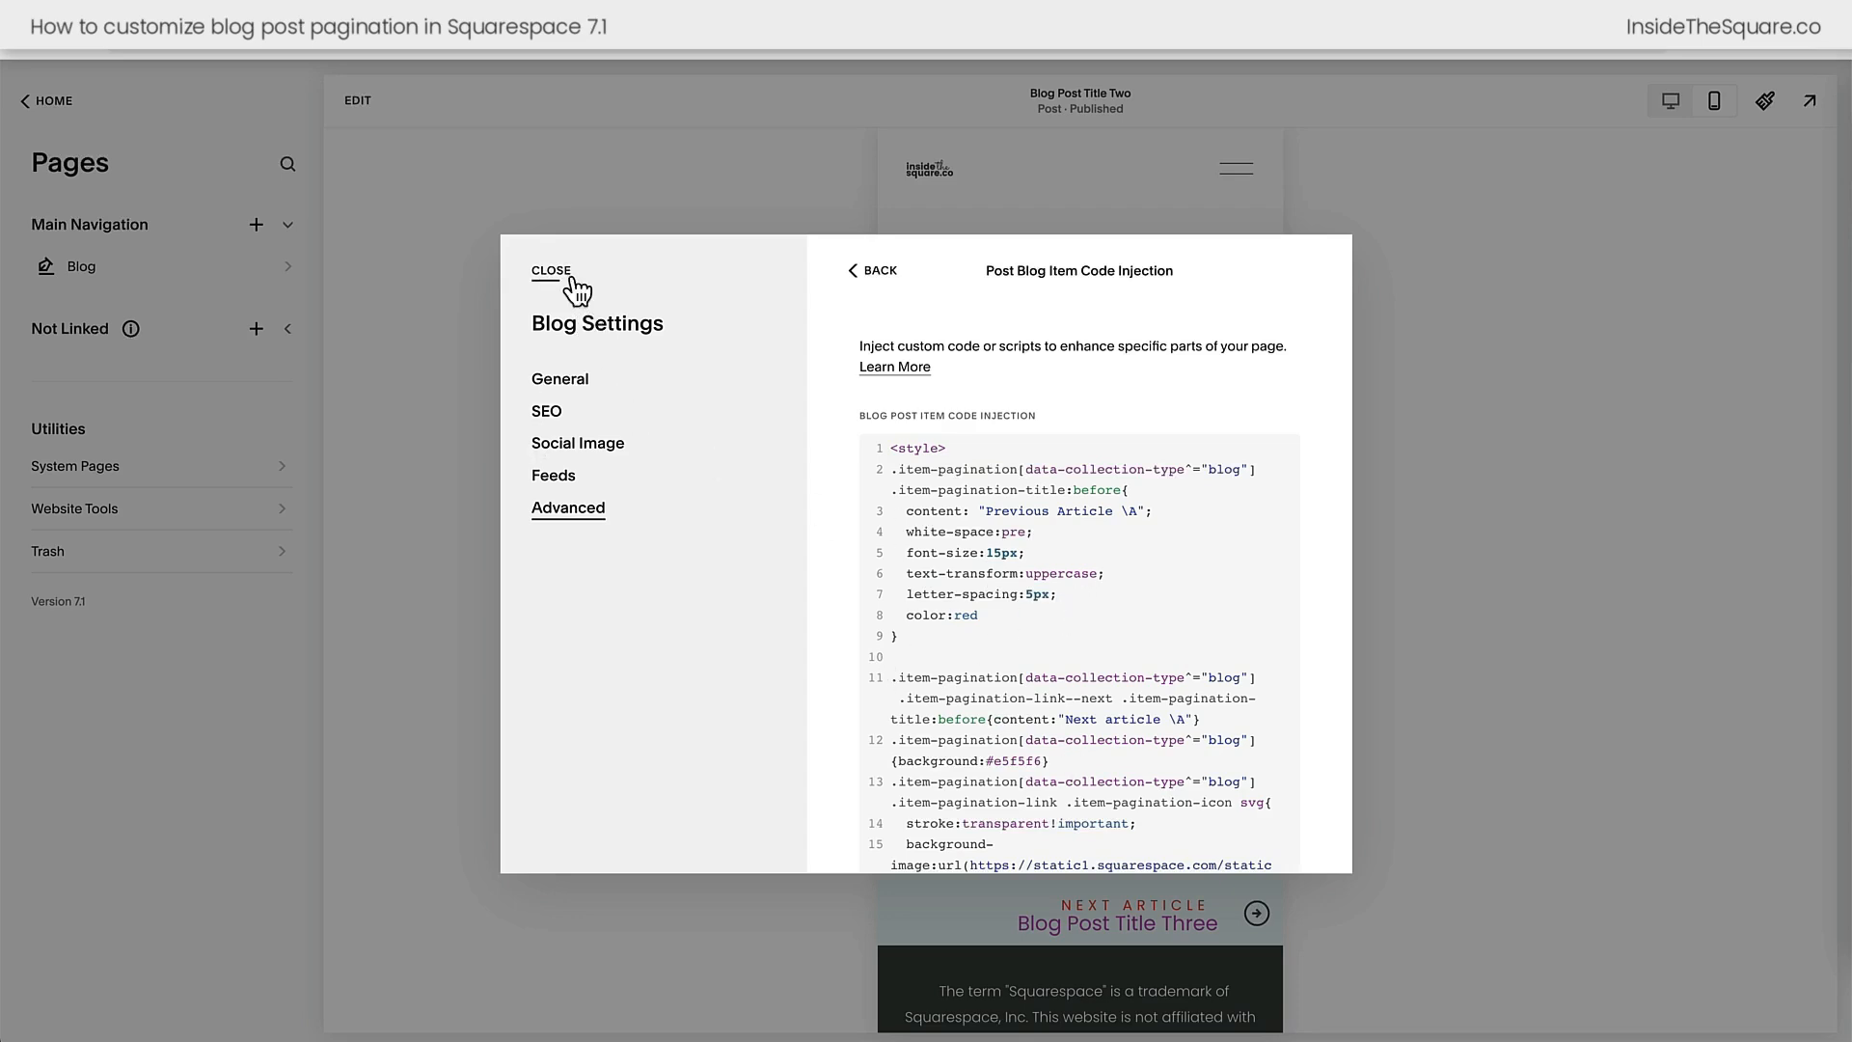
left_click(549, 270)
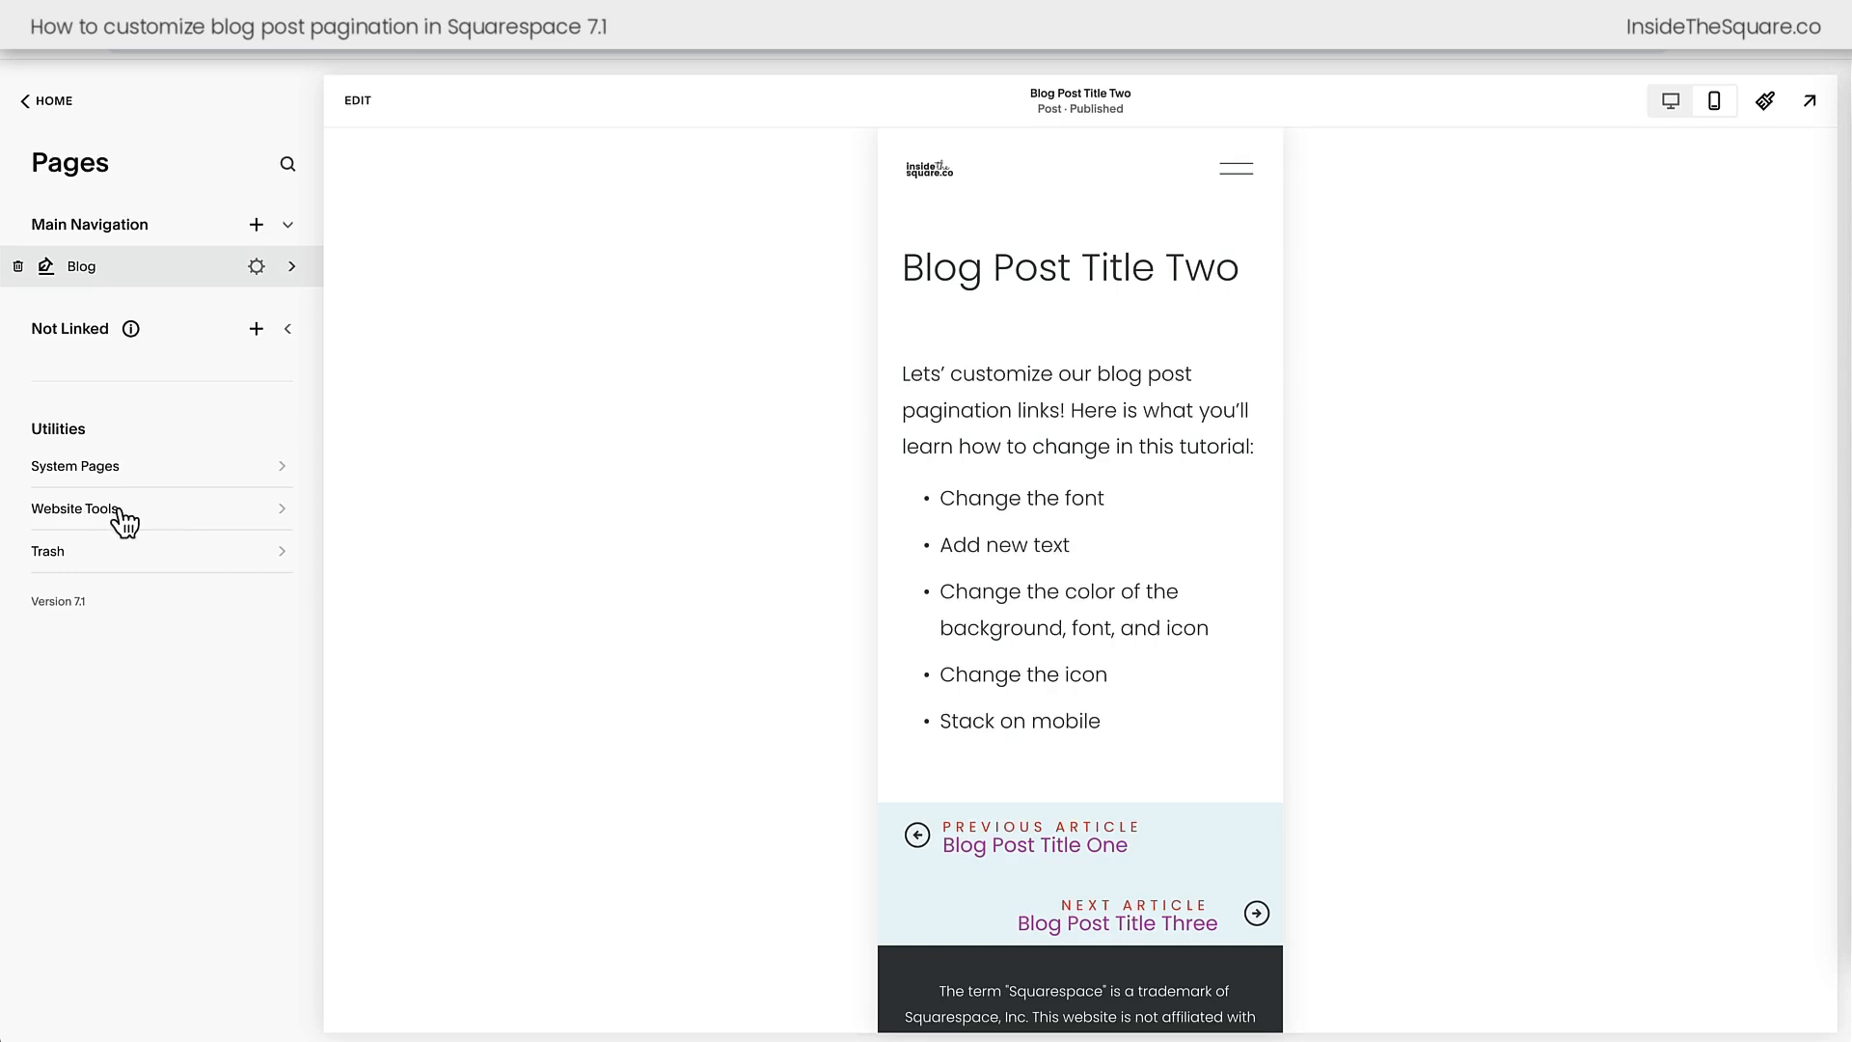
Return to the site-wide Custom CSS through Website Tools
left_click(75, 508)
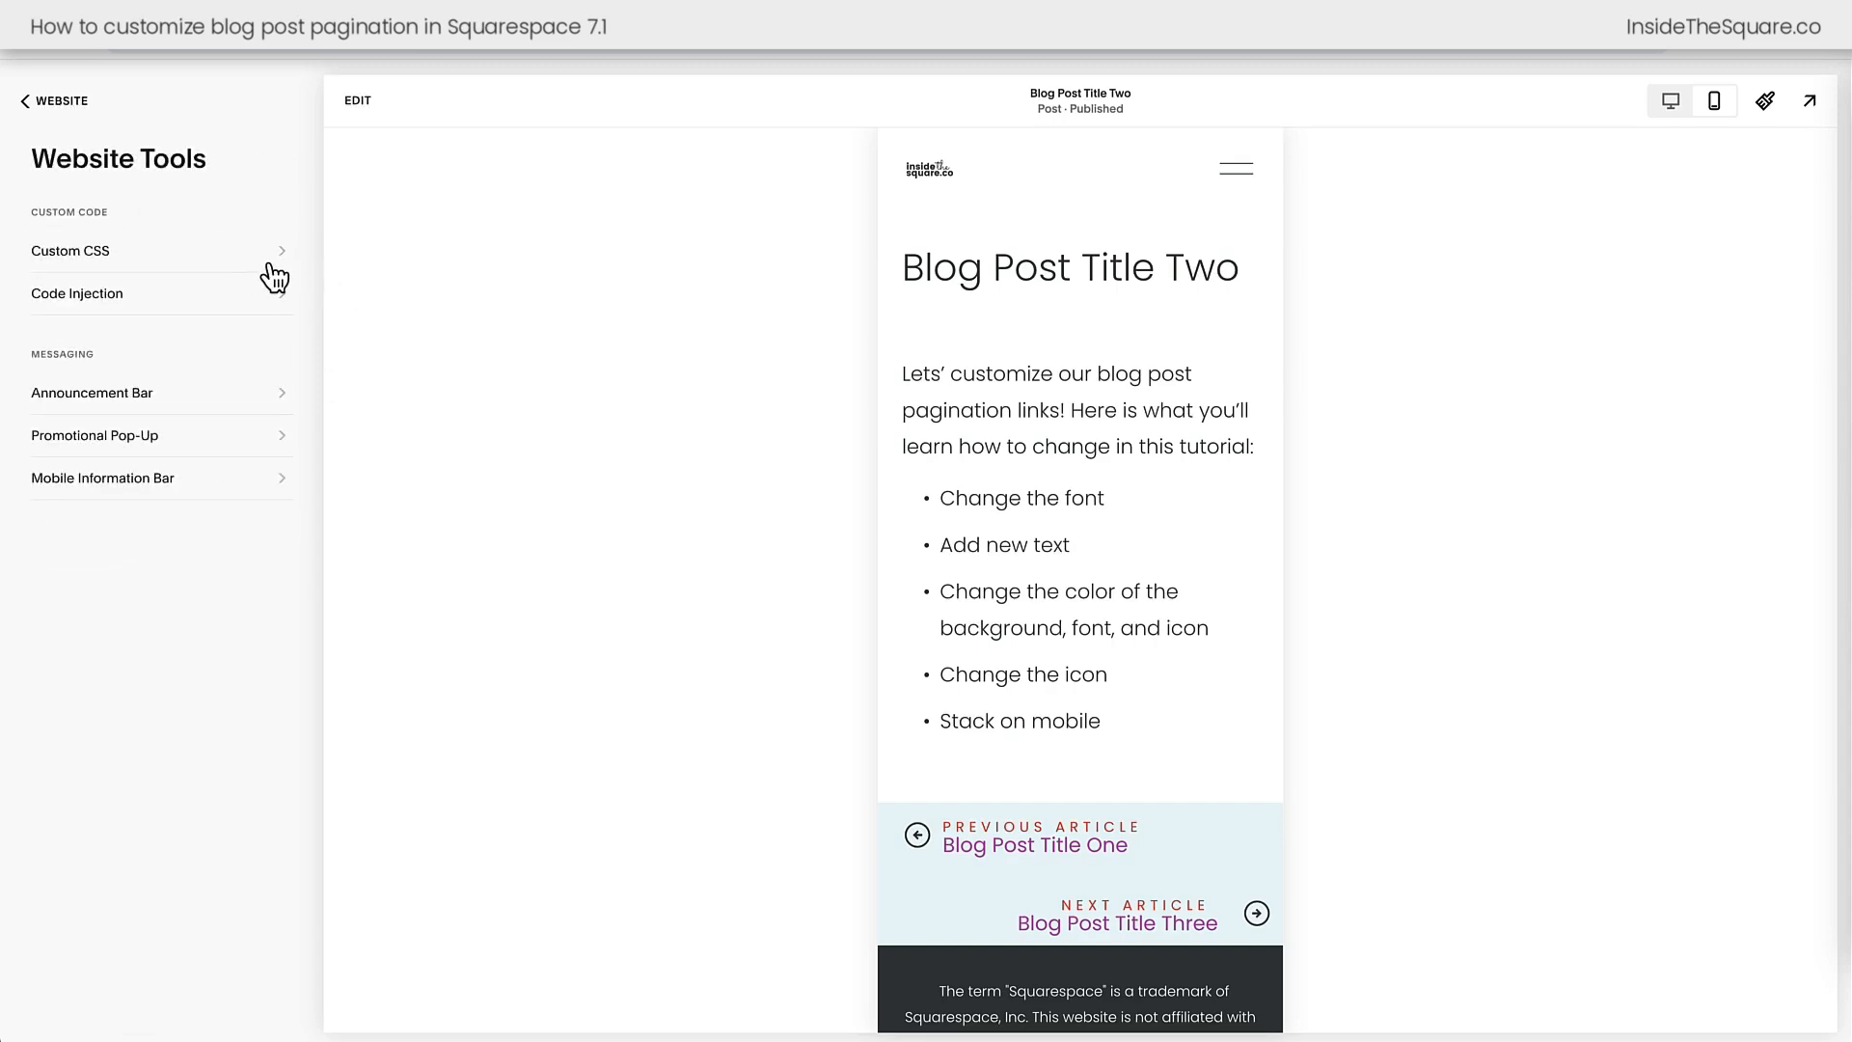
left_click(69, 251)
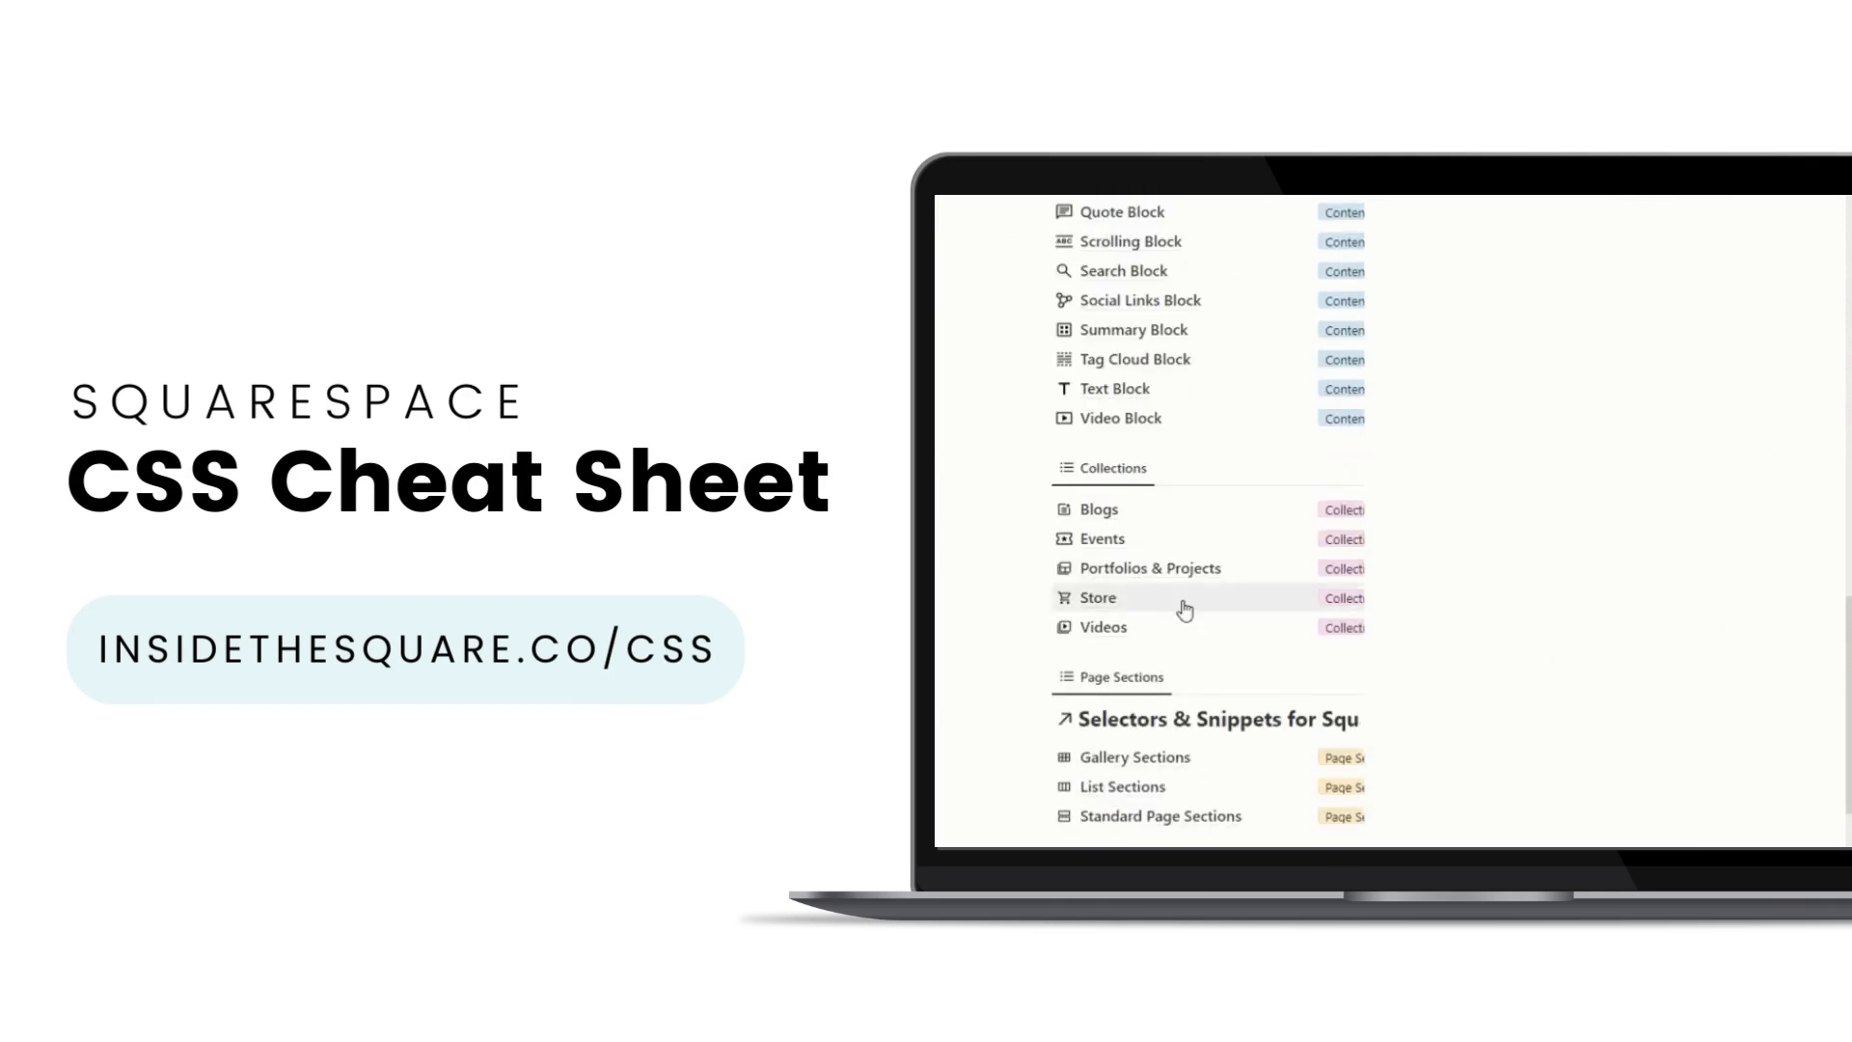
View the Videos cheat-sheet page and expand the 'Two columns of videos on mobile' snippet
left_click(1104, 625)
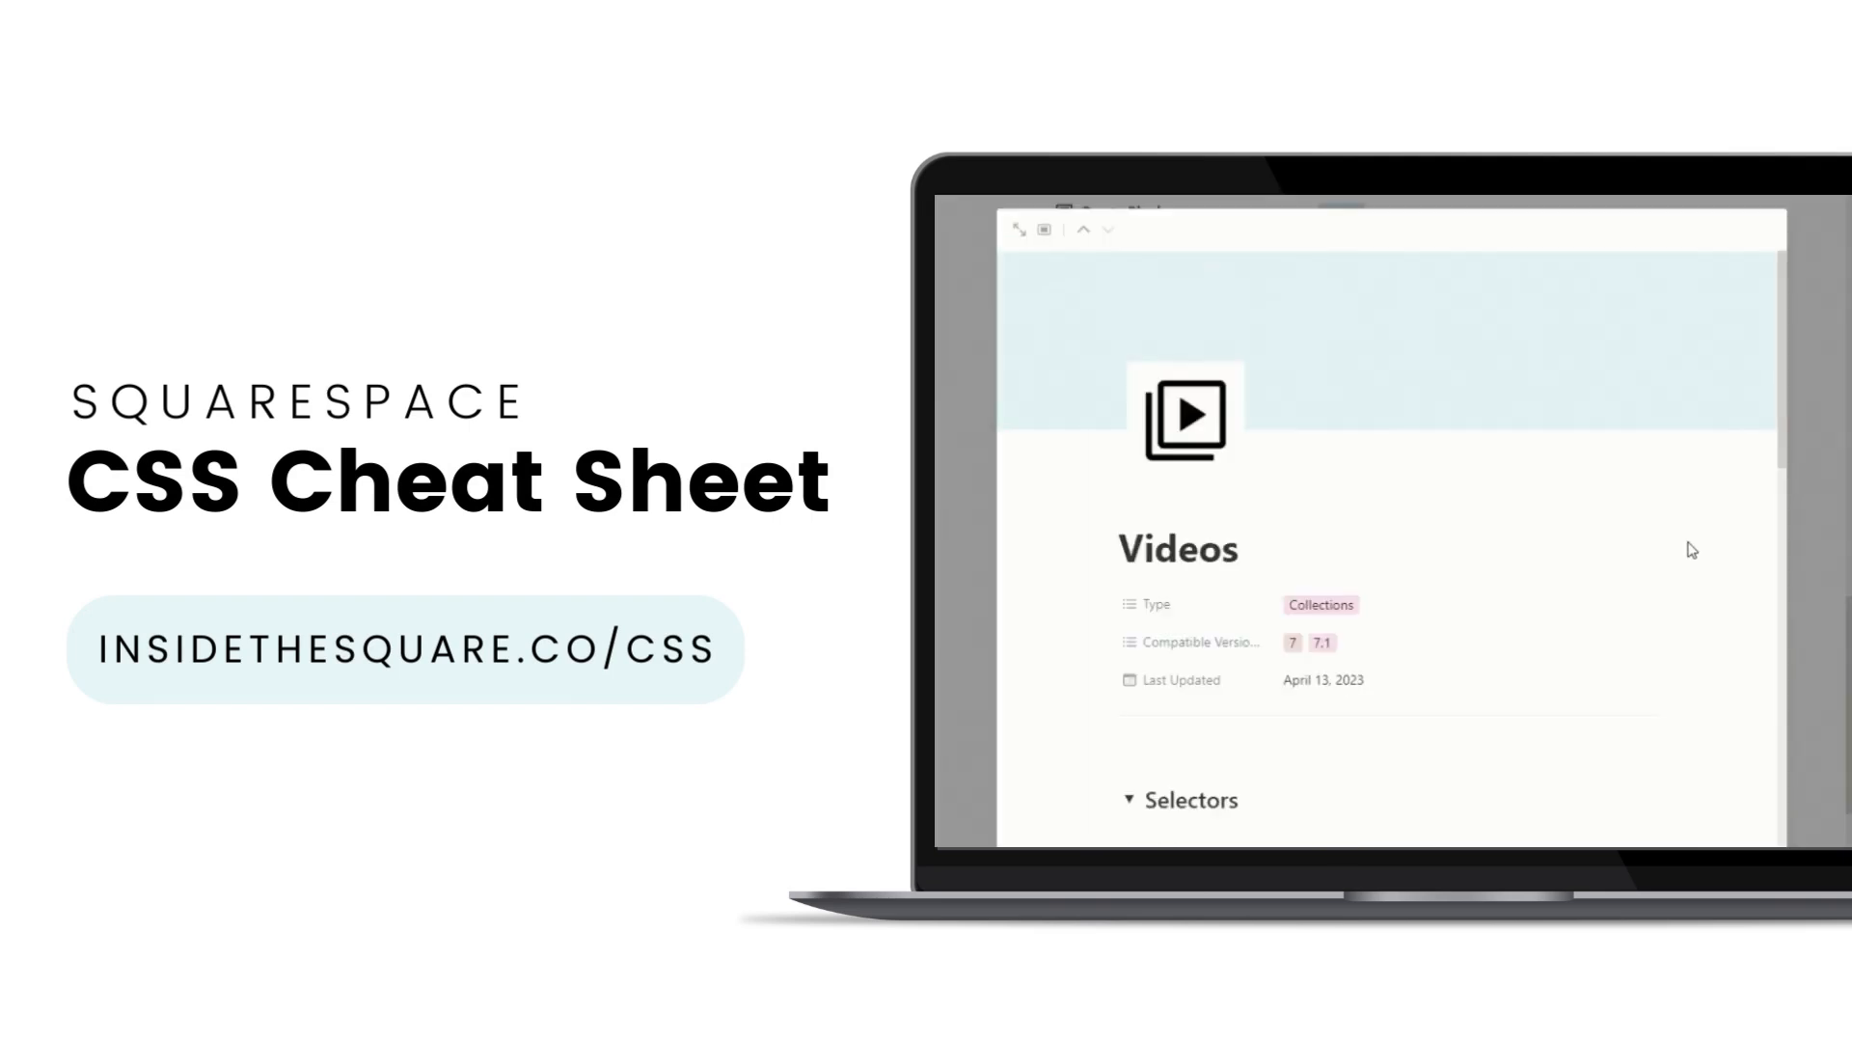
scroll("down", 3)
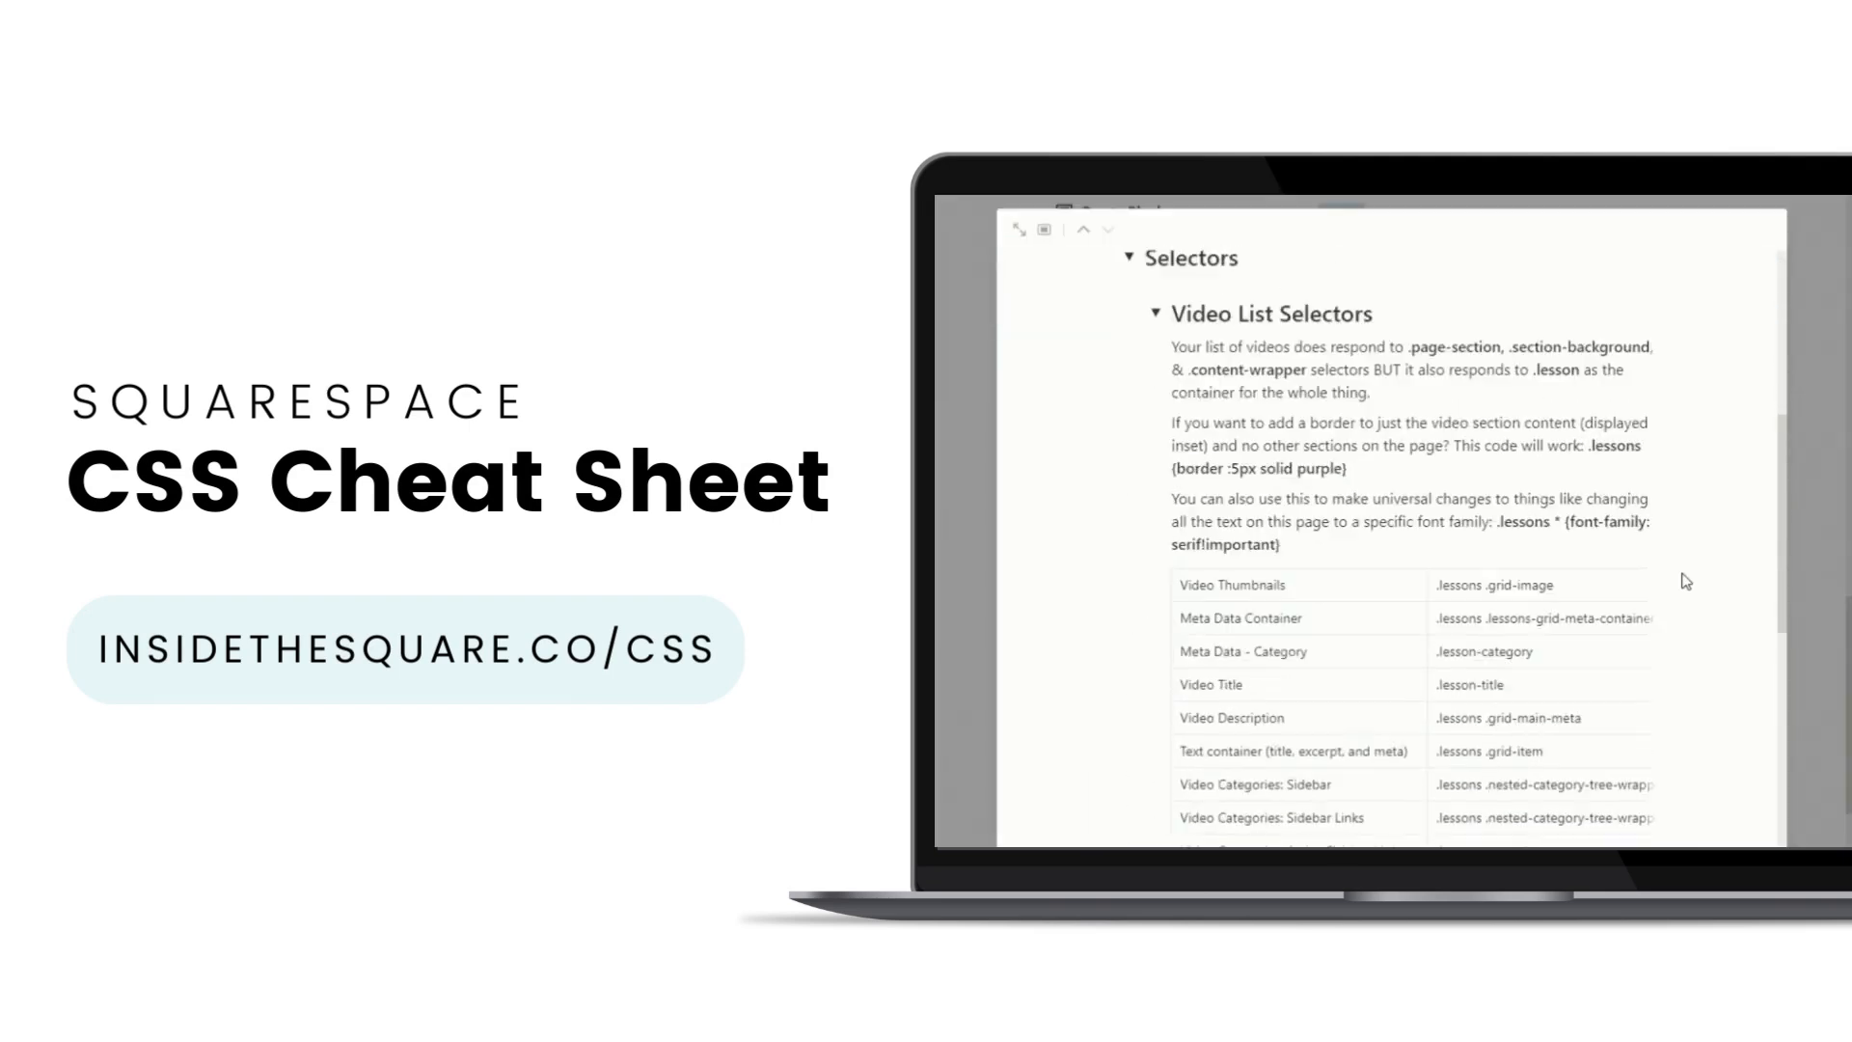
scroll("down", 3)
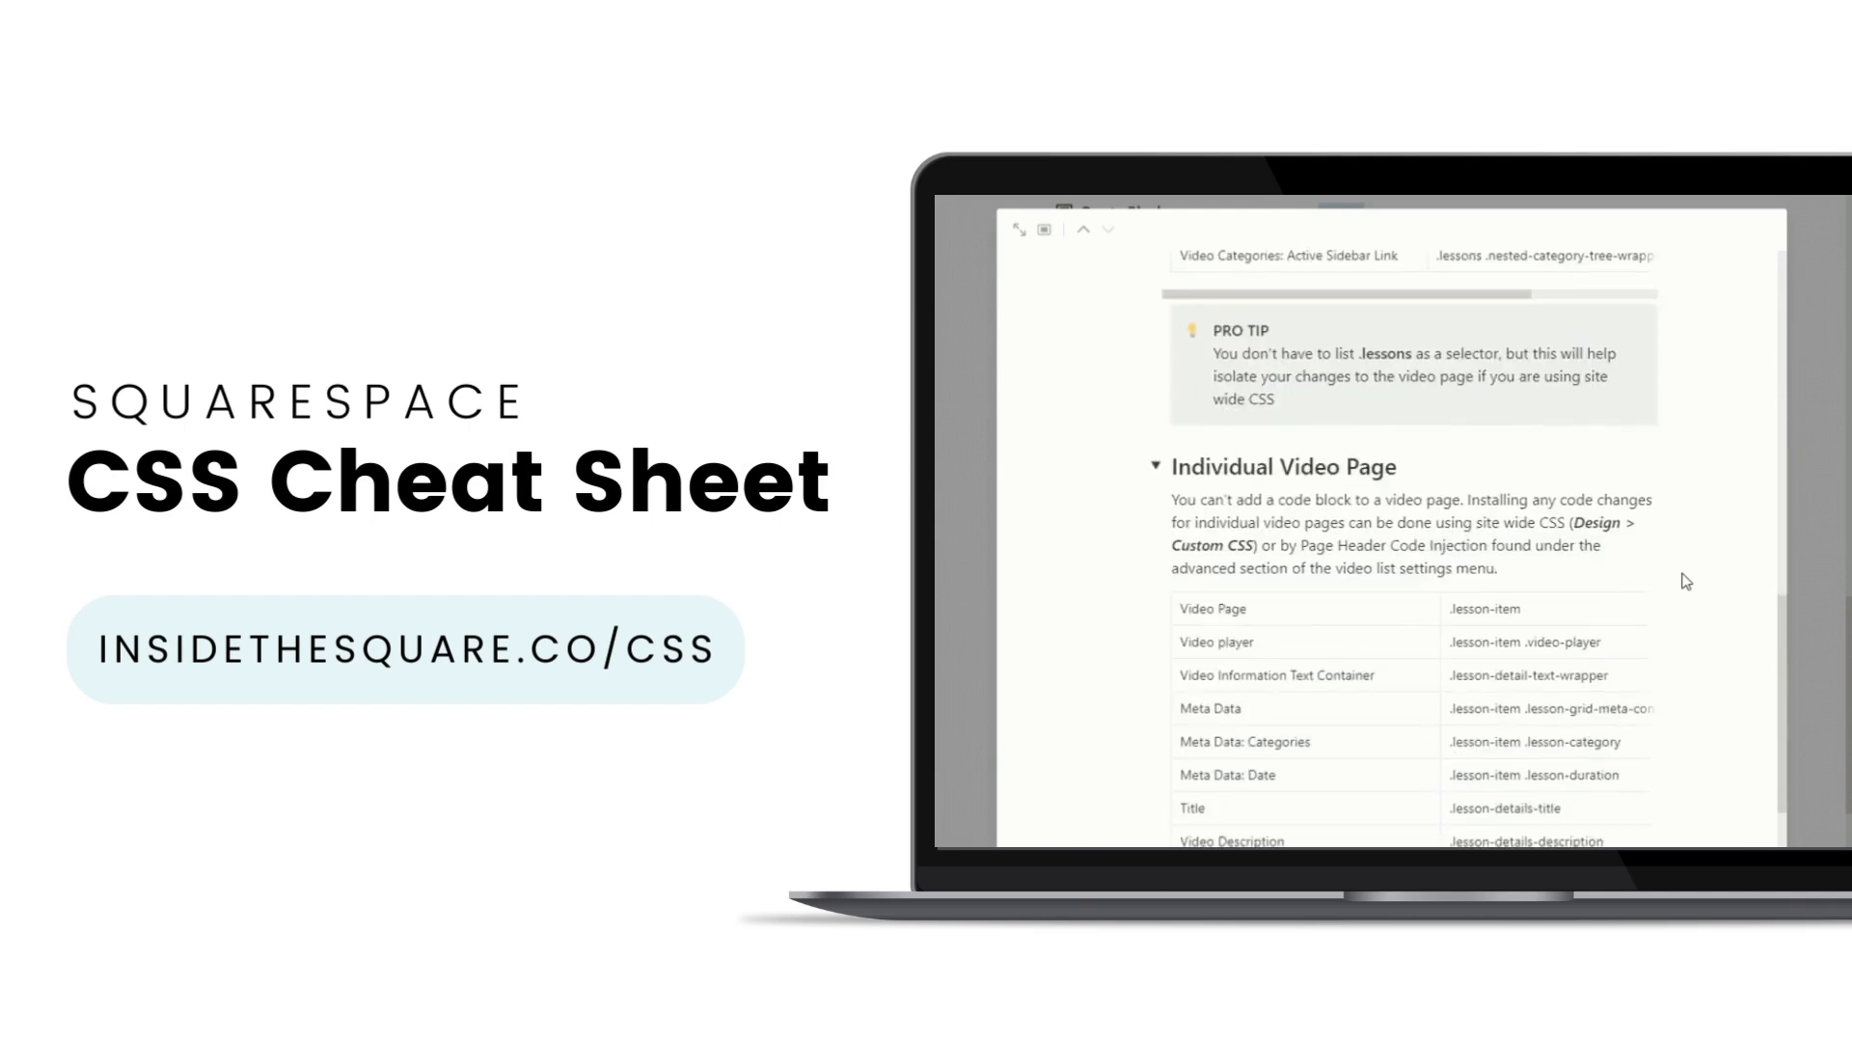
scroll("down", 3)
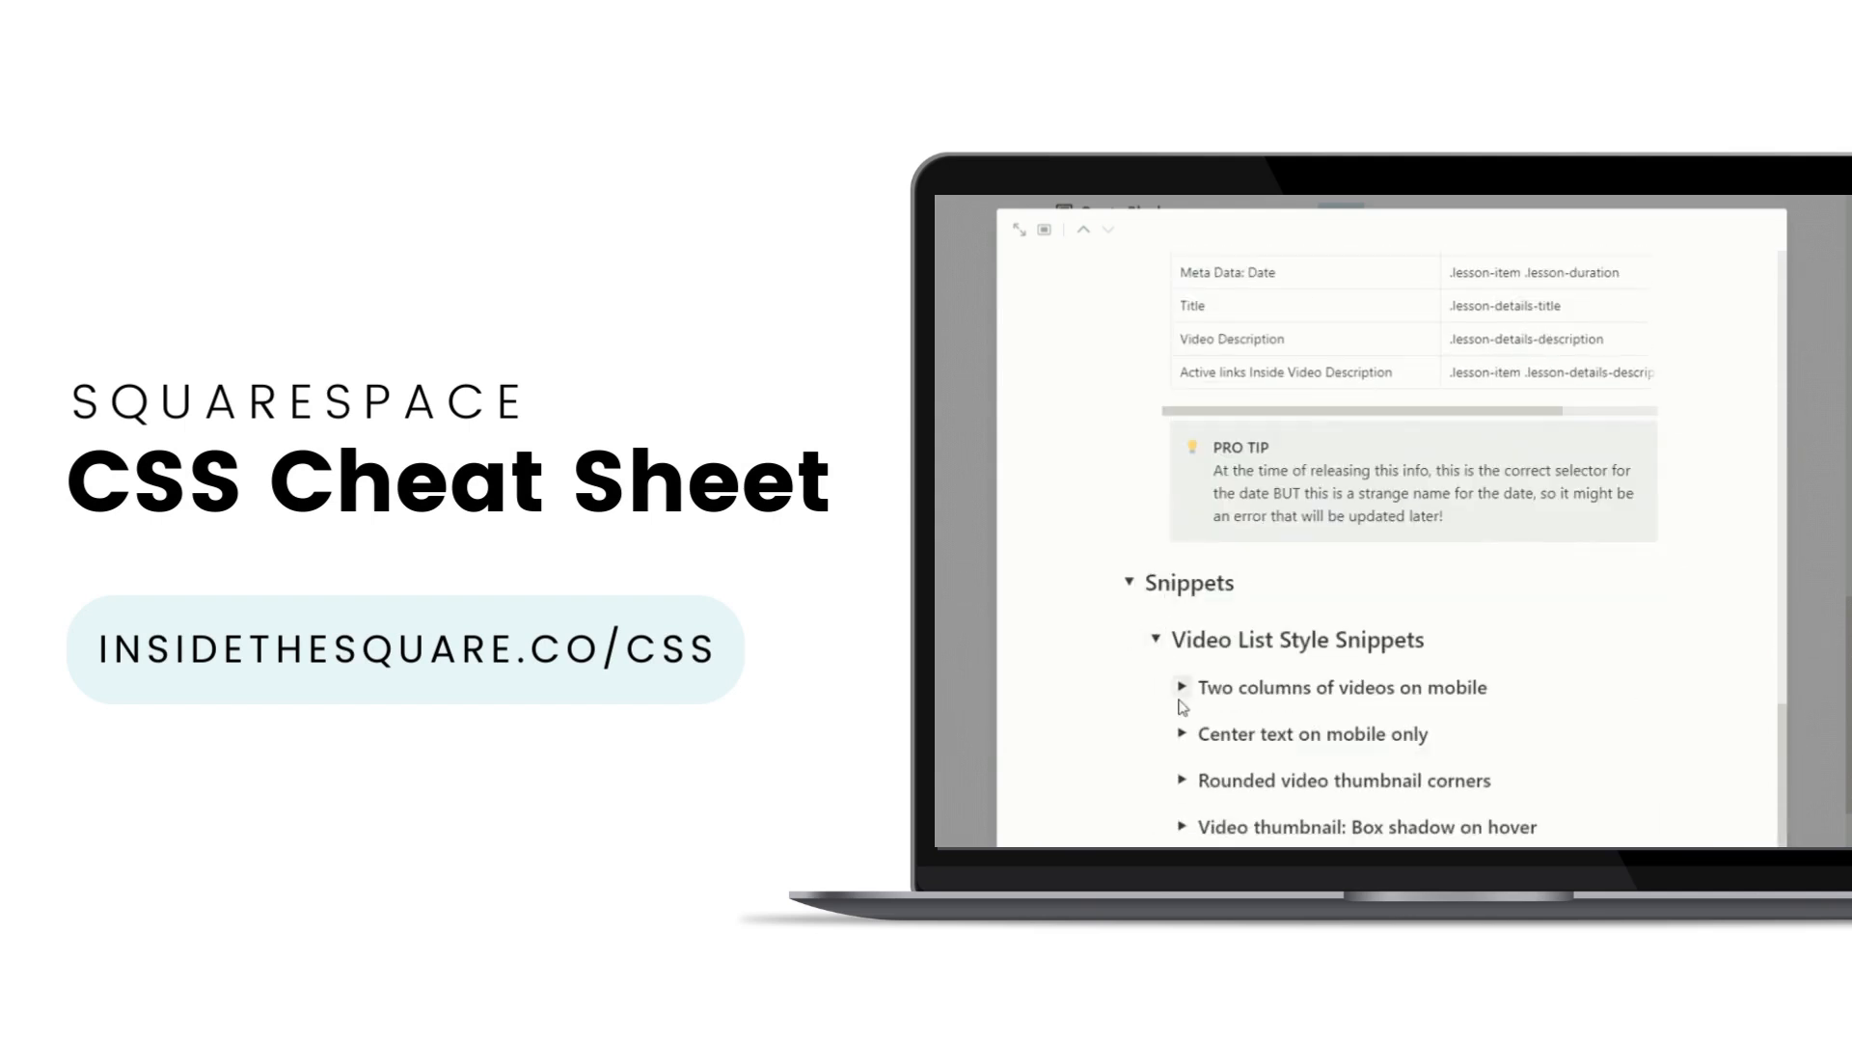
left_click(1183, 687)
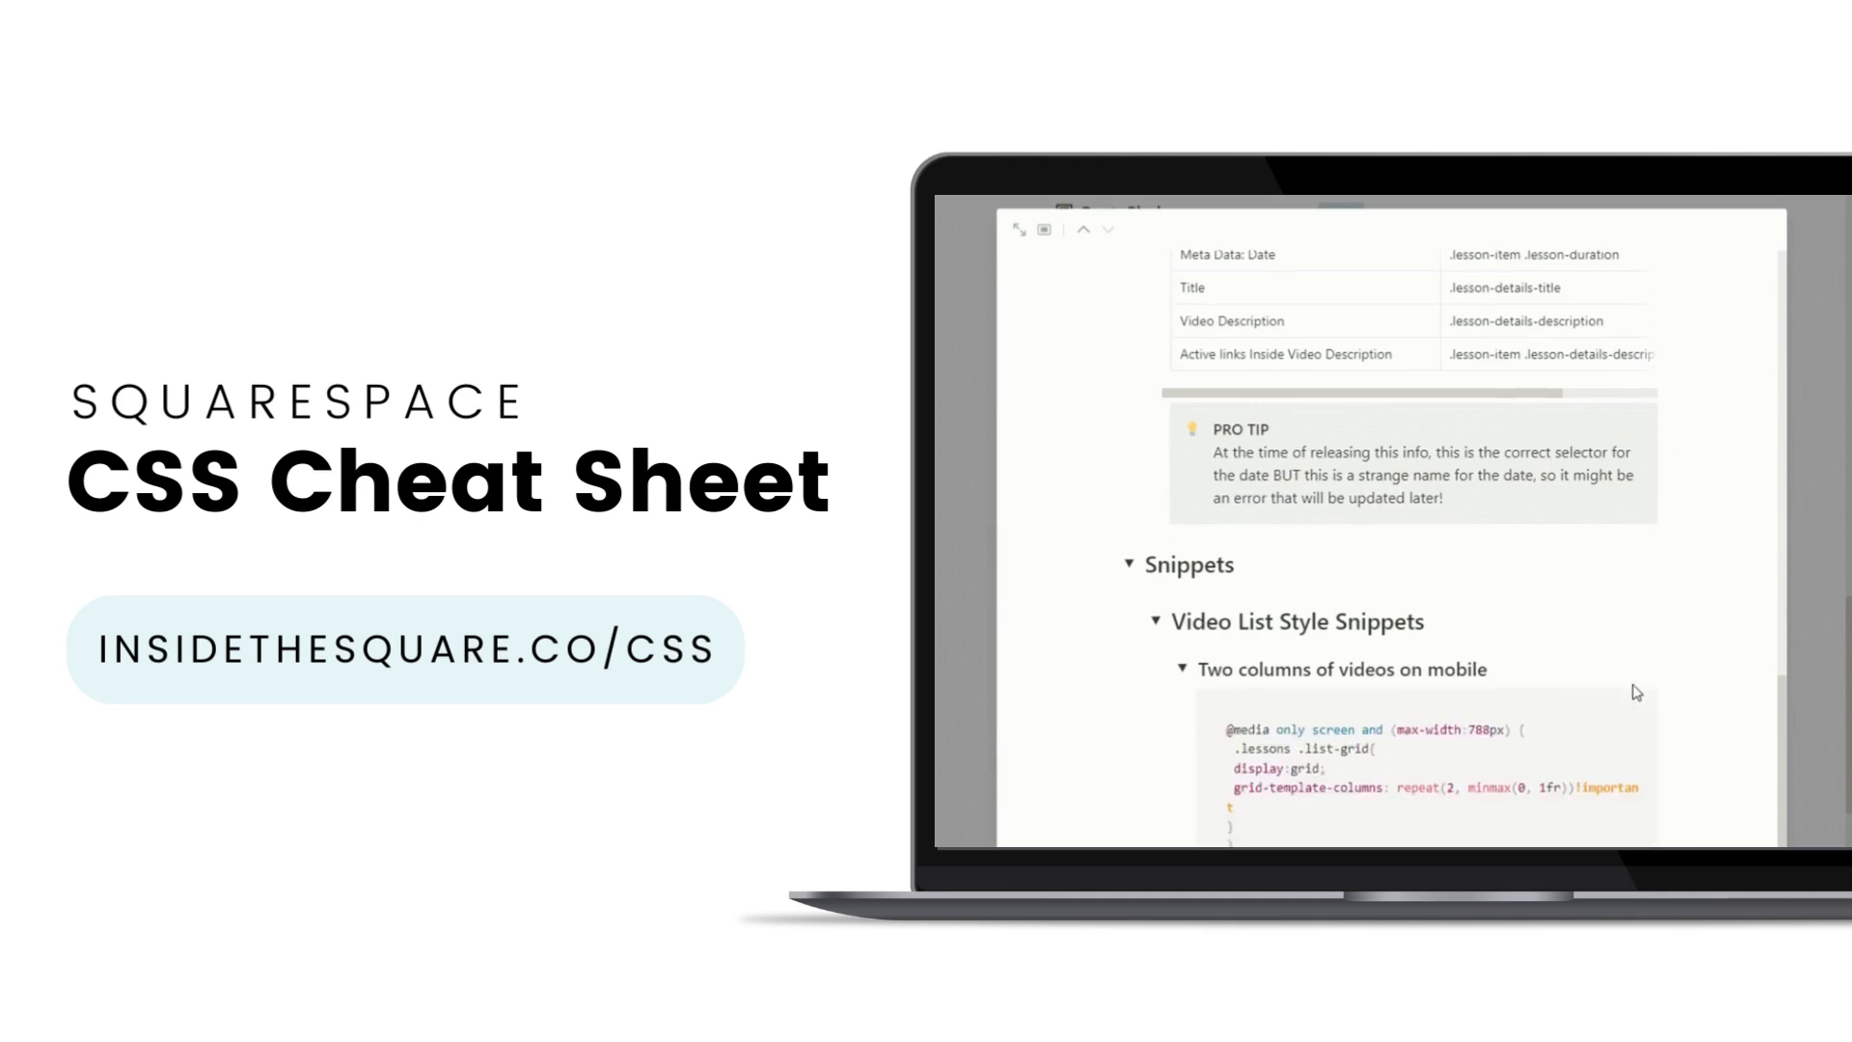
scroll("down", 3)
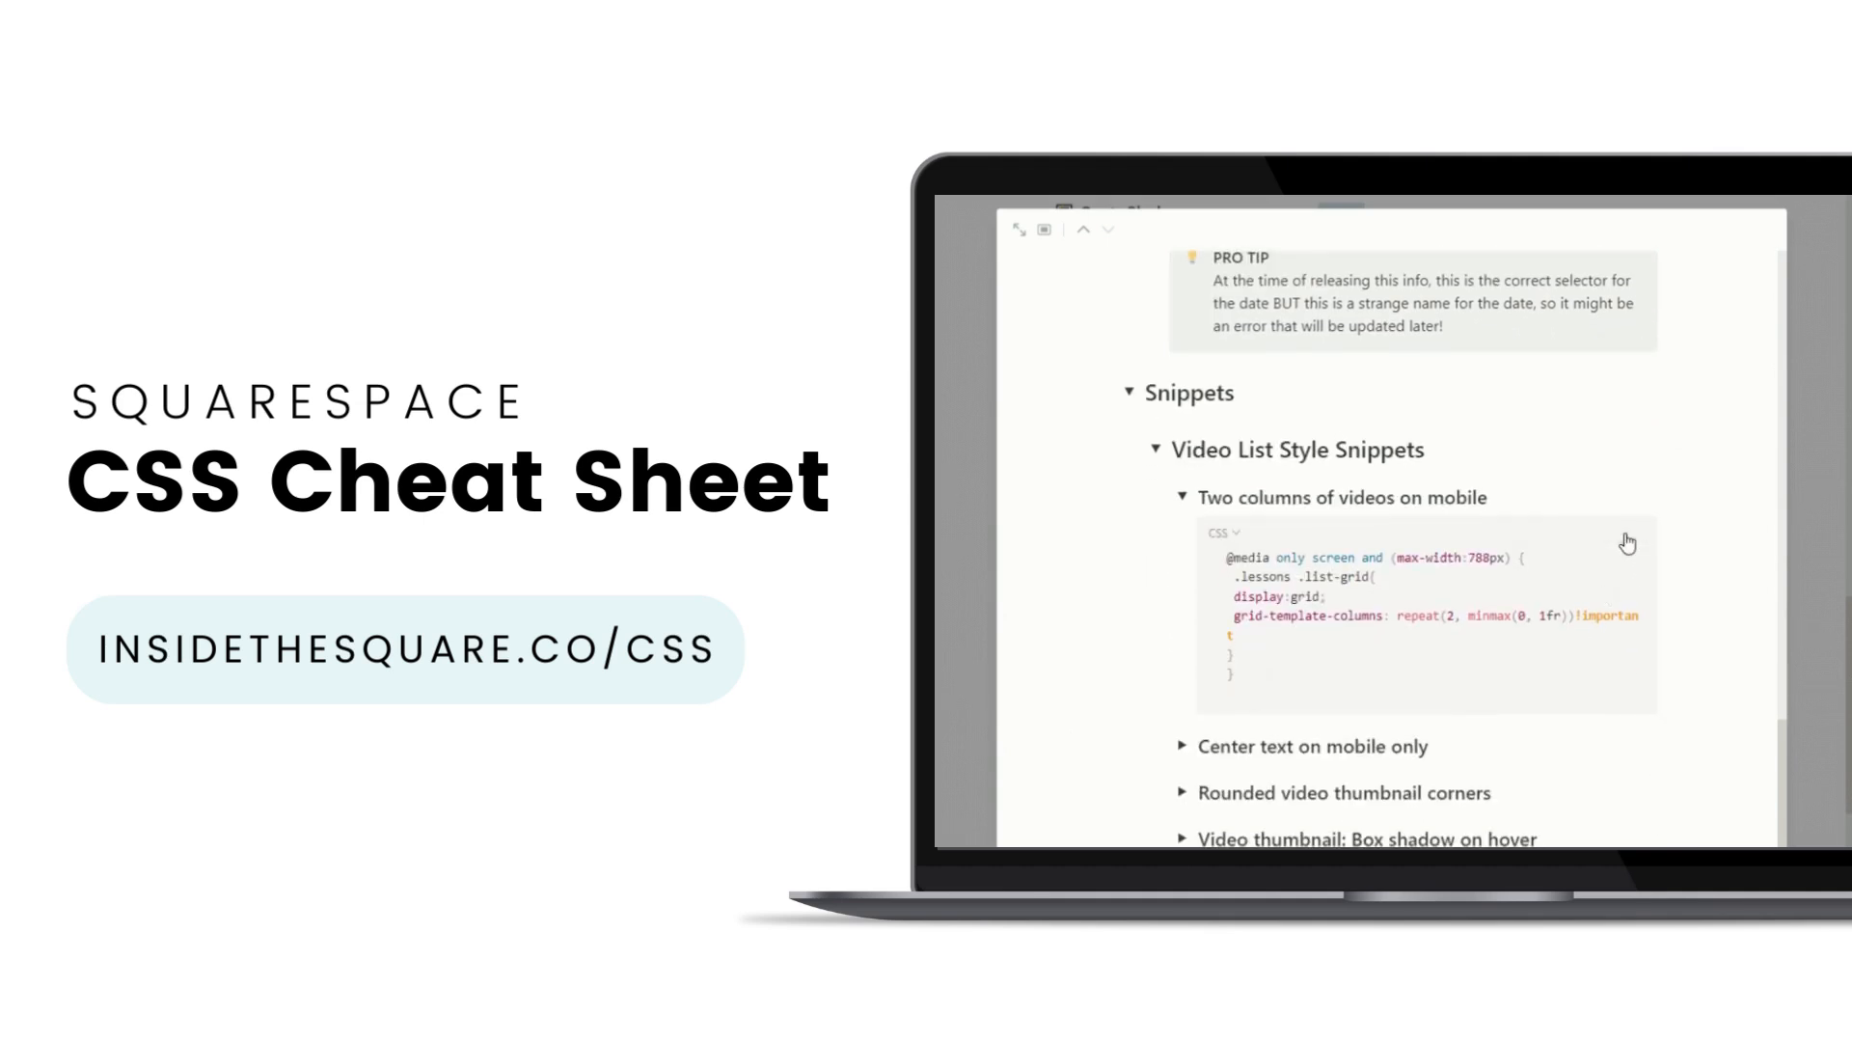